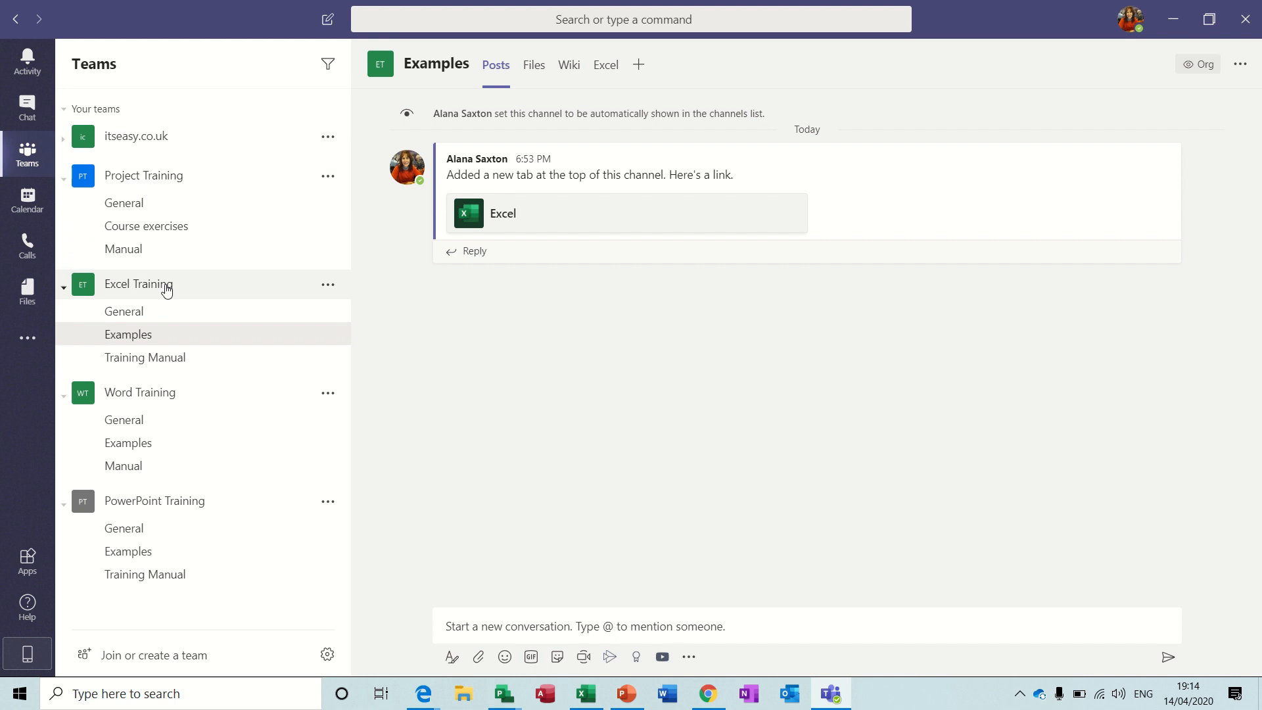
mouse_move(199, 395)
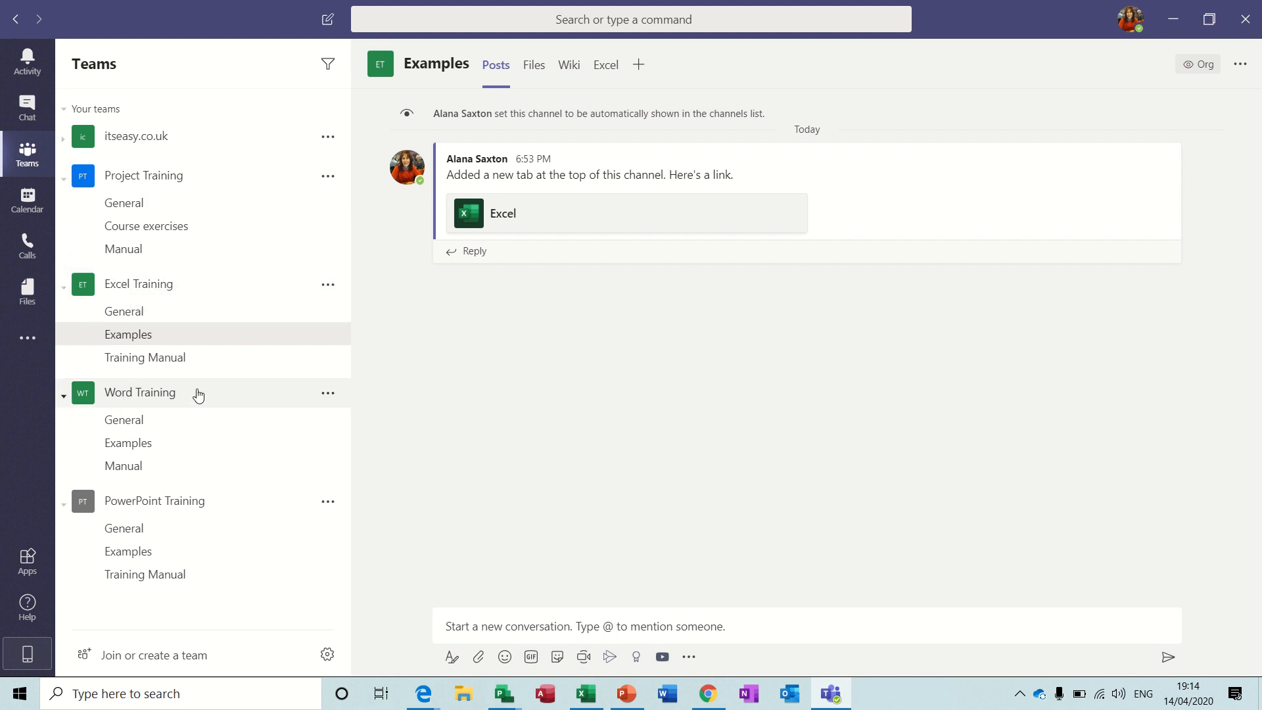
mouse_move(177, 514)
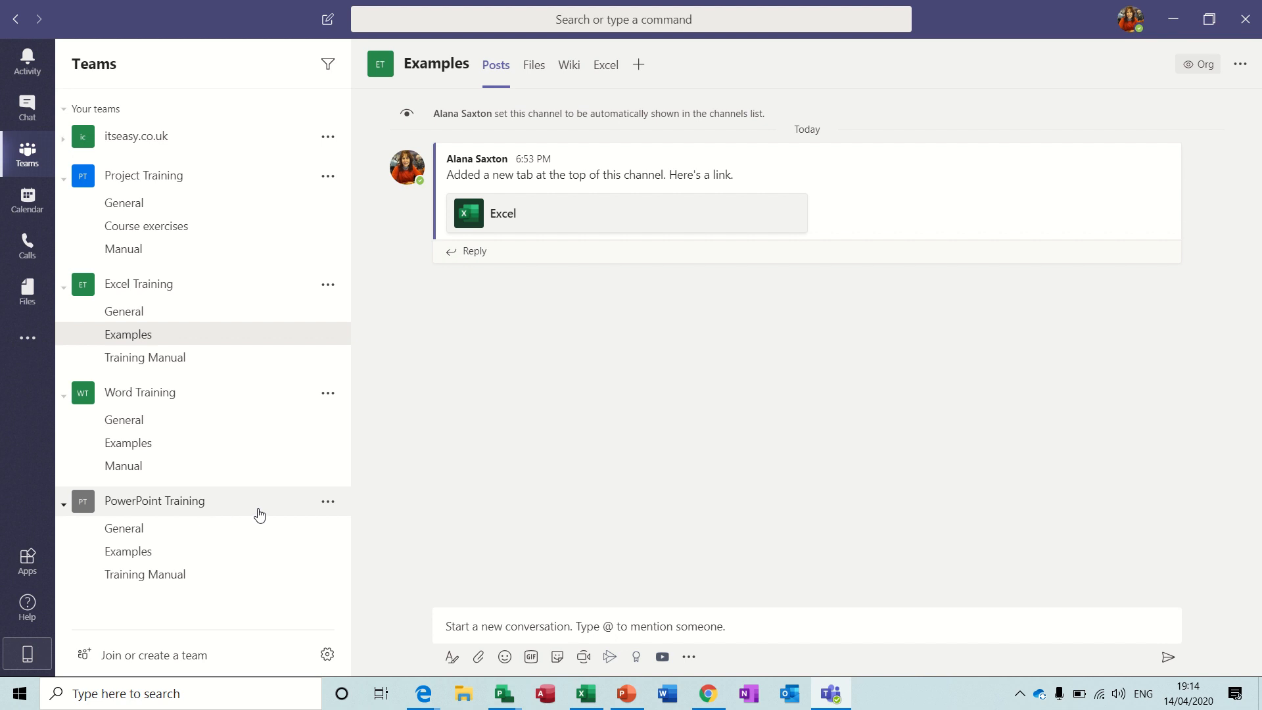
mouse_move(136, 580)
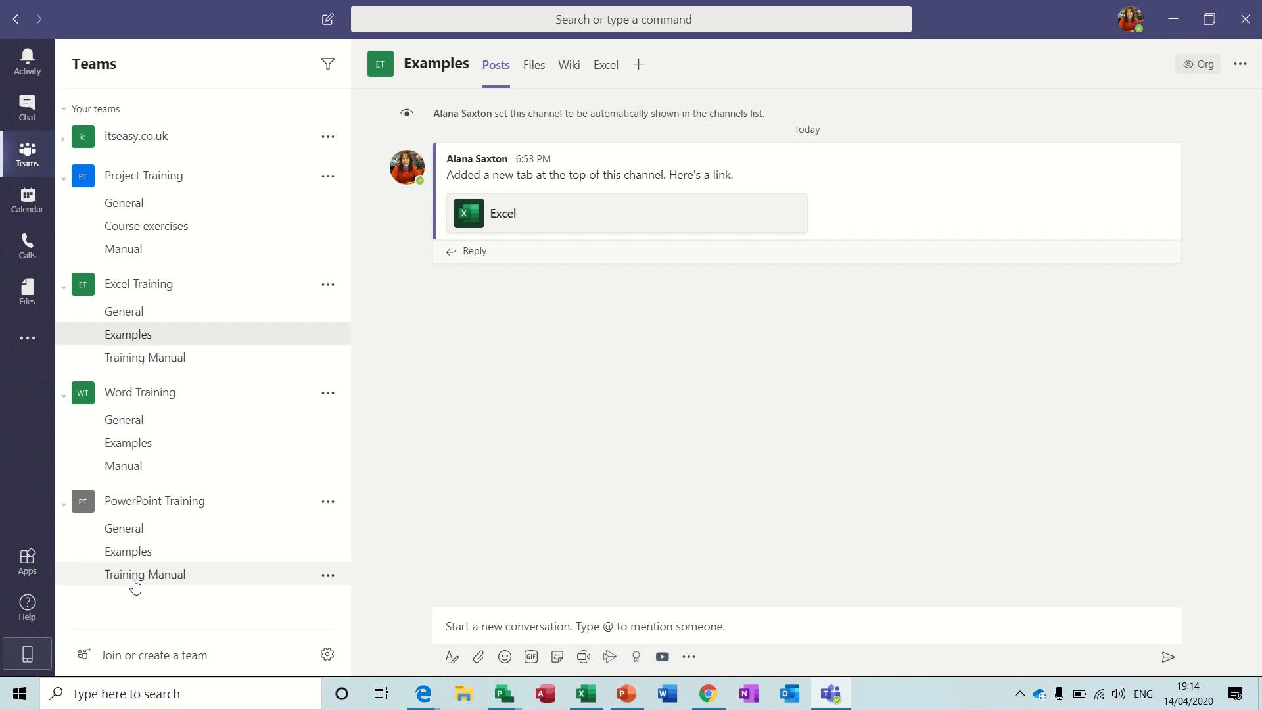
mouse_move(129, 516)
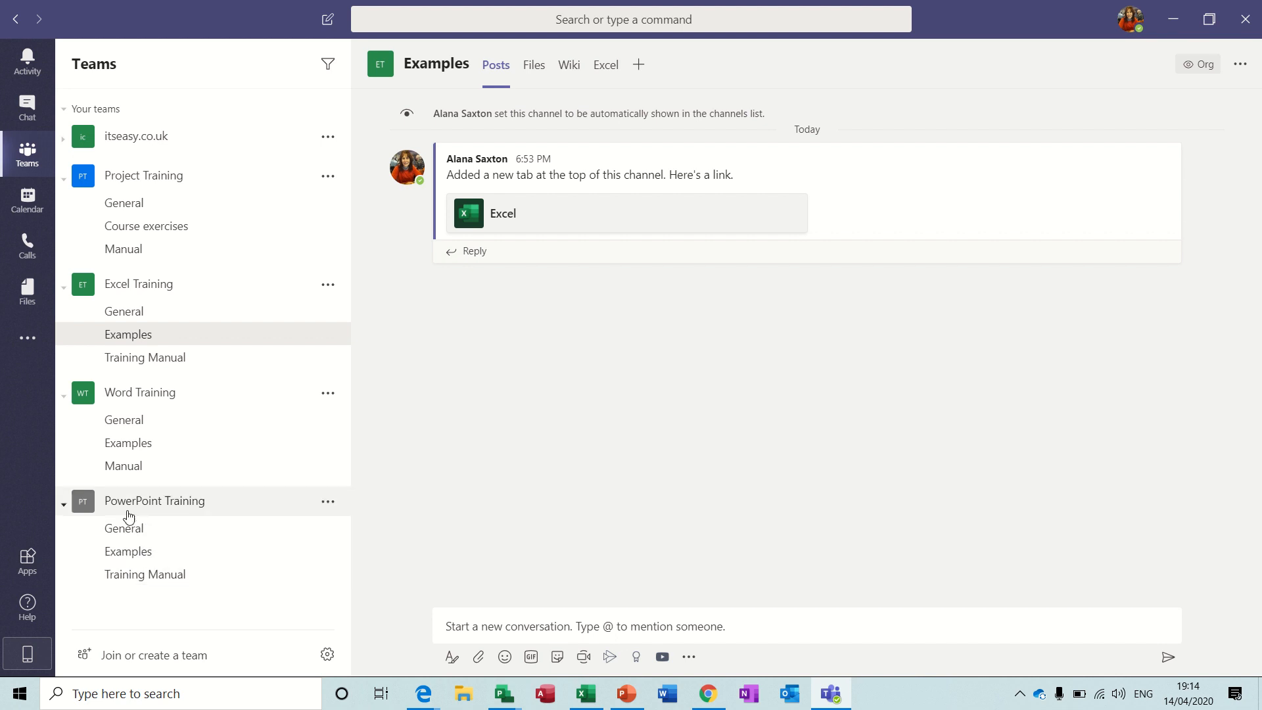
mouse_move(124, 528)
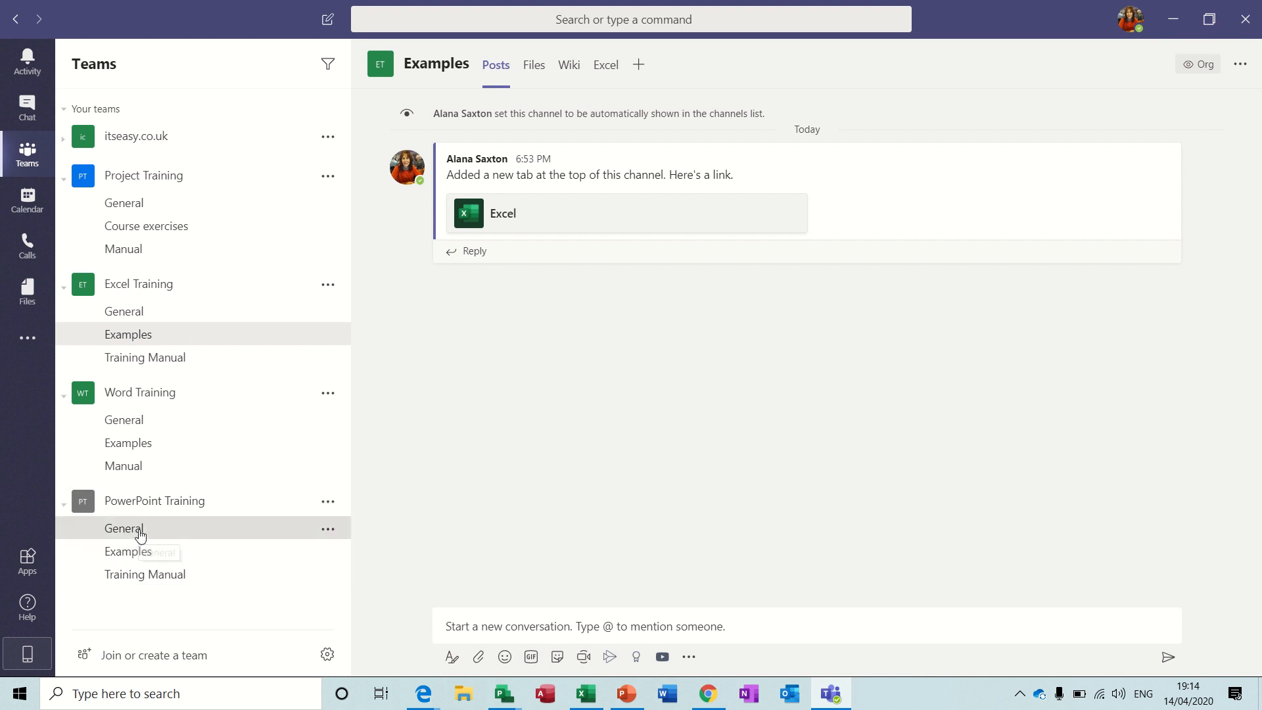
Visit PowerPoint Training's General and Examples channels and team menu, ending on Training Manual
click(124, 528)
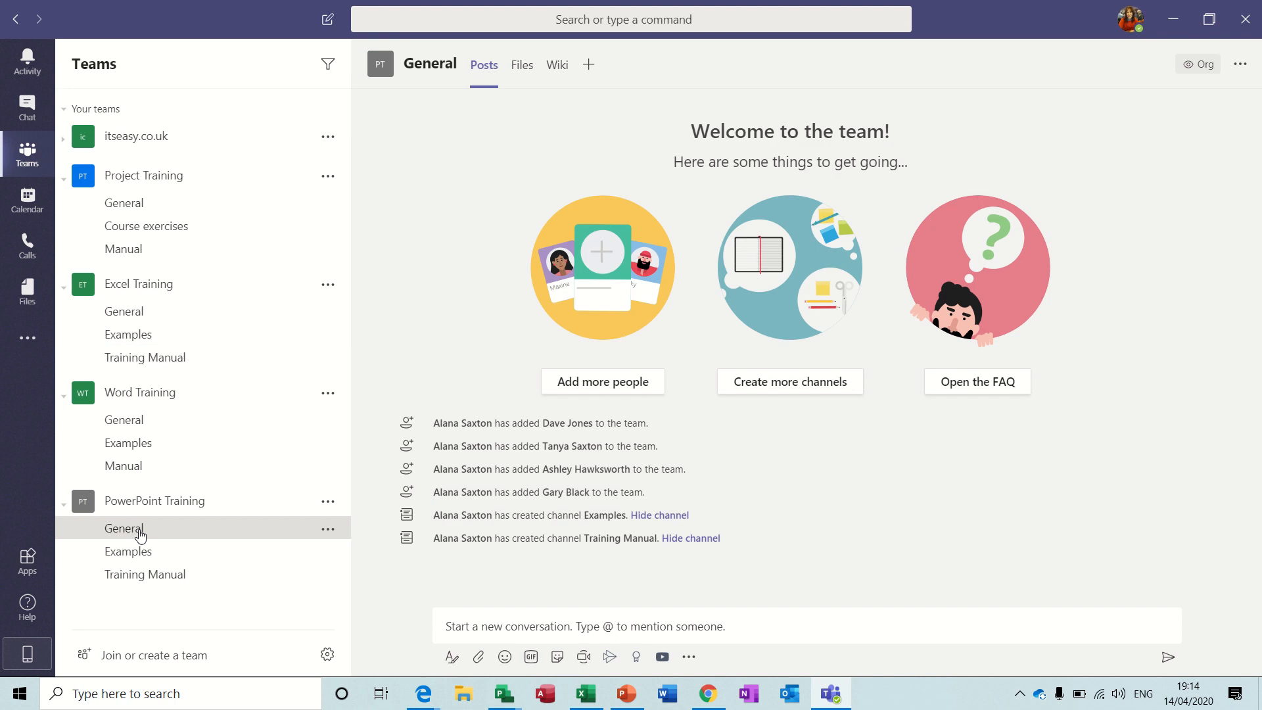
click(128, 552)
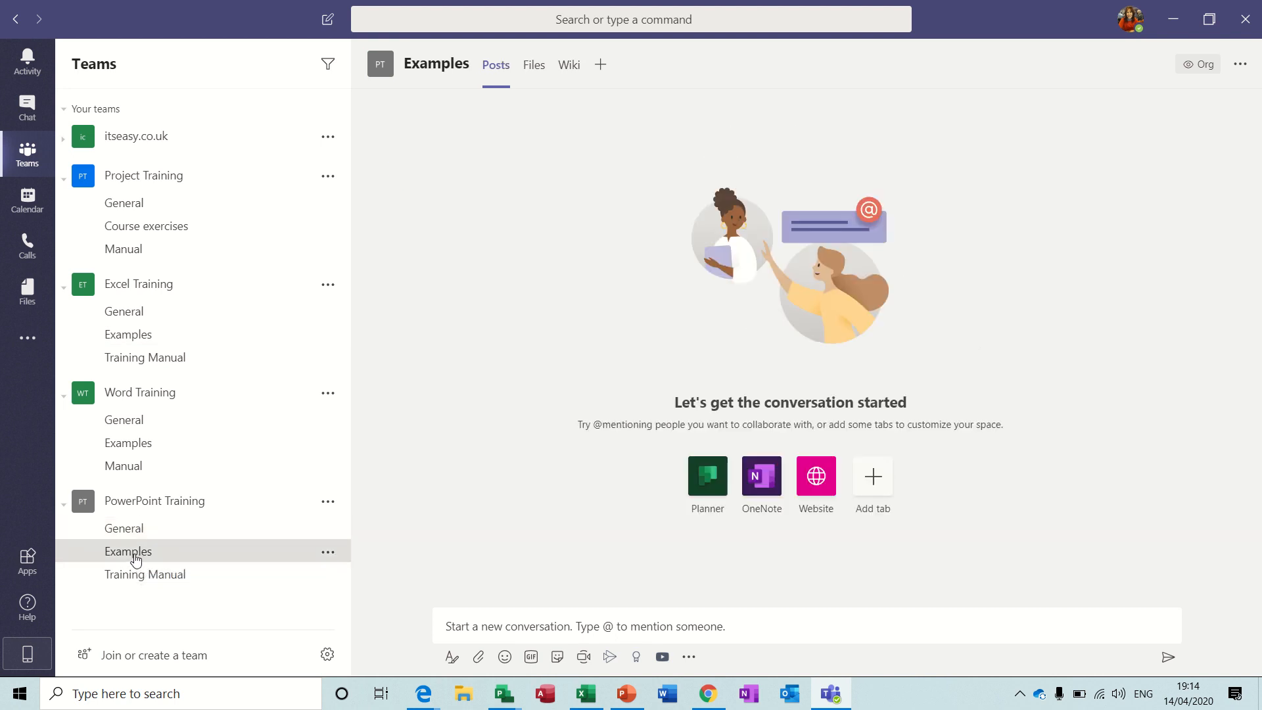
click(329, 501)
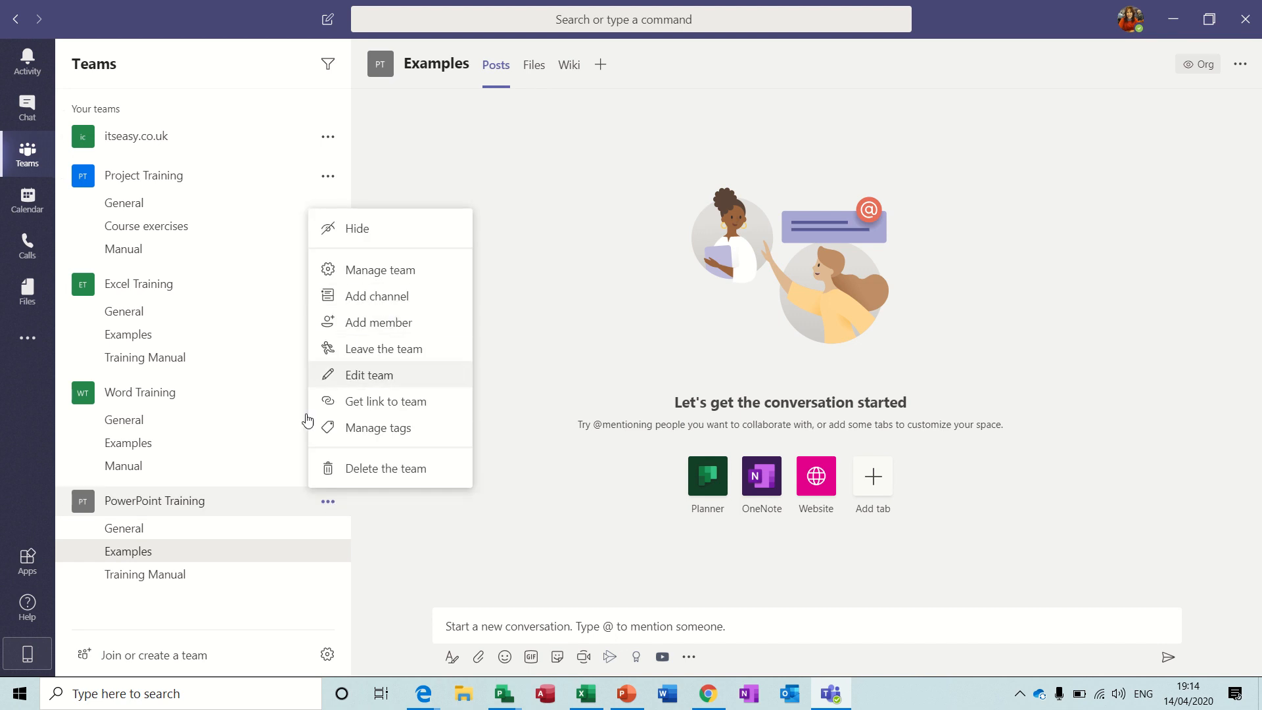
click(144, 574)
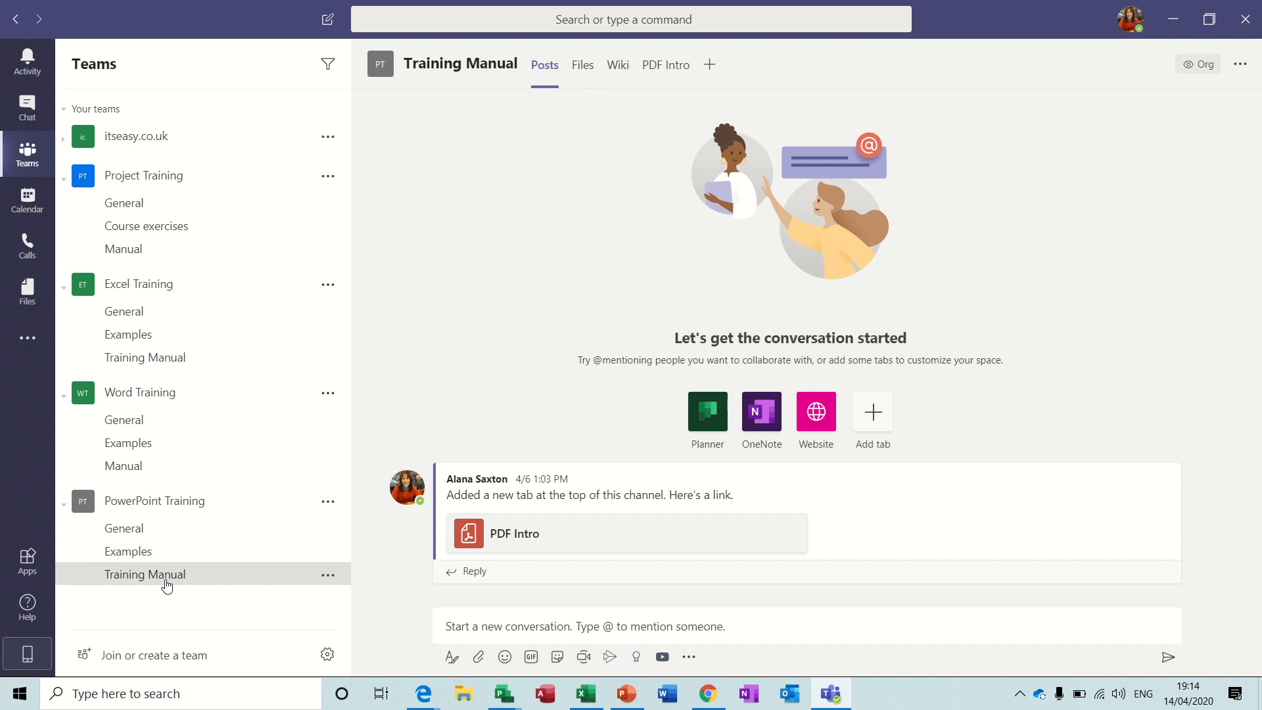
mouse_move(124, 312)
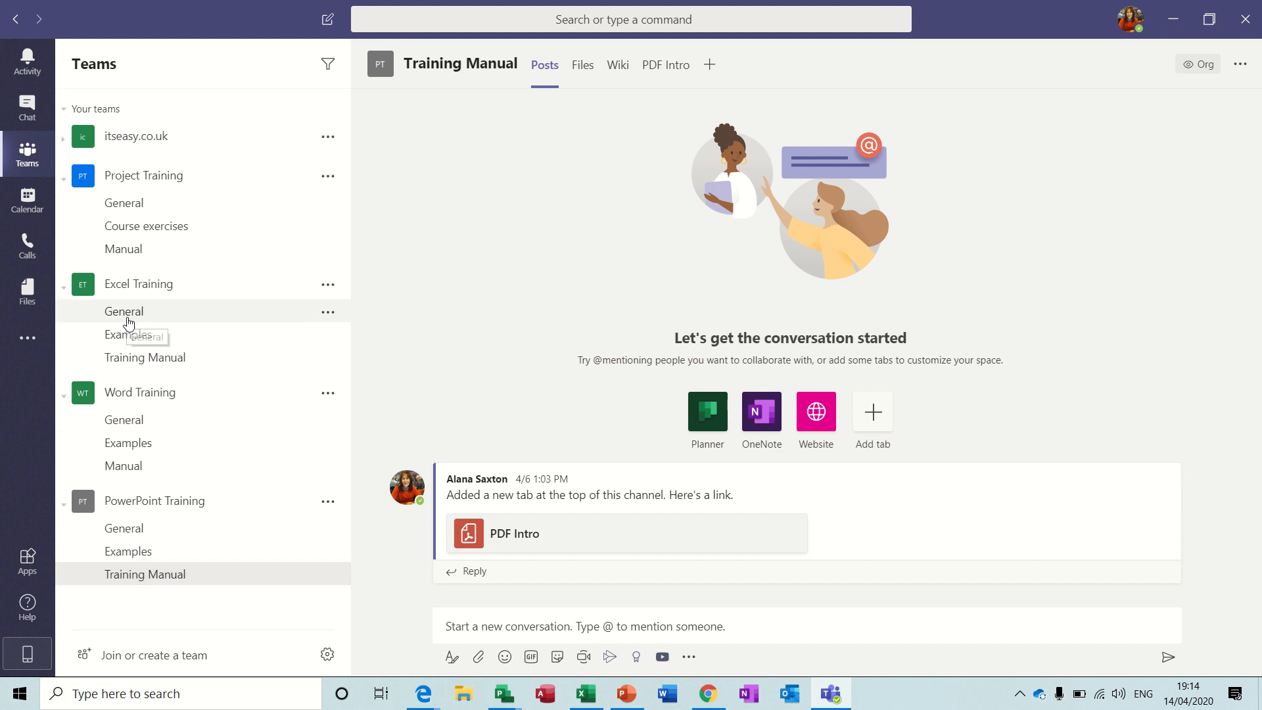
mouse_move(127, 334)
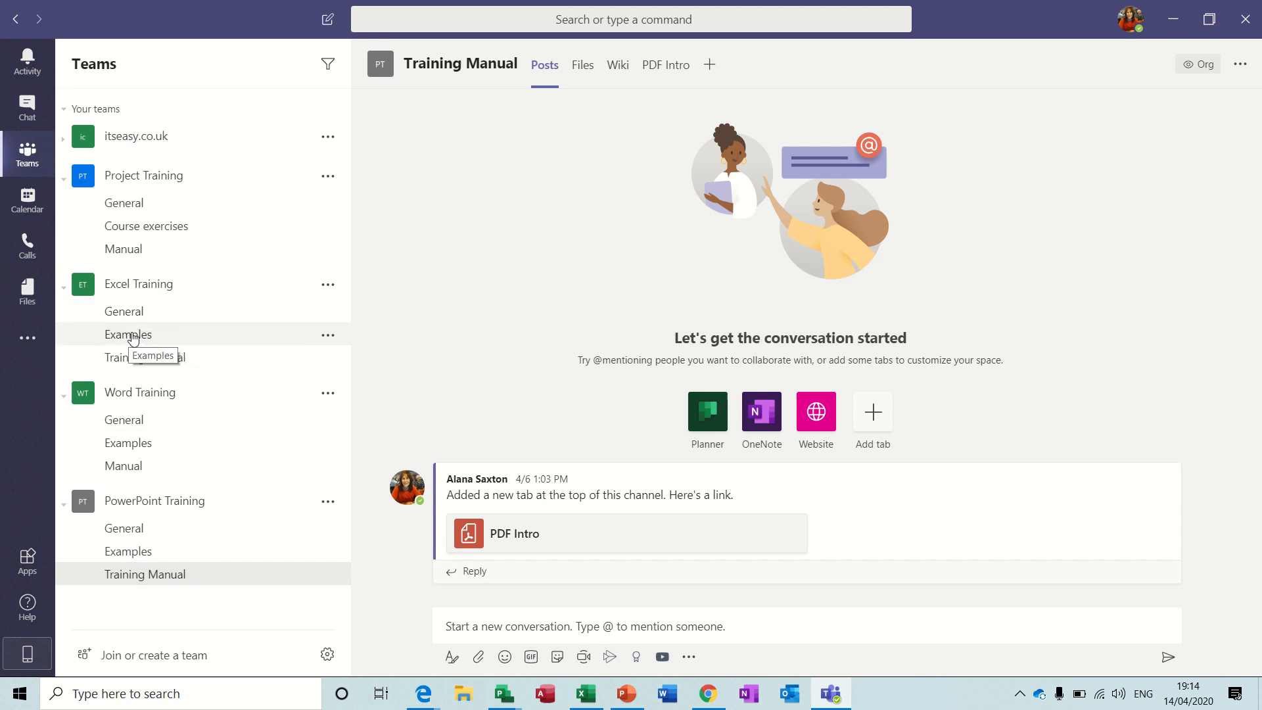
Visit Project Training's Course exercises and Manual, then Excel Training's General, Examples, Training Manual, ending on Examples
click(127, 334)
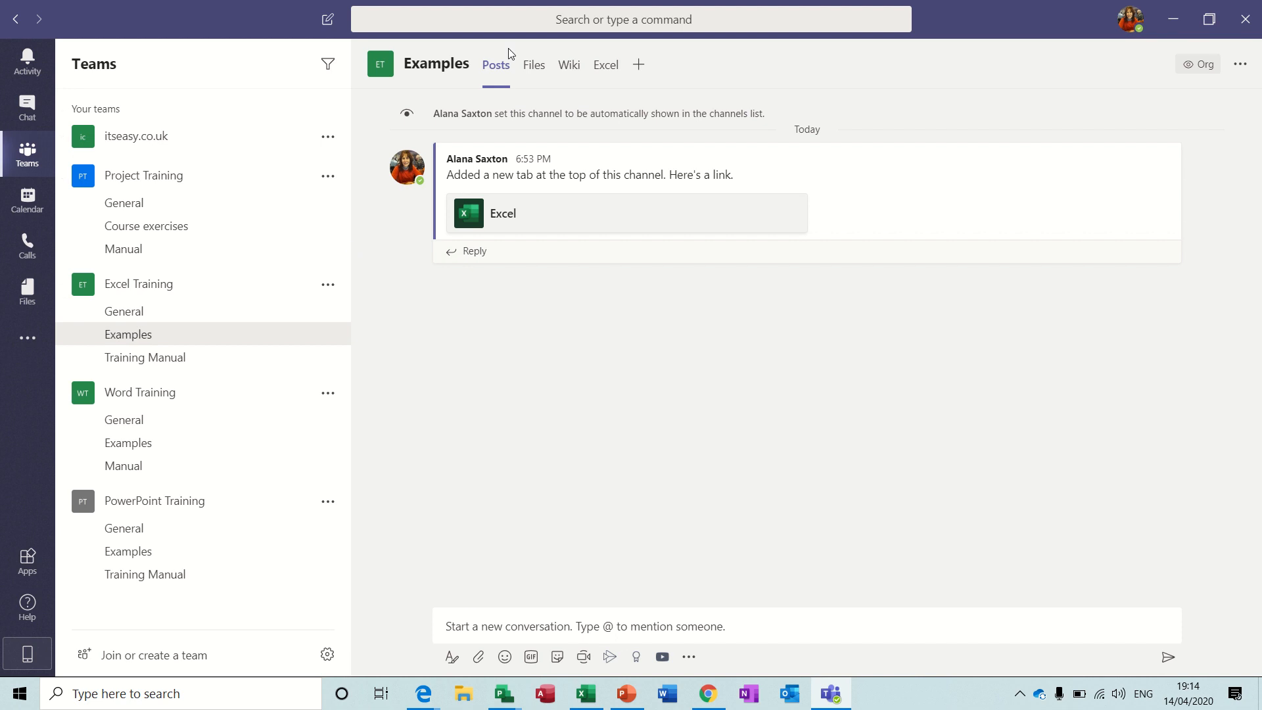
mouse_move(474, 256)
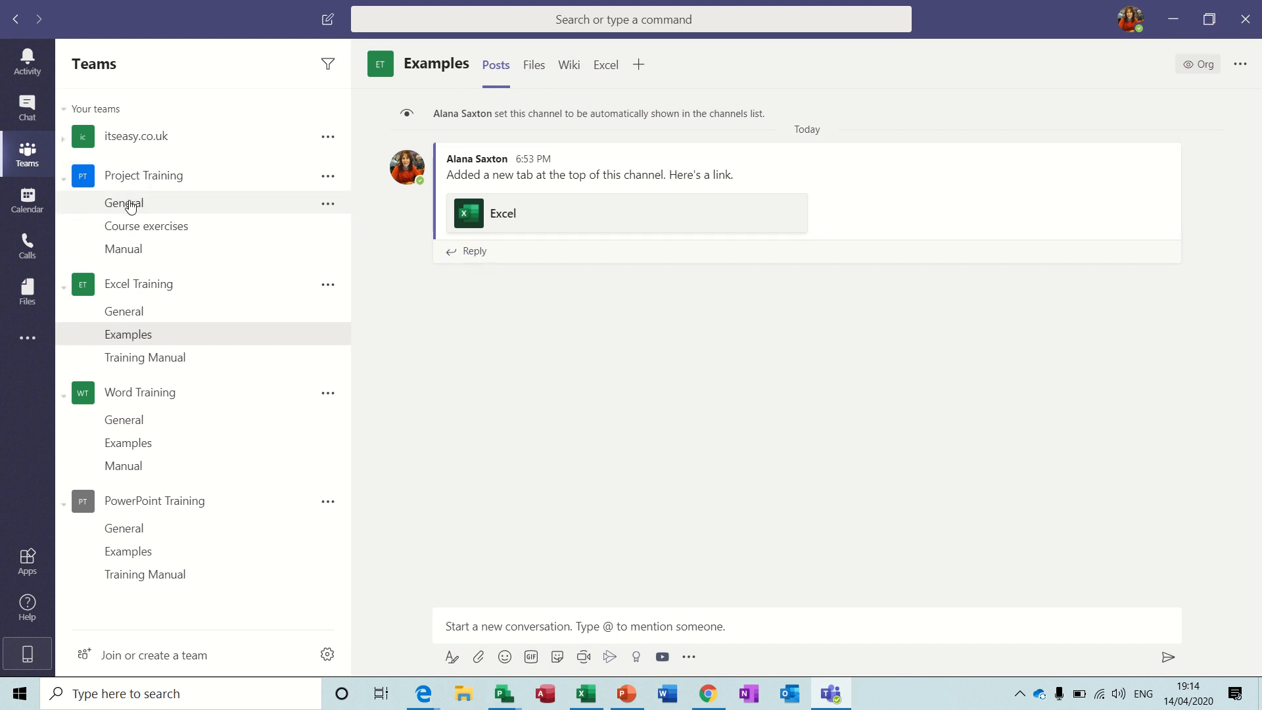
click(146, 226)
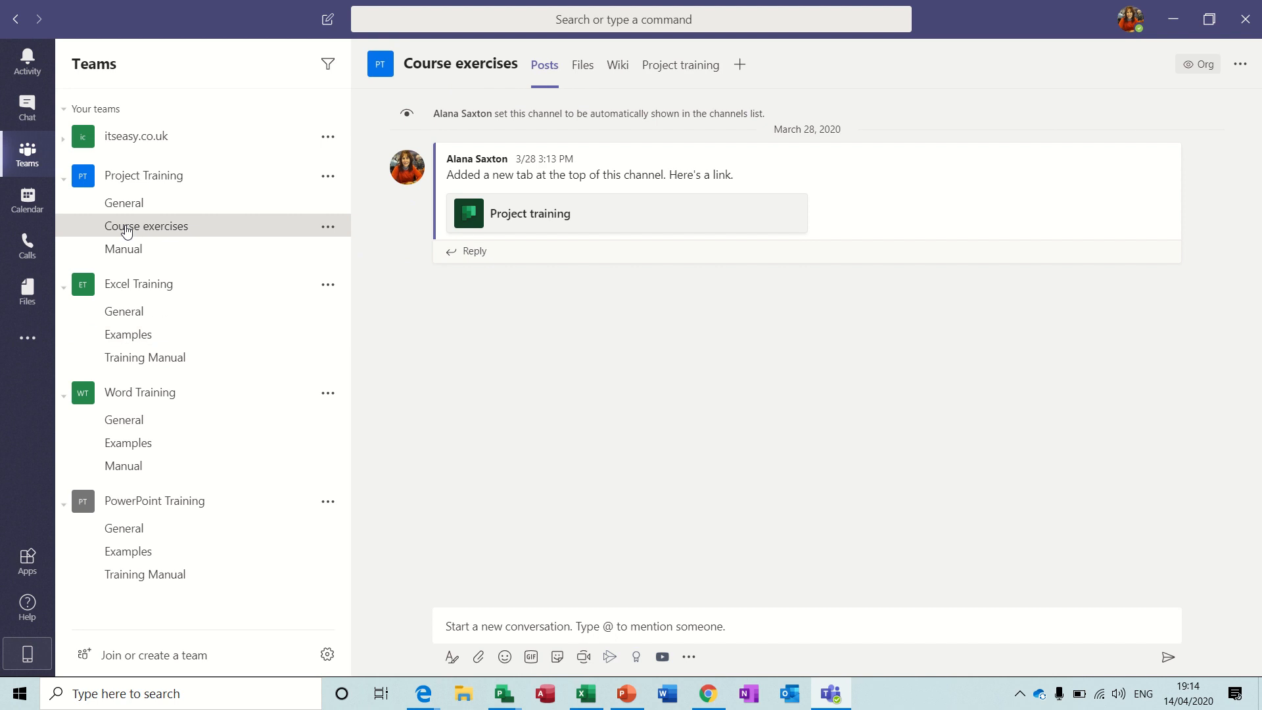
click(123, 248)
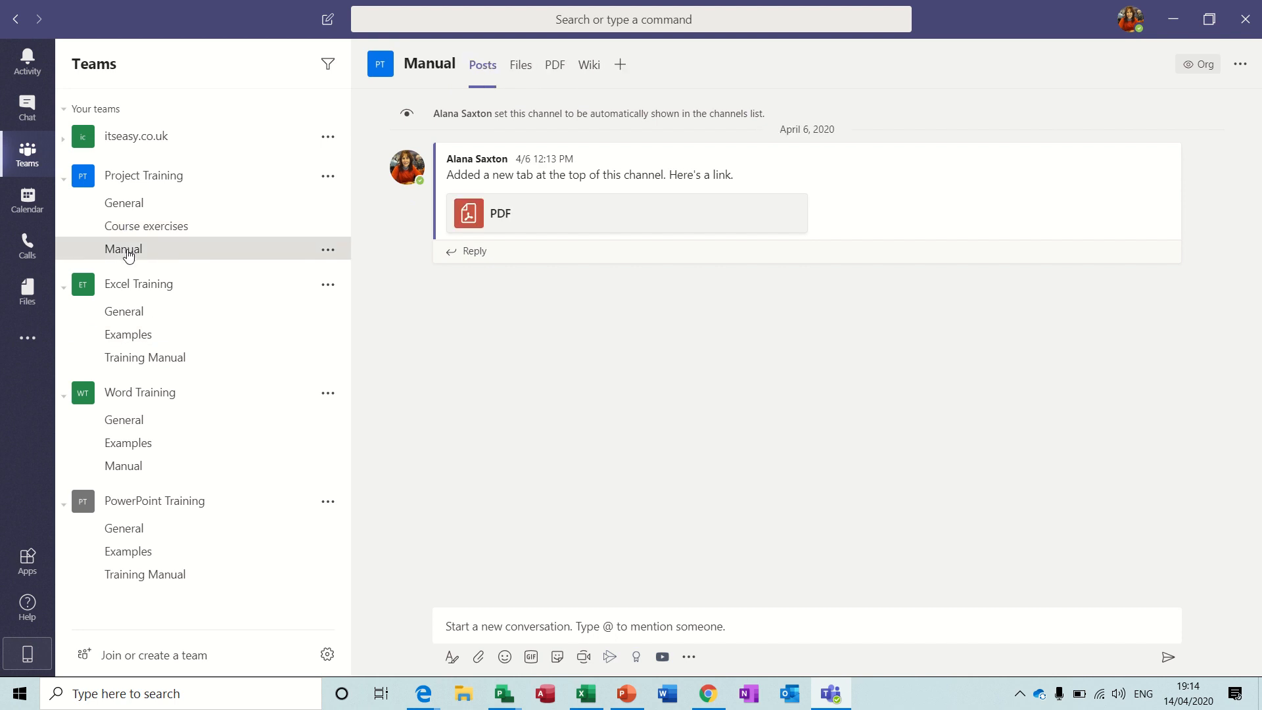
click(125, 311)
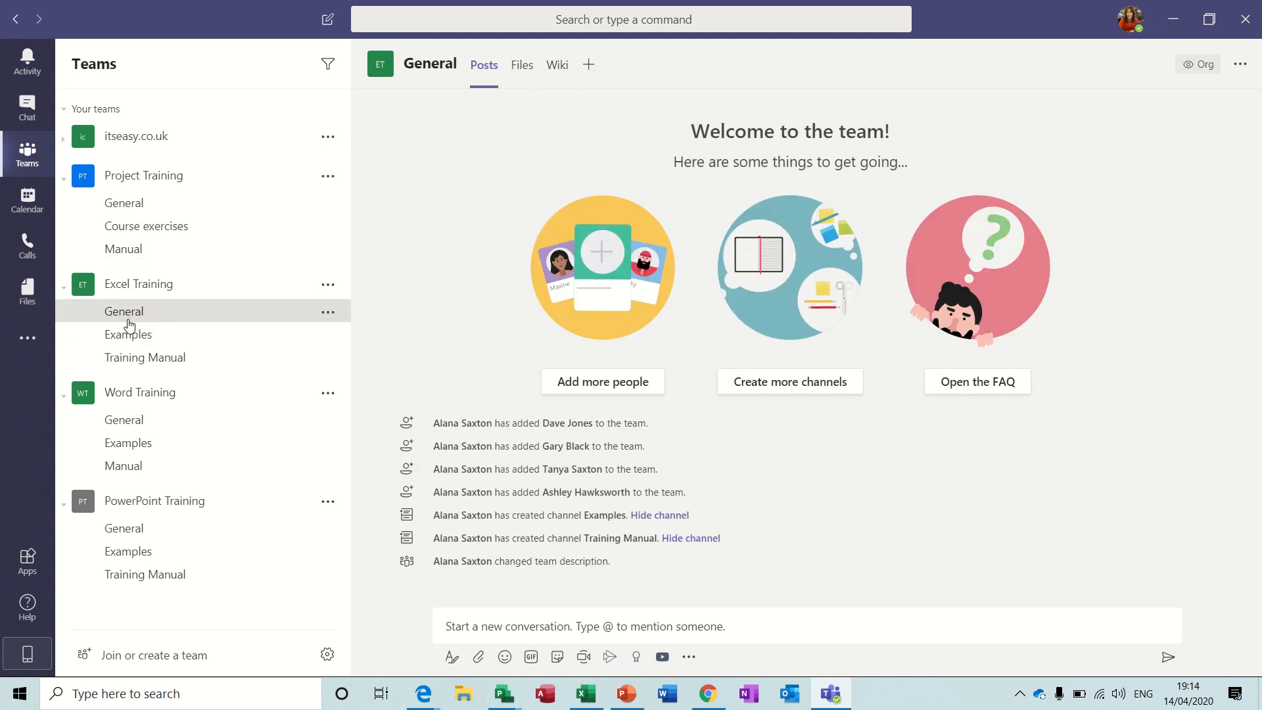
click(128, 334)
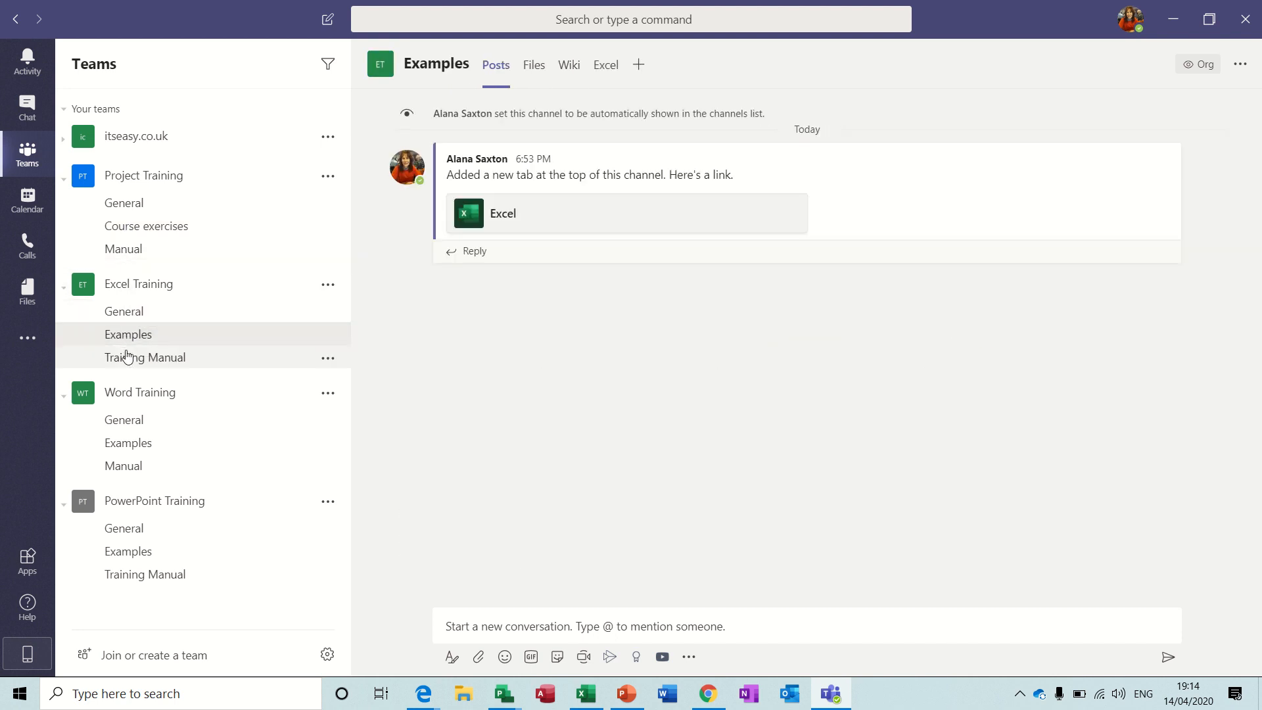
click(146, 358)
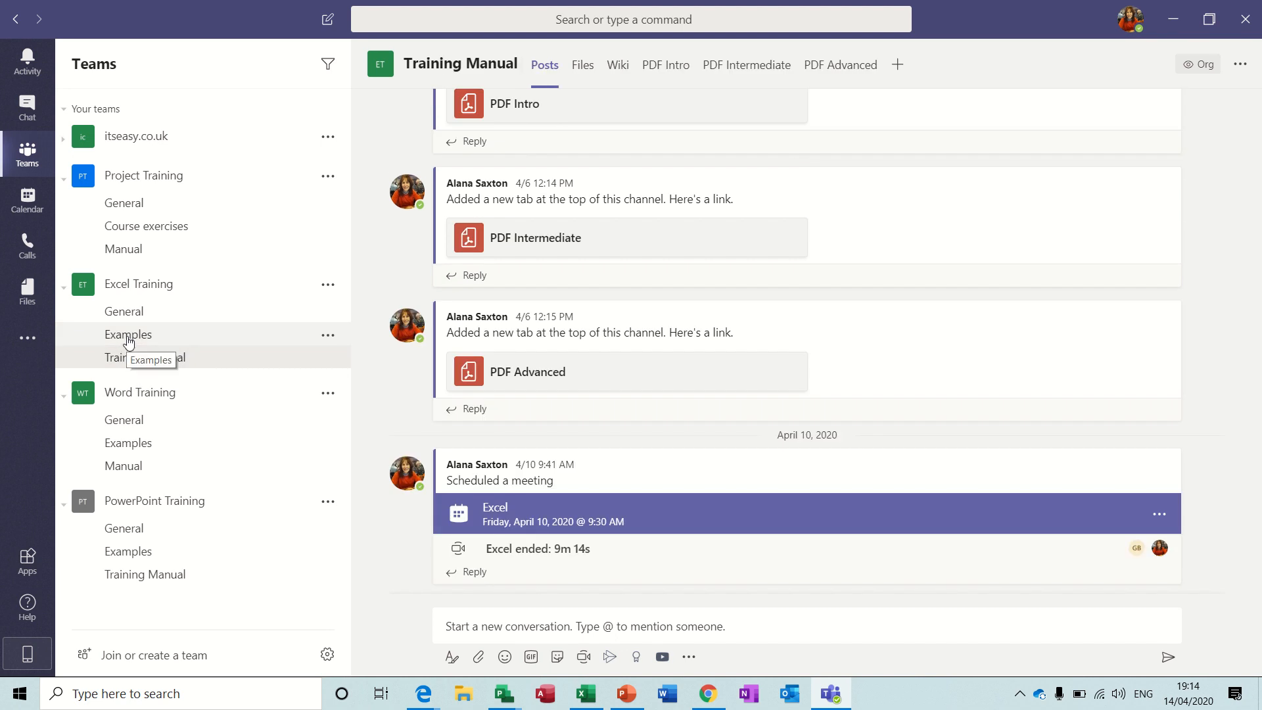
click(126, 334)
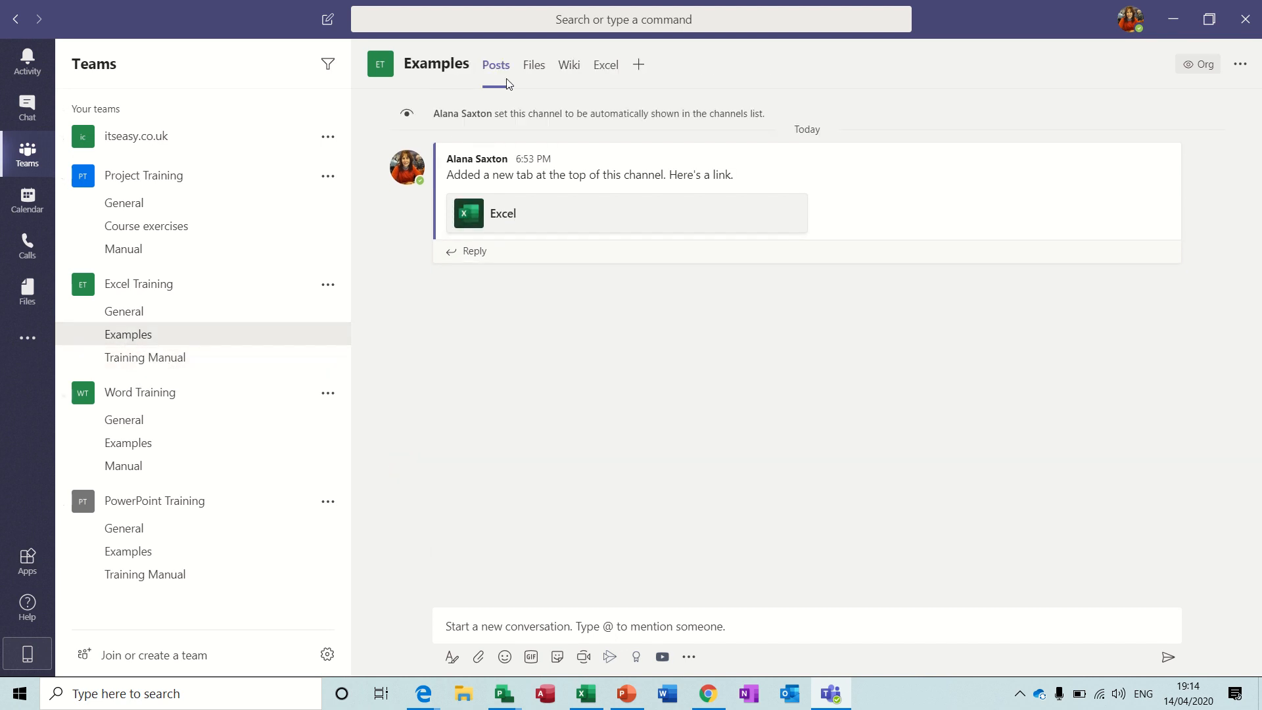
mouse_move(569, 64)
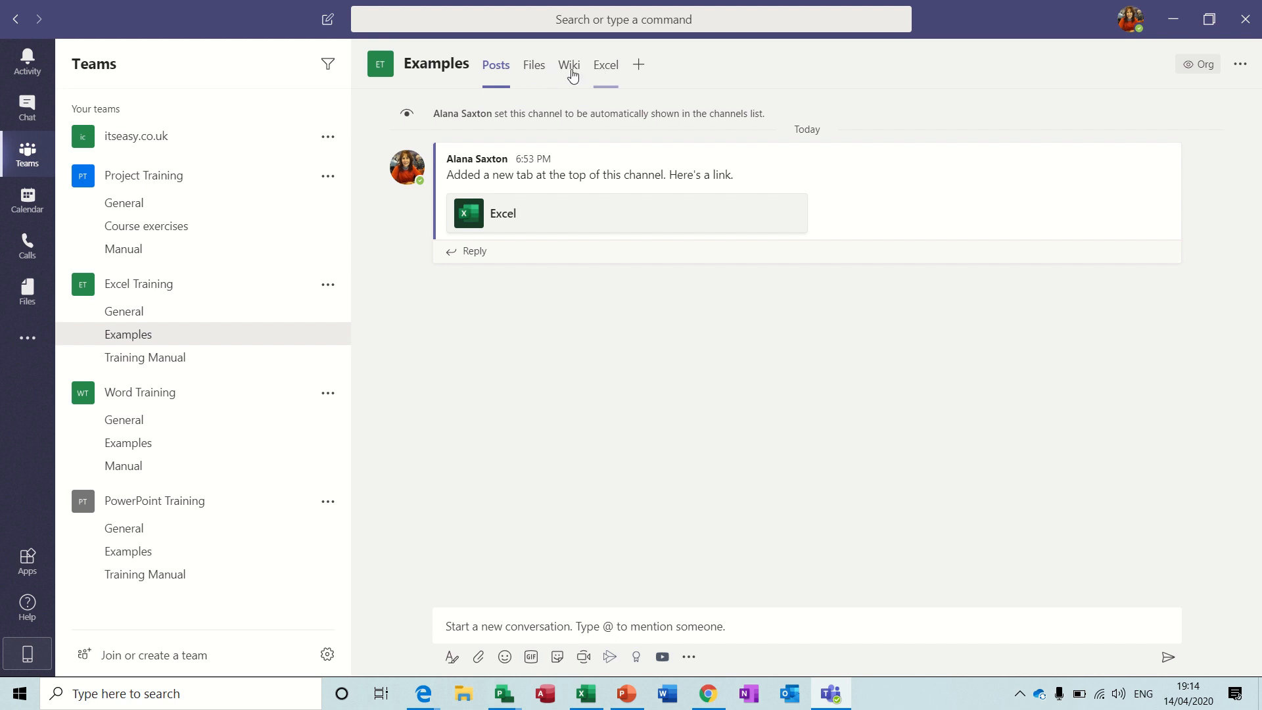
mouse_move(534, 65)
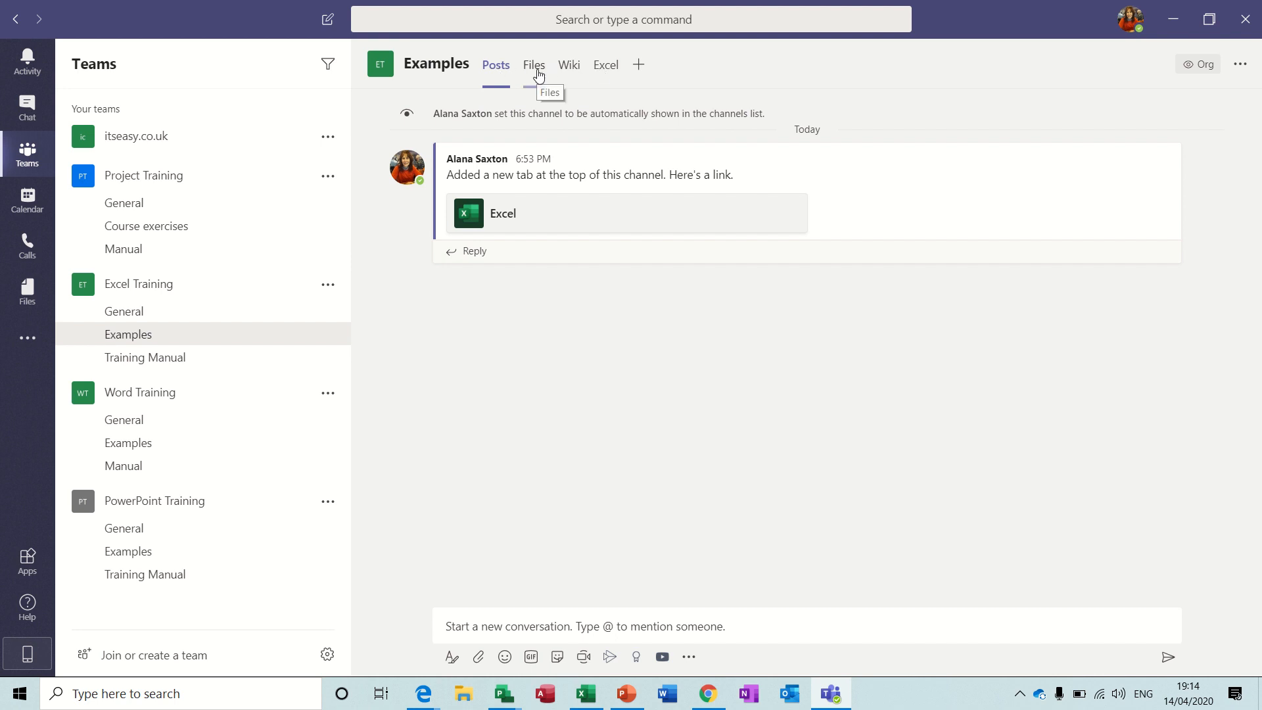
View the Examples channel's Files and Wiki tabs, then its Excel workbook tab
click(534, 64)
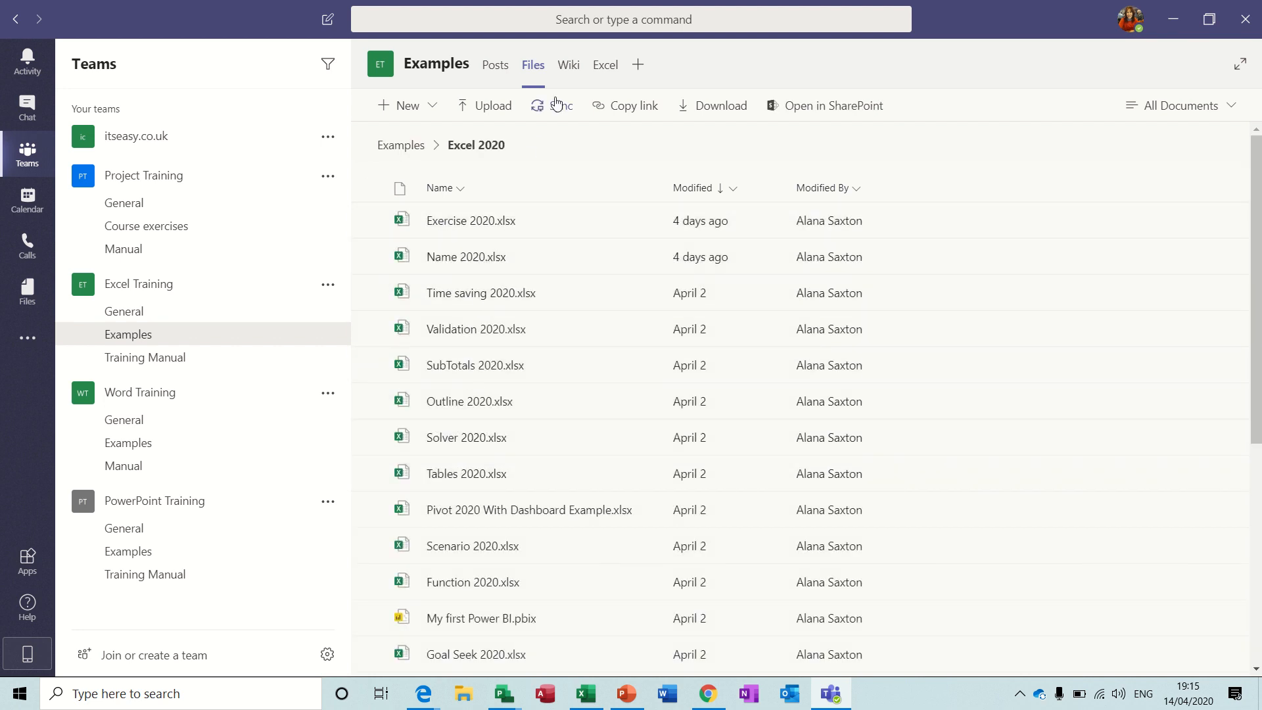
click(568, 64)
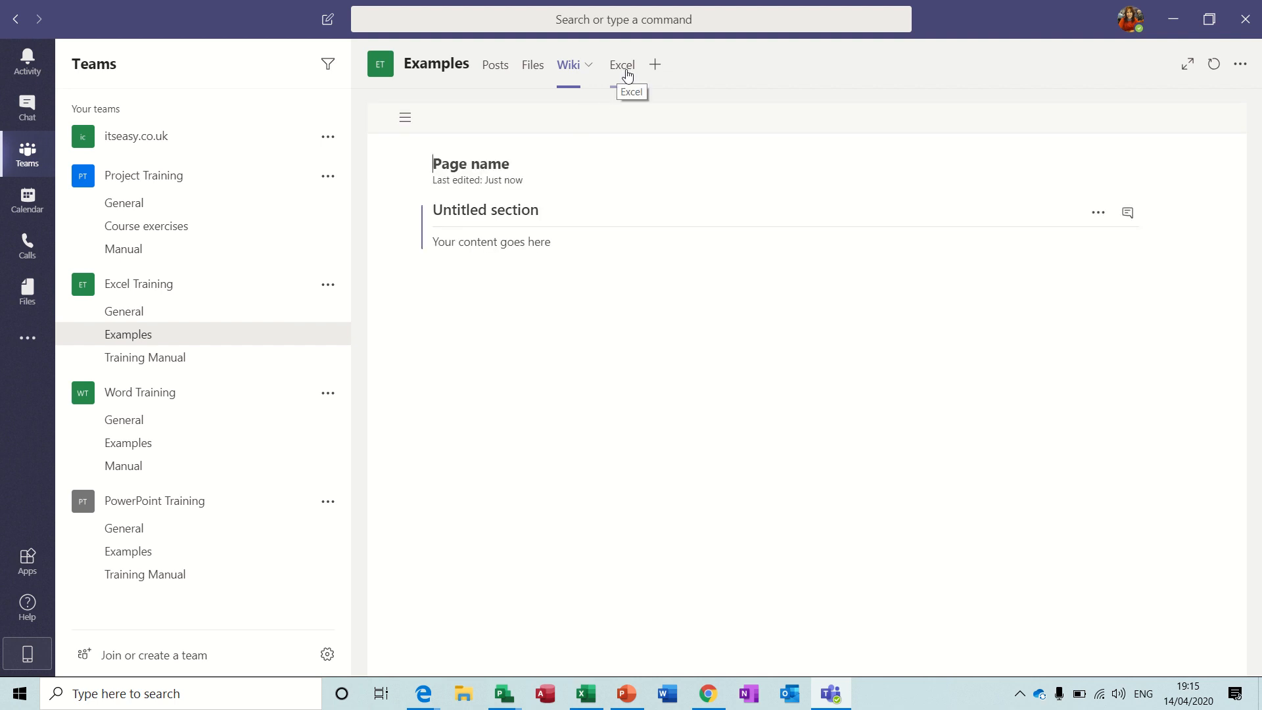
click(620, 64)
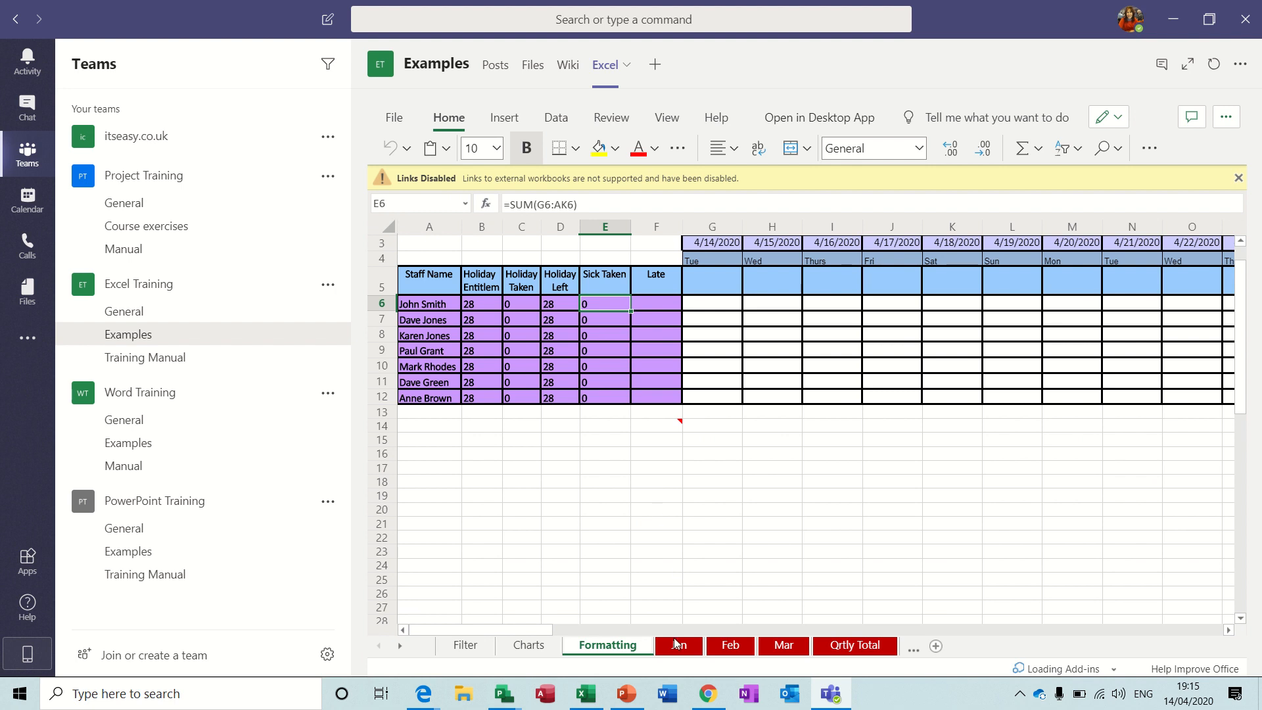
Show the workbook's Feb sheet, then the Charts sheet with Leeds and Derby sales
click(729, 647)
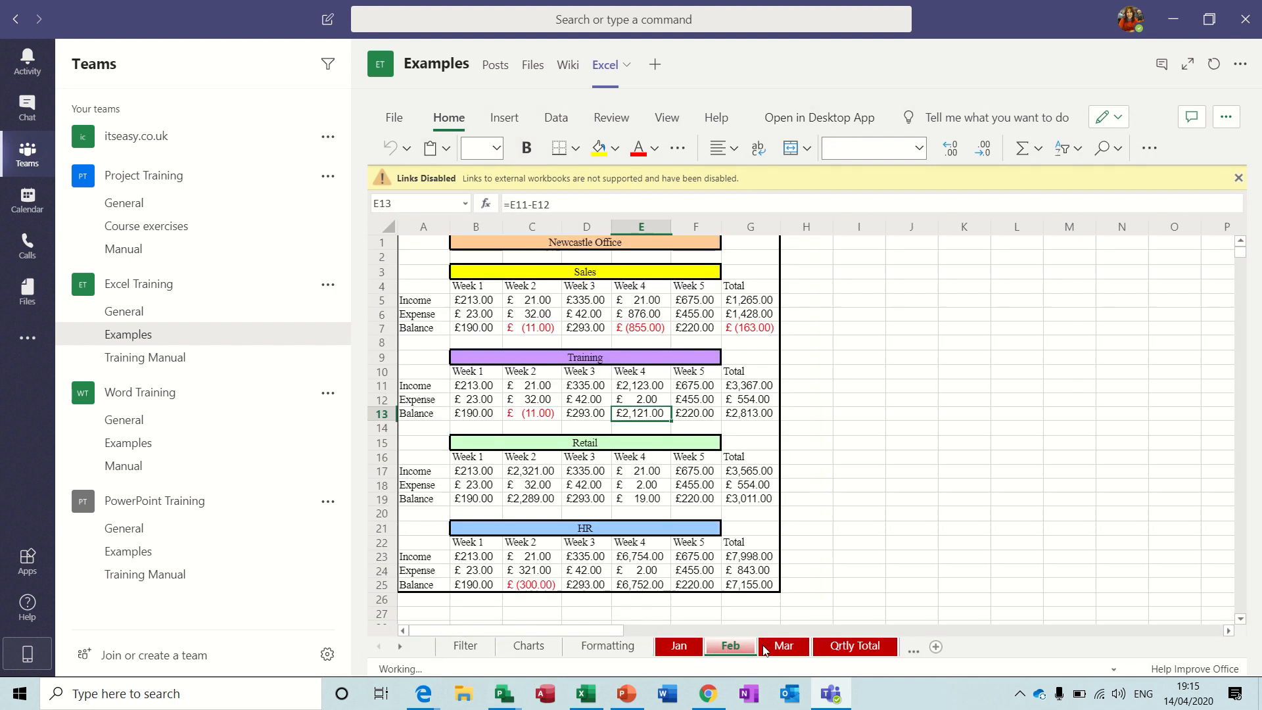
click(529, 646)
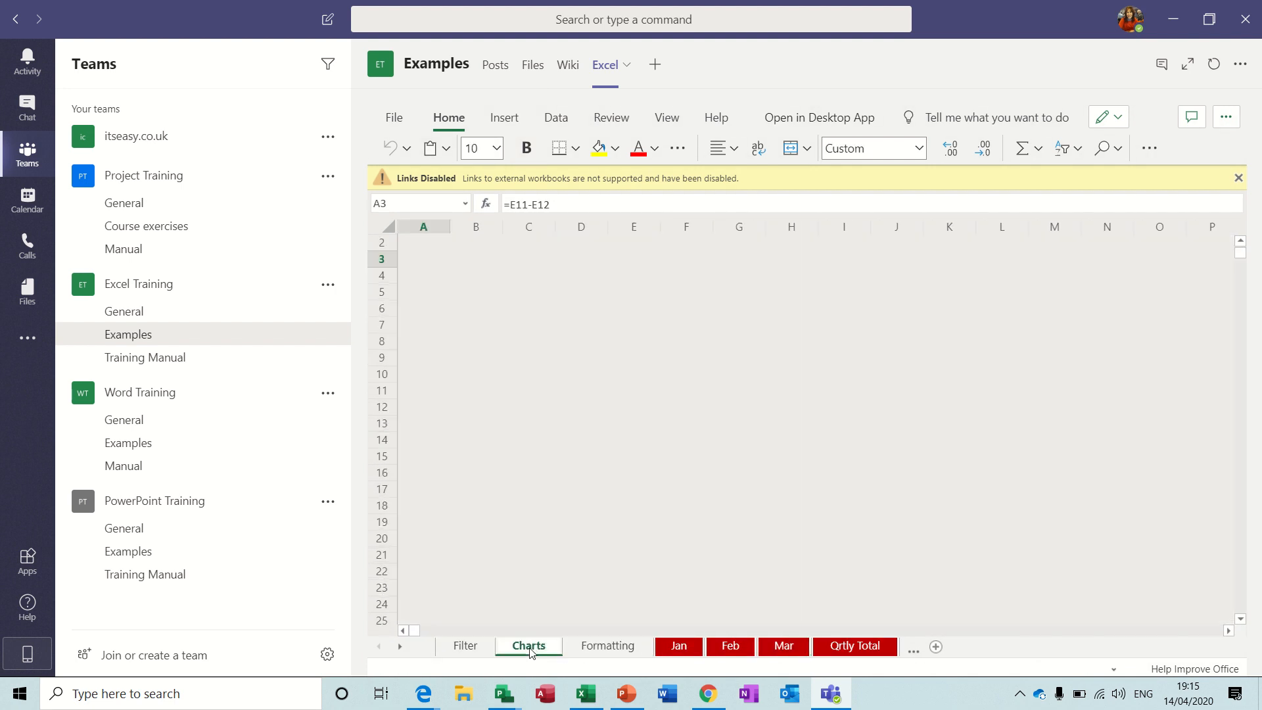
click(528, 646)
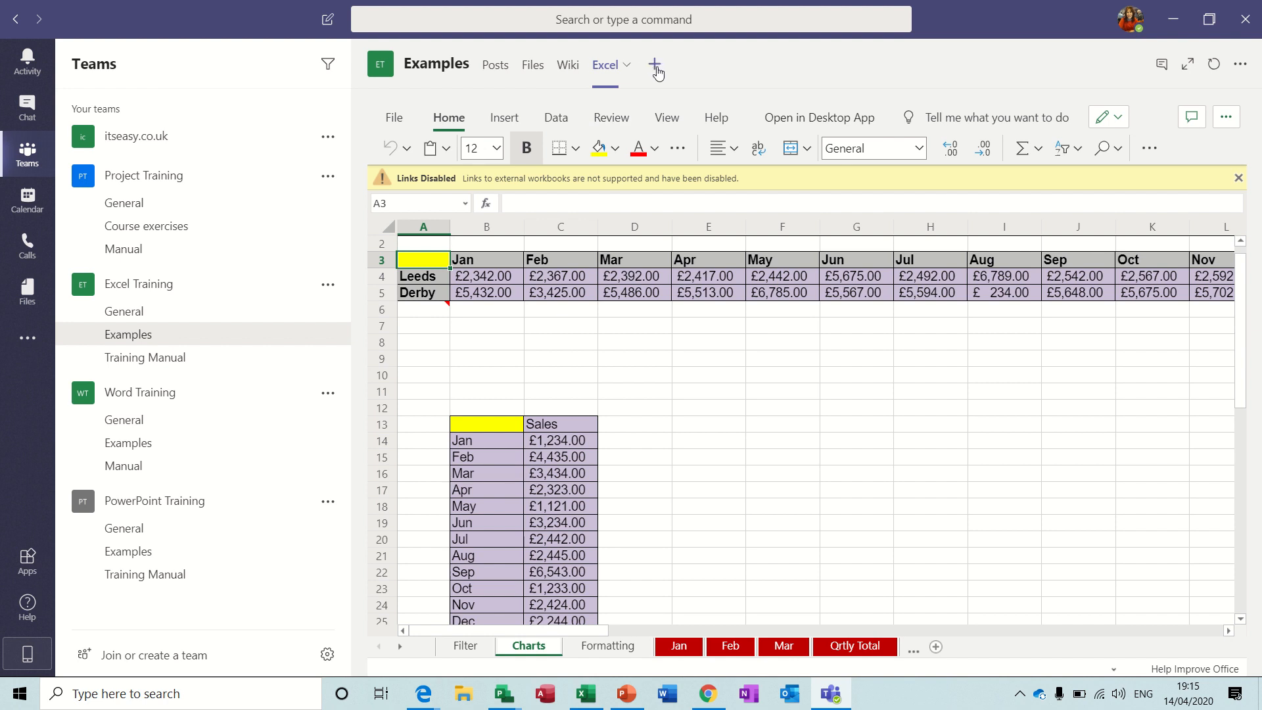
Add an Excel tab named 'Exercise' showing Exercise 2020.xlsx from the Excel 2020 folder
click(657, 65)
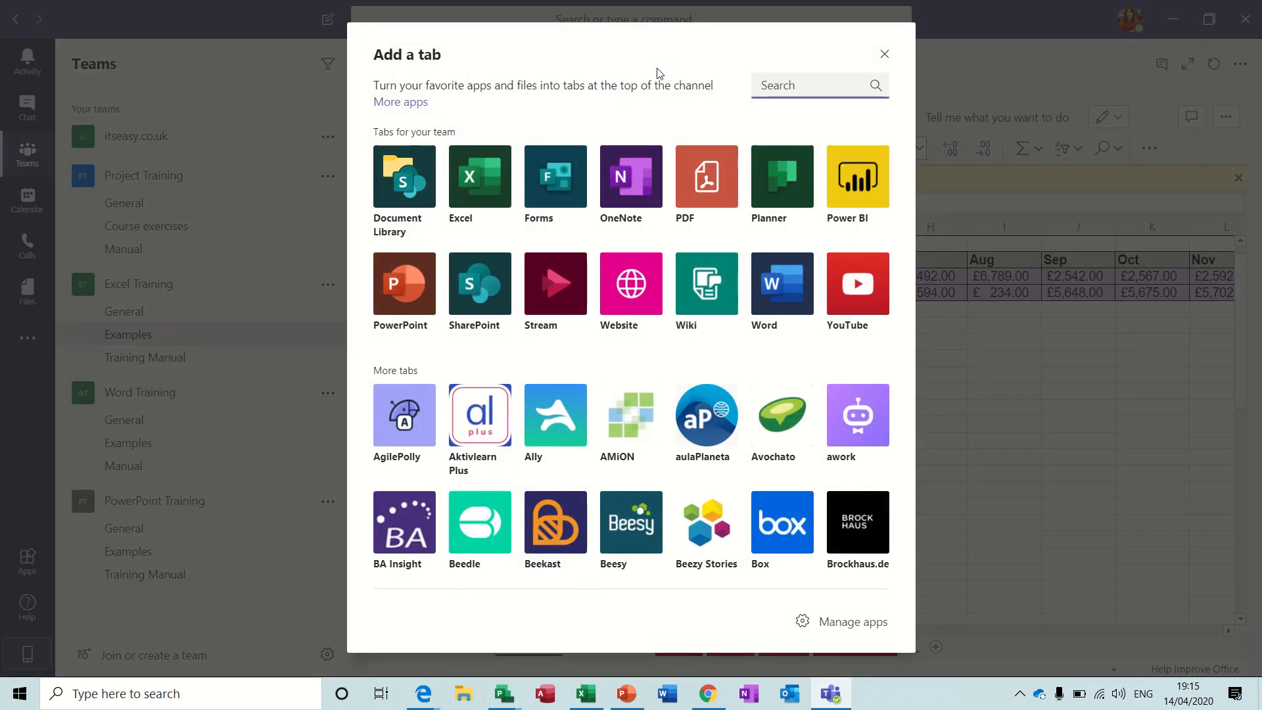
click(479, 179)
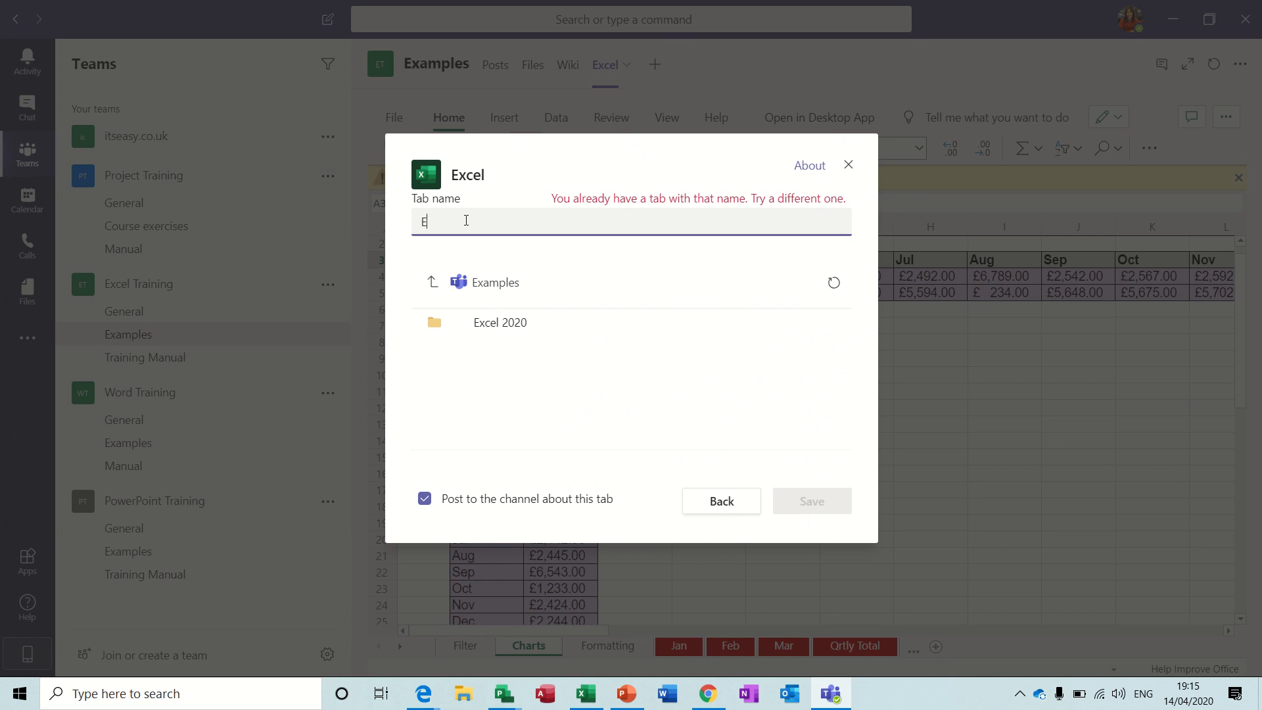
text(xercise)
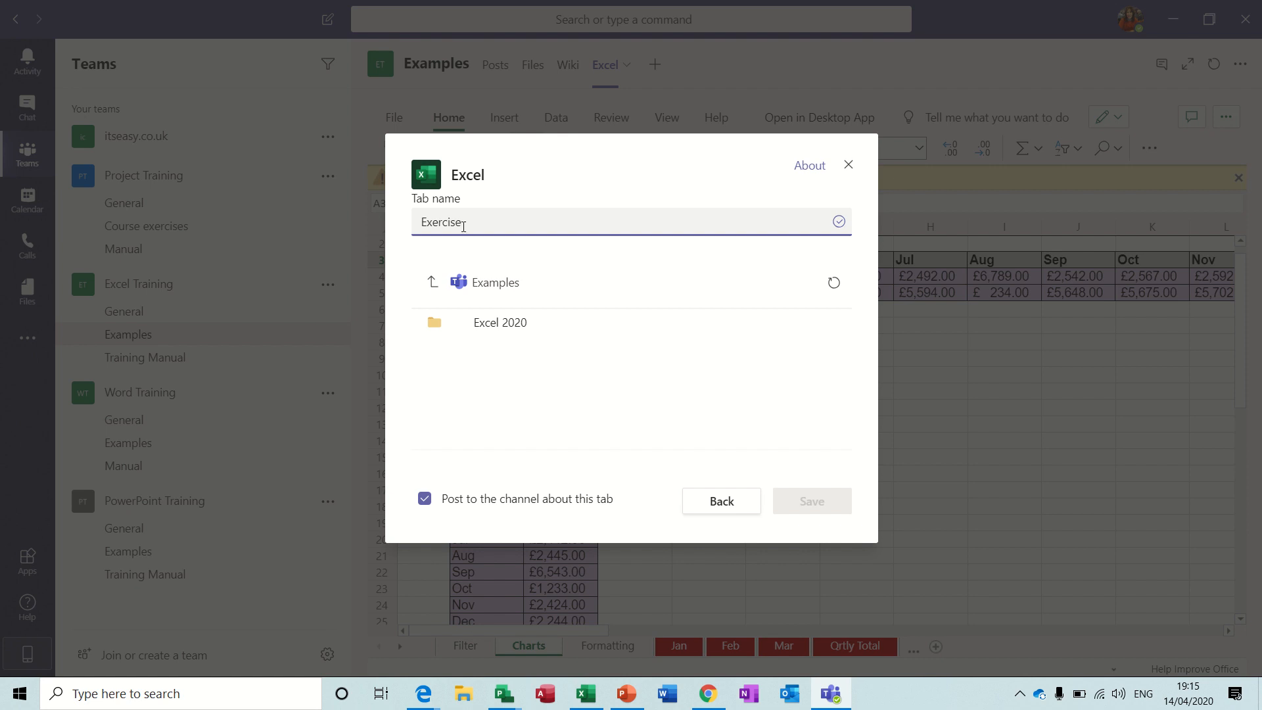
click(499, 323)
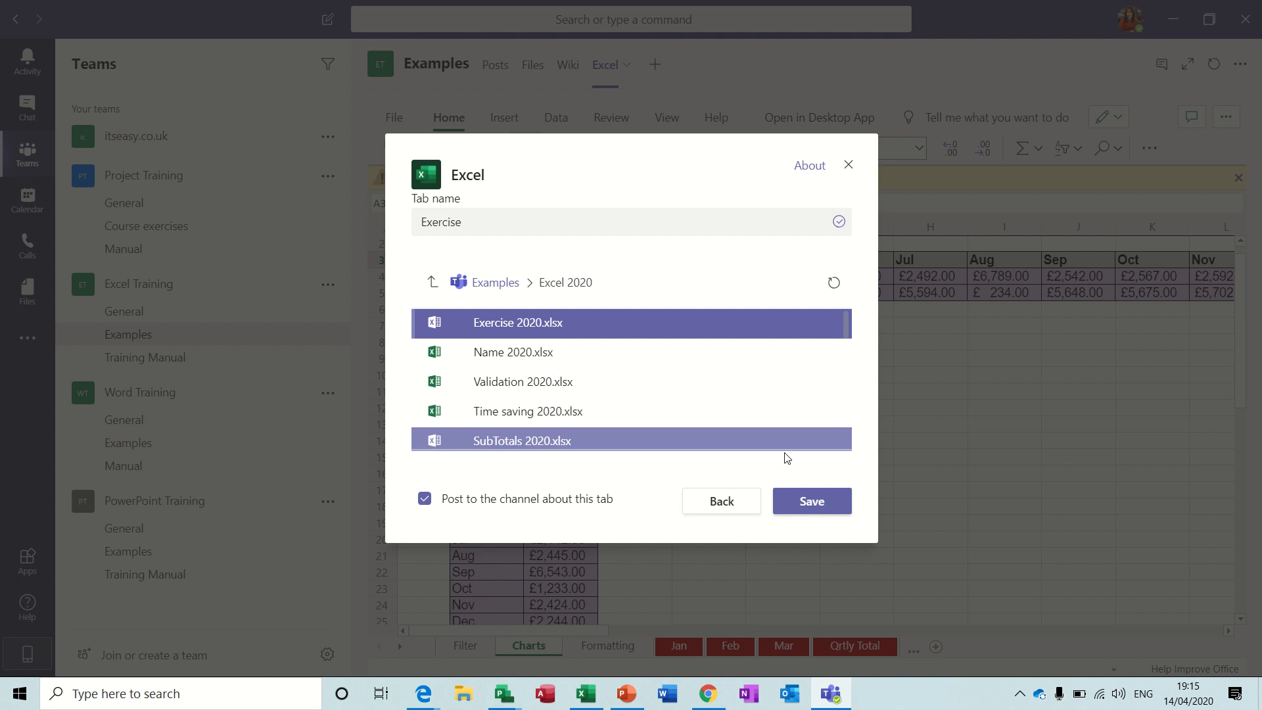
click(810, 501)
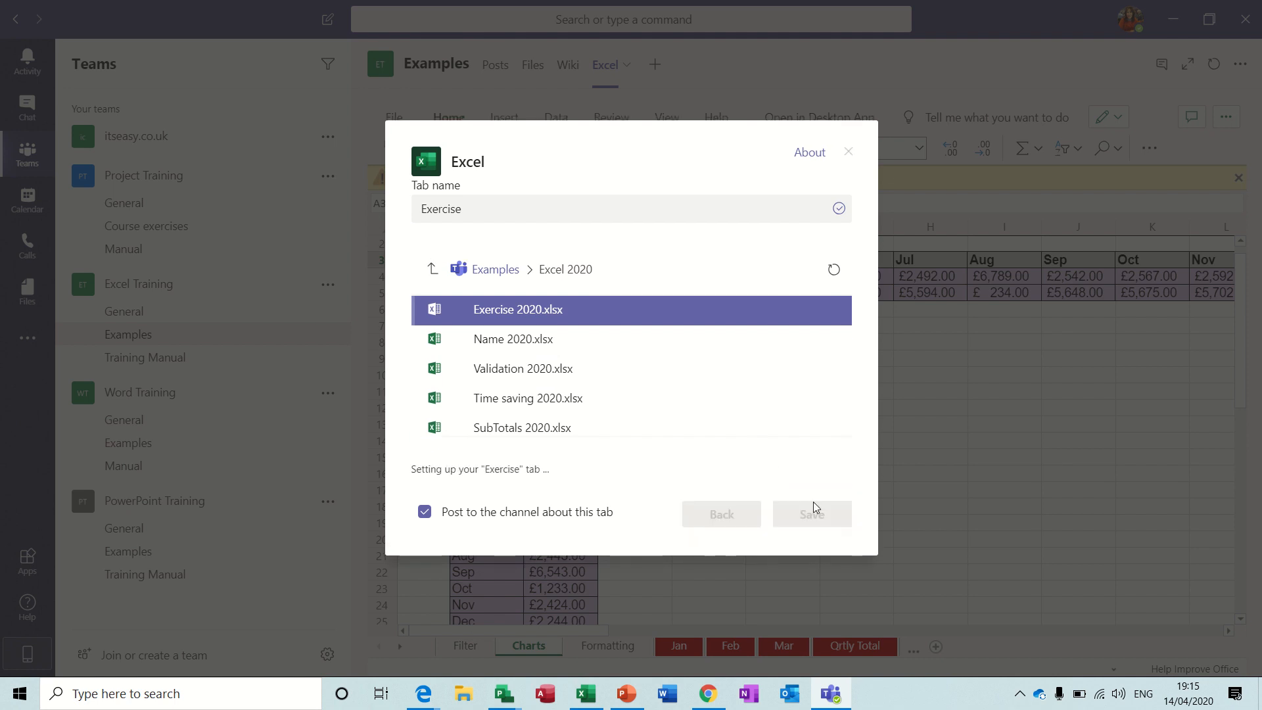
click(810, 514)
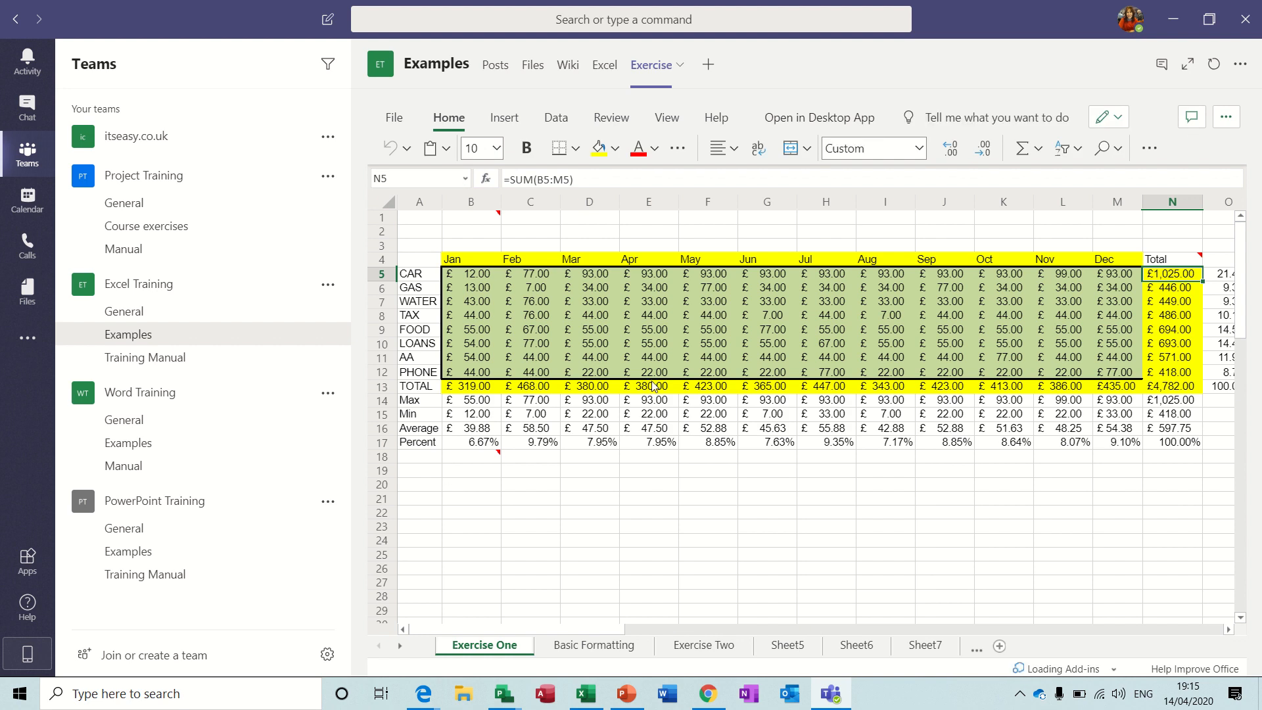
mouse_move(982, 289)
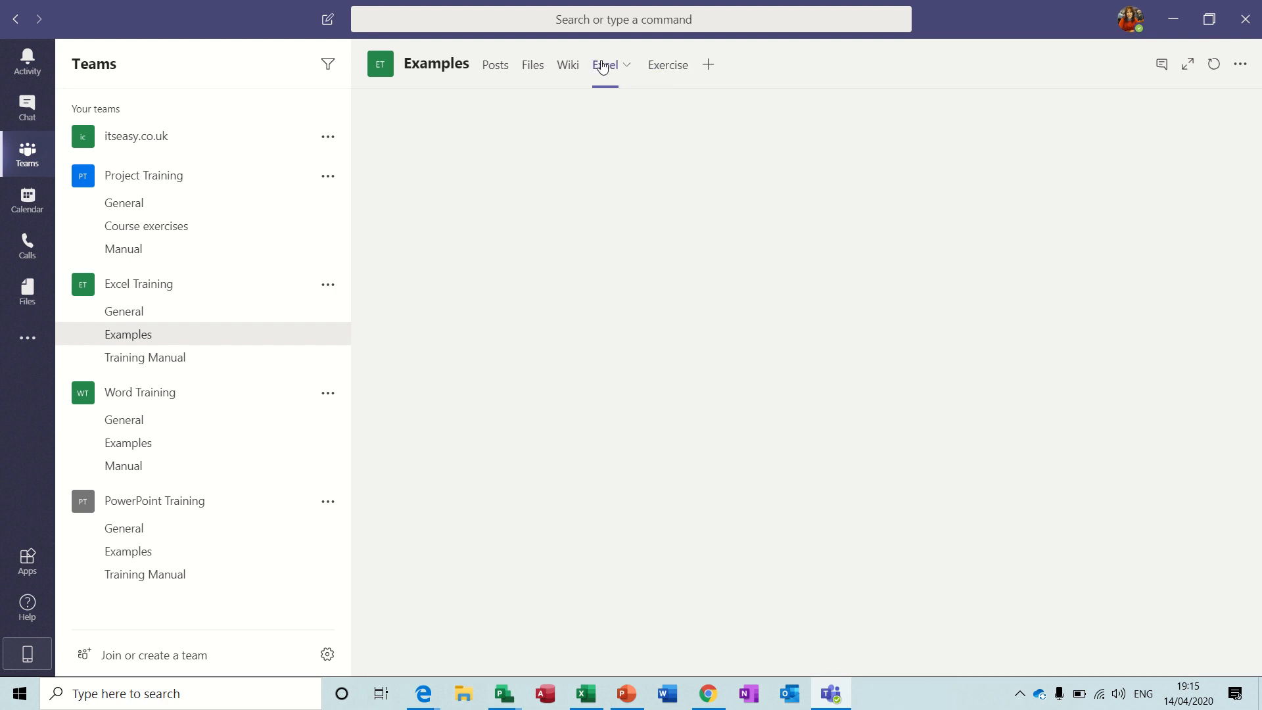
Switch back to the Examples channel's Excel tab with the Leeds and Derby Charts sheet
click(604, 64)
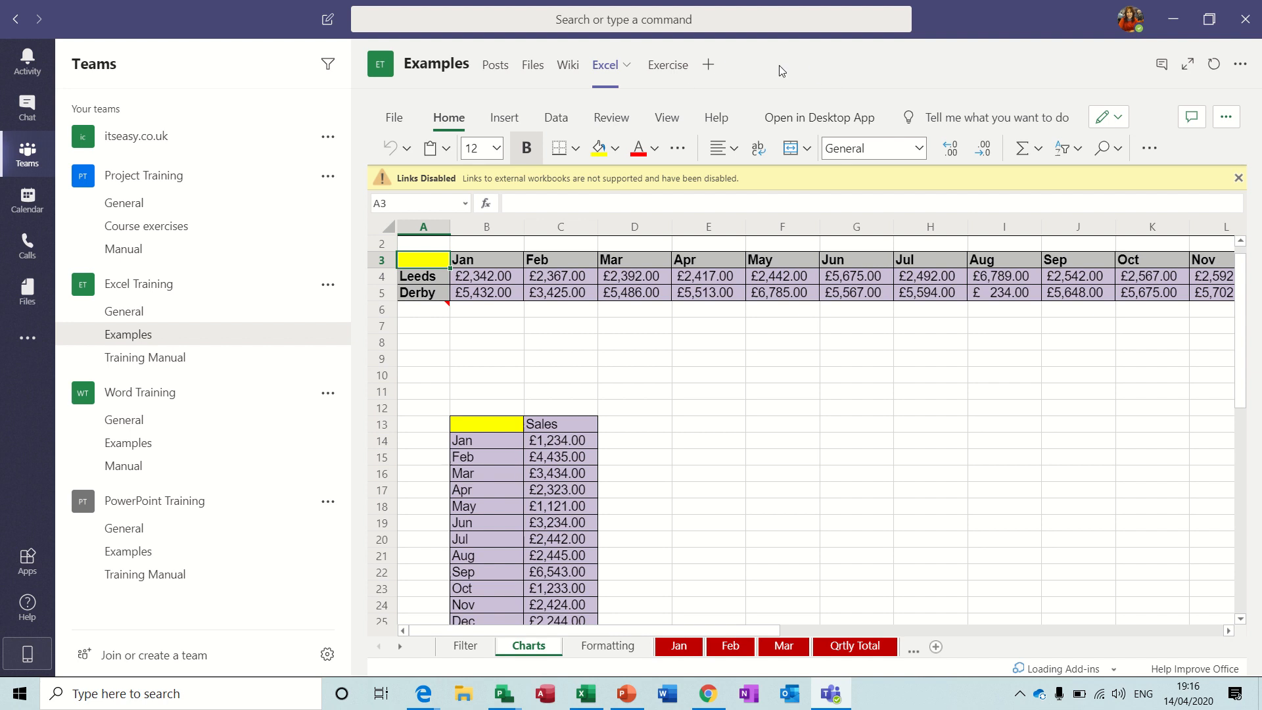
mouse_move(252, 513)
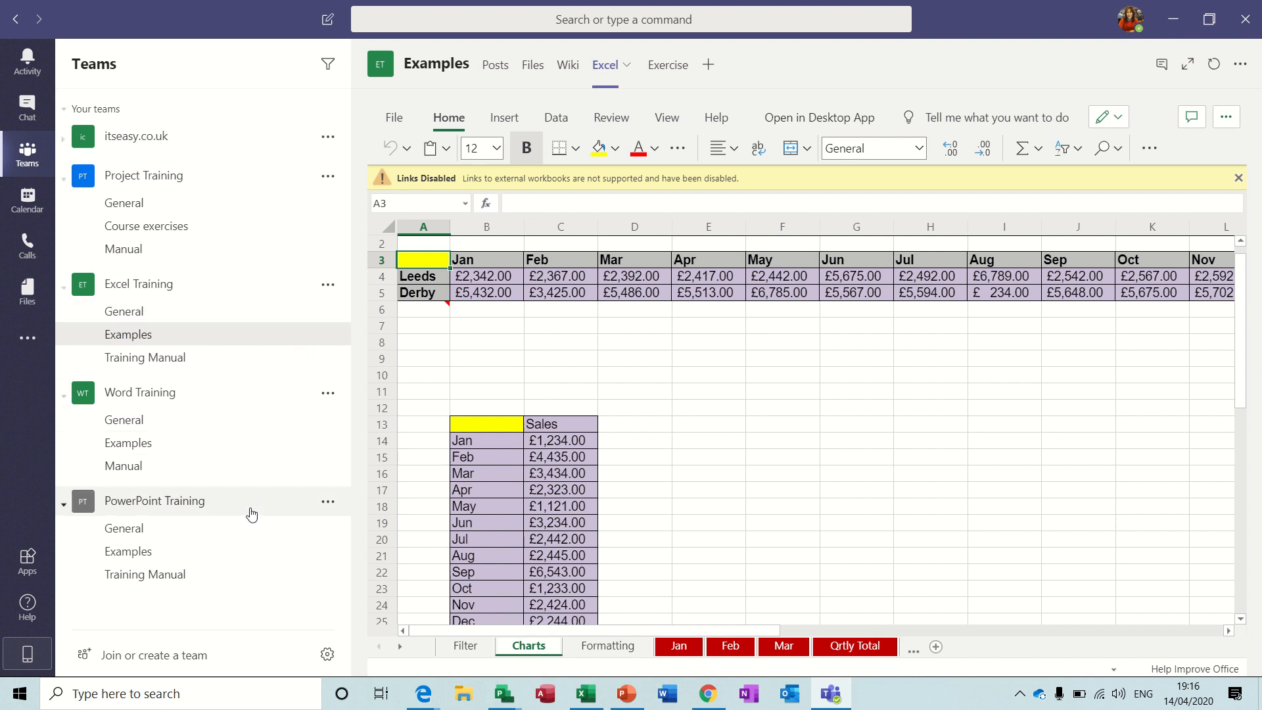
mouse_move(143, 660)
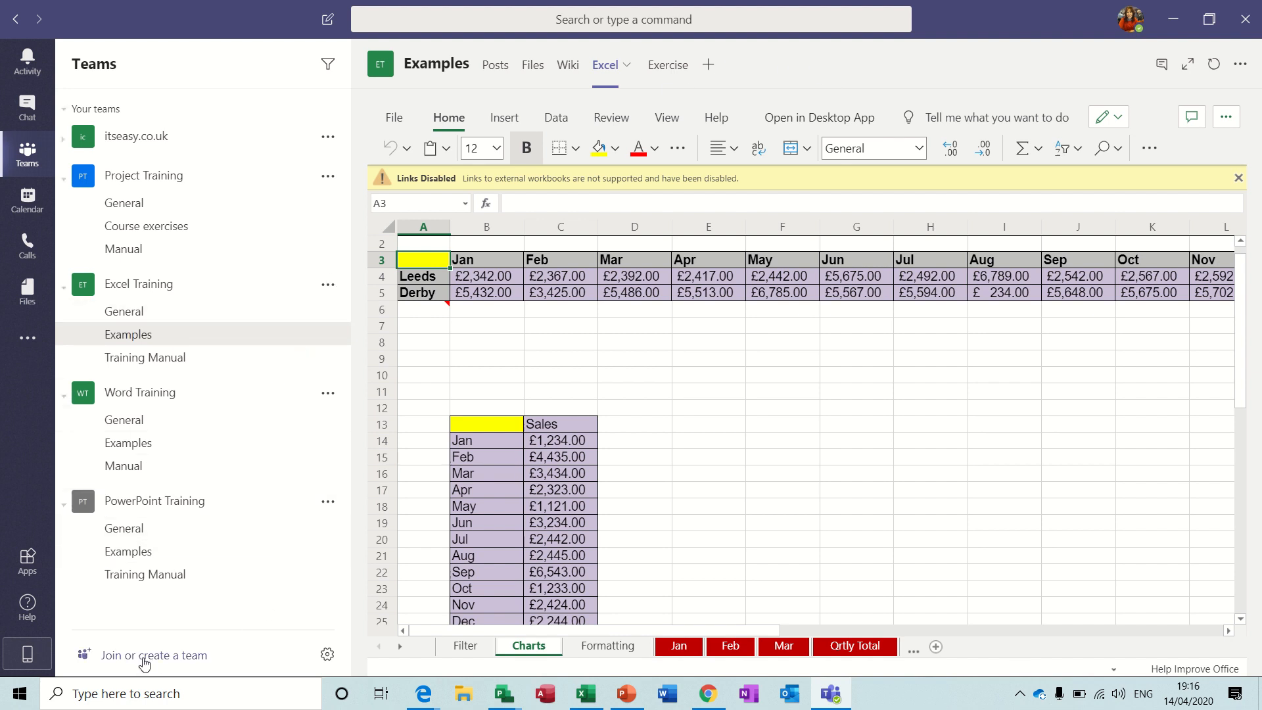
mouse_move(142, 658)
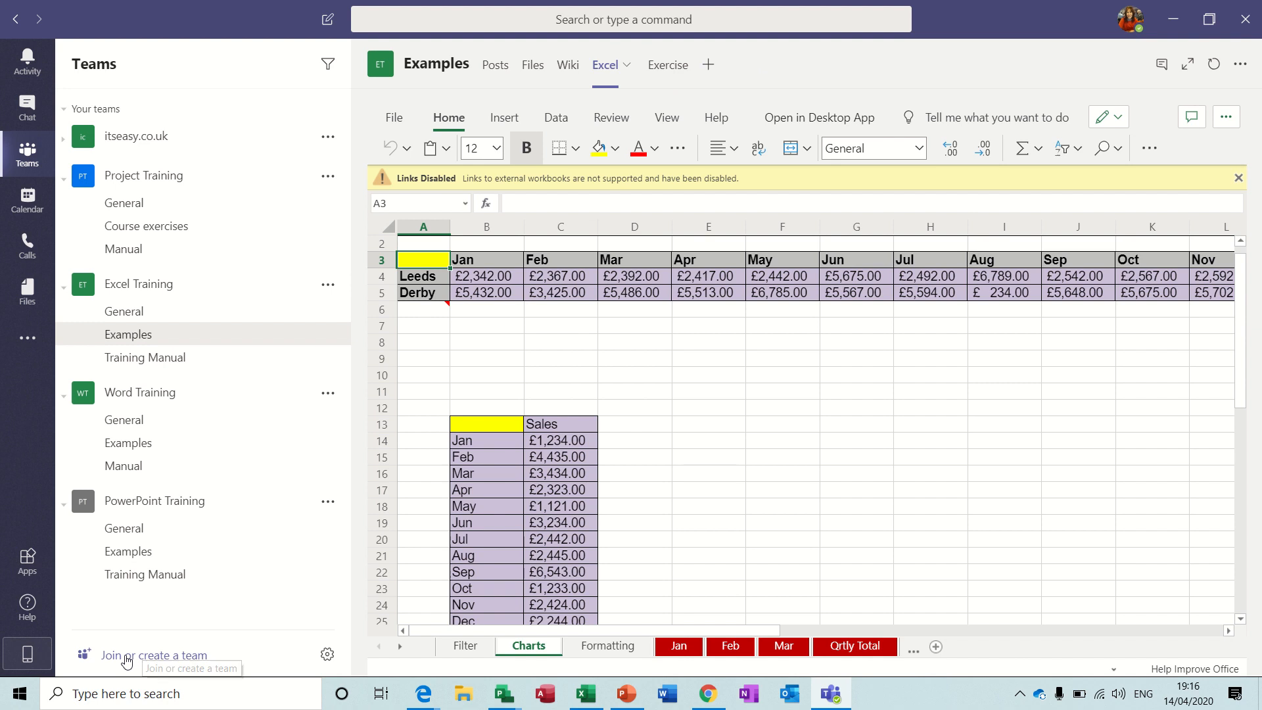
Build a public team from scratch named 'Visio Training'
click(153, 656)
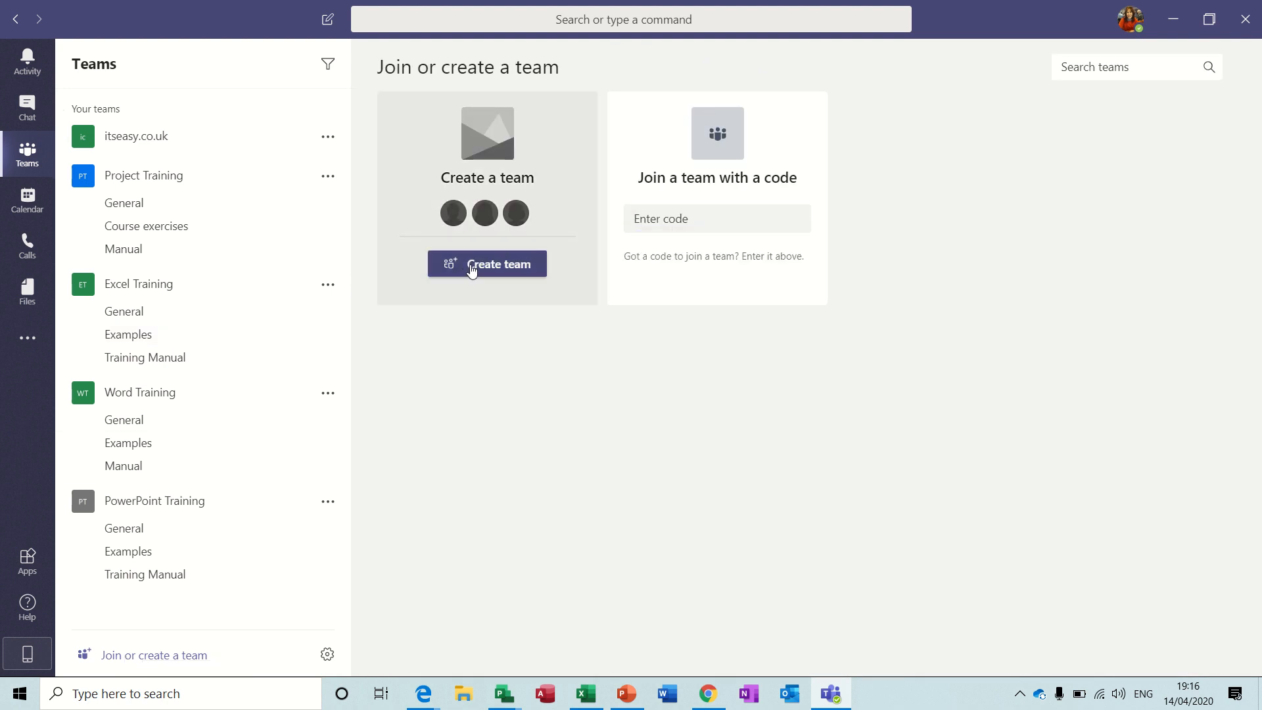
click(487, 263)
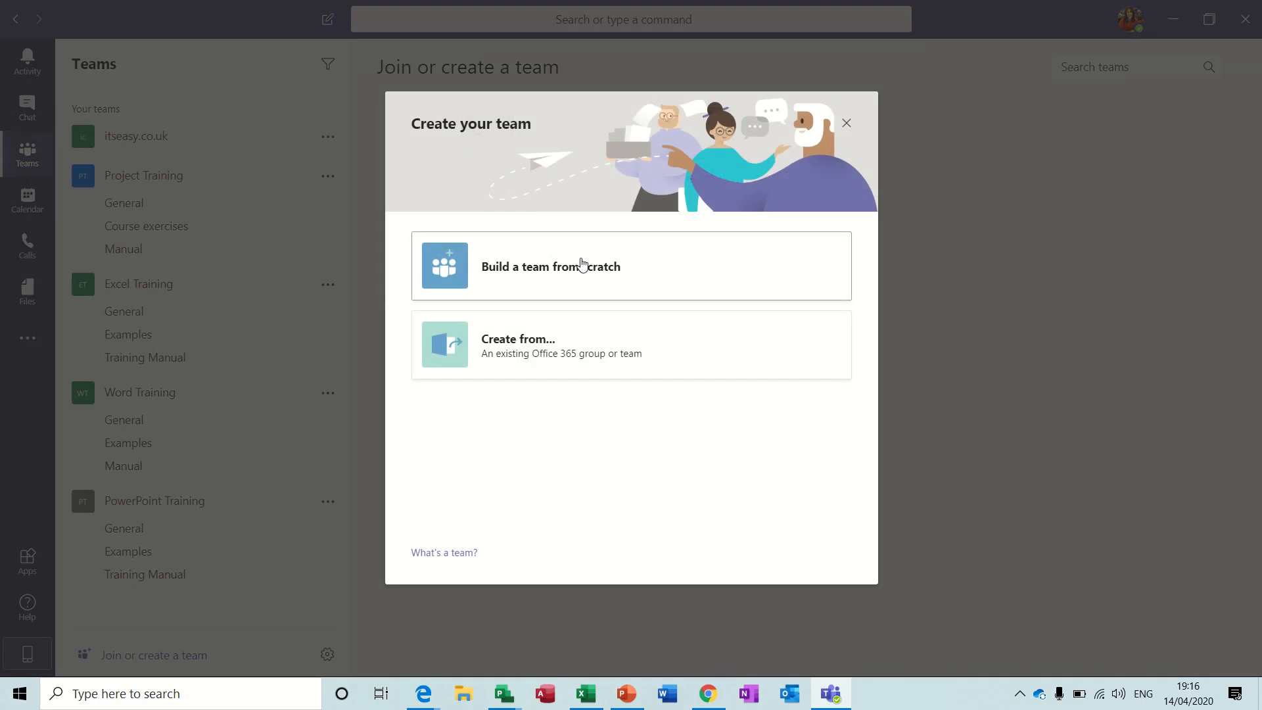
click(551, 266)
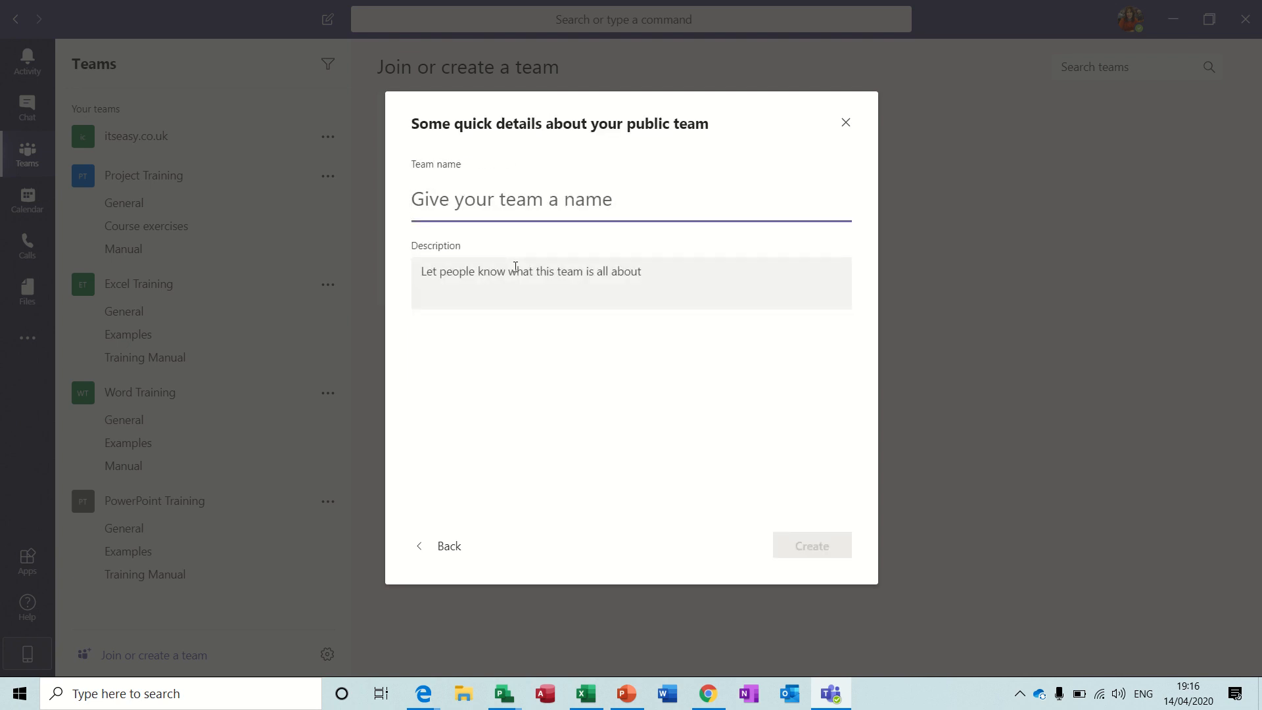
text(Visio)
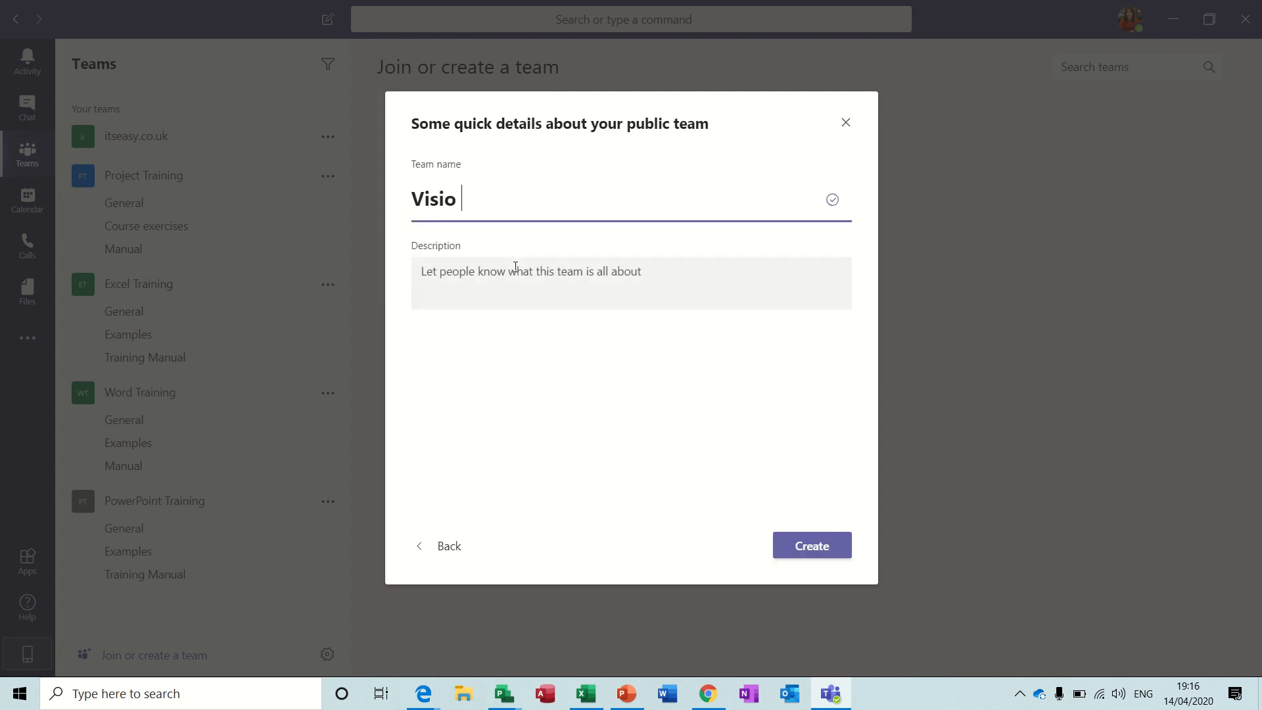
text(Training)
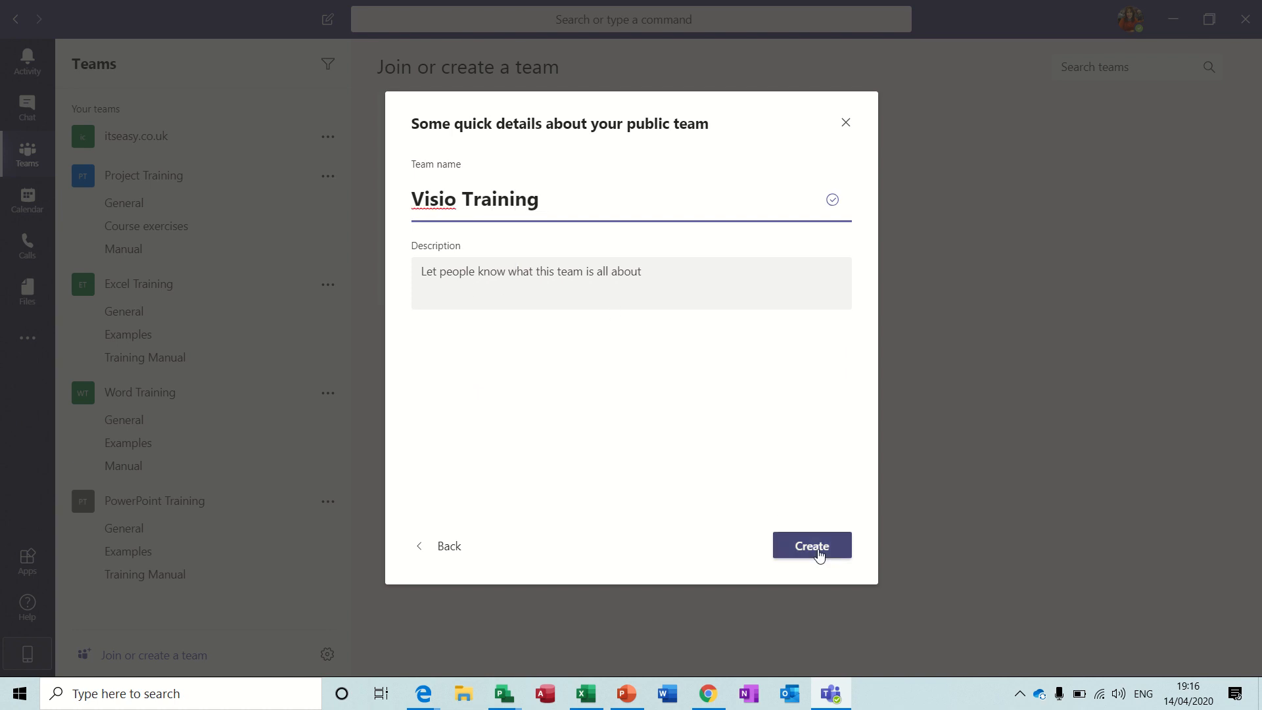
click(811, 546)
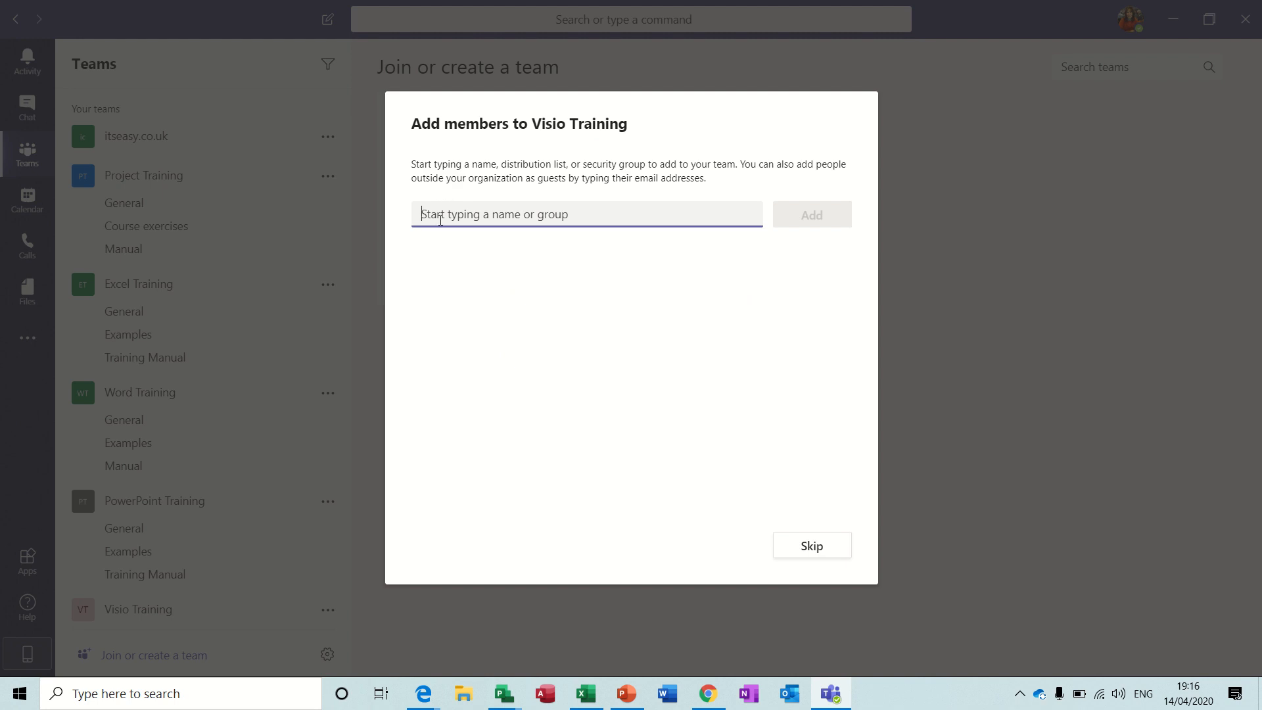
text(Dave)
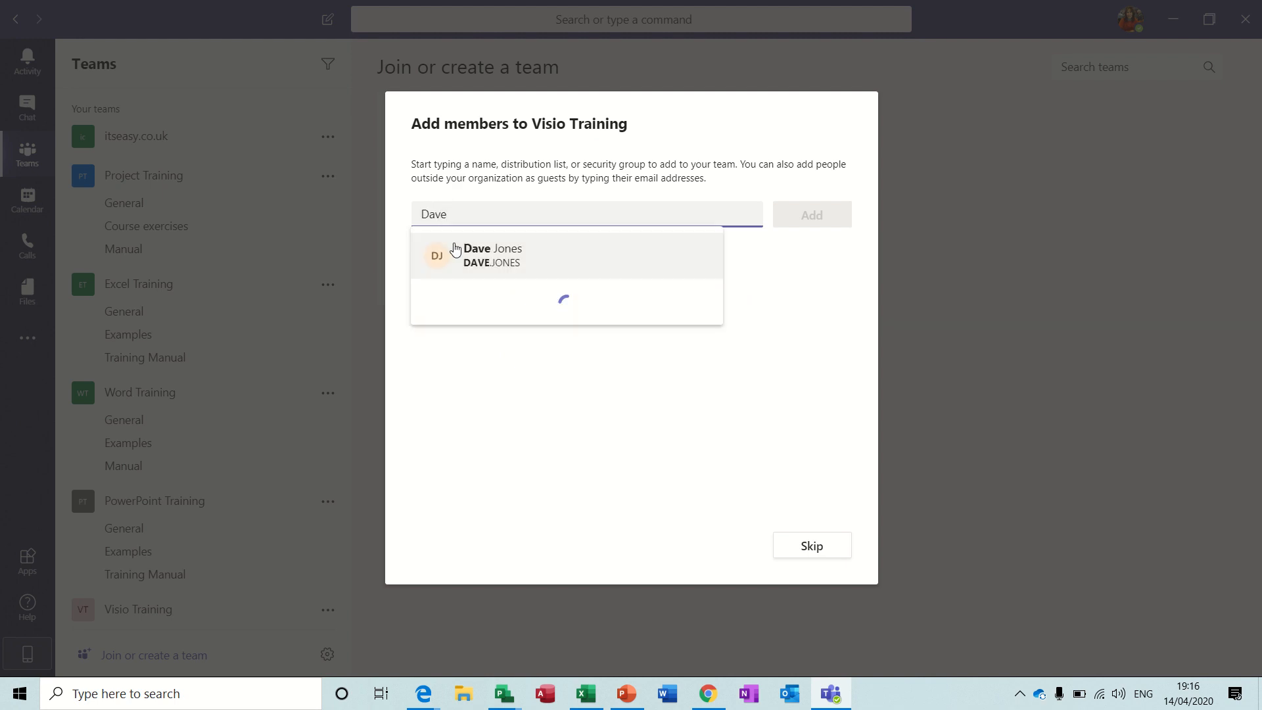
click(492, 254)
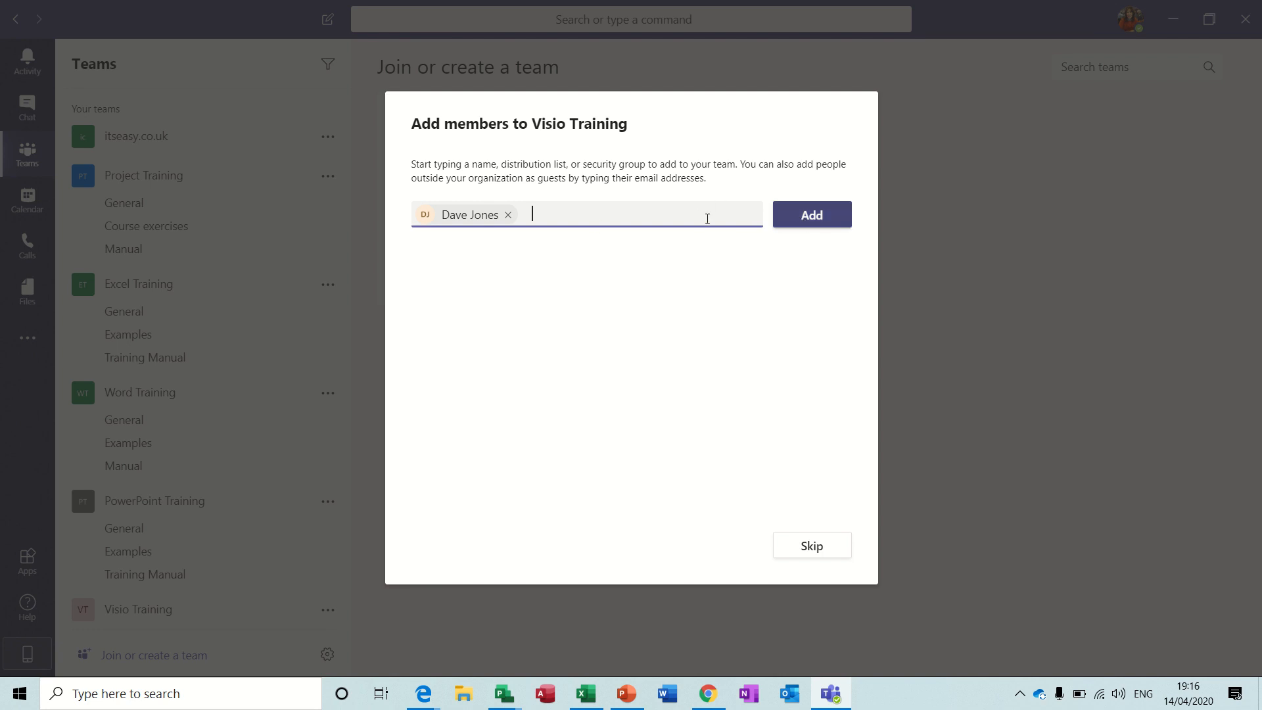
text(Tab)
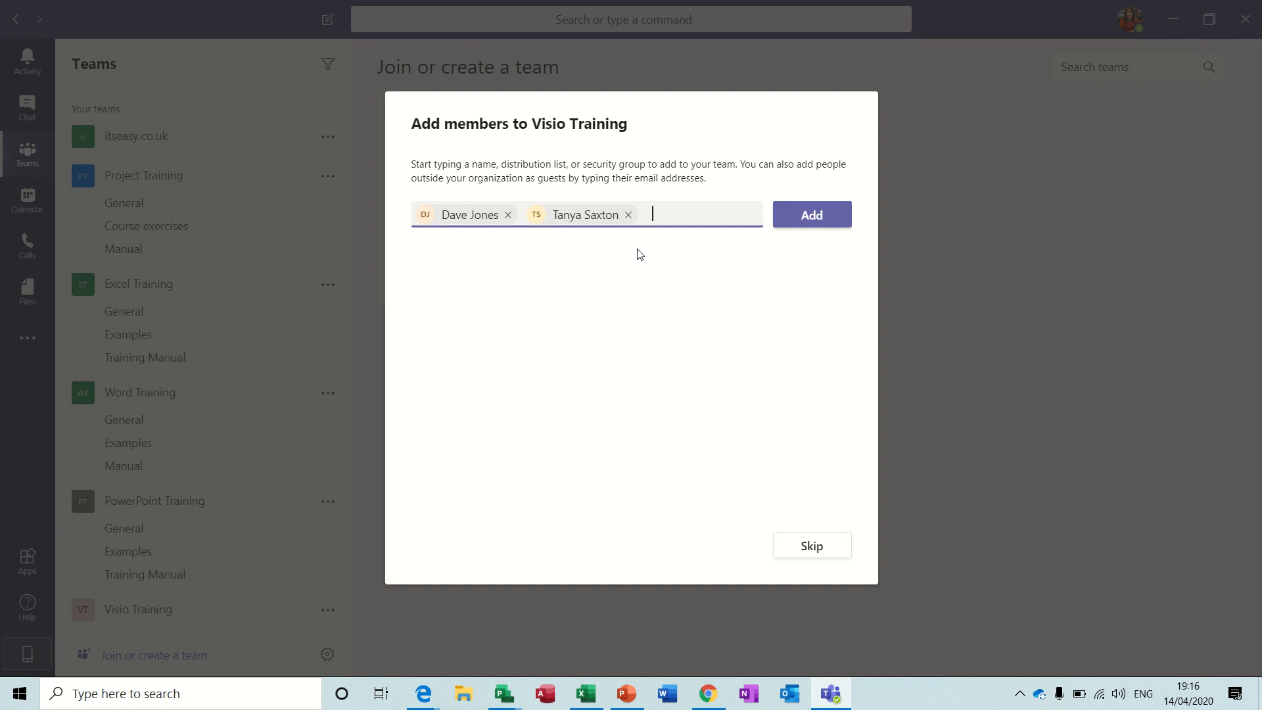
text(ash)
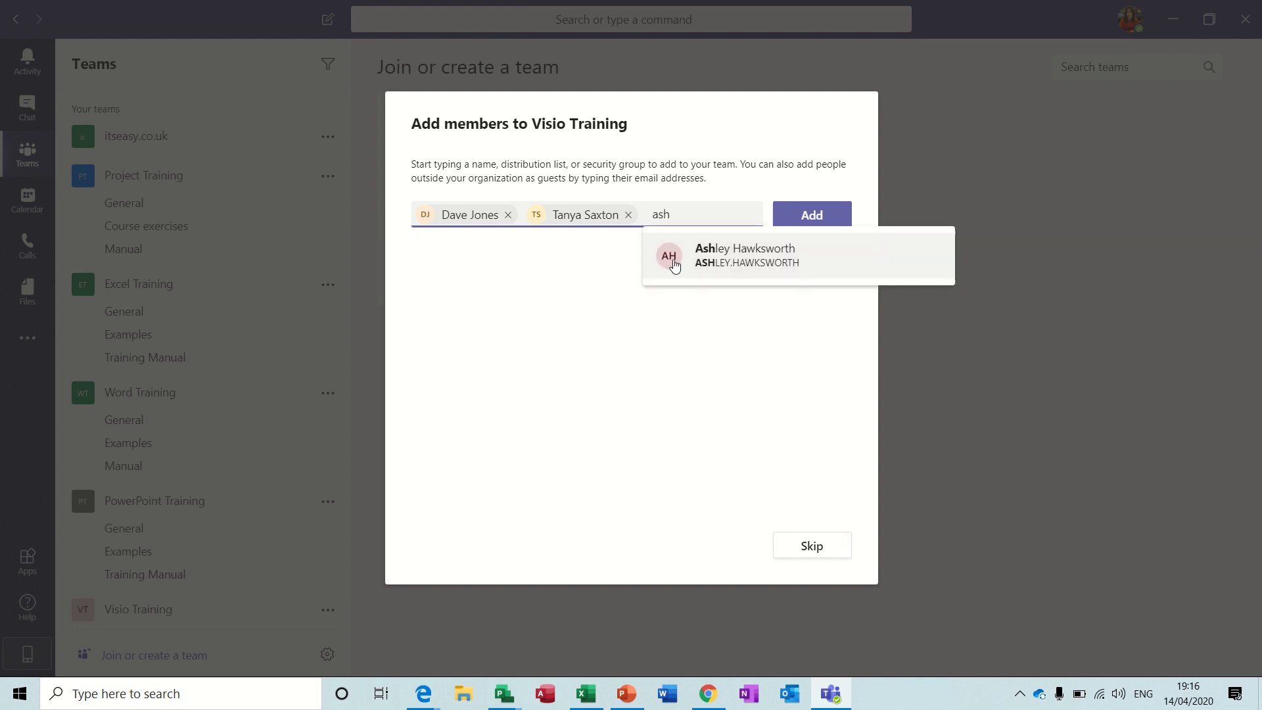
click(745, 256)
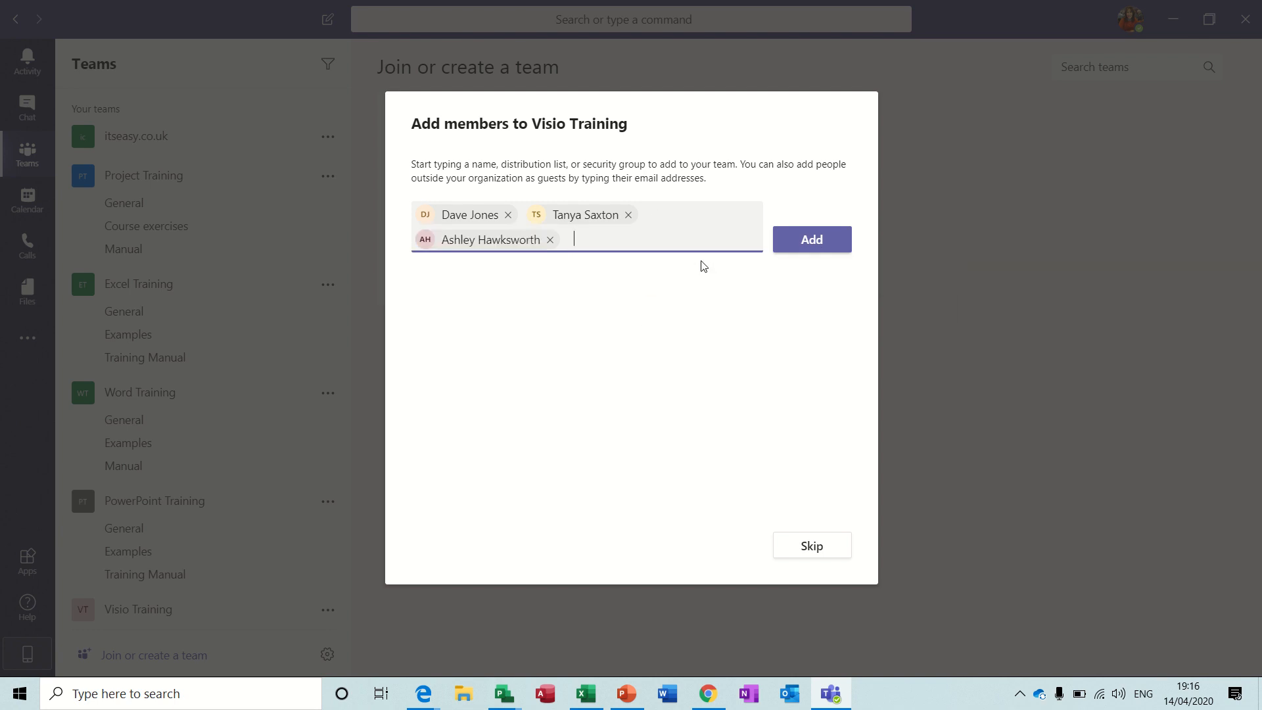
text(Gary)
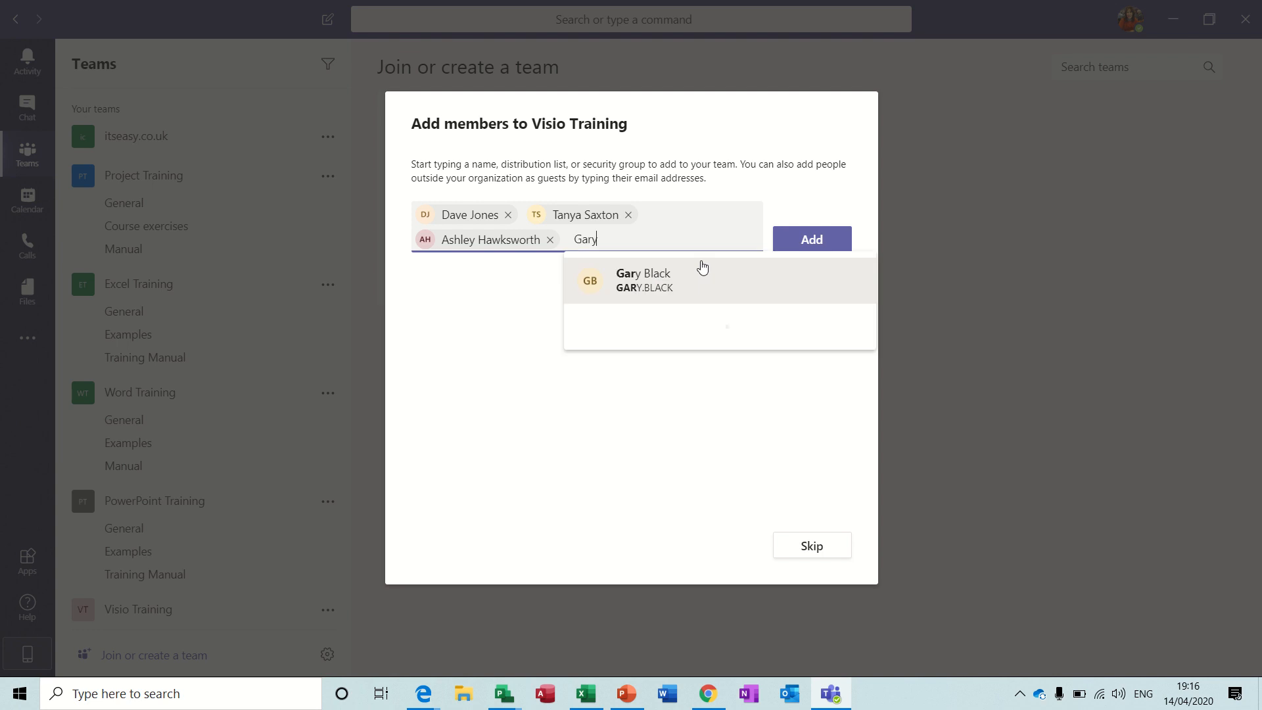
click(811, 238)
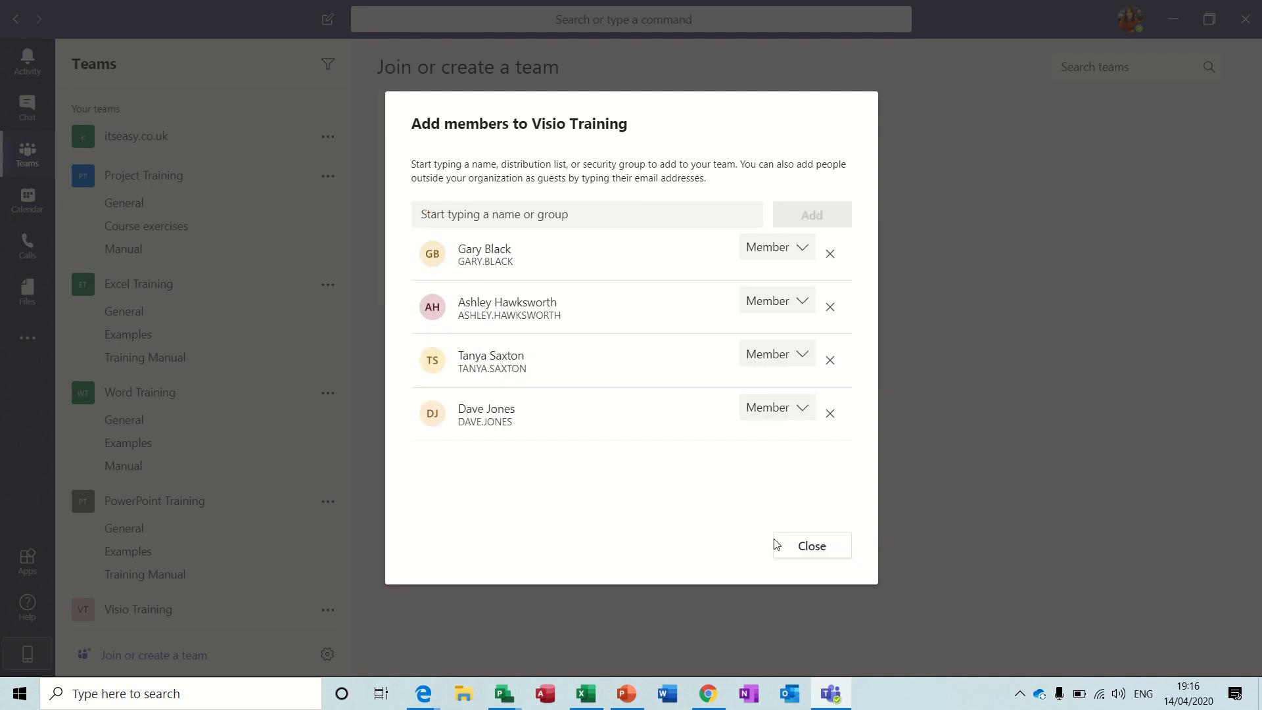
click(811, 545)
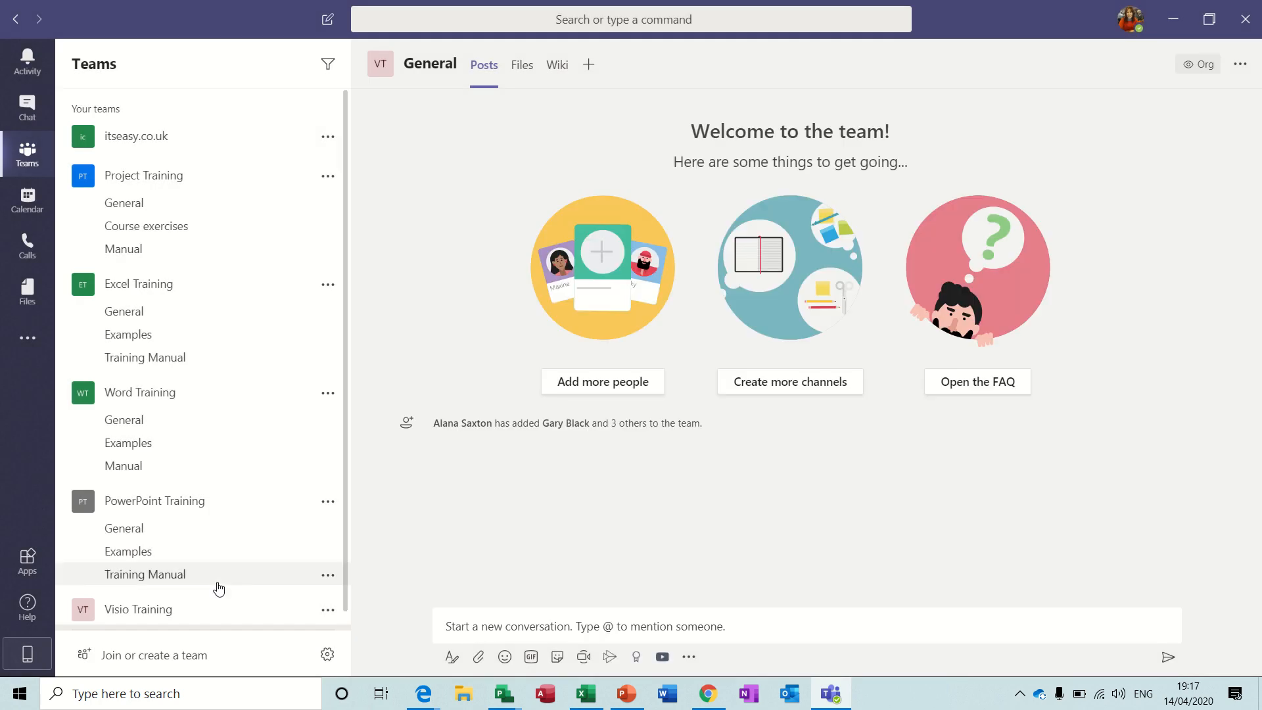
Scroll the team list and show Visio Training's More options menu
scroll(down, 3)
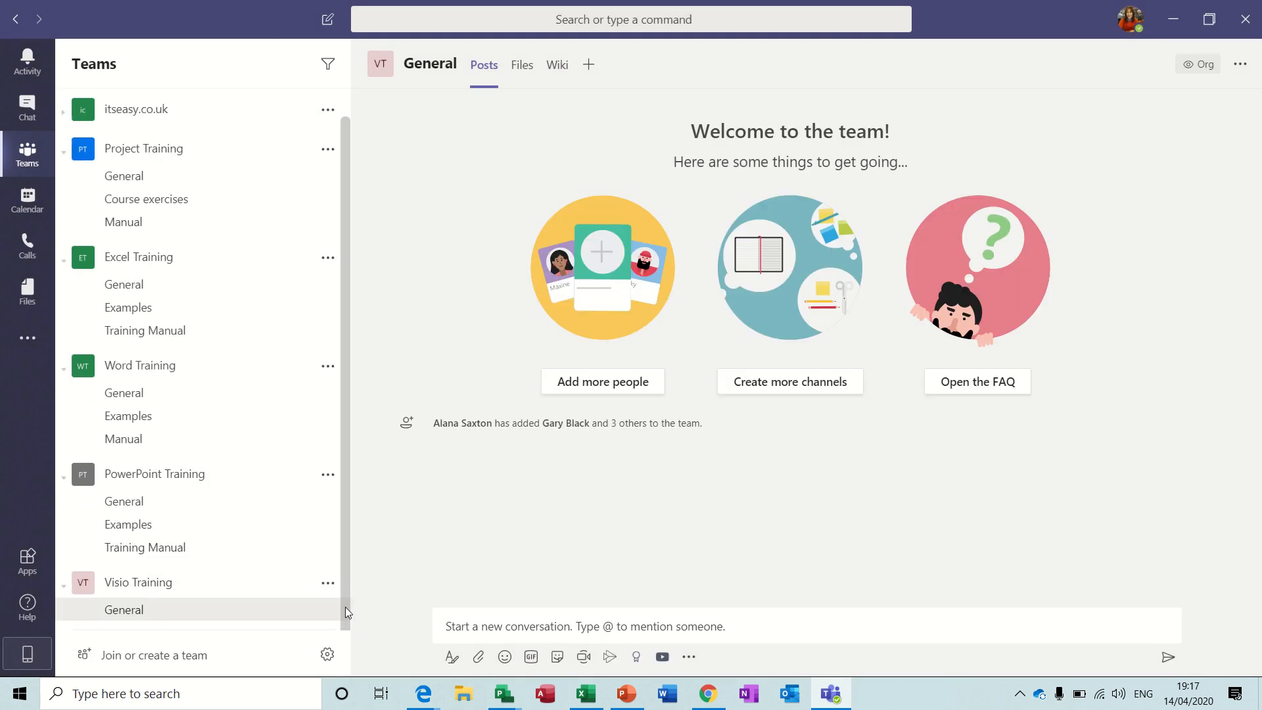
mouse_move(125, 609)
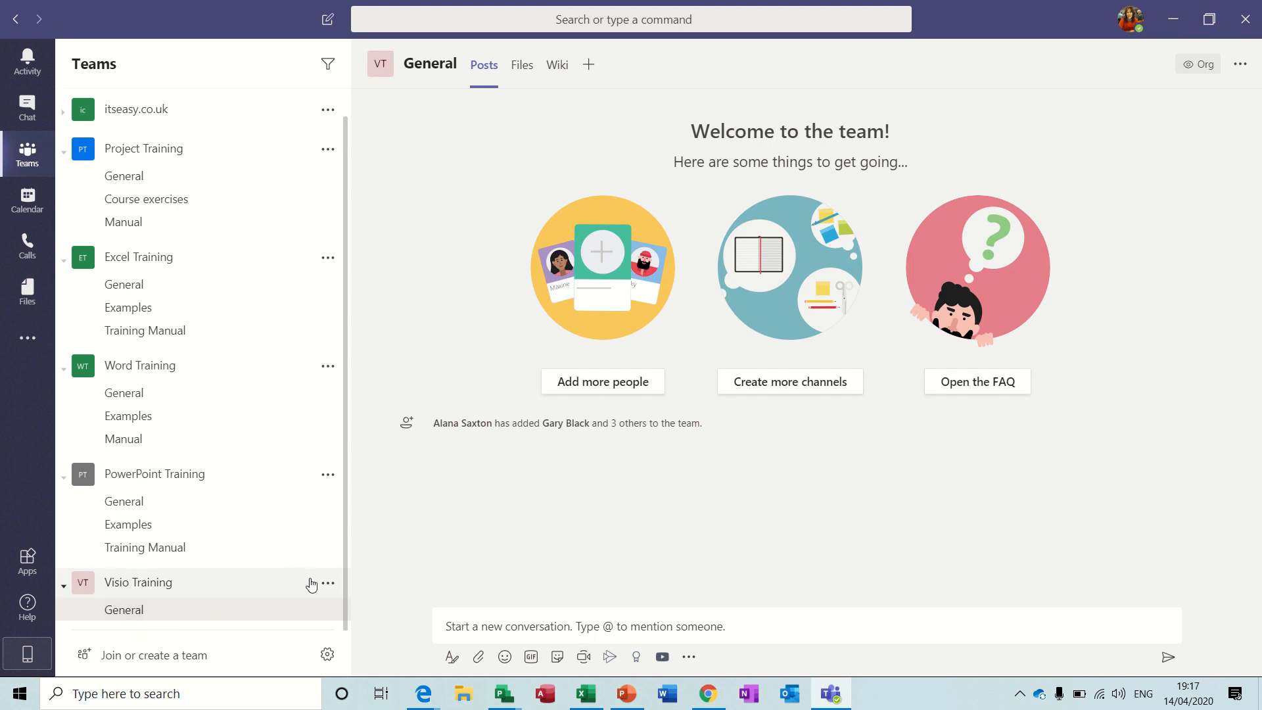
click(328, 583)
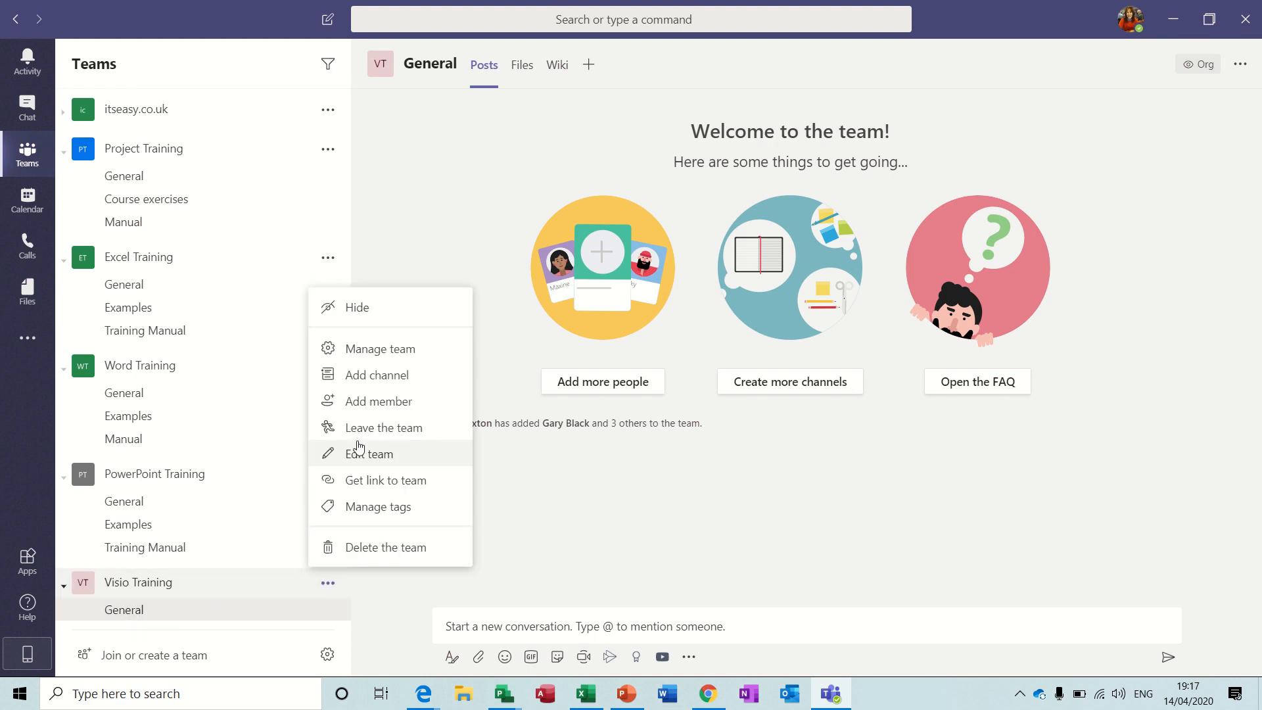
Add a standard channel named 'Training Manual' to Visio Training
click(377, 374)
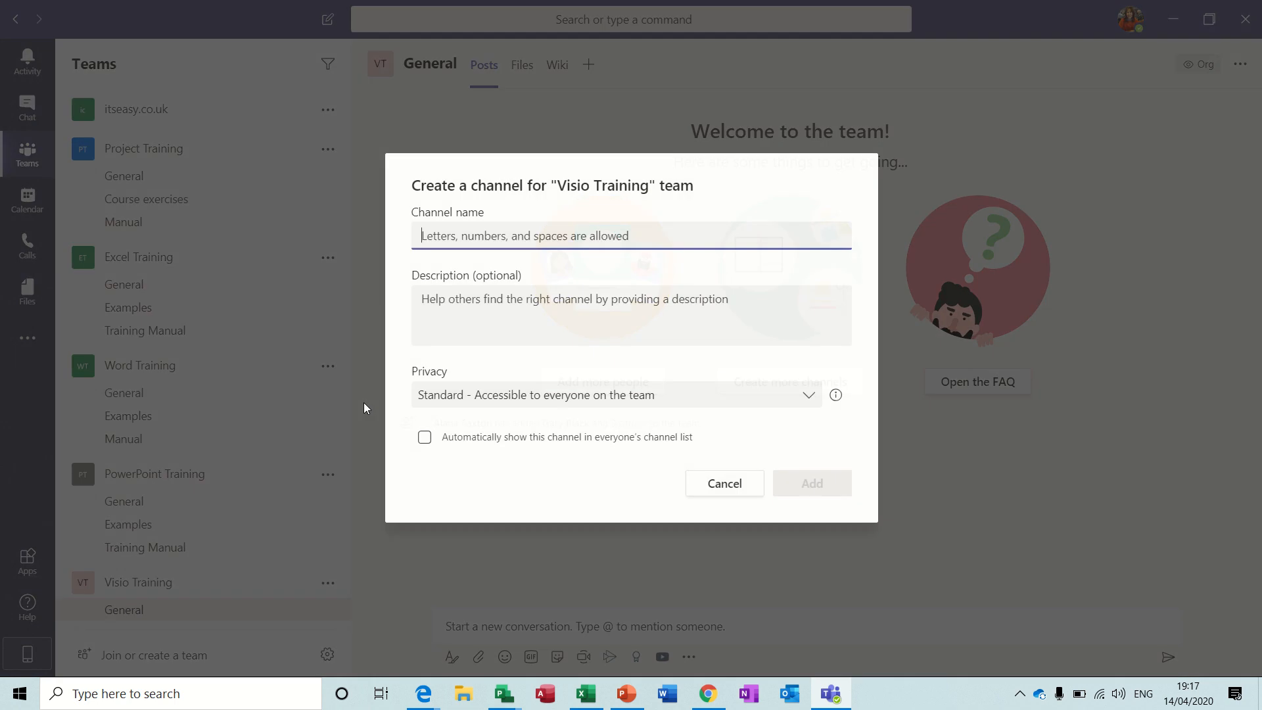
text(Training Manual)
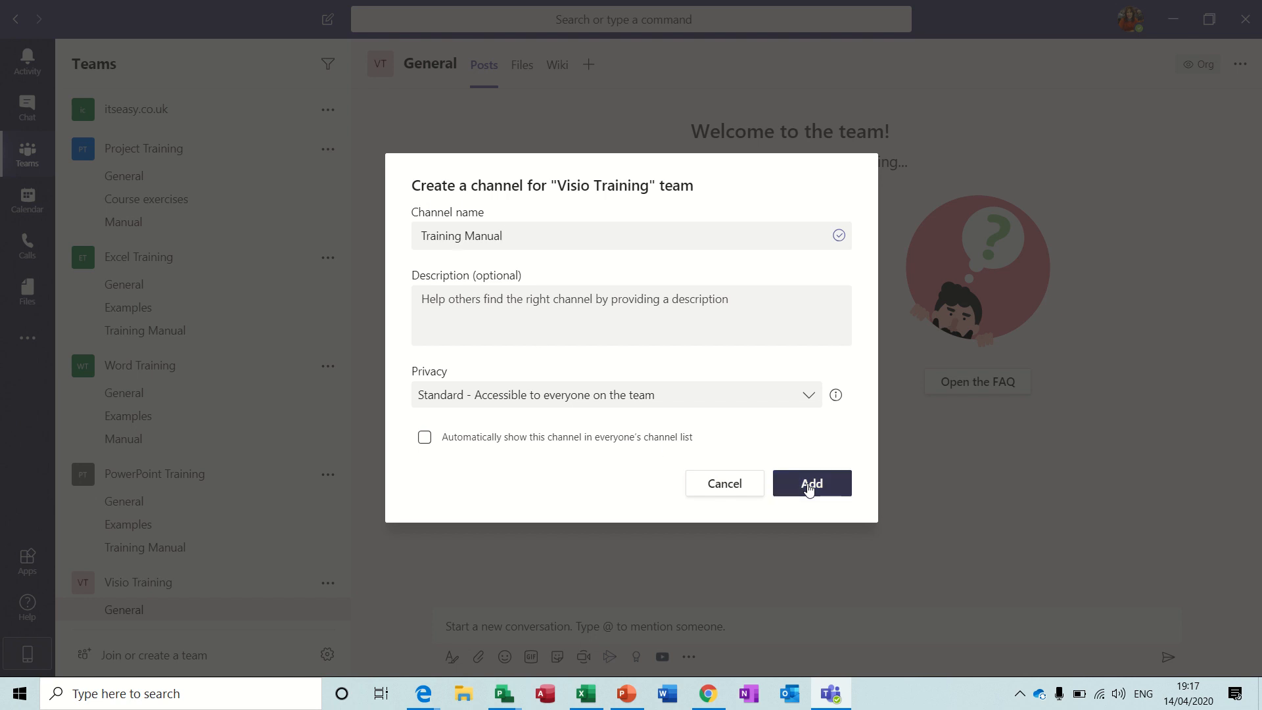
click(811, 483)
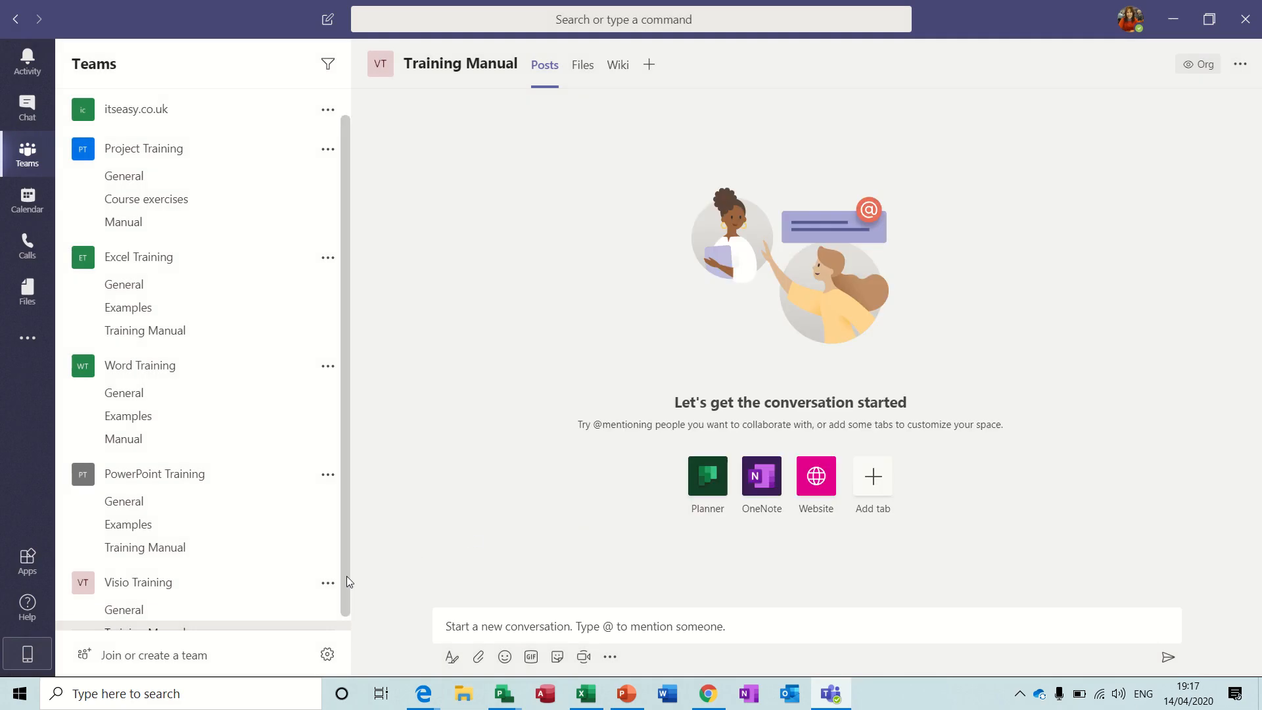
Choose the Planner tile in the Training Manual channel's conversation starters
scroll(down, 3)
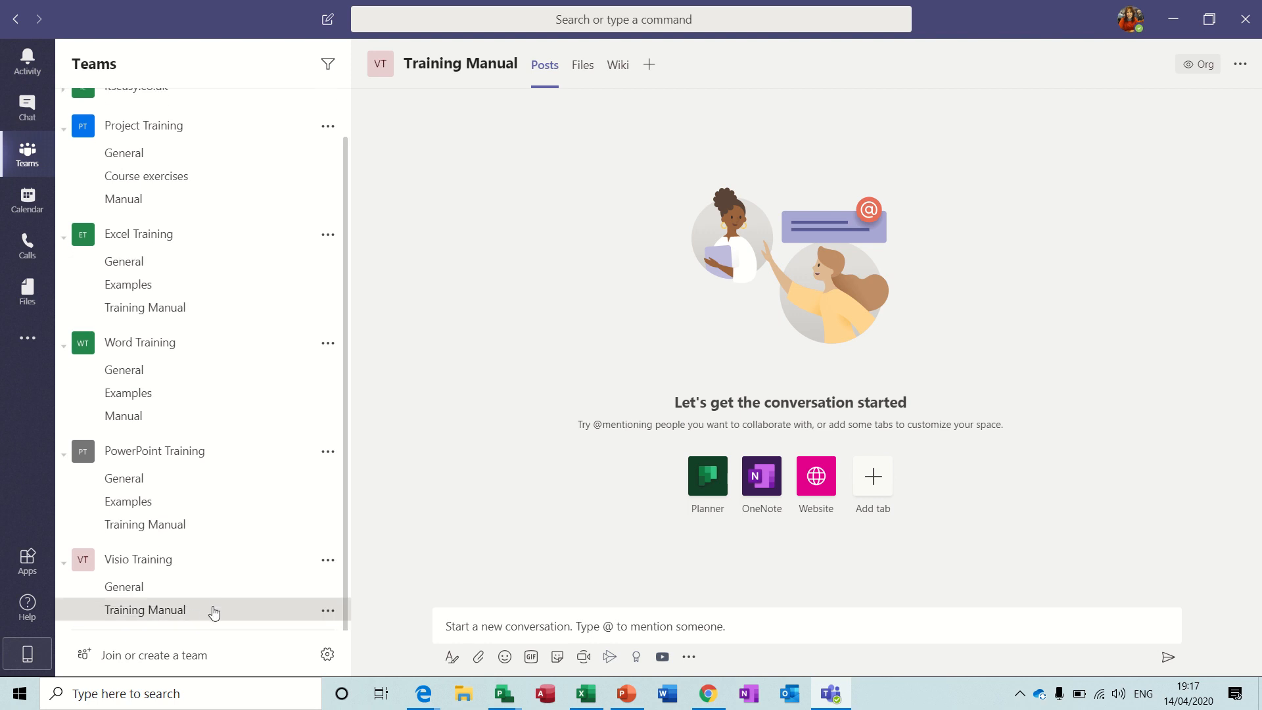
mouse_move(123, 586)
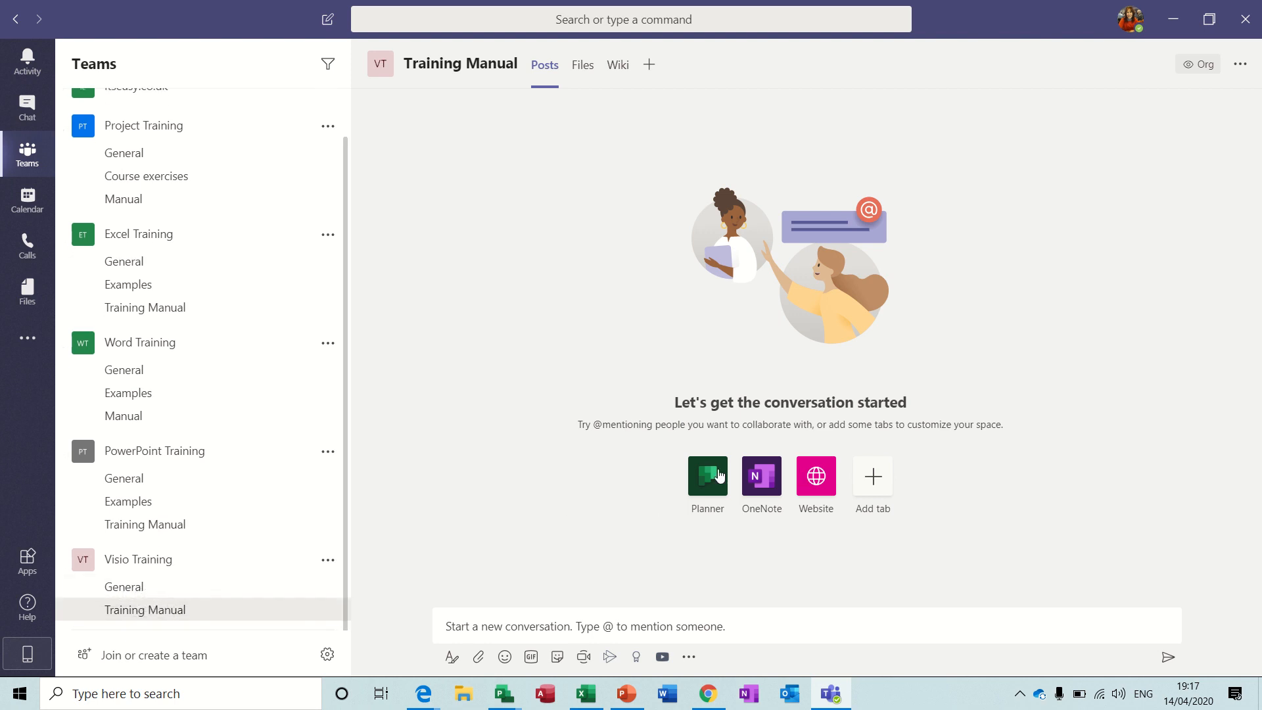
mouse_move(761, 475)
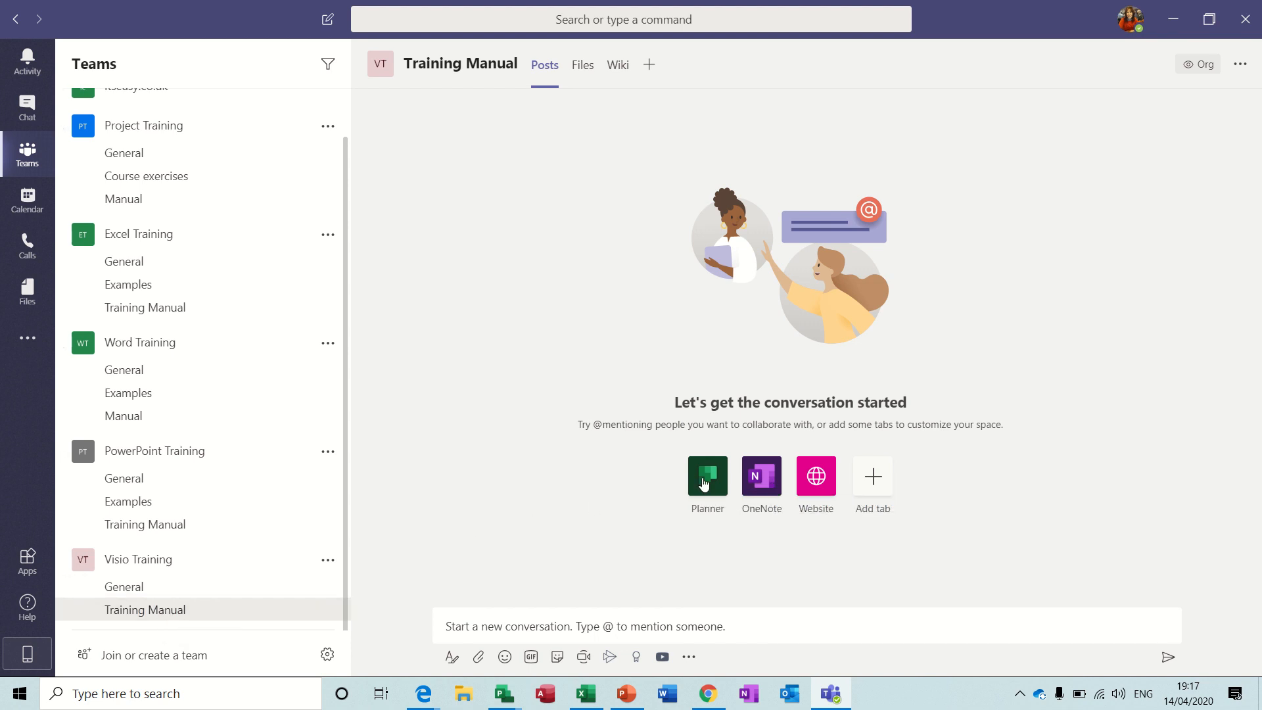
click(706, 476)
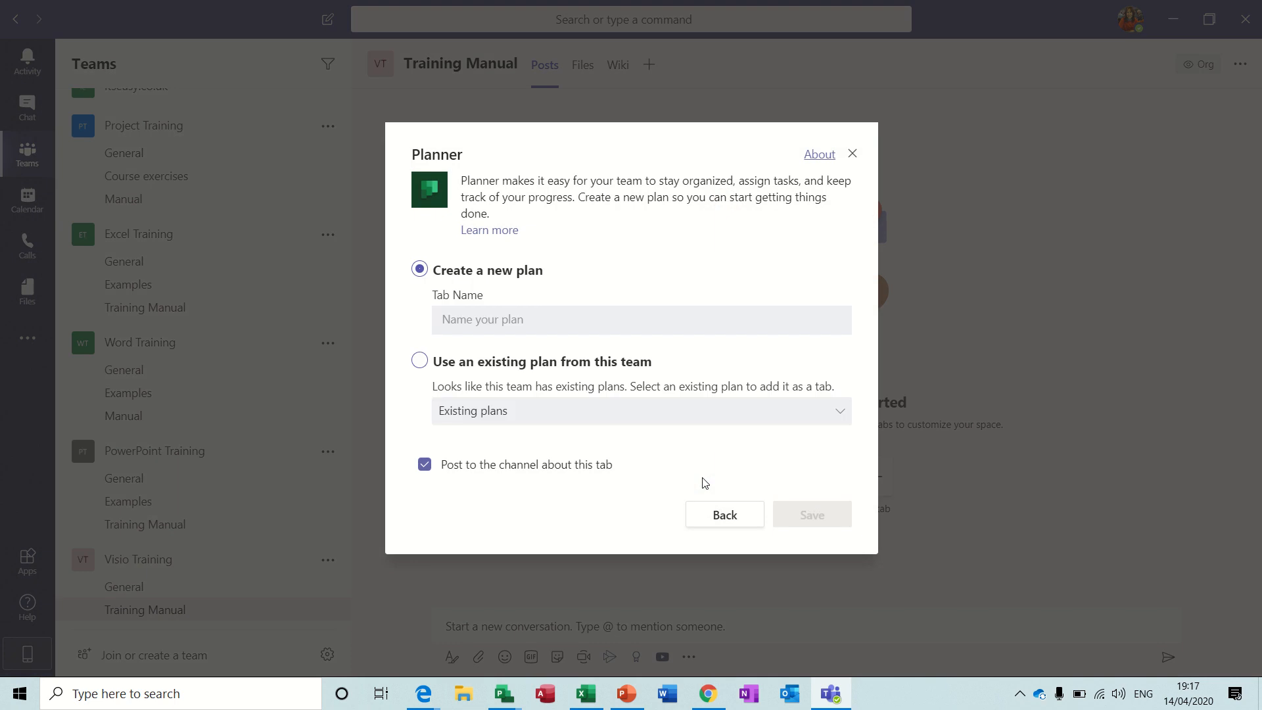
Create a new Planner plan tab named 'Courses development' and save it
click(639, 319)
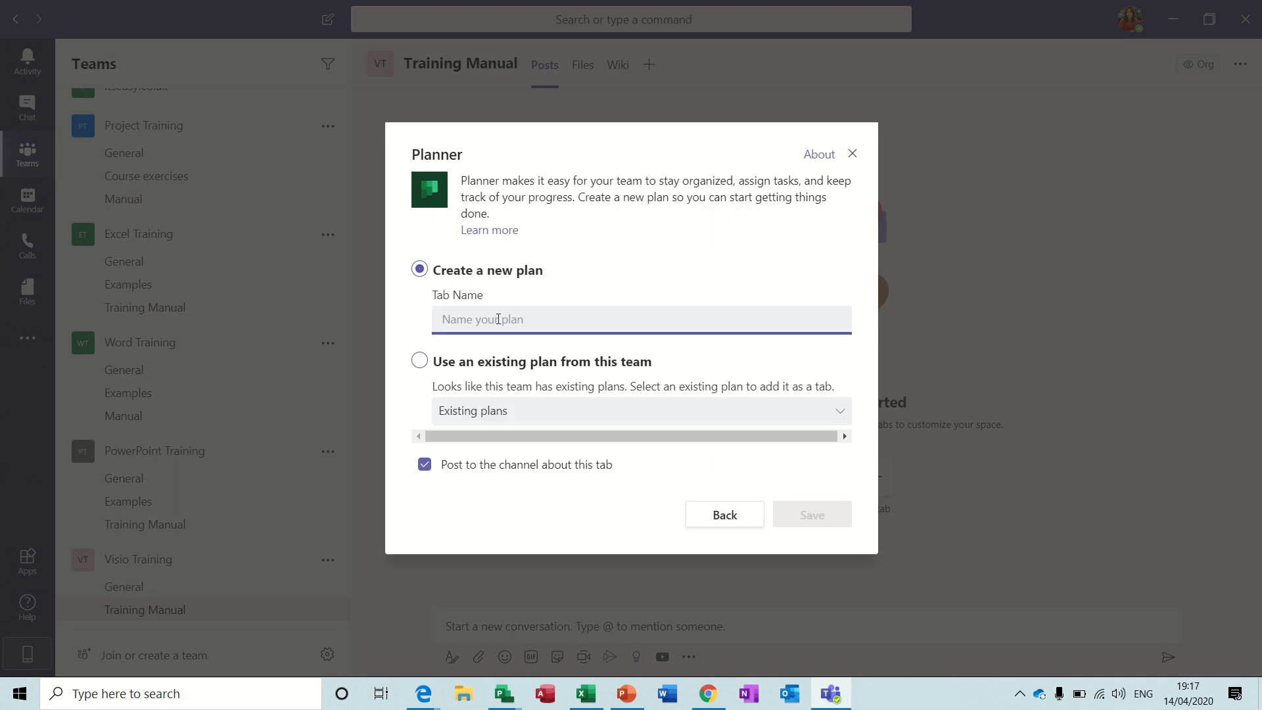
text(Courses de)
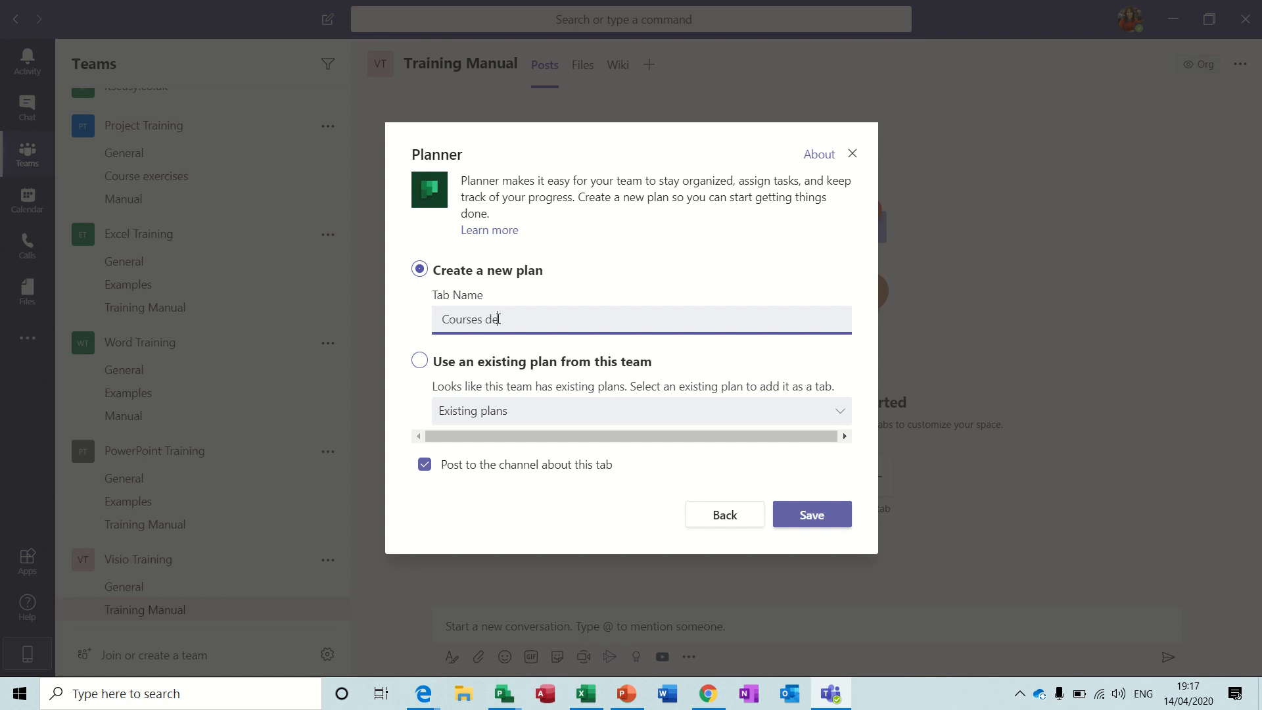
text(velopment)
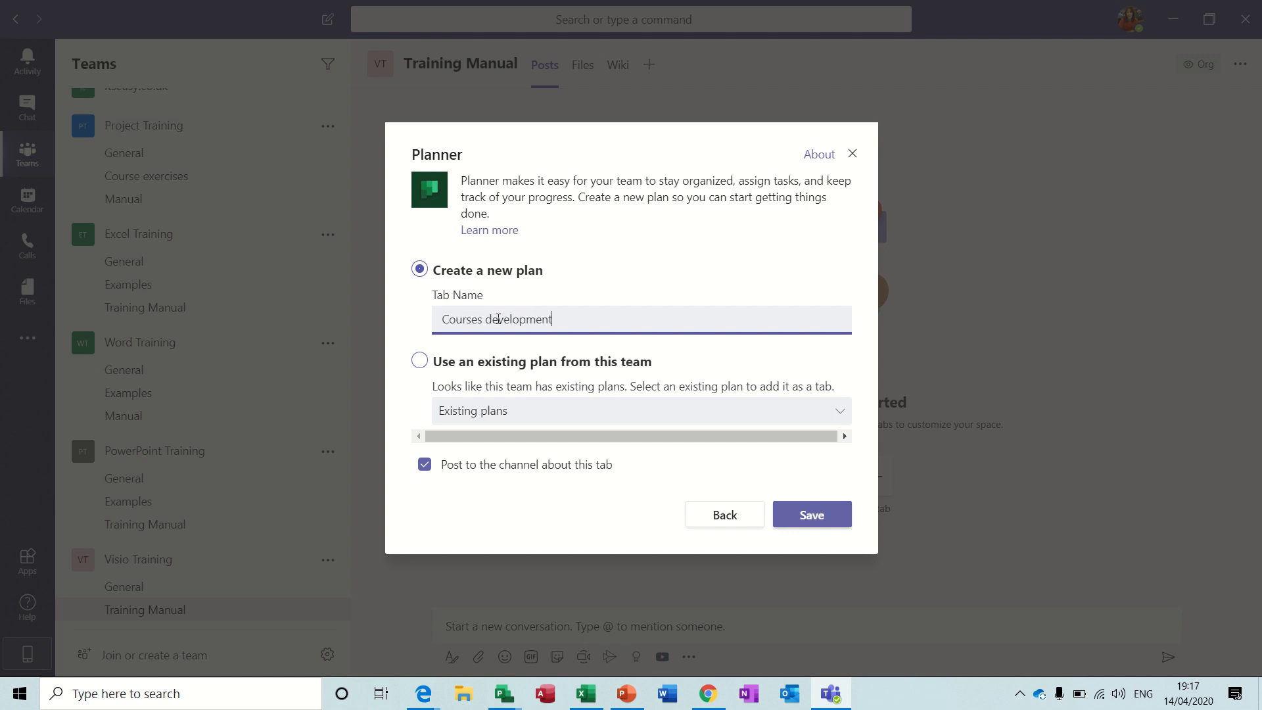
mouse_move(811, 514)
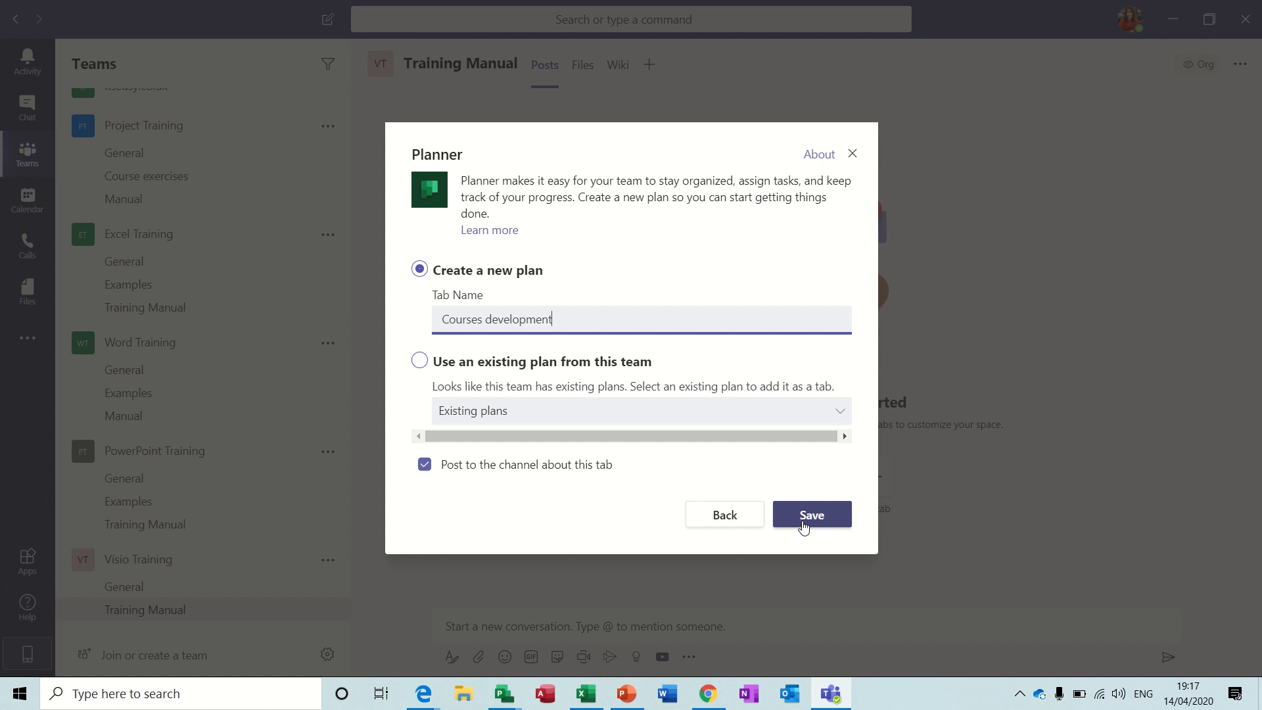
click(810, 514)
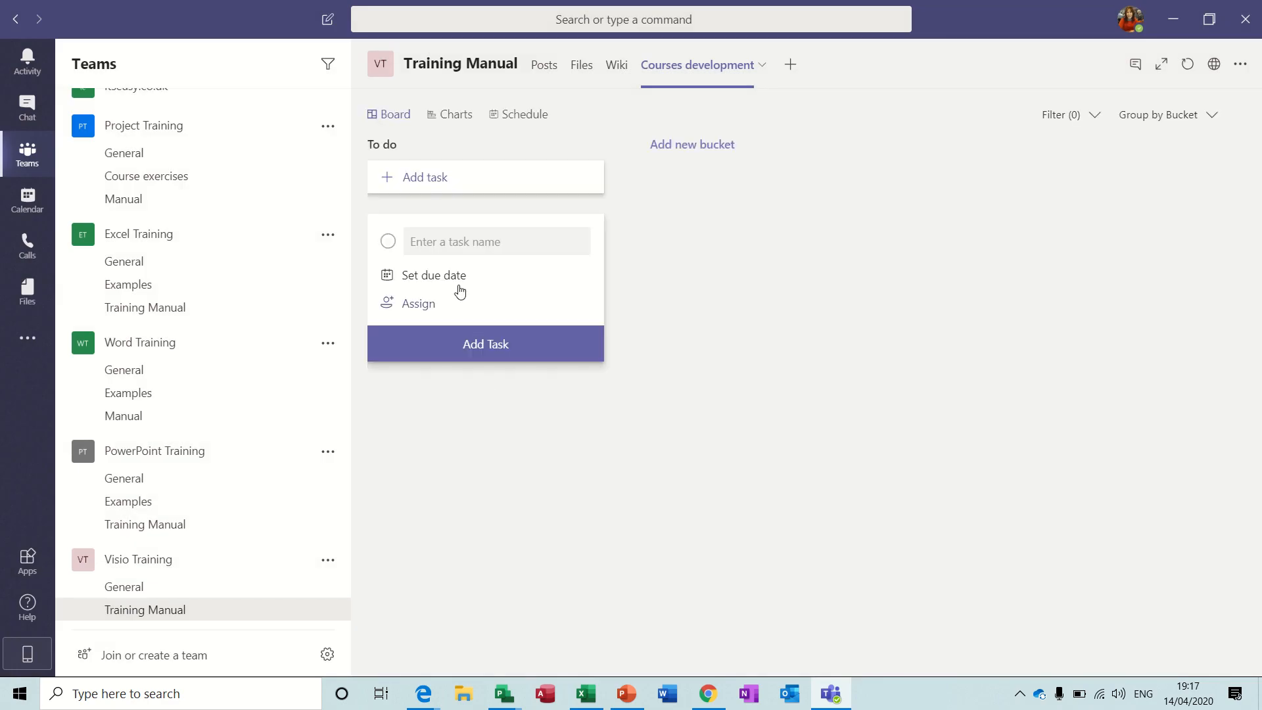
mouse_move(686, 158)
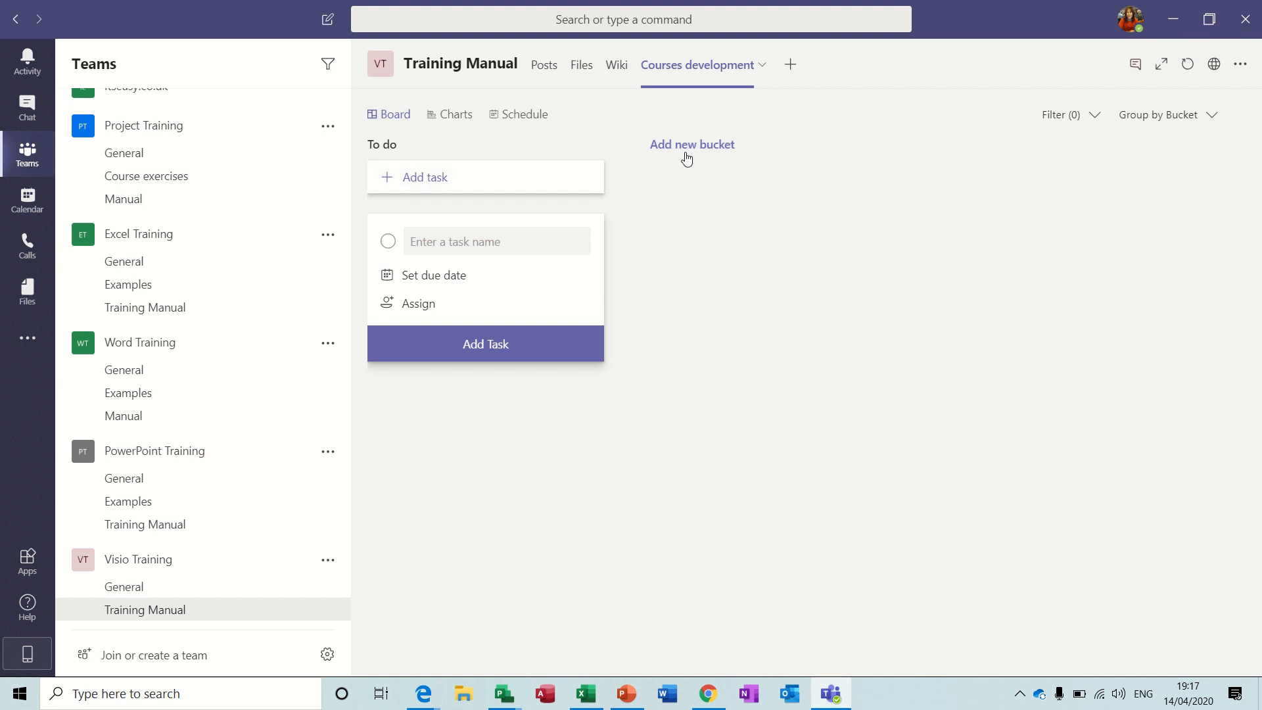
mouse_move(684, 205)
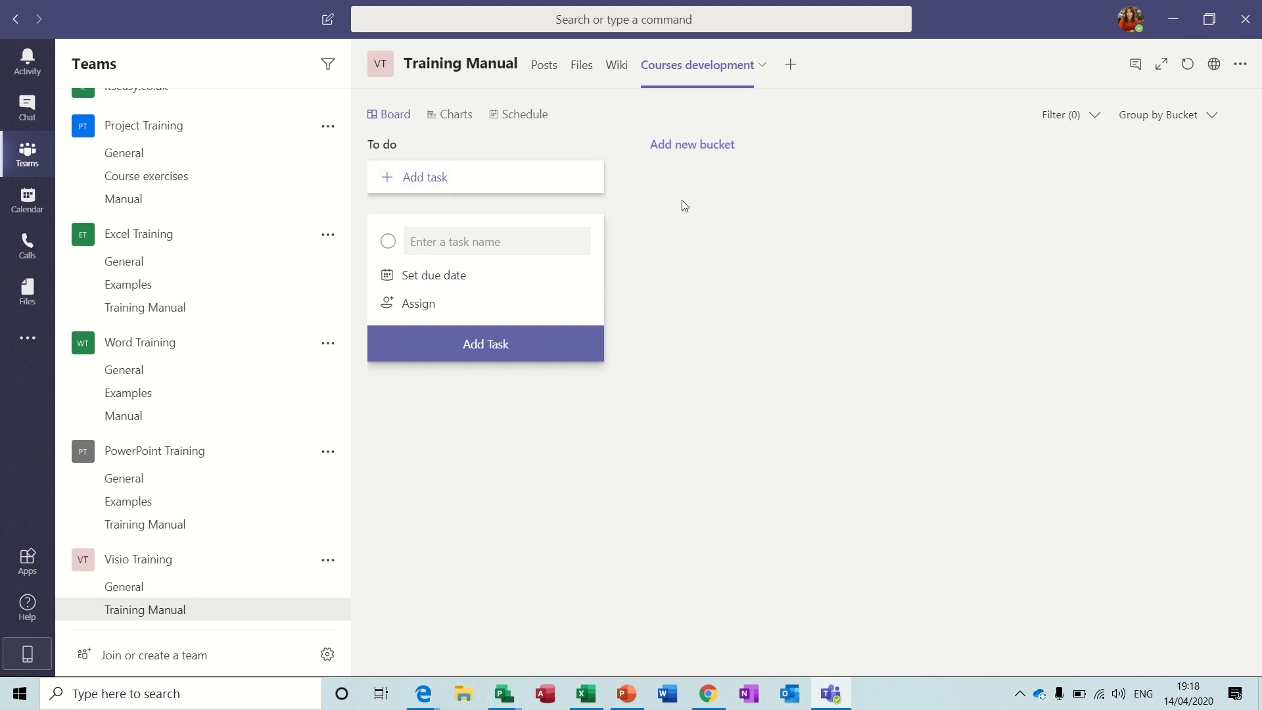
Create board buckets named 'Development', 'Testing' and 'Production' after To do
click(691, 144)
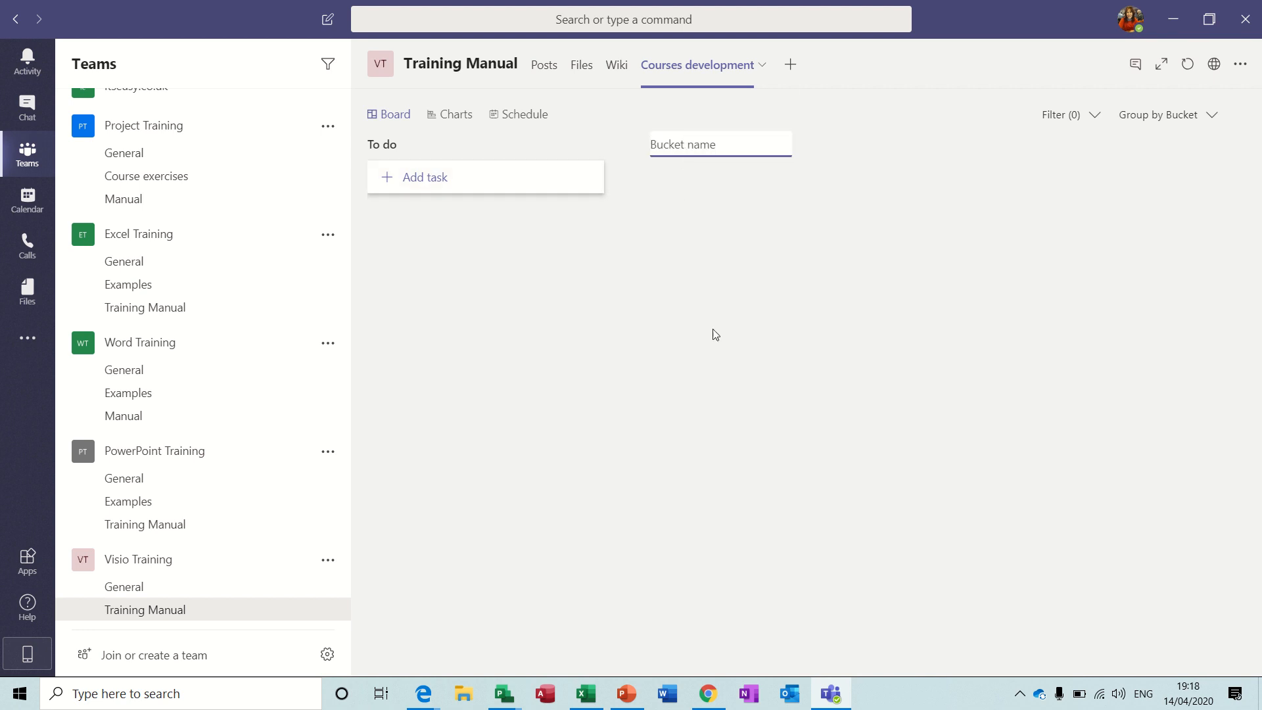
text(Deve)
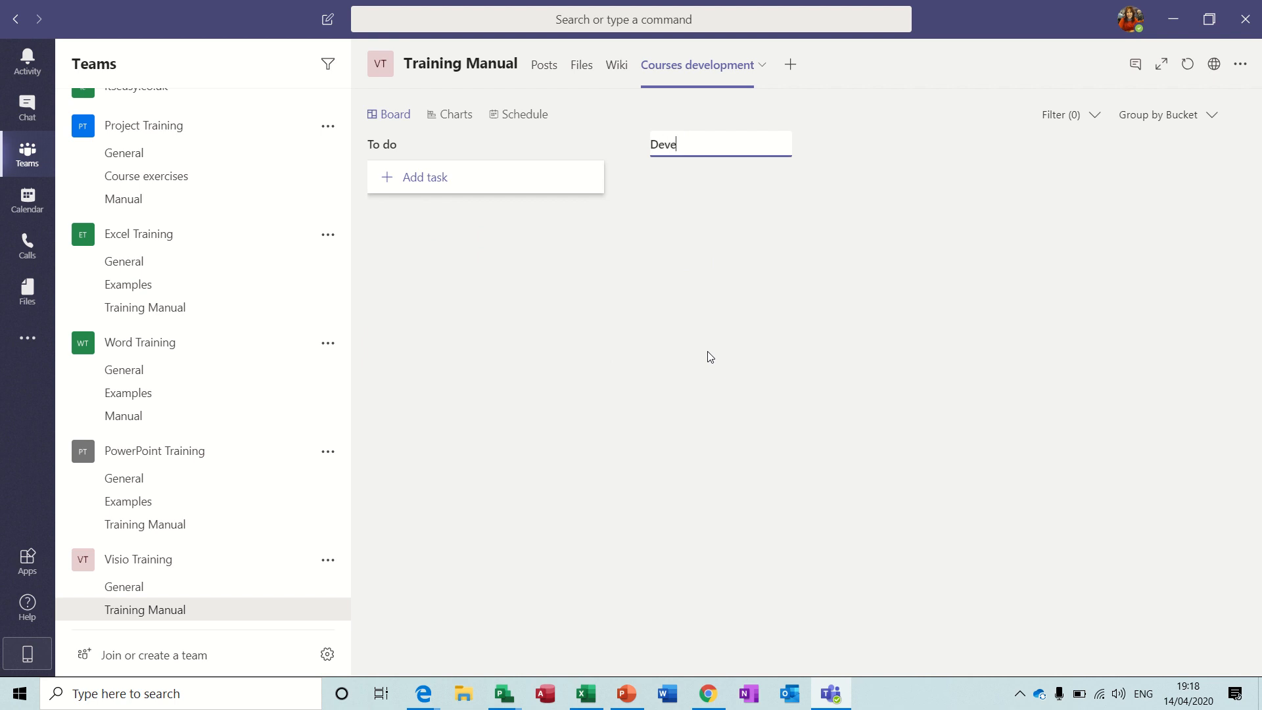
text(lopment)
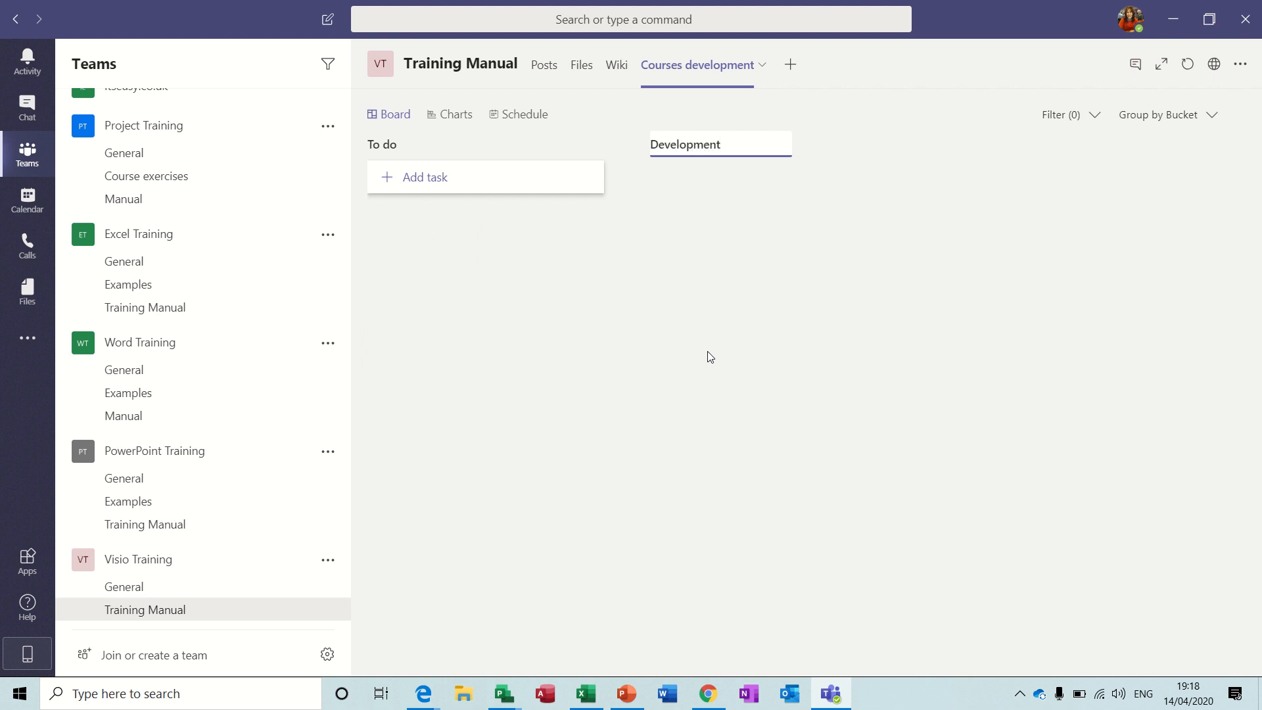
click(721, 143)
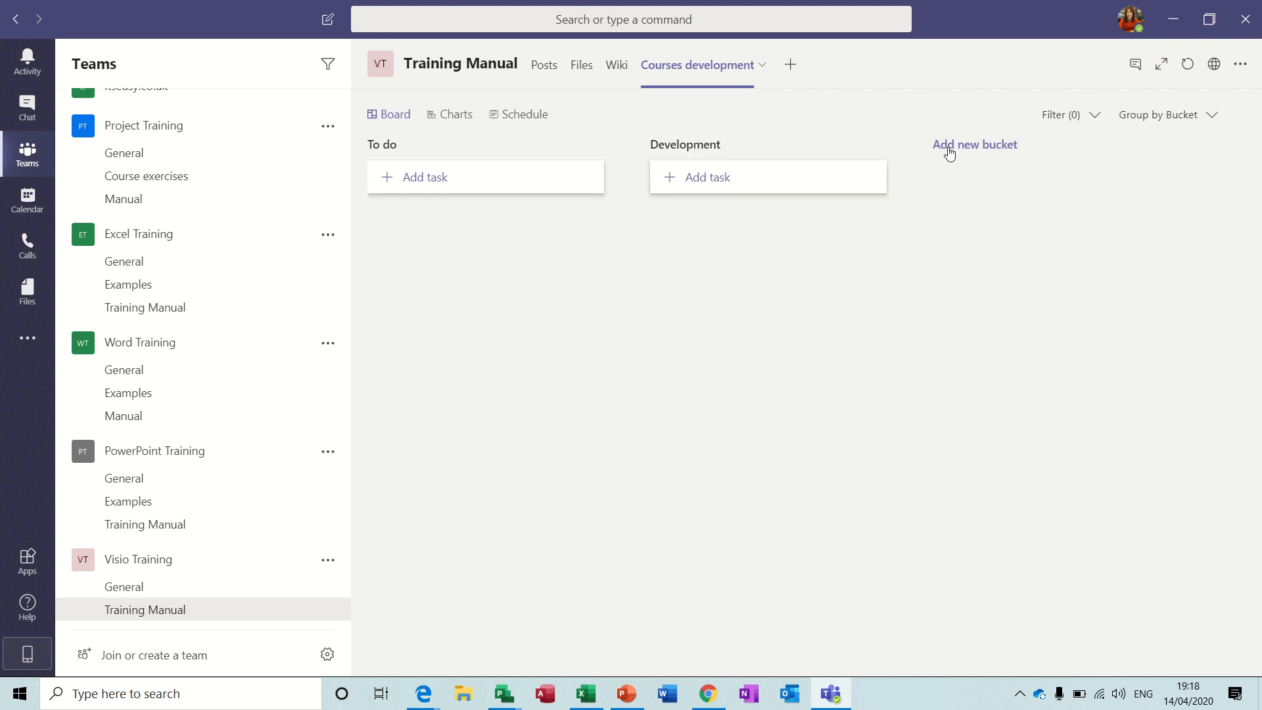
click(975, 144)
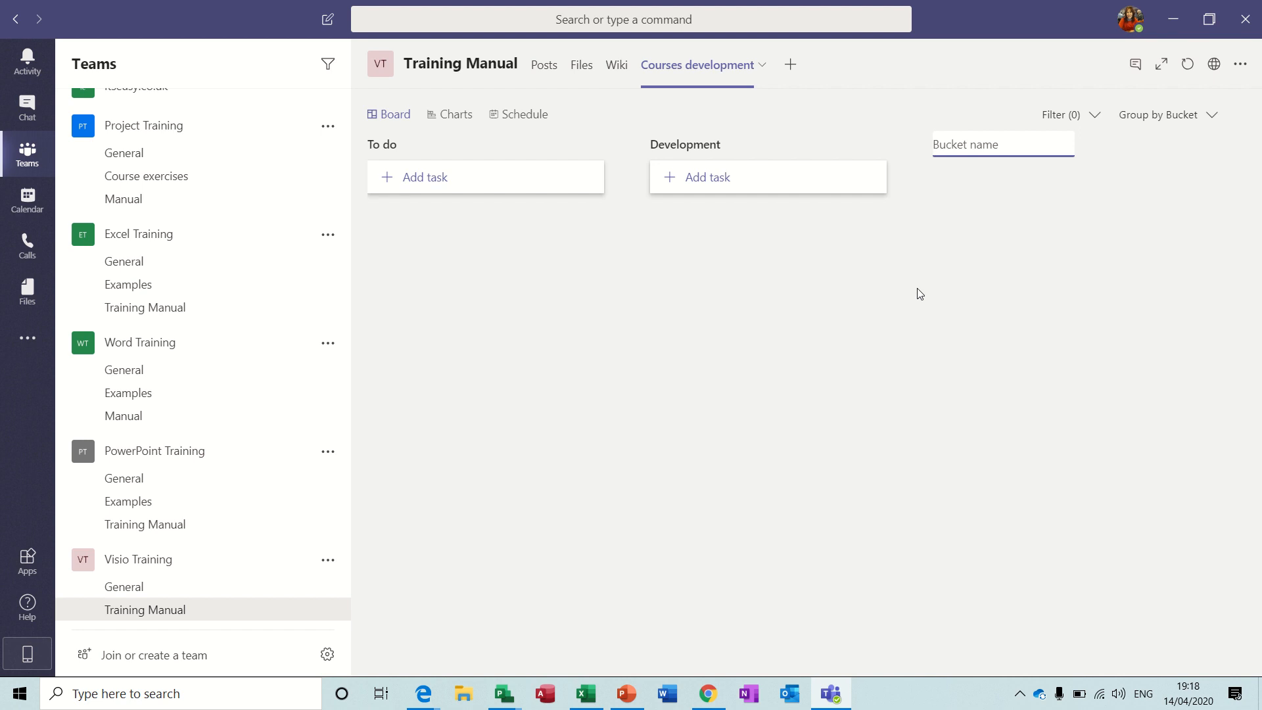
text(Testing)
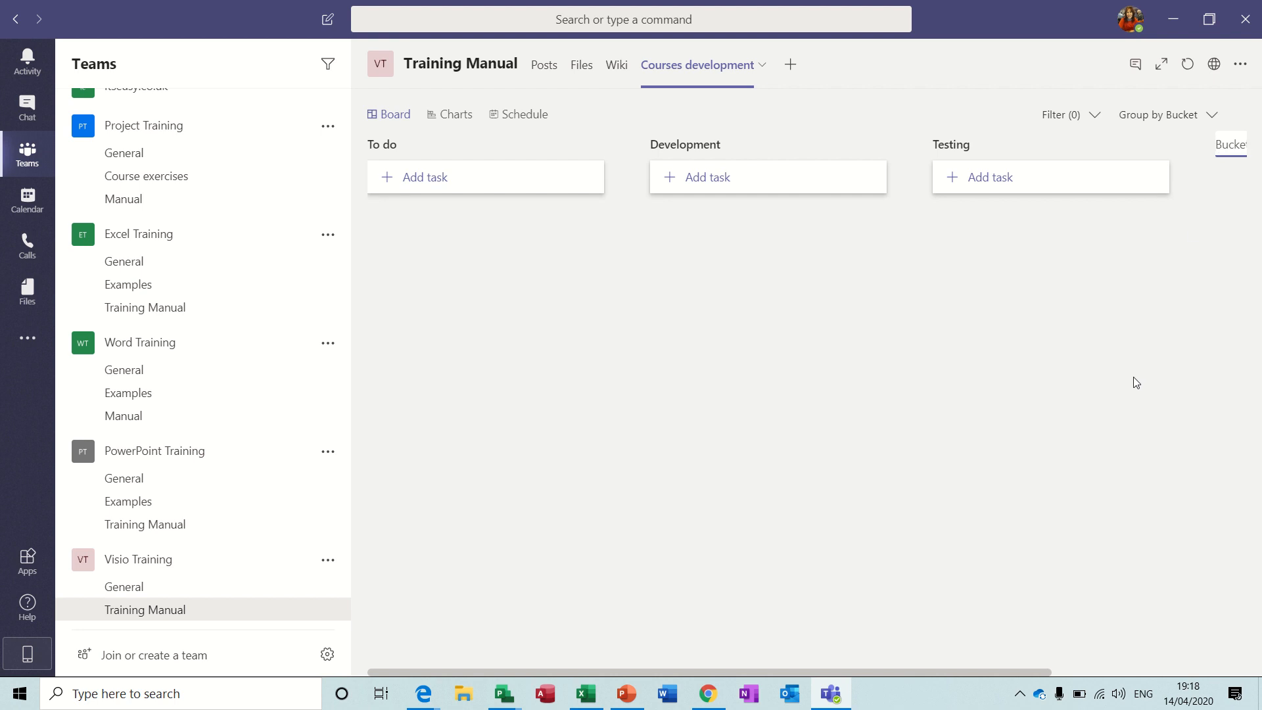
scroll(right, 3)
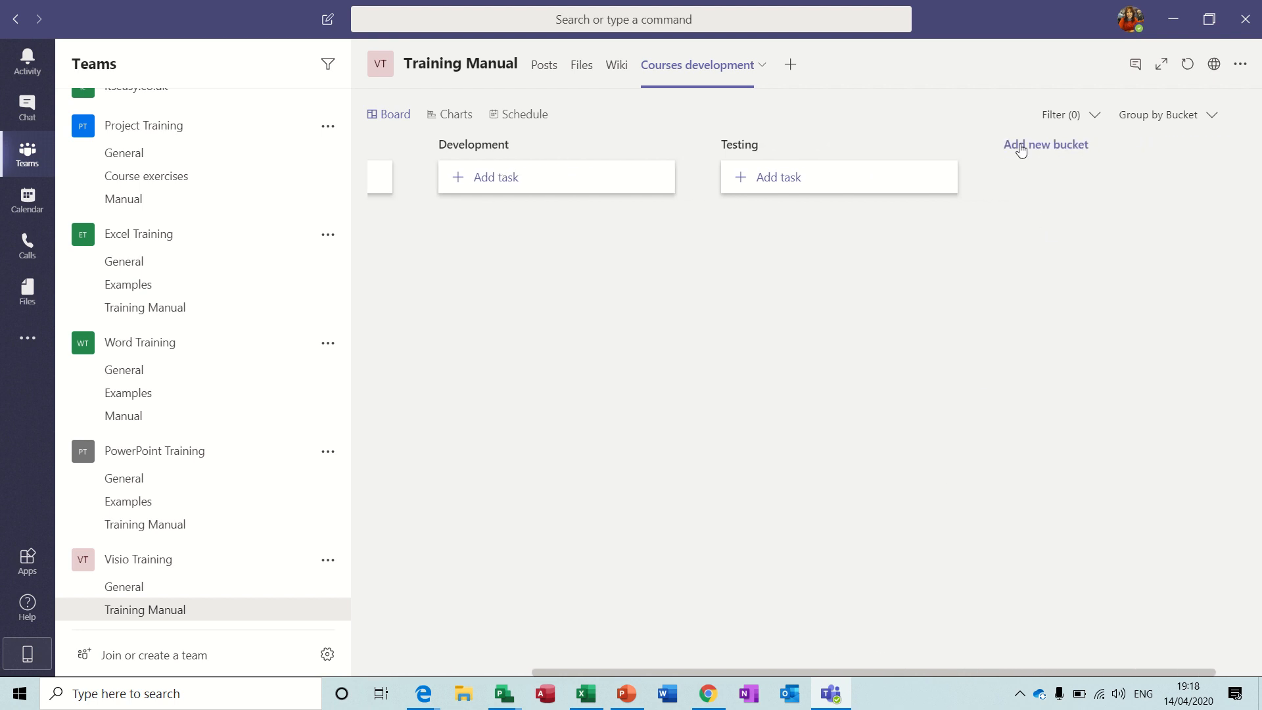
text(P)
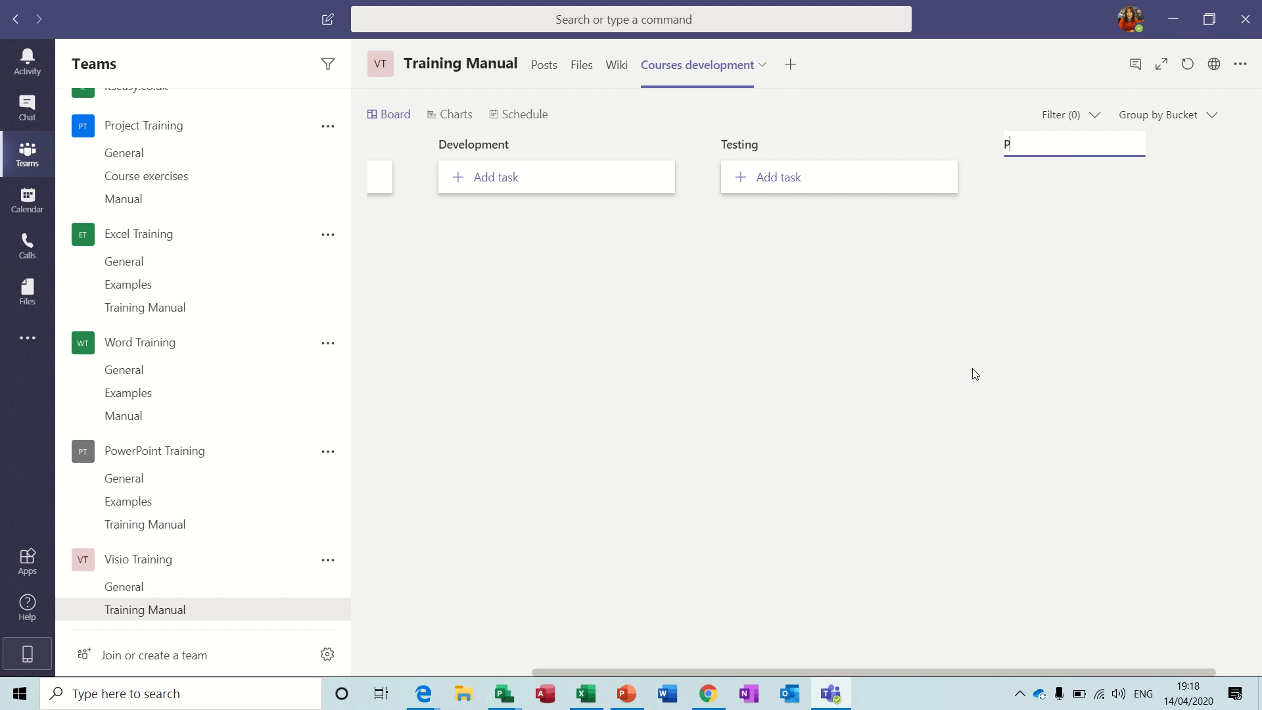
text(roduction)
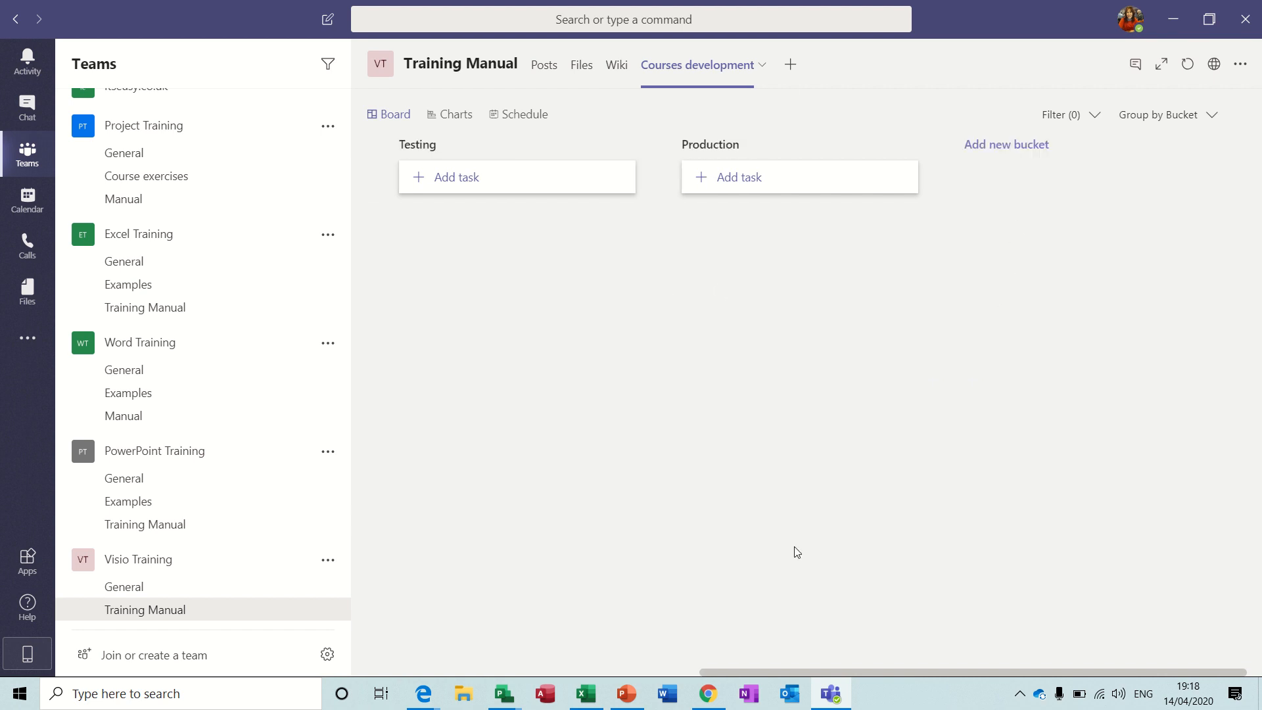
mouse_move(821, 577)
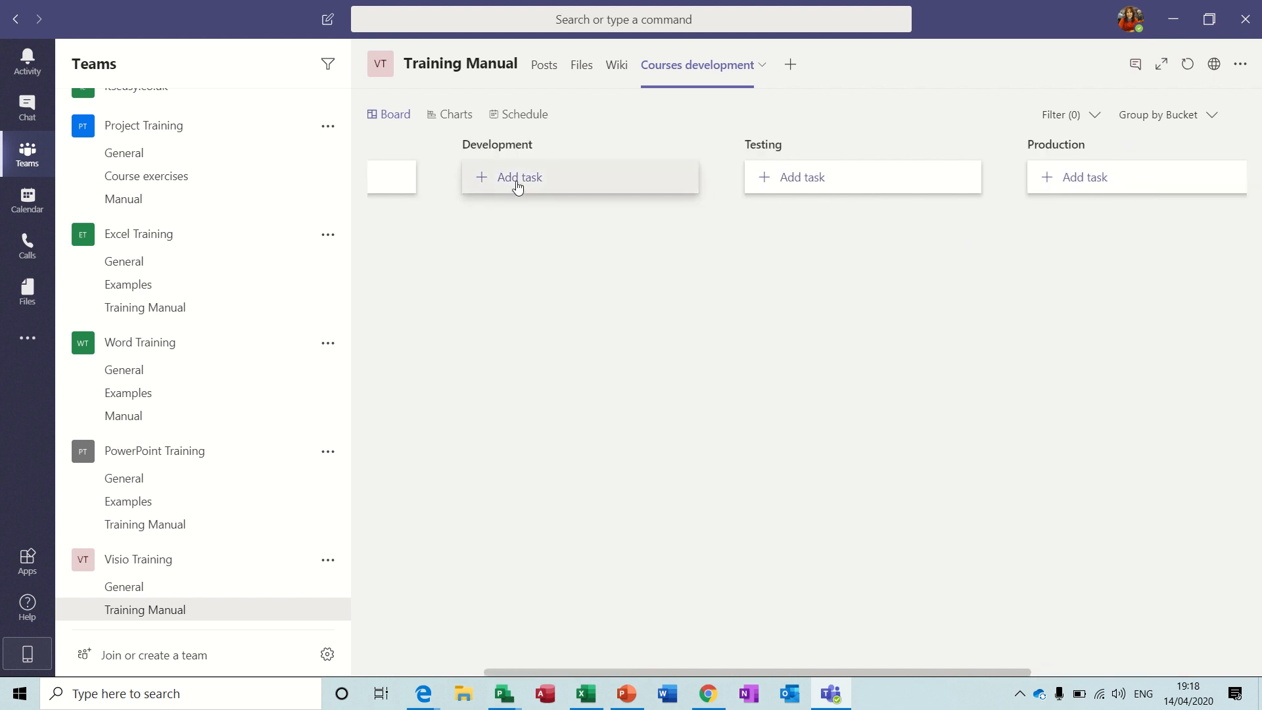
Add a 'Develop Strategy' task under Development, assigned to three team members
click(518, 177)
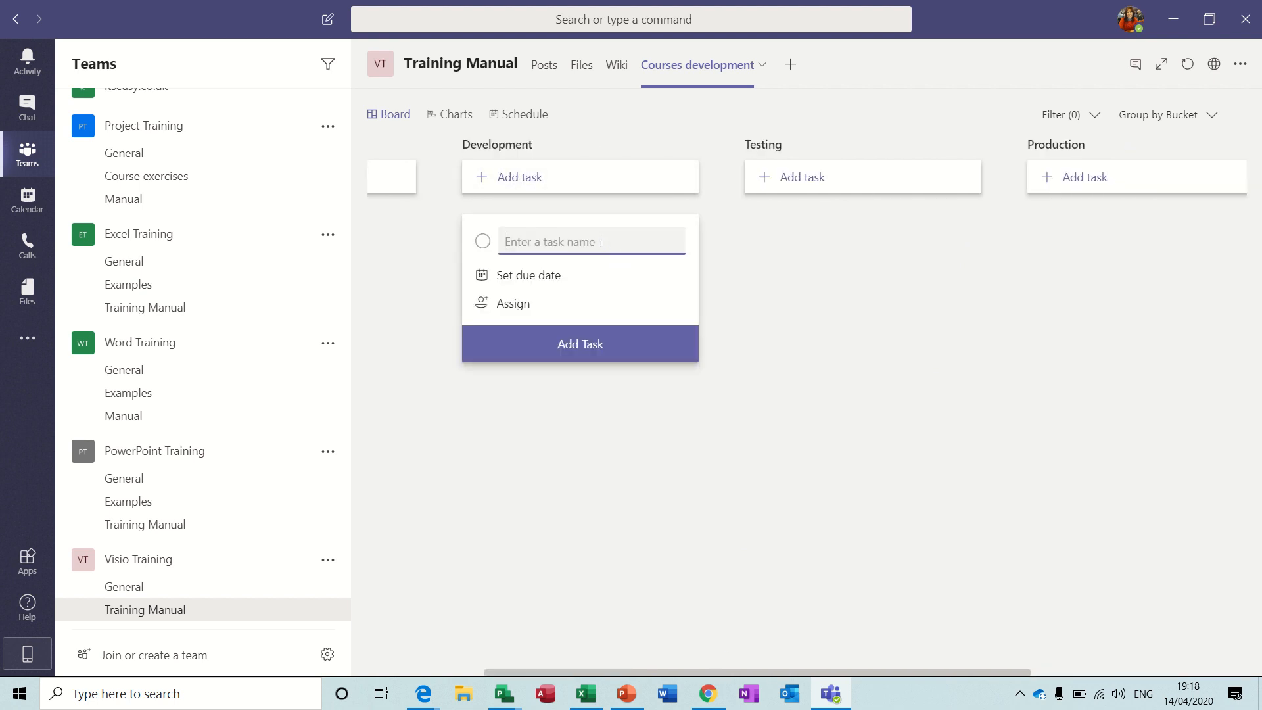
text(Develop S)
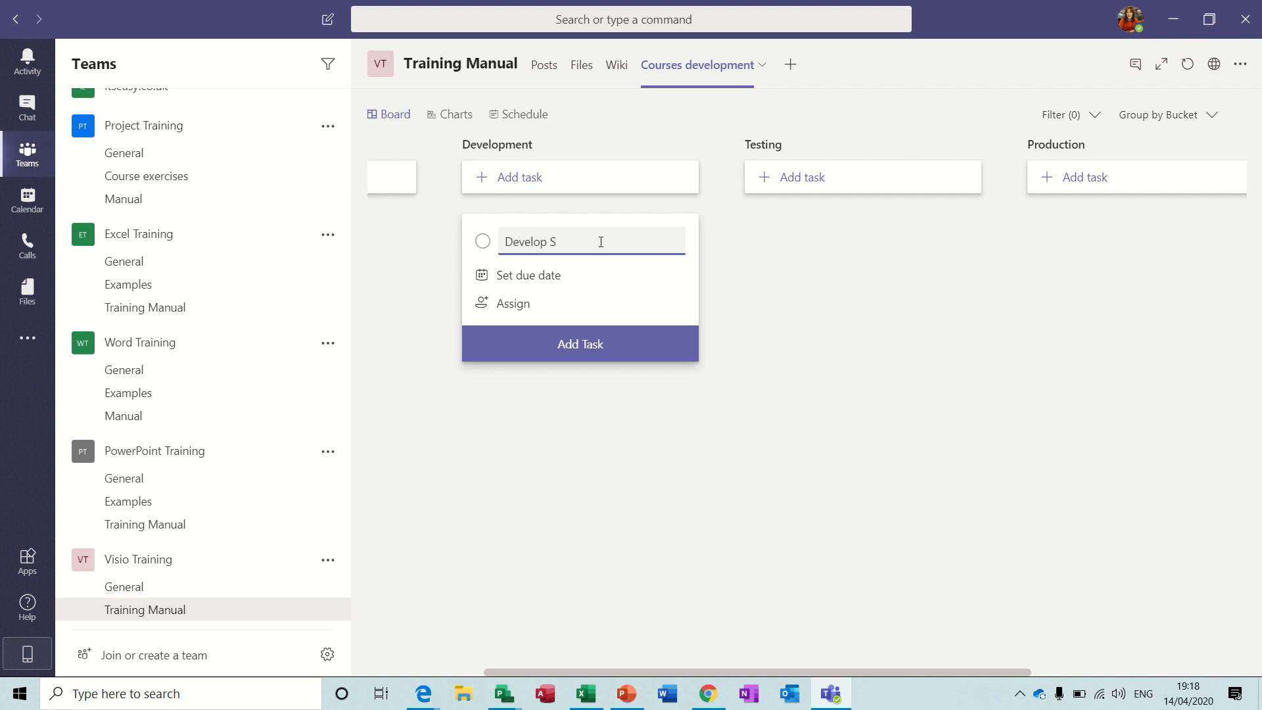
text(tra)
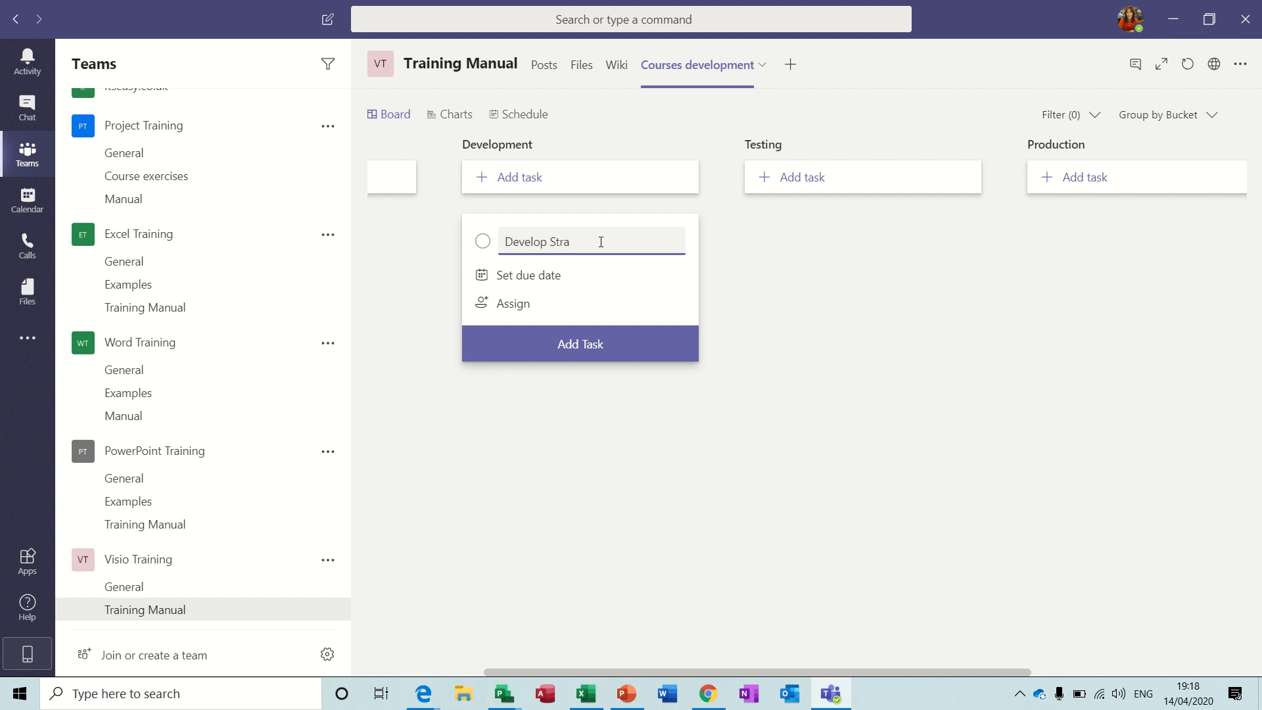
text(tegy)
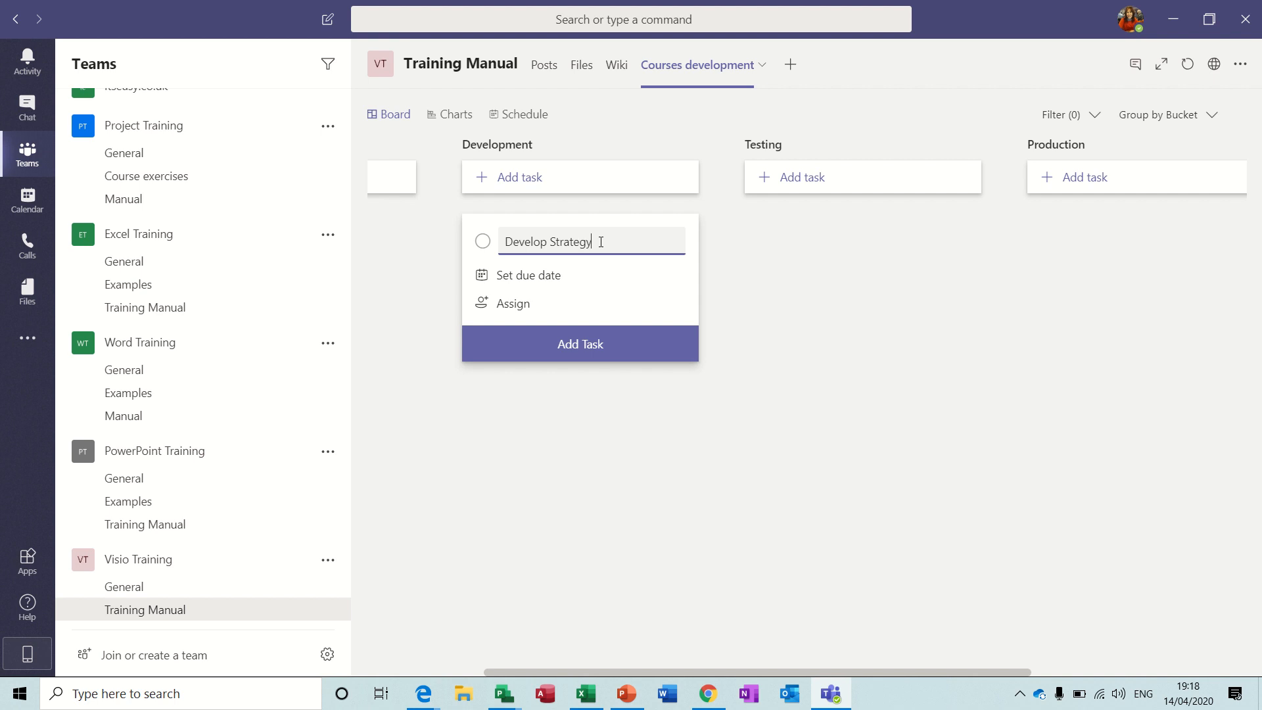
mouse_move(524, 309)
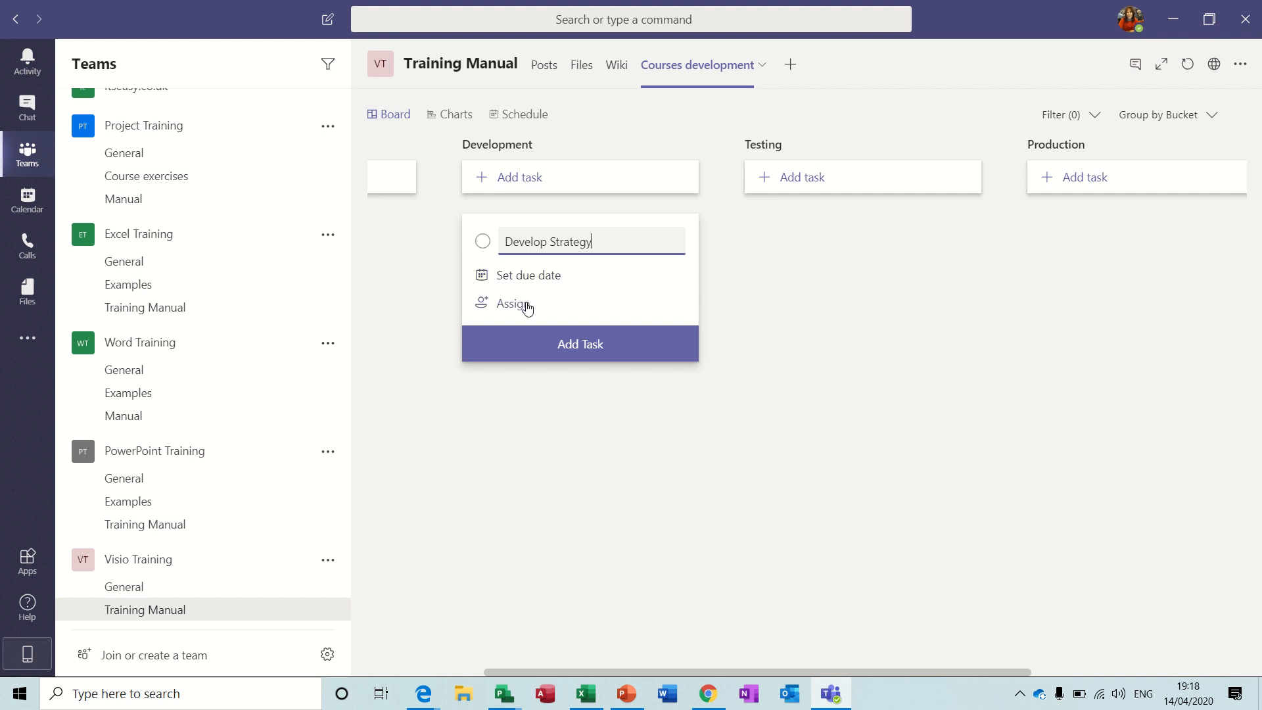
click(512, 304)
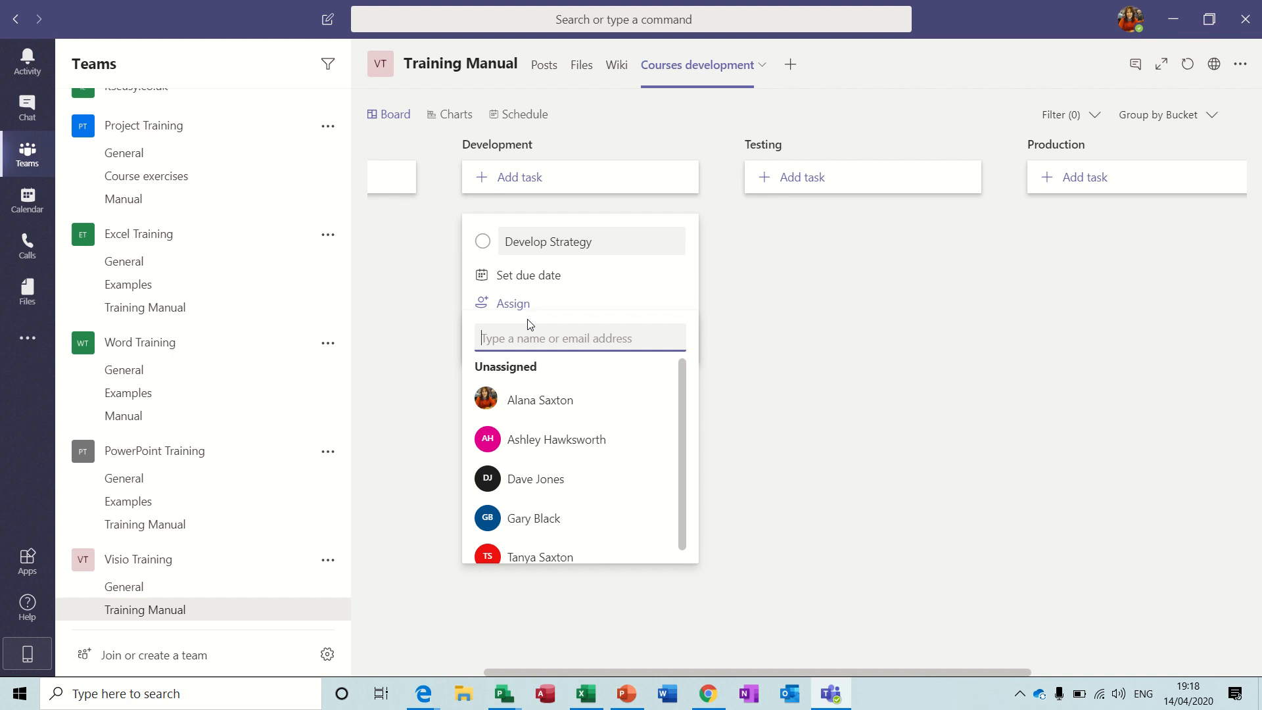
click(539, 399)
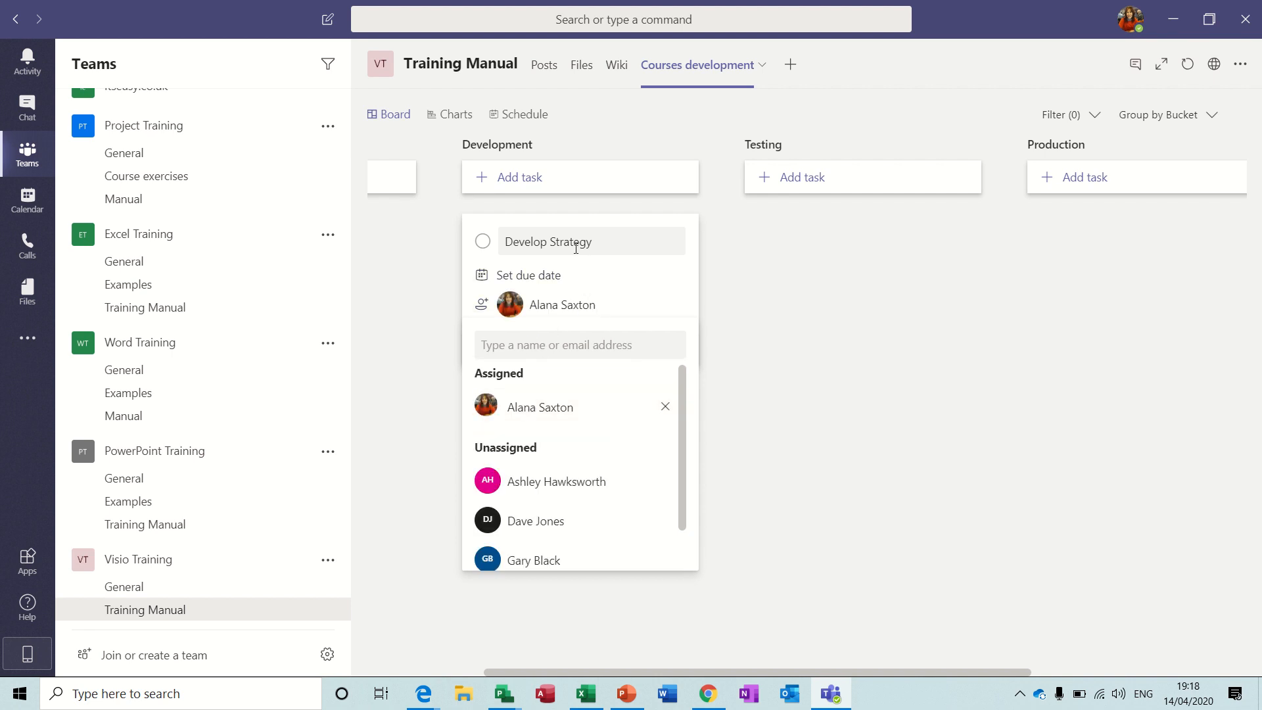
mouse_move(547, 463)
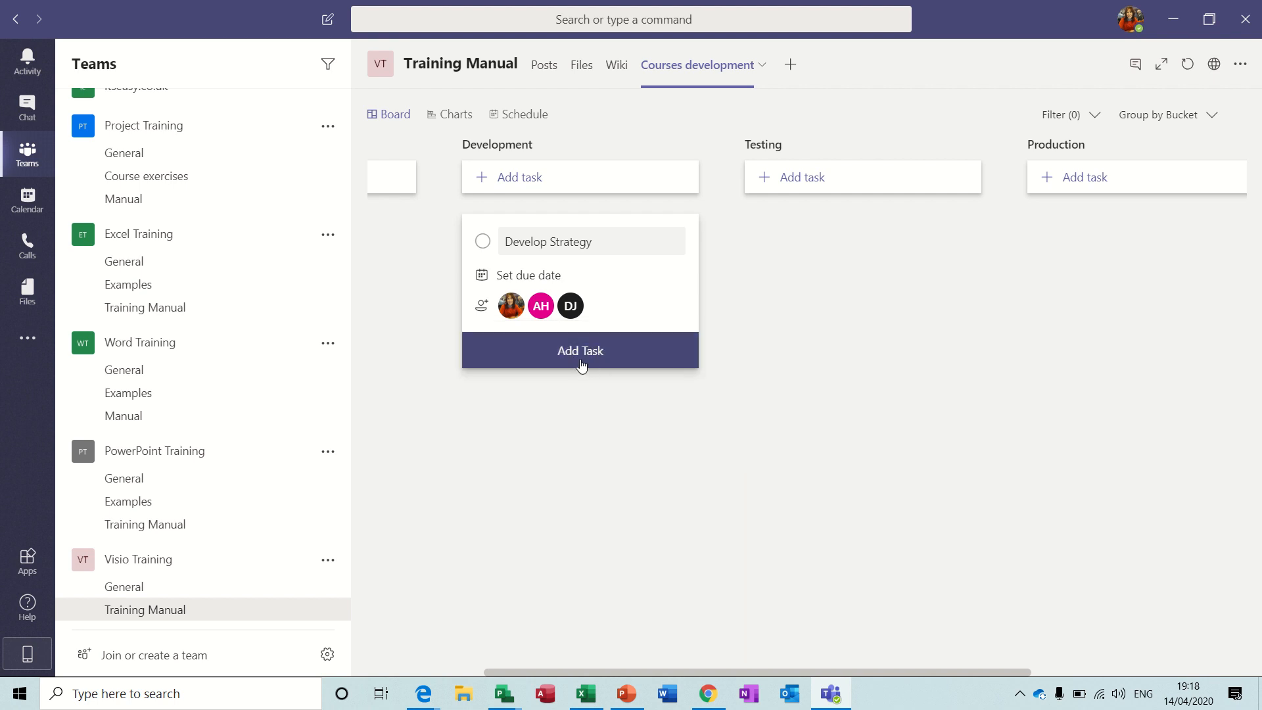
mouse_move(577, 362)
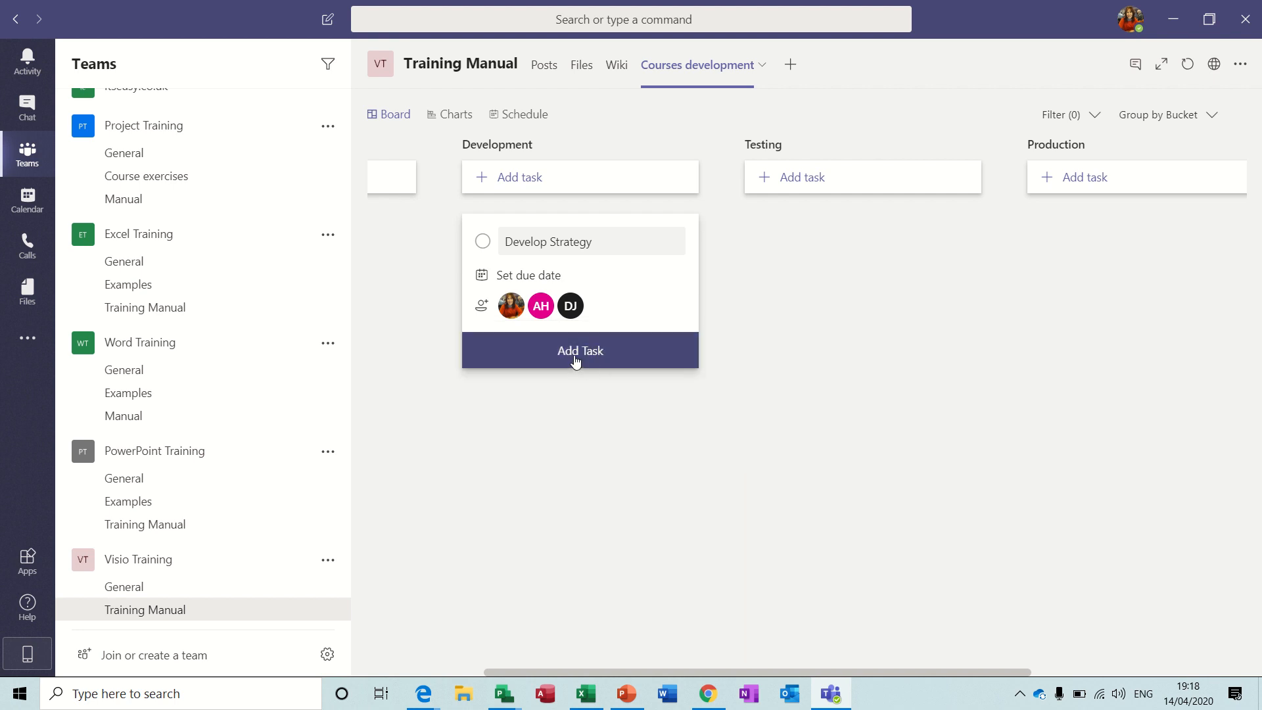
click(579, 350)
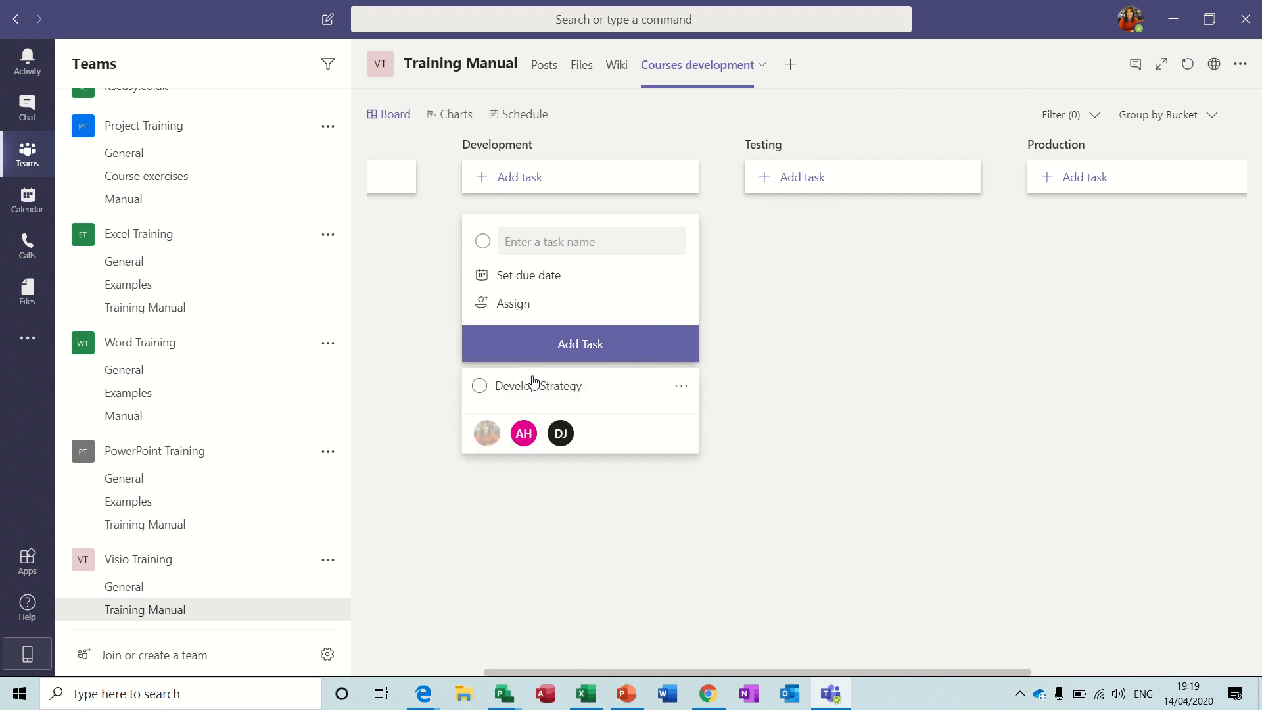
Tag Develop Strategy with the Pink label and view its task details
click(680, 386)
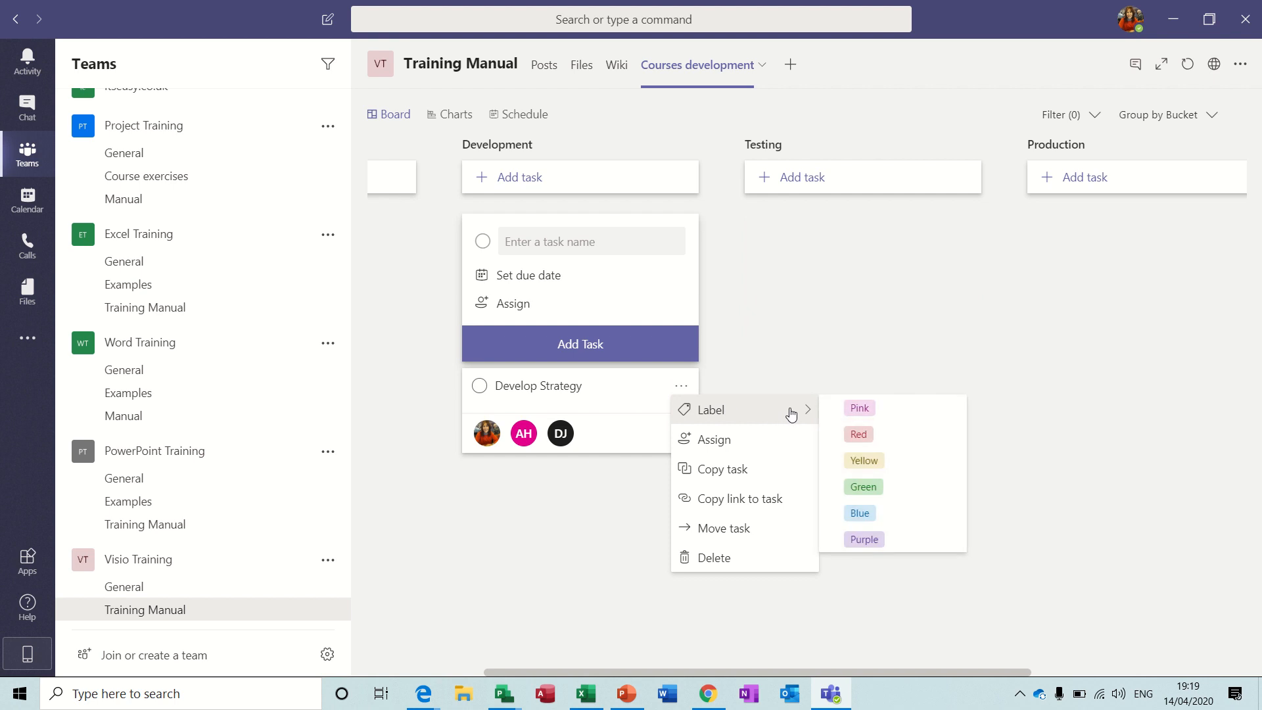
click(859, 408)
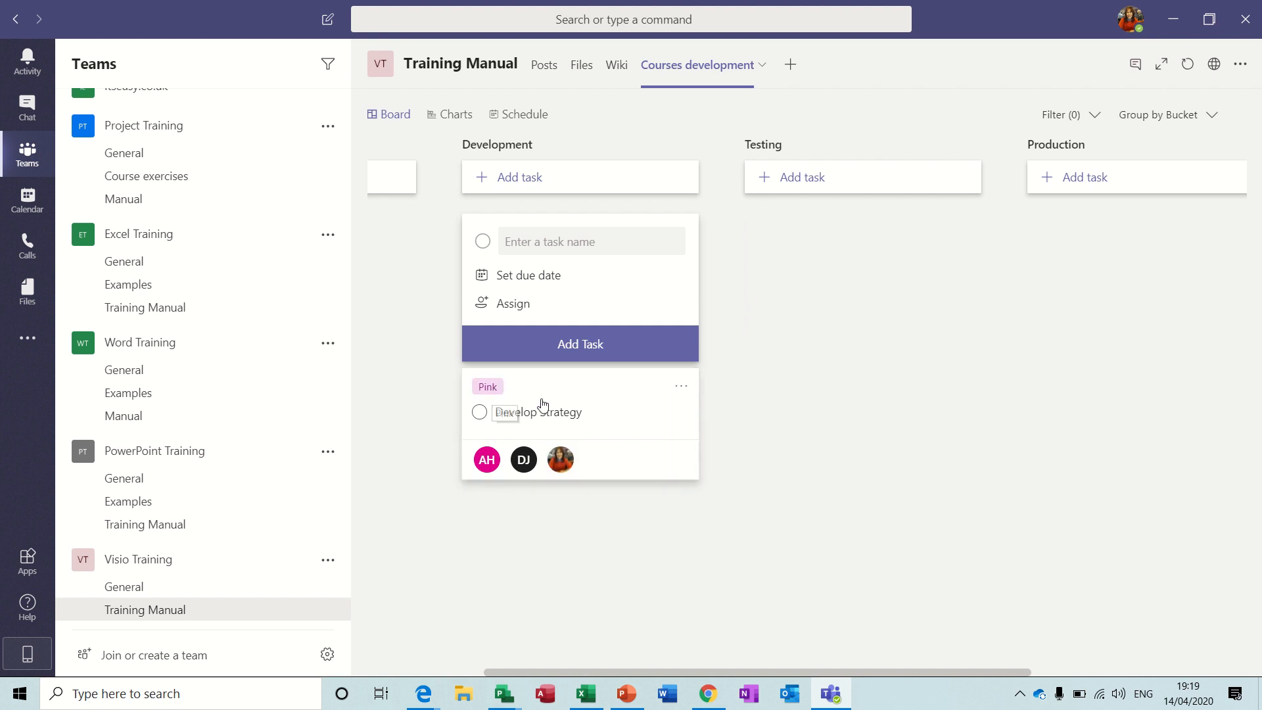
click(480, 412)
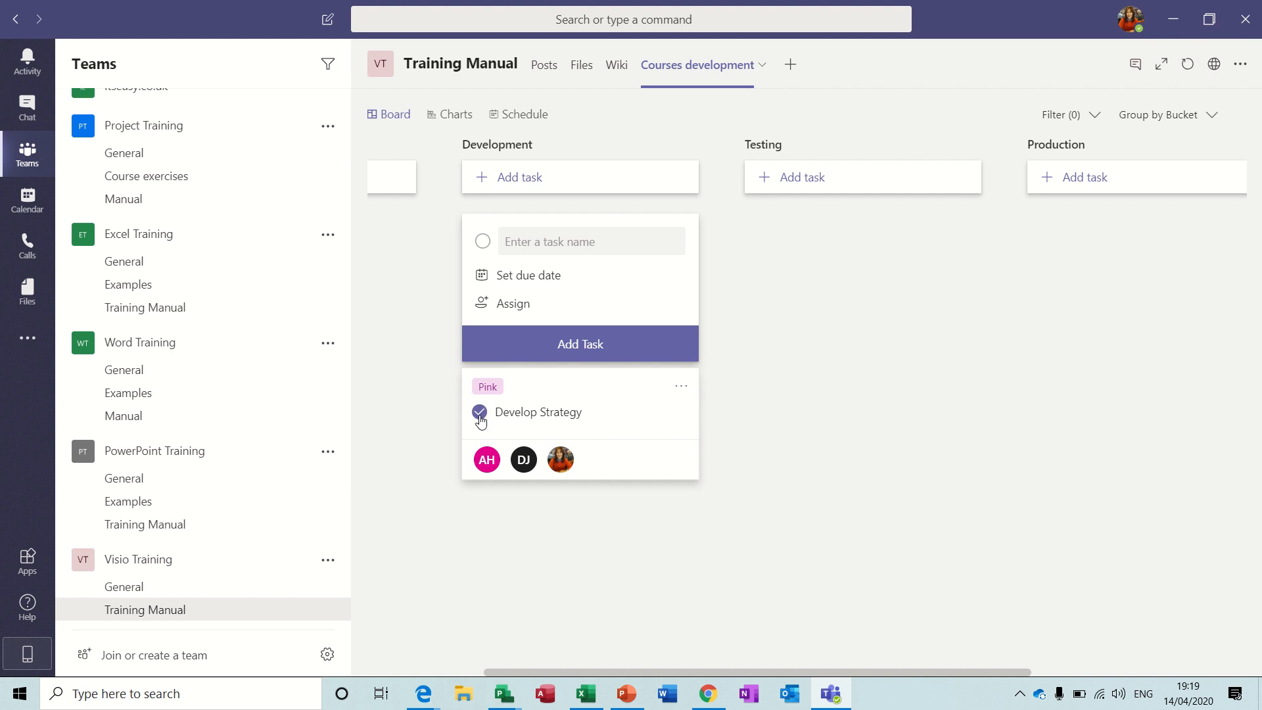
mouse_move(479, 413)
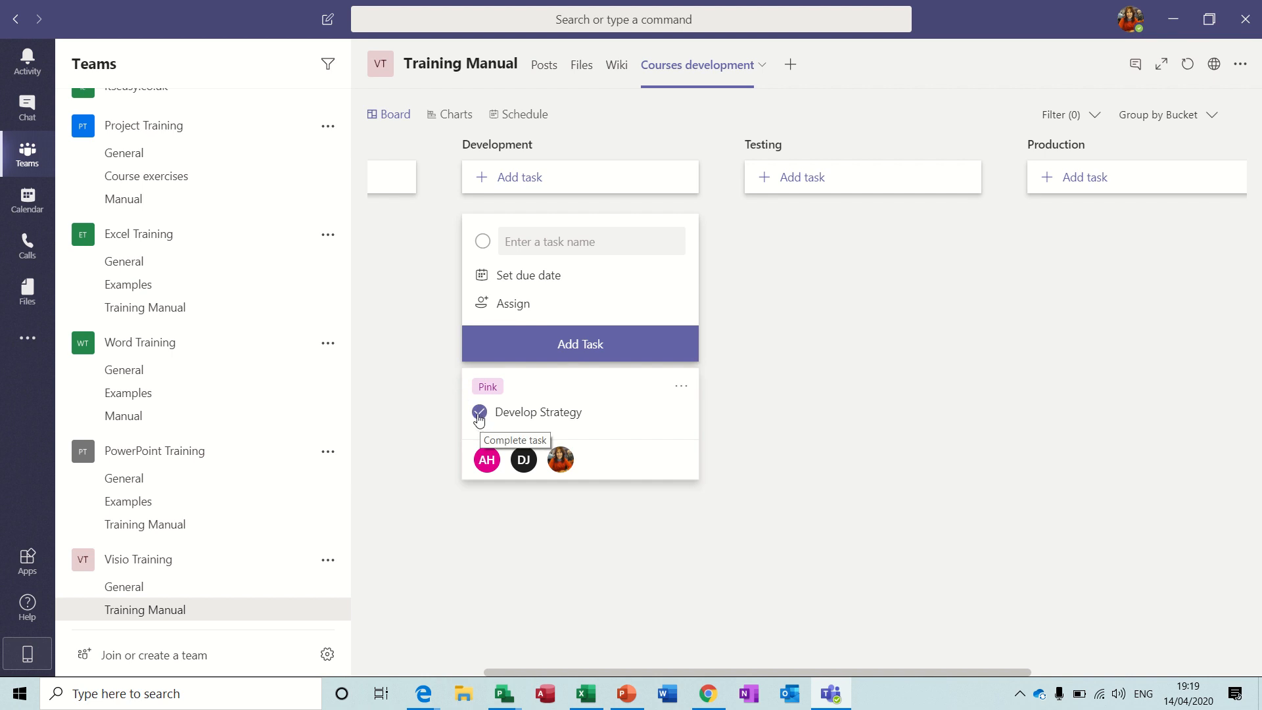
click(538, 411)
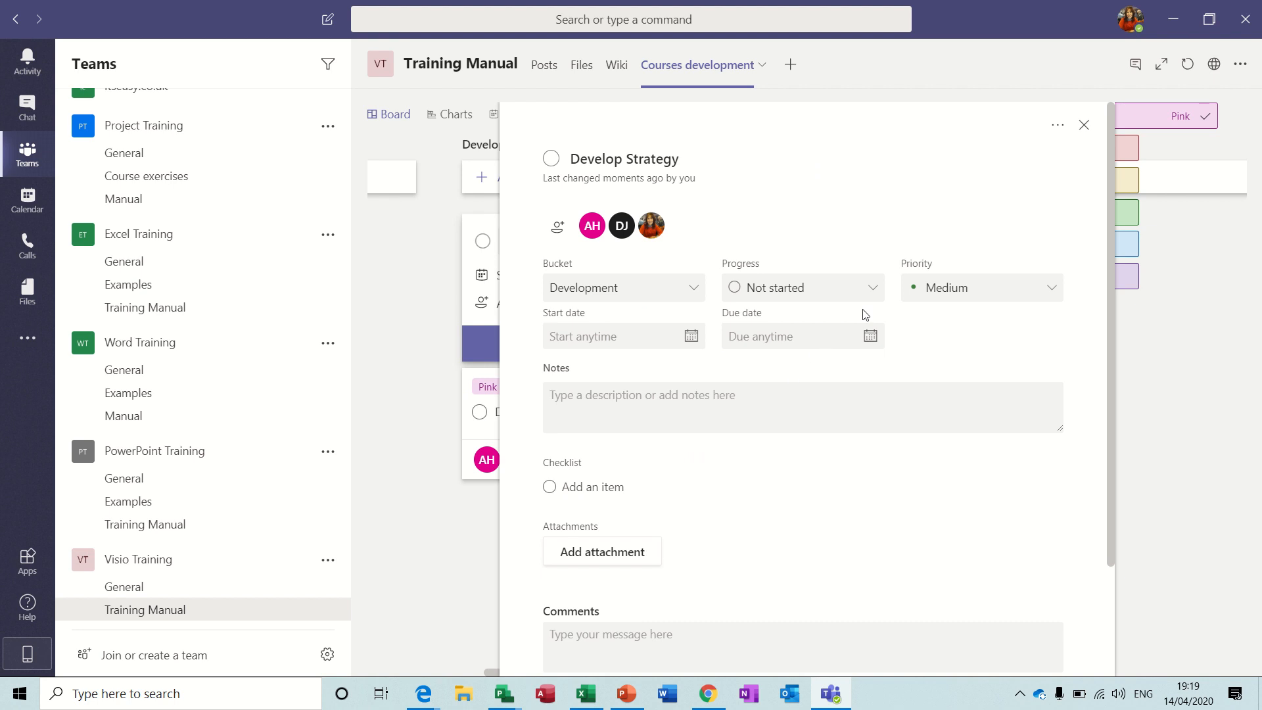
Set Develop Strategy to Urgent priority, start date 04/14/2020, and In progress
click(981, 288)
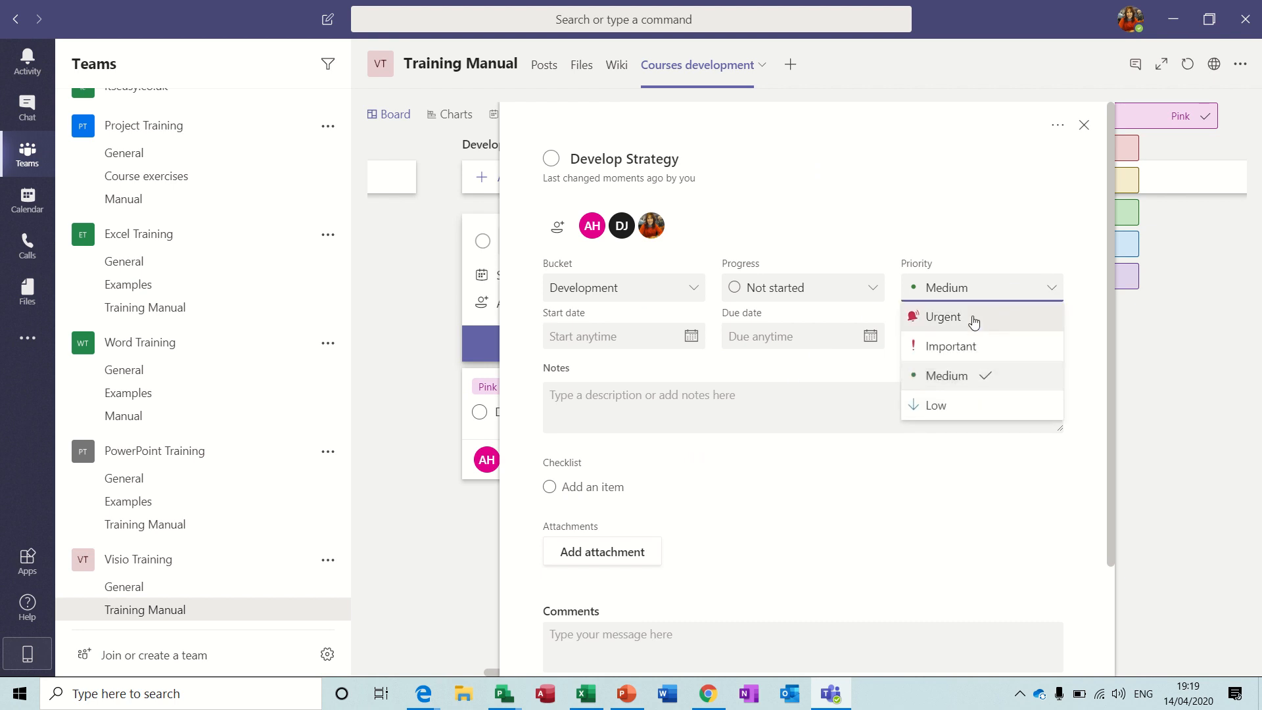
click(941, 317)
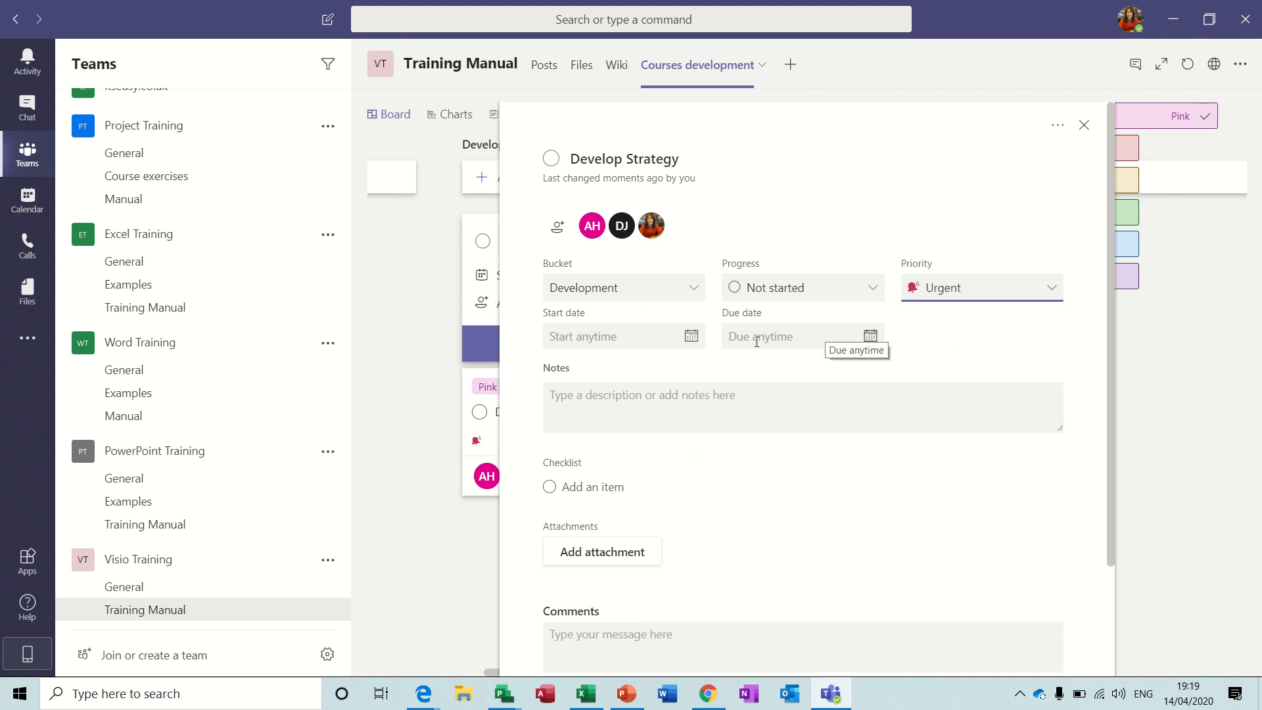
click(623, 336)
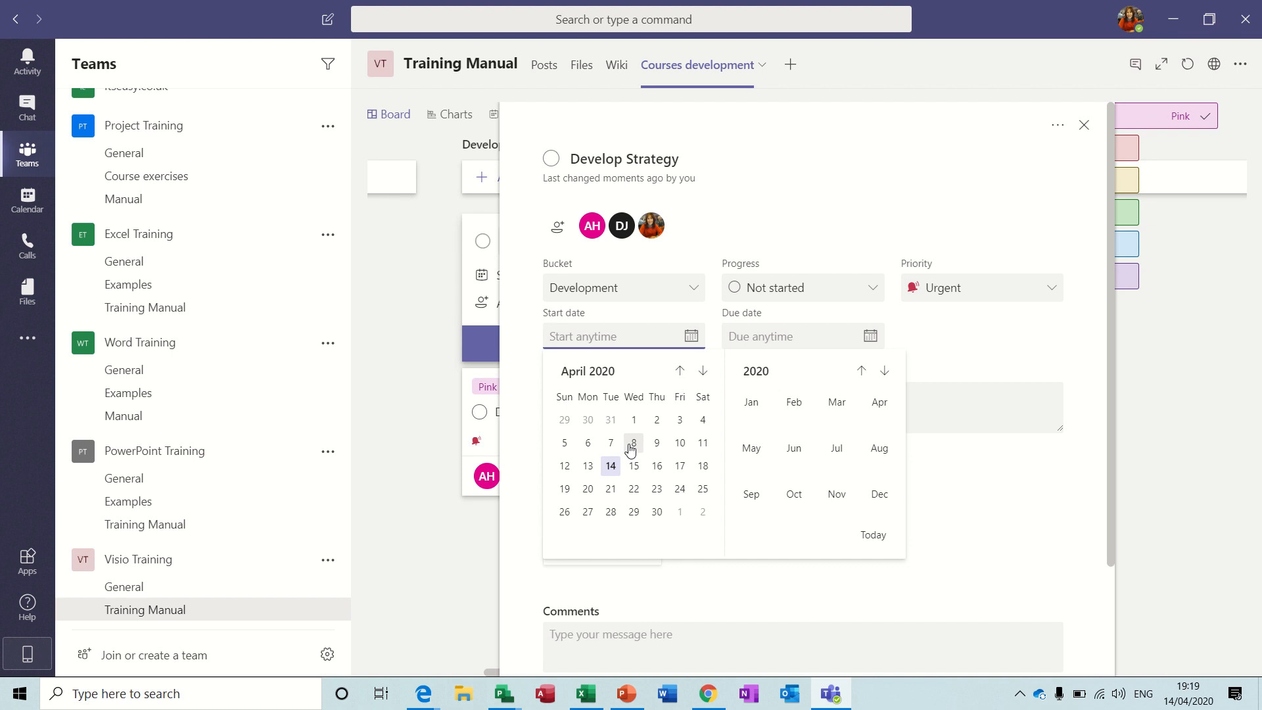
click(610, 465)
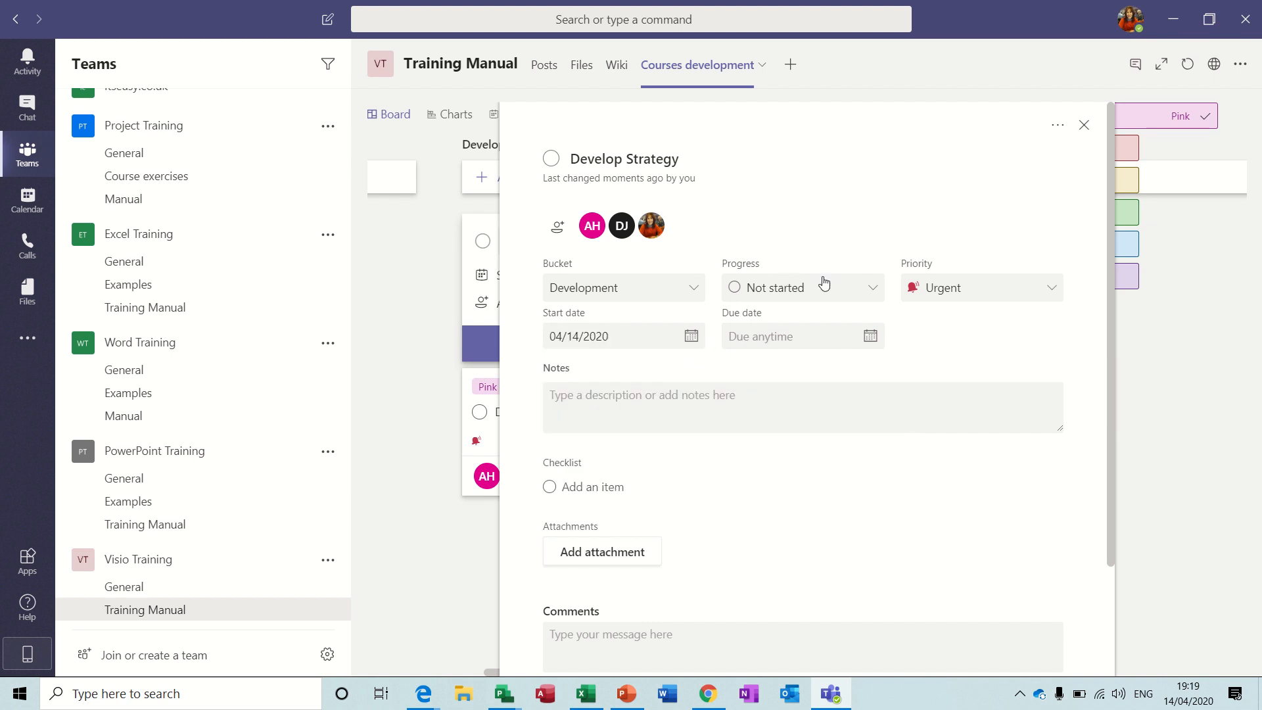
click(803, 288)
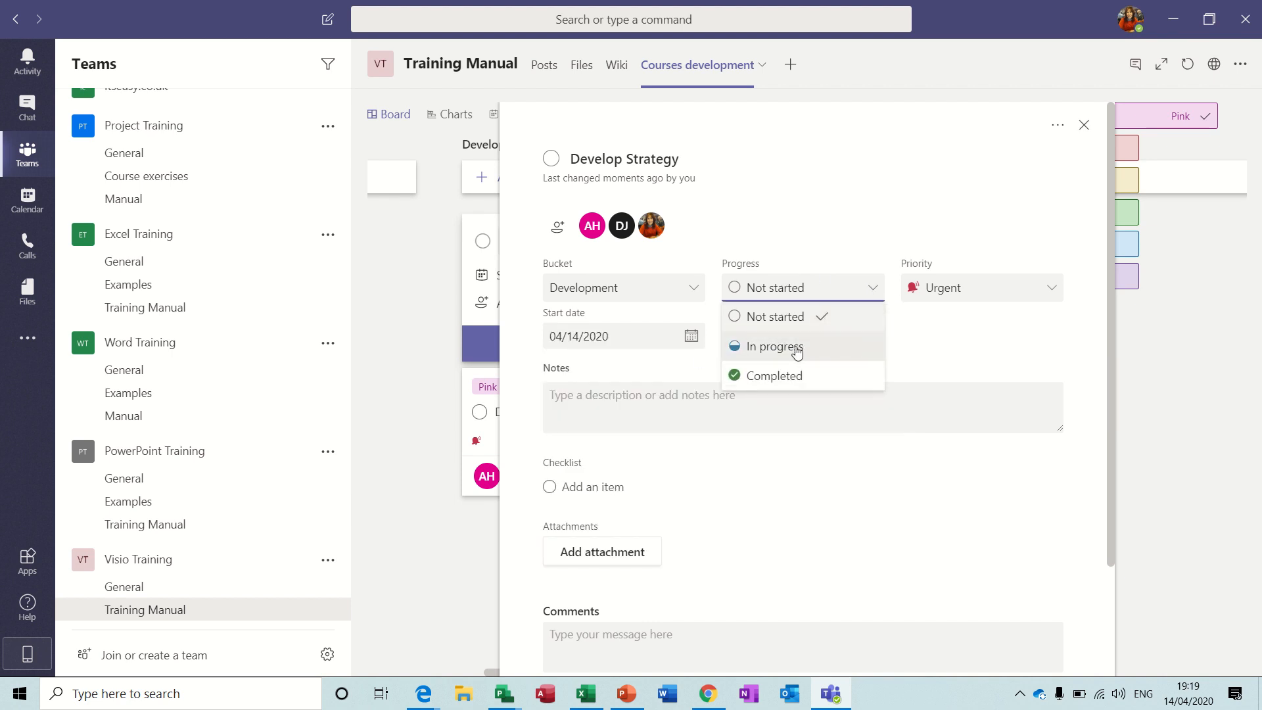
click(773, 347)
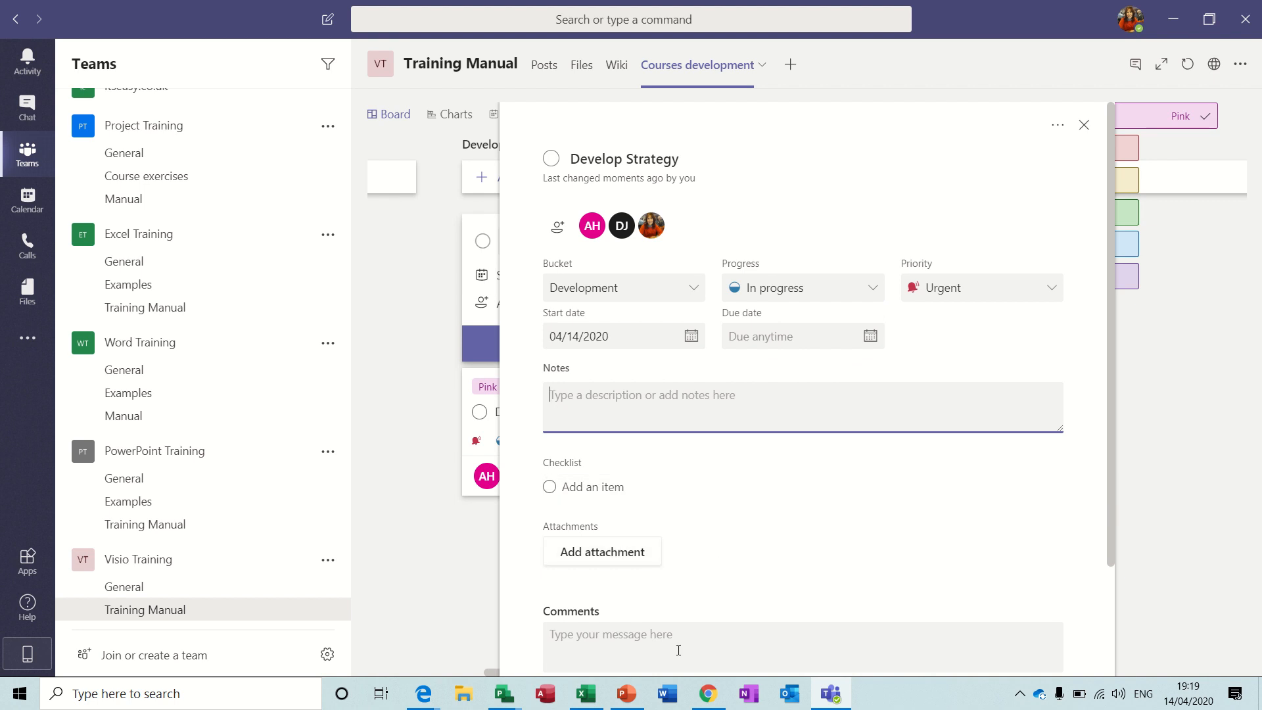
mouse_move(1081, 160)
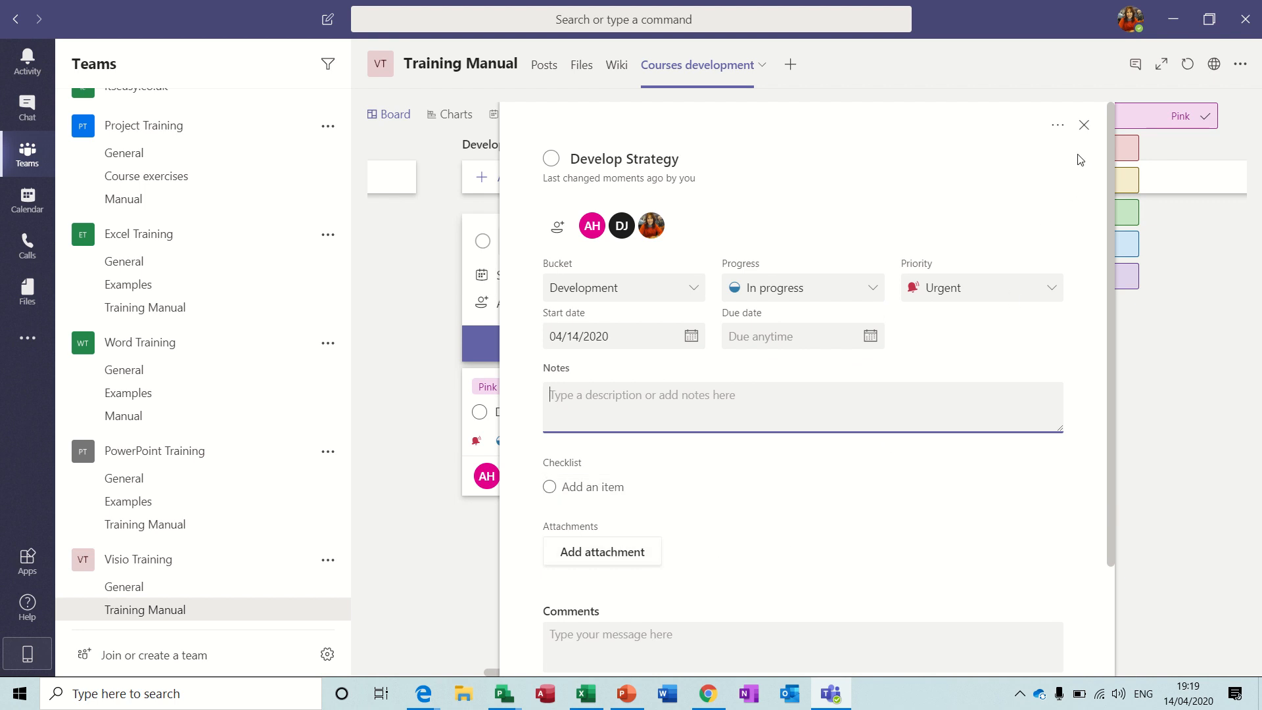
scroll(down, 3)
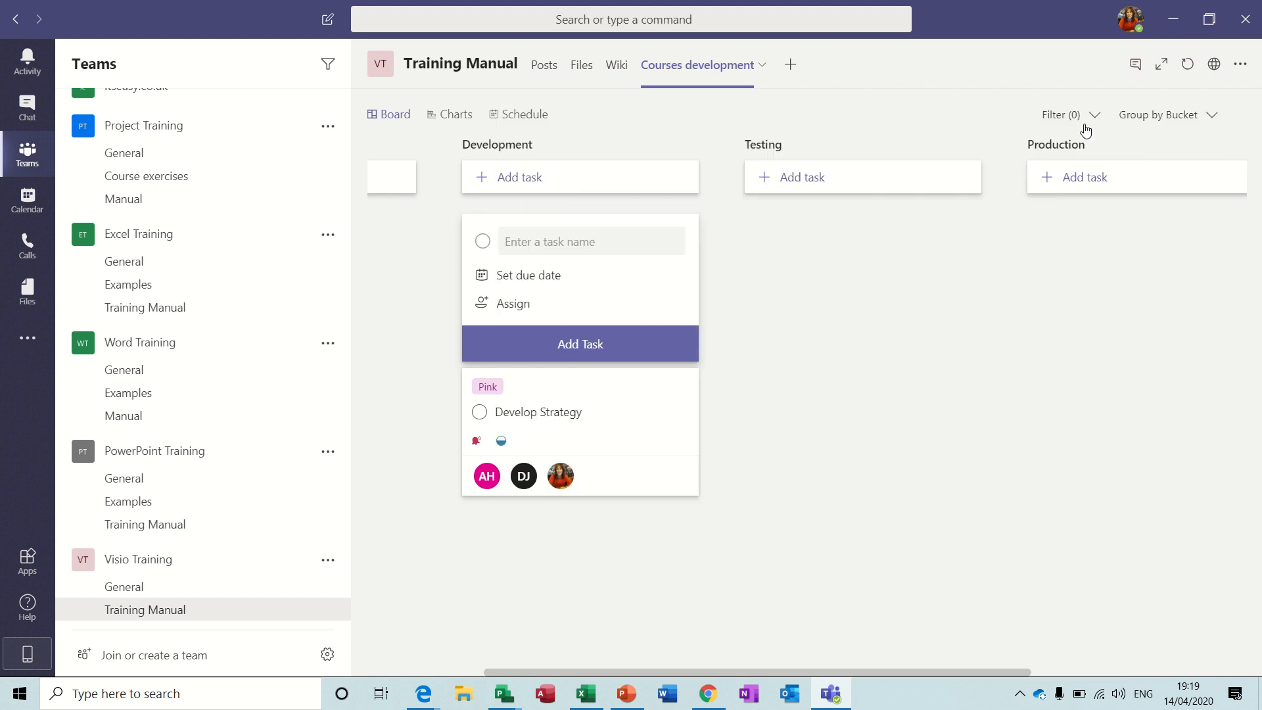
mouse_move(813, 187)
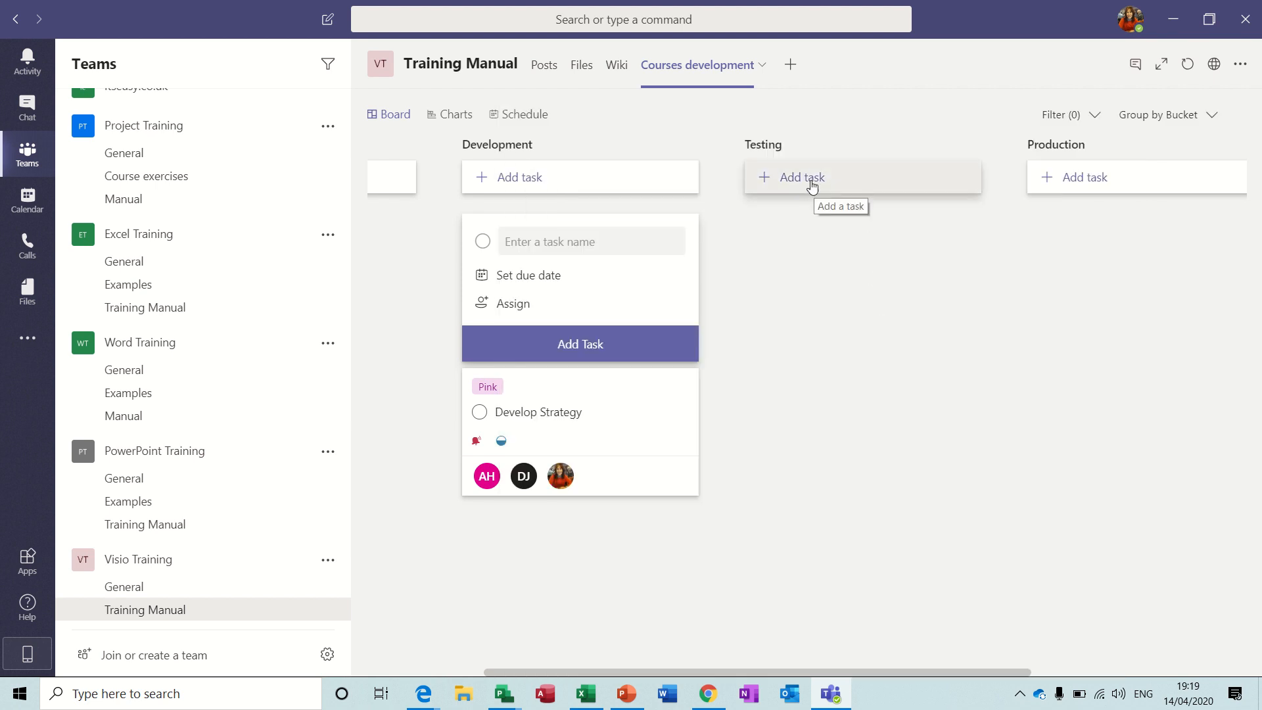
click(800, 176)
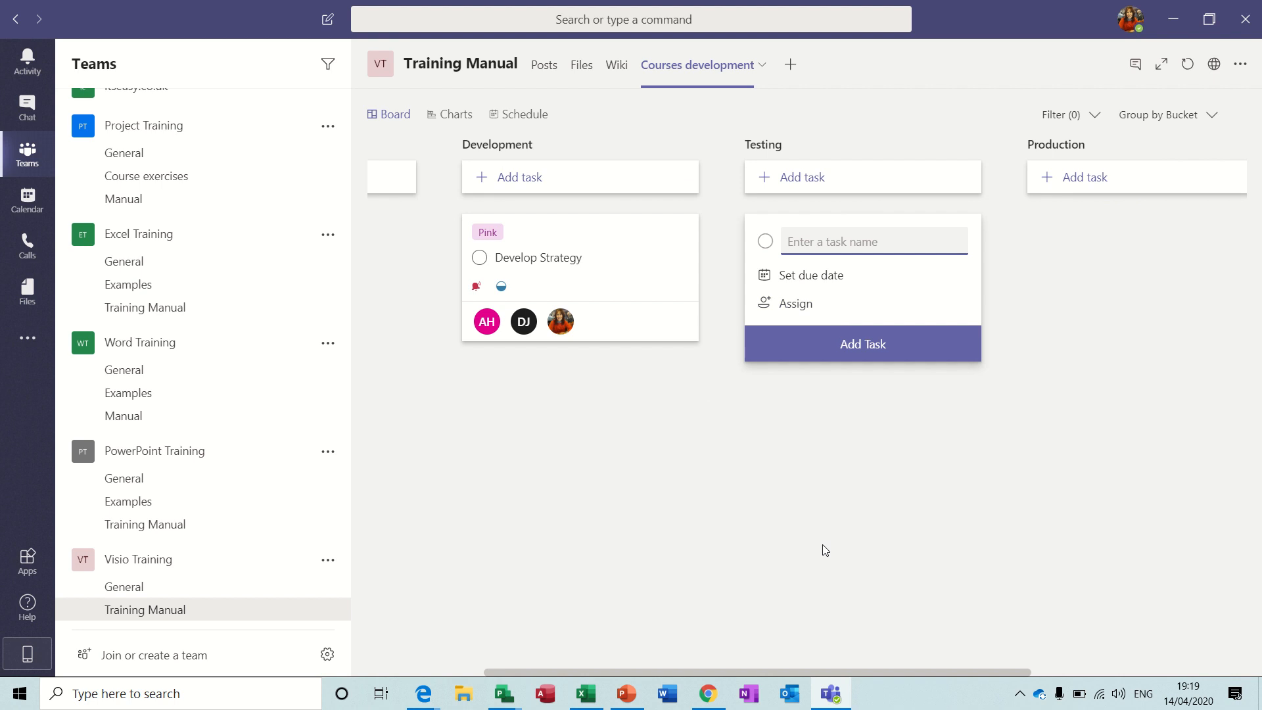
text(Test Product)
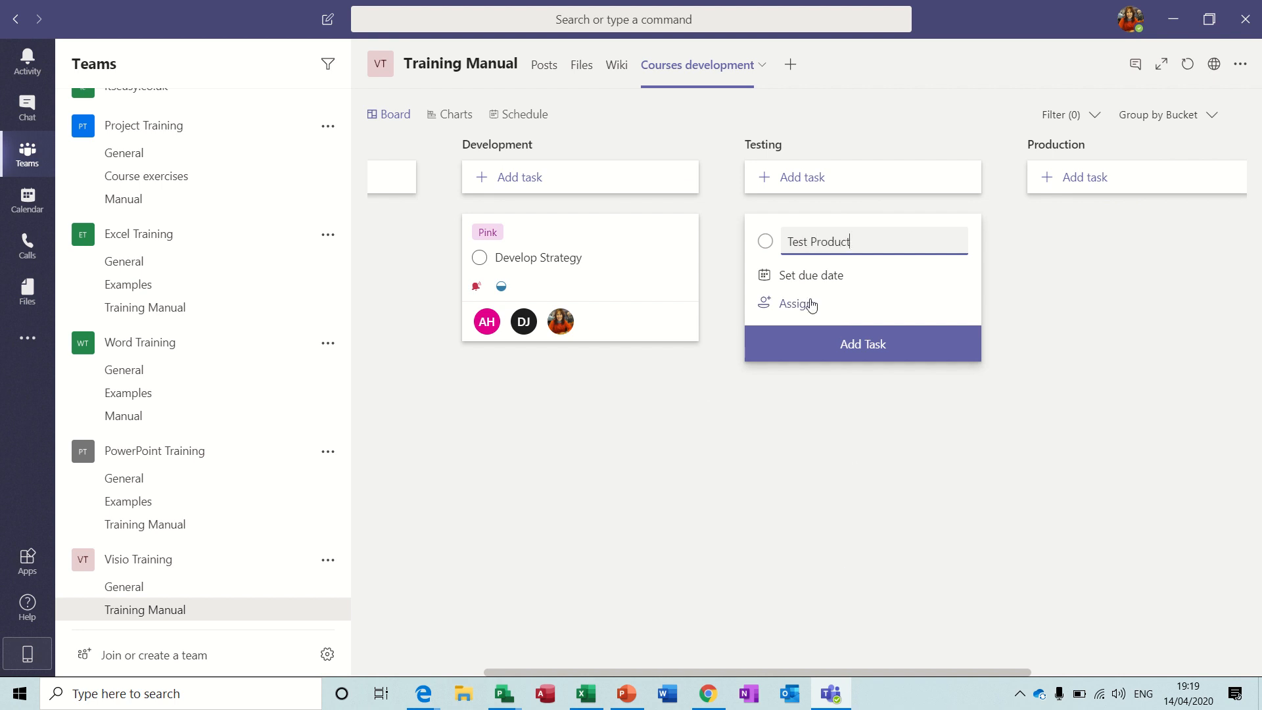
click(811, 275)
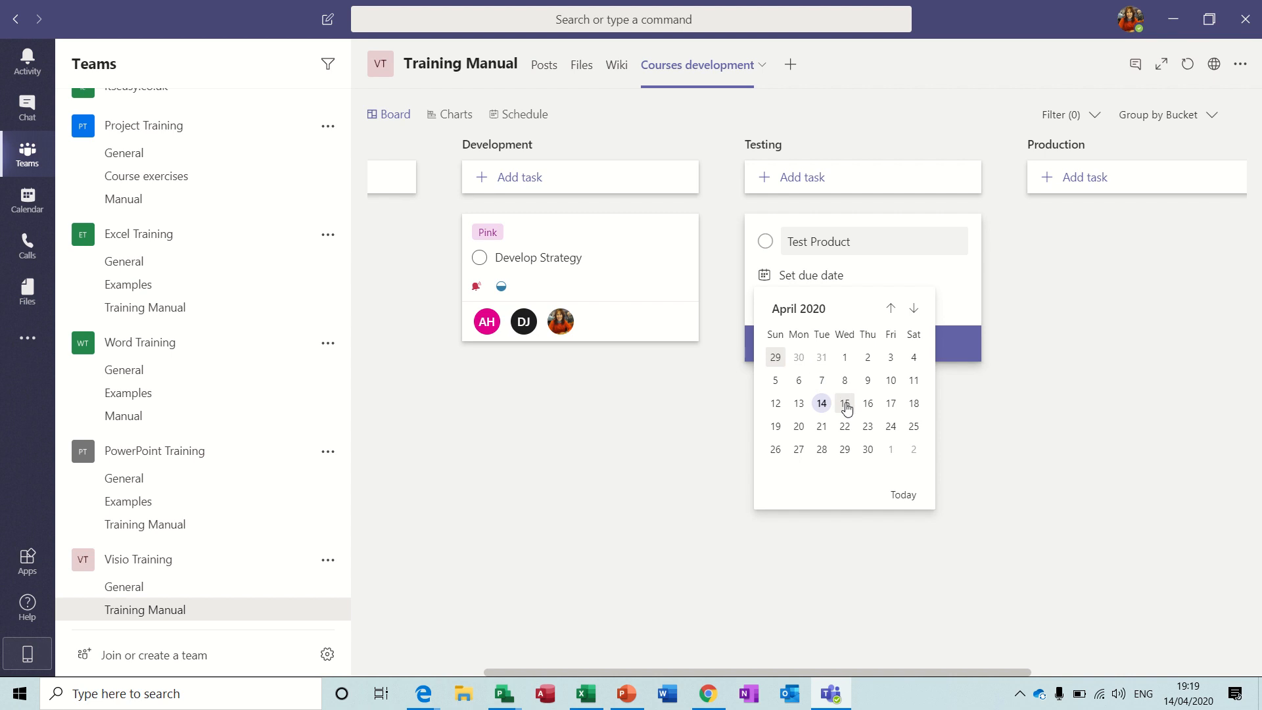
click(867, 403)
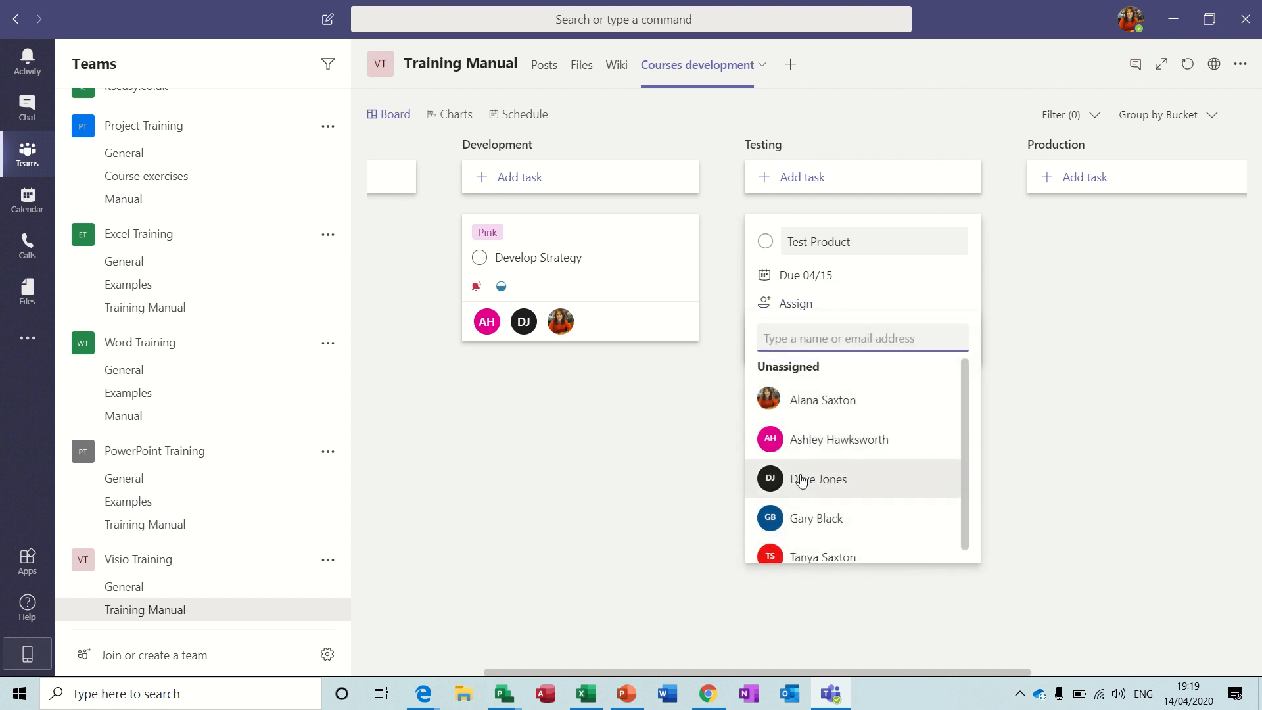
click(818, 479)
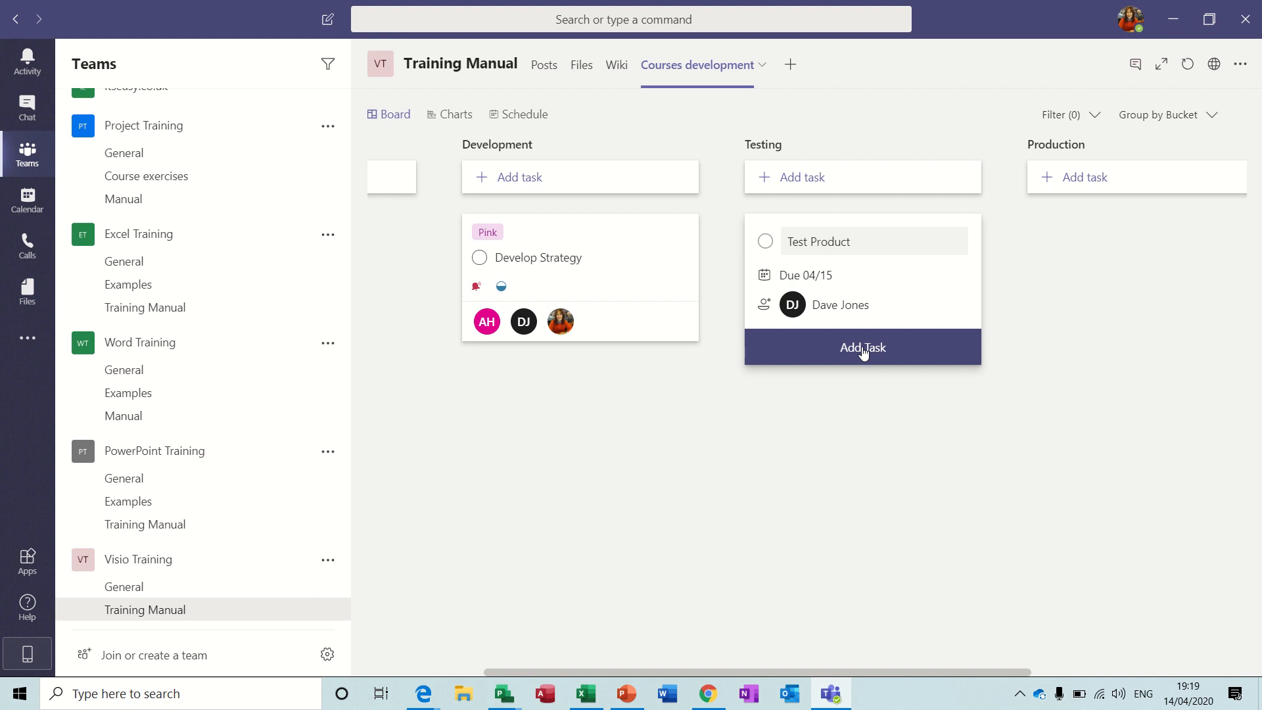
click(862, 347)
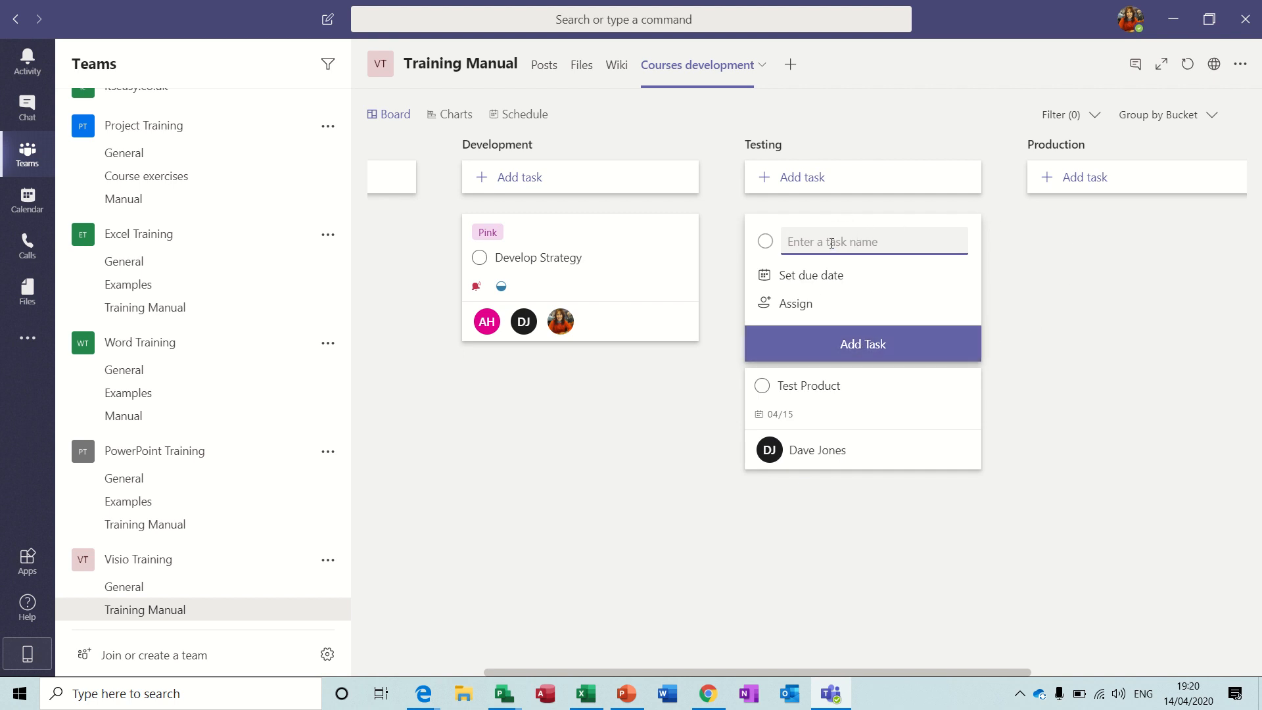
text(M)
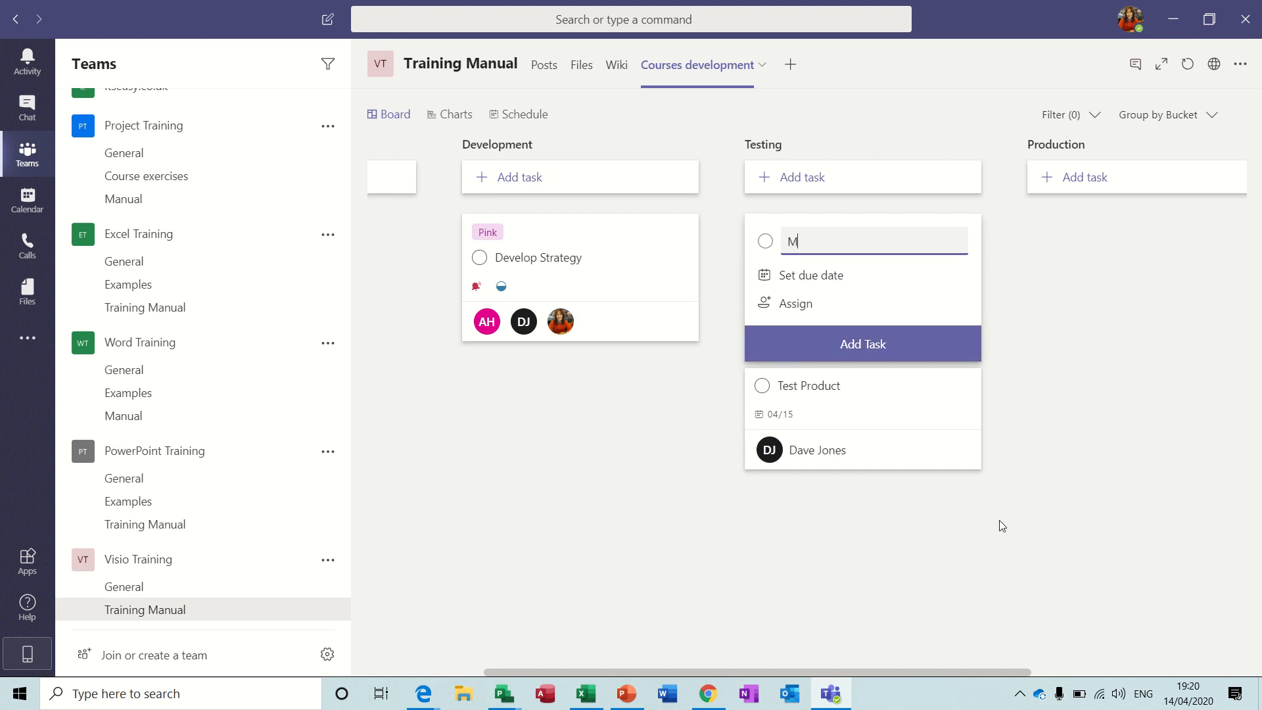
text(arket Product)
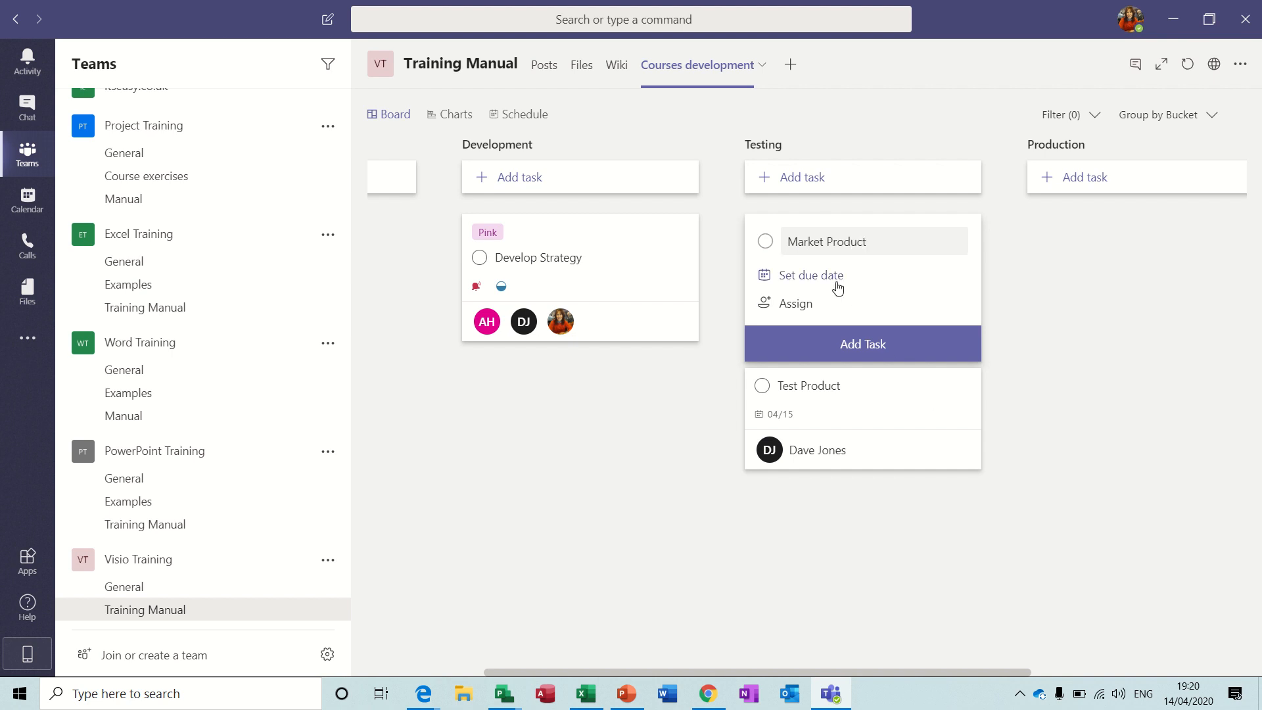
click(812, 275)
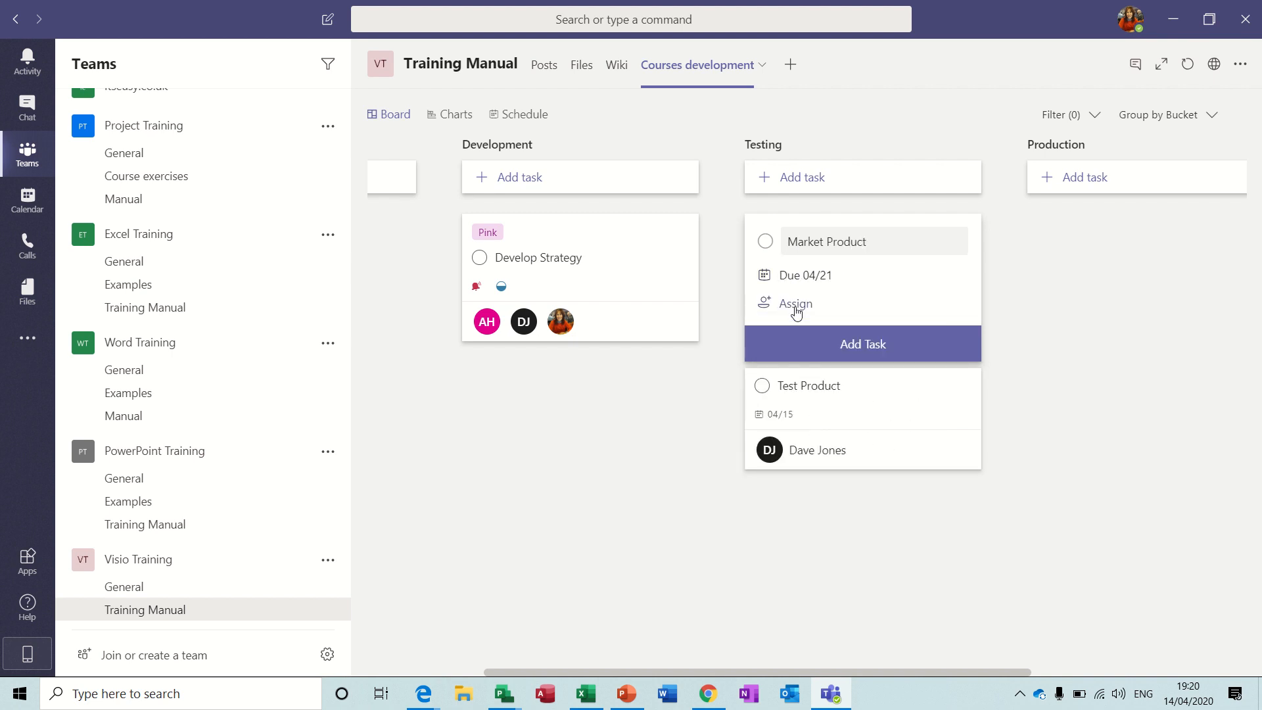
click(797, 303)
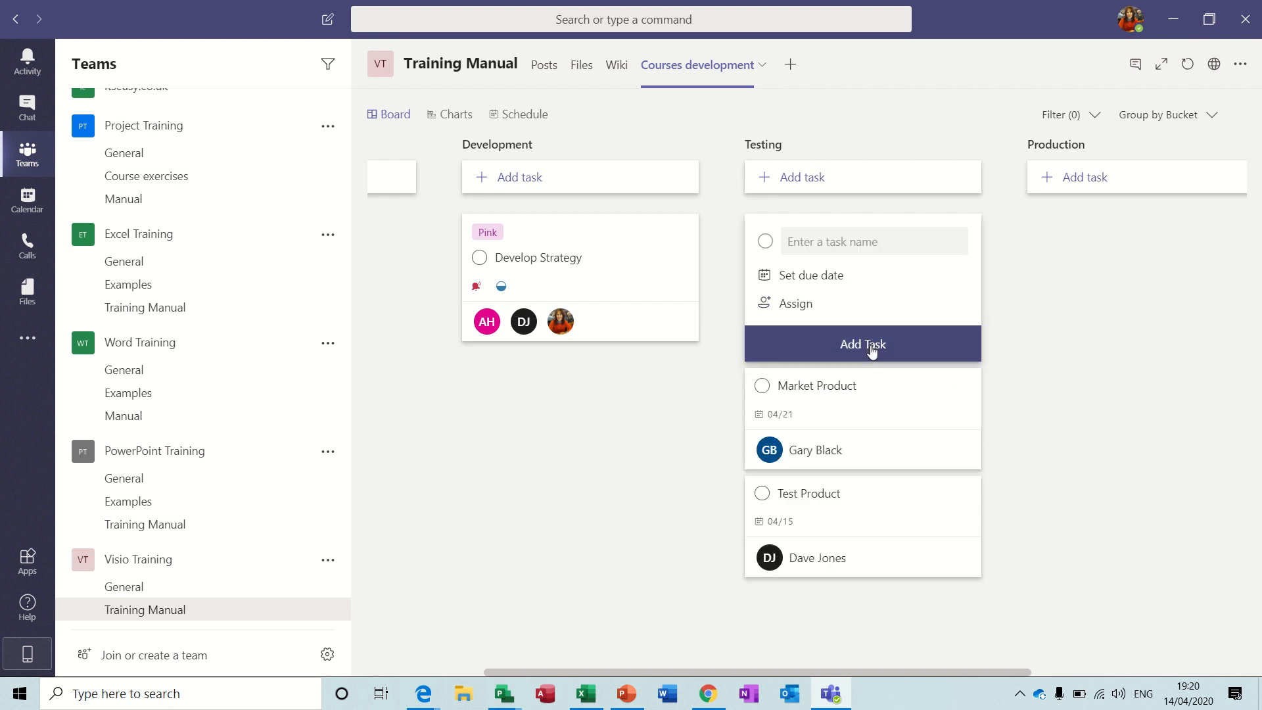
mouse_move(1097, 219)
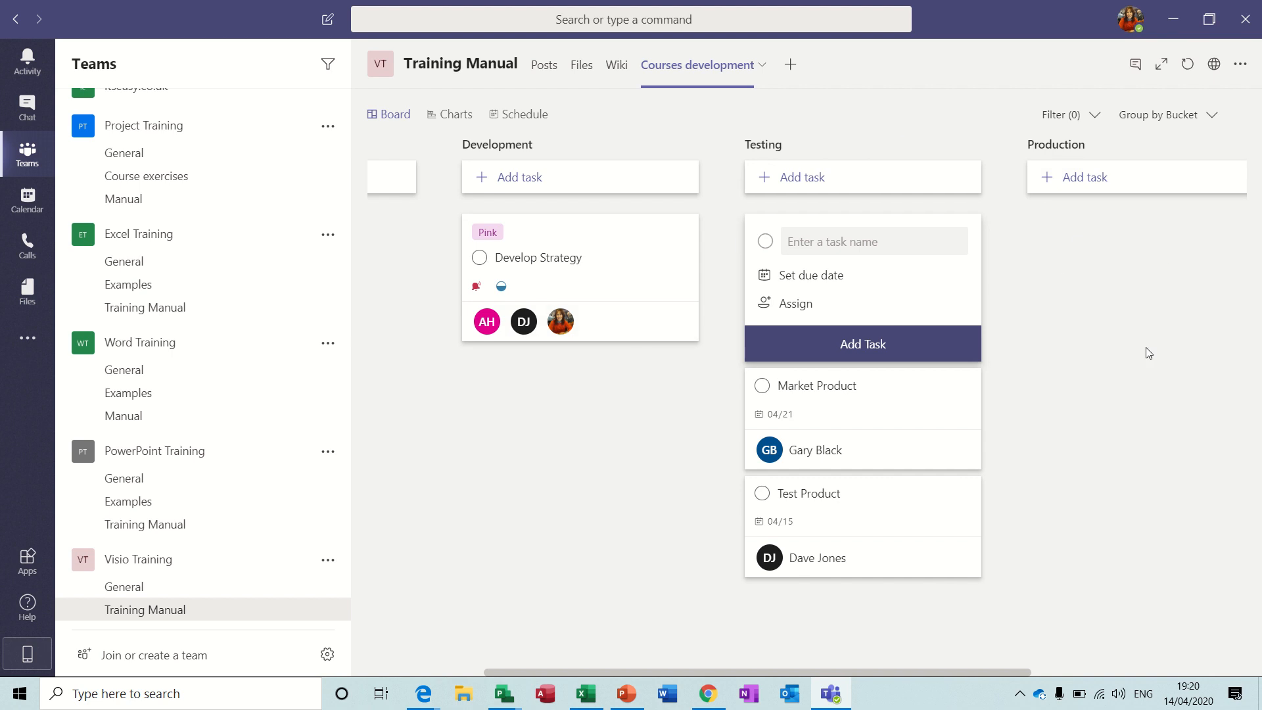
mouse_move(605, 129)
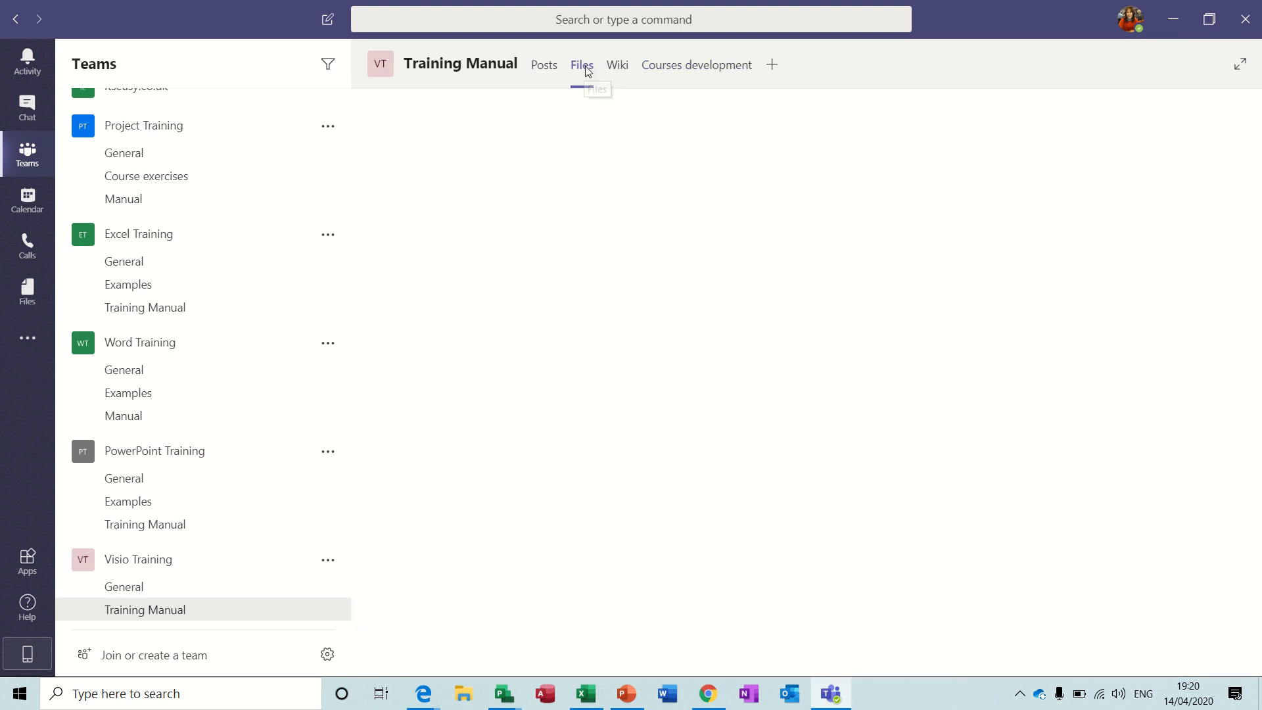
click(696, 65)
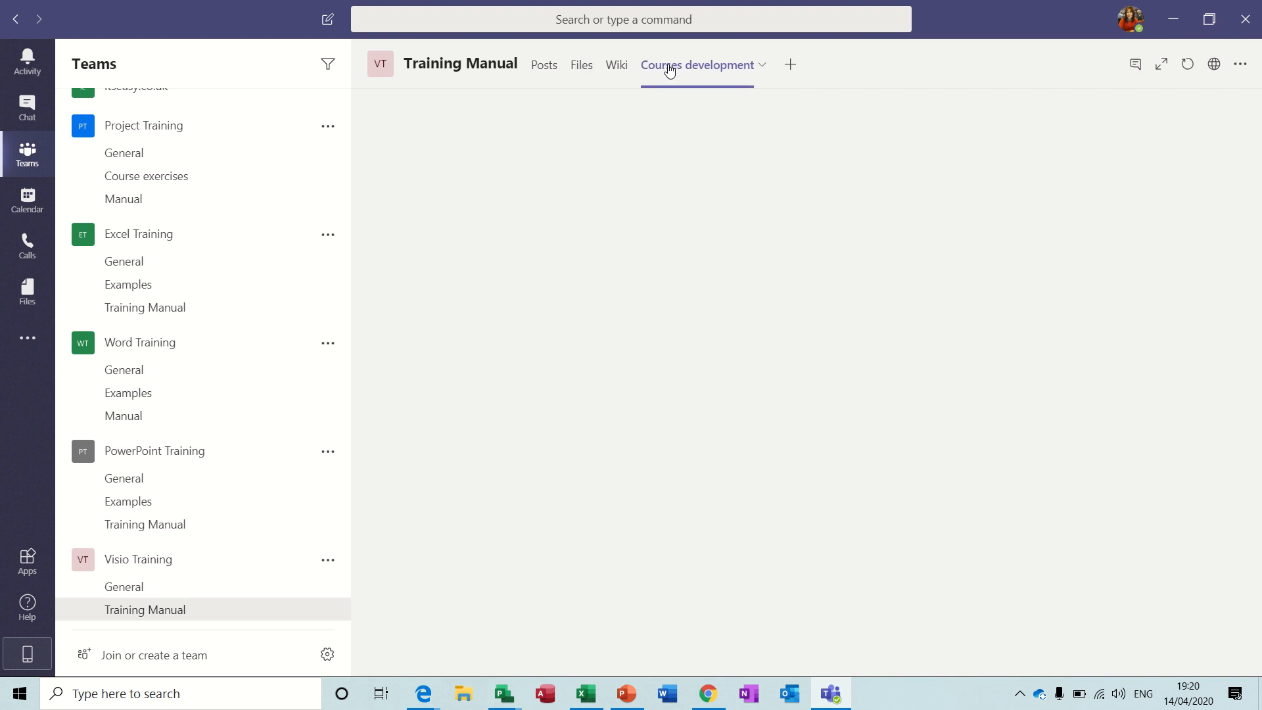
click(697, 65)
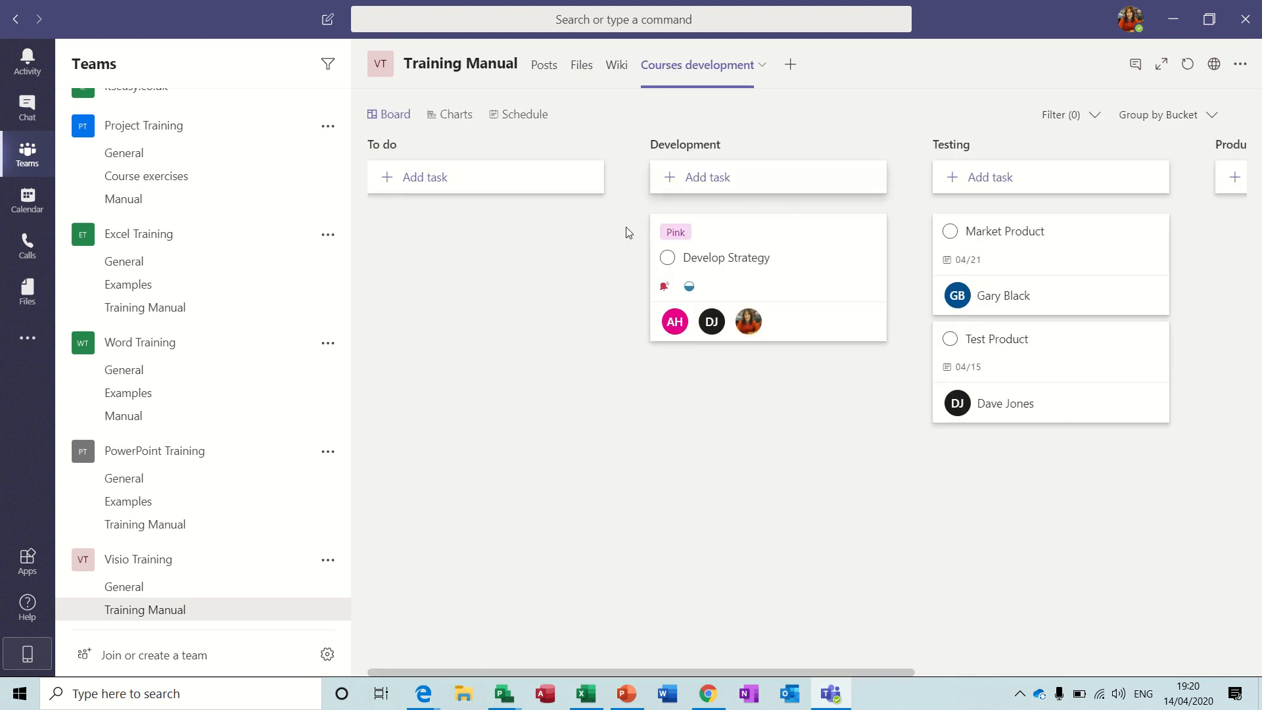
mouse_move(400, 129)
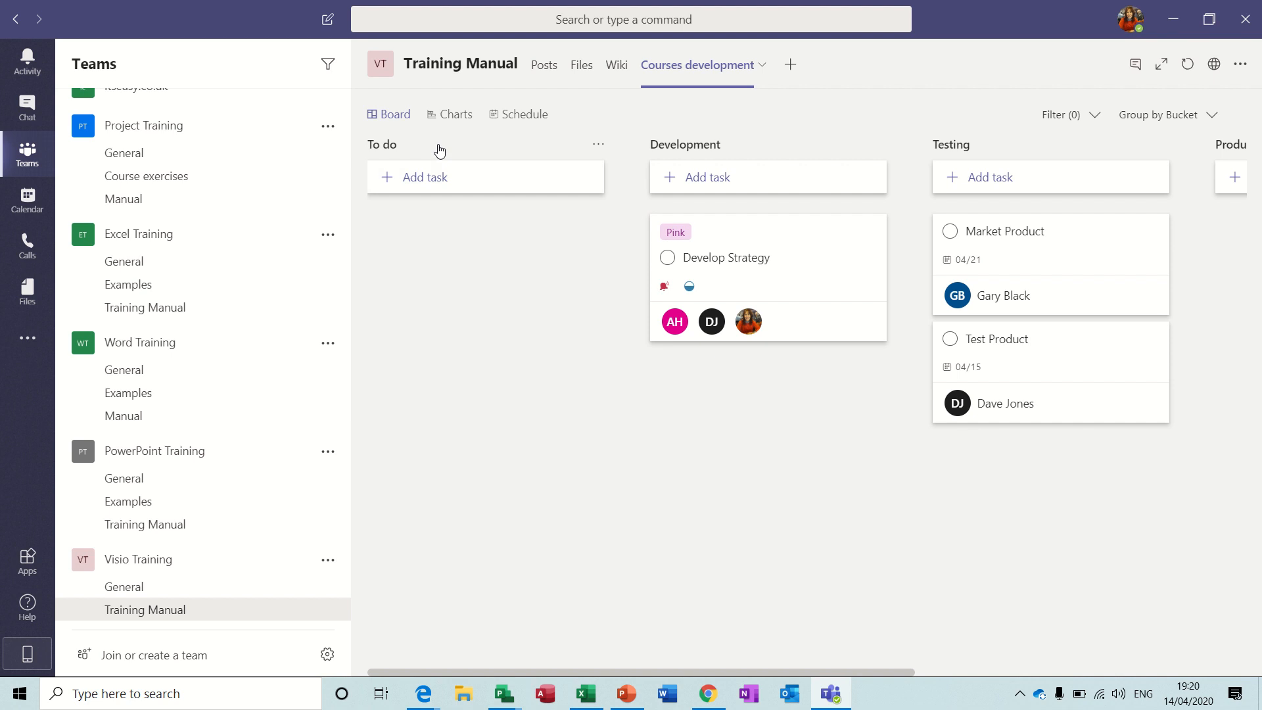
click(455, 114)
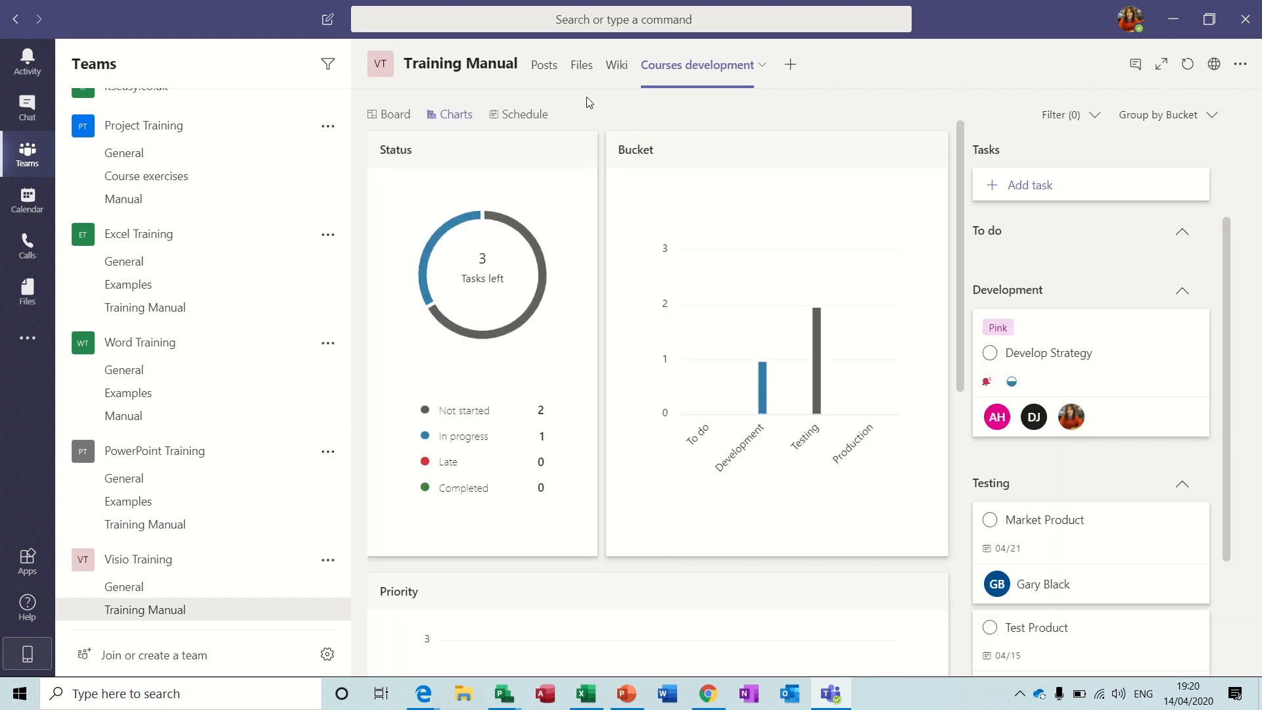
click(524, 113)
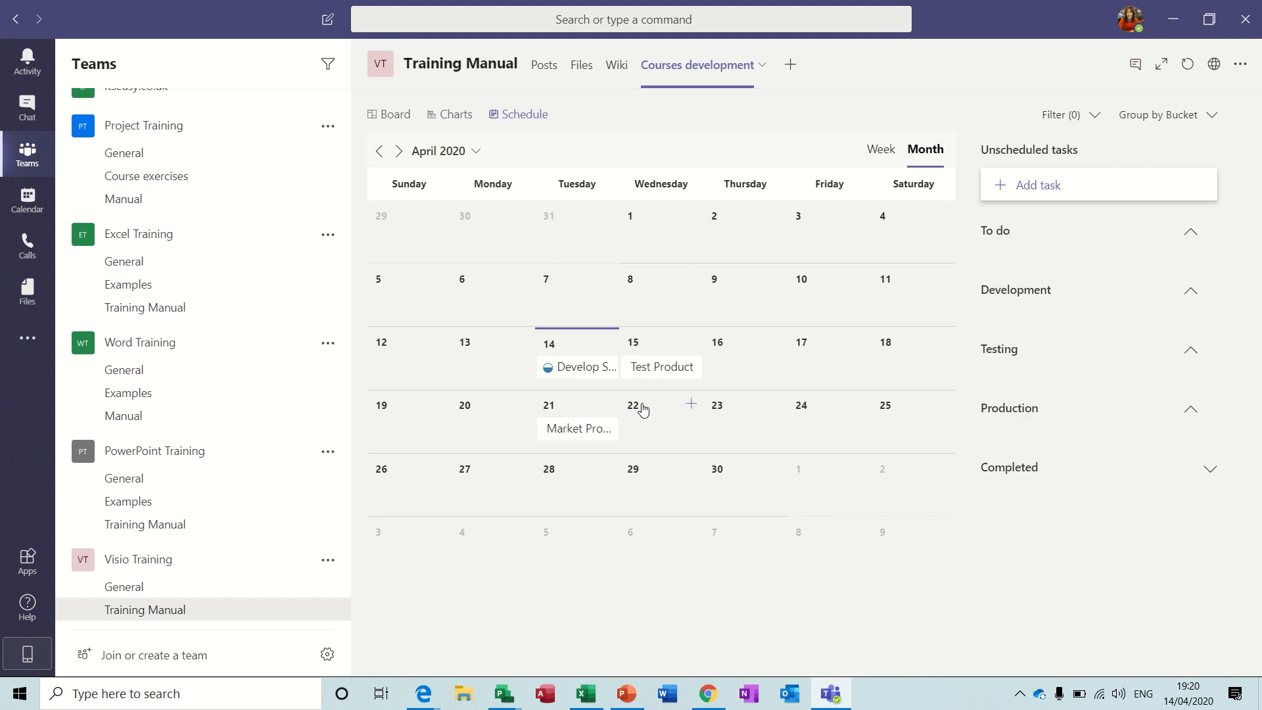
mouse_move(670, 415)
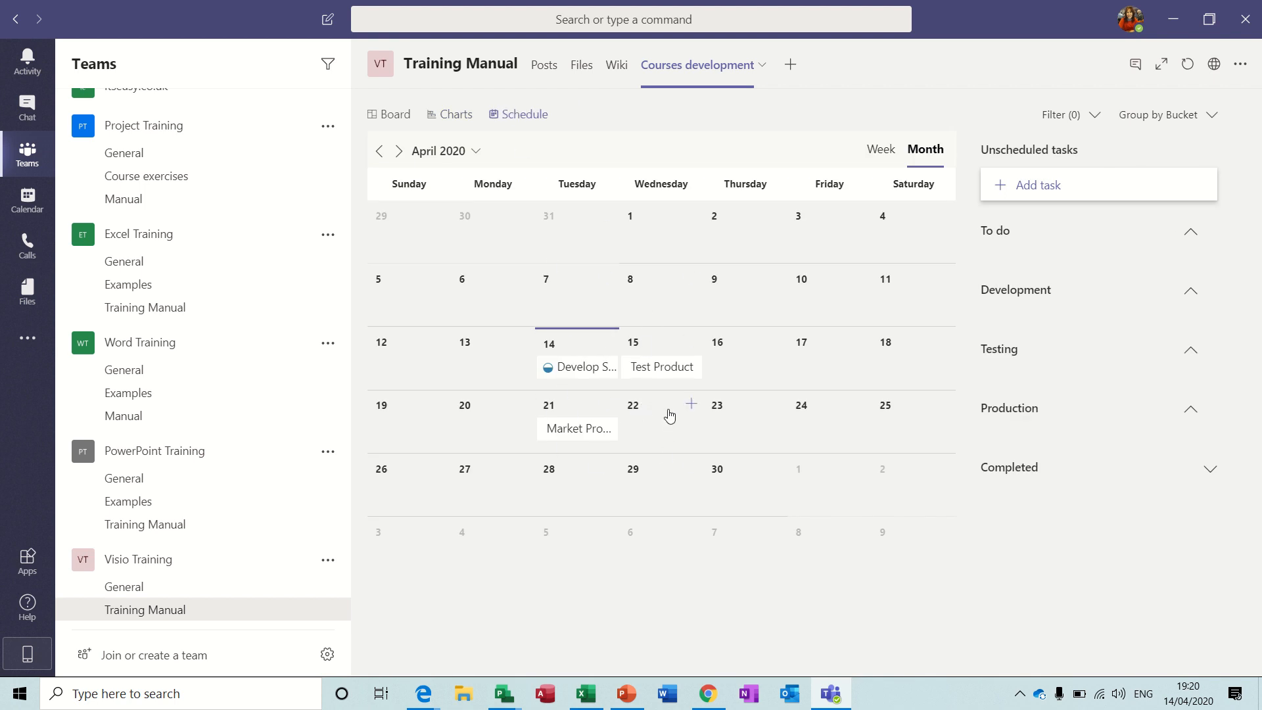
mouse_move(455, 114)
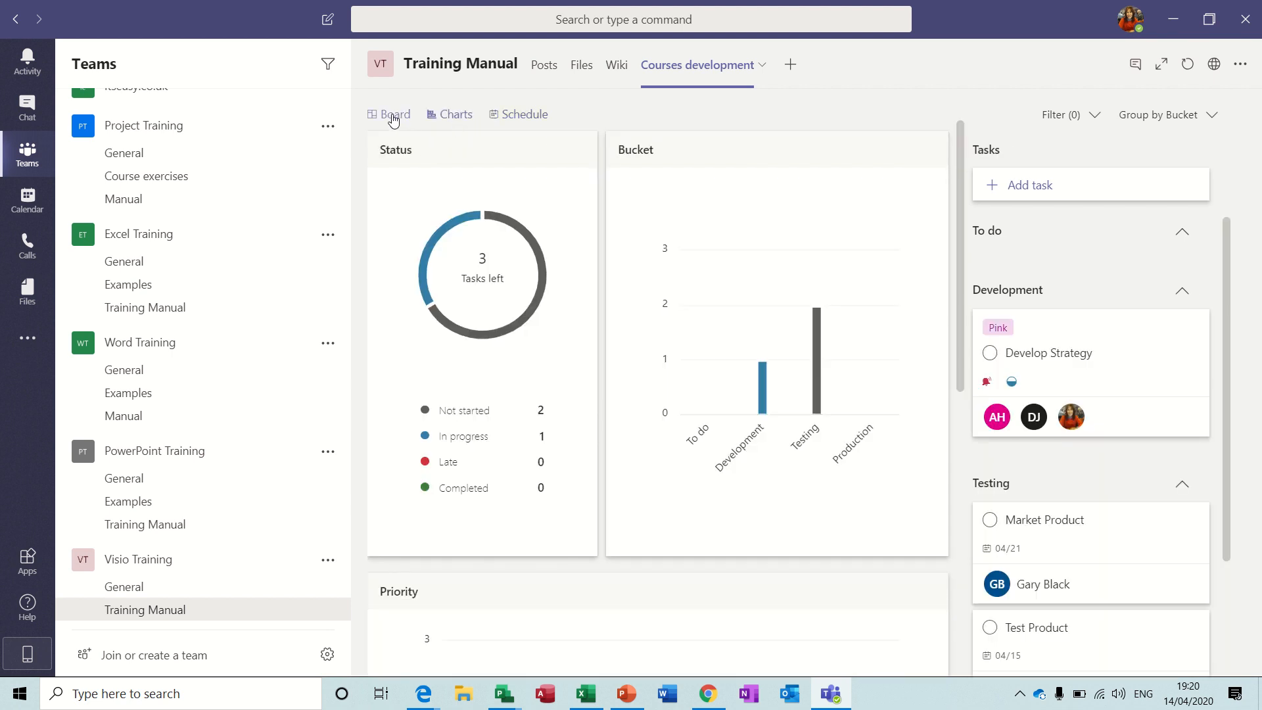
click(391, 114)
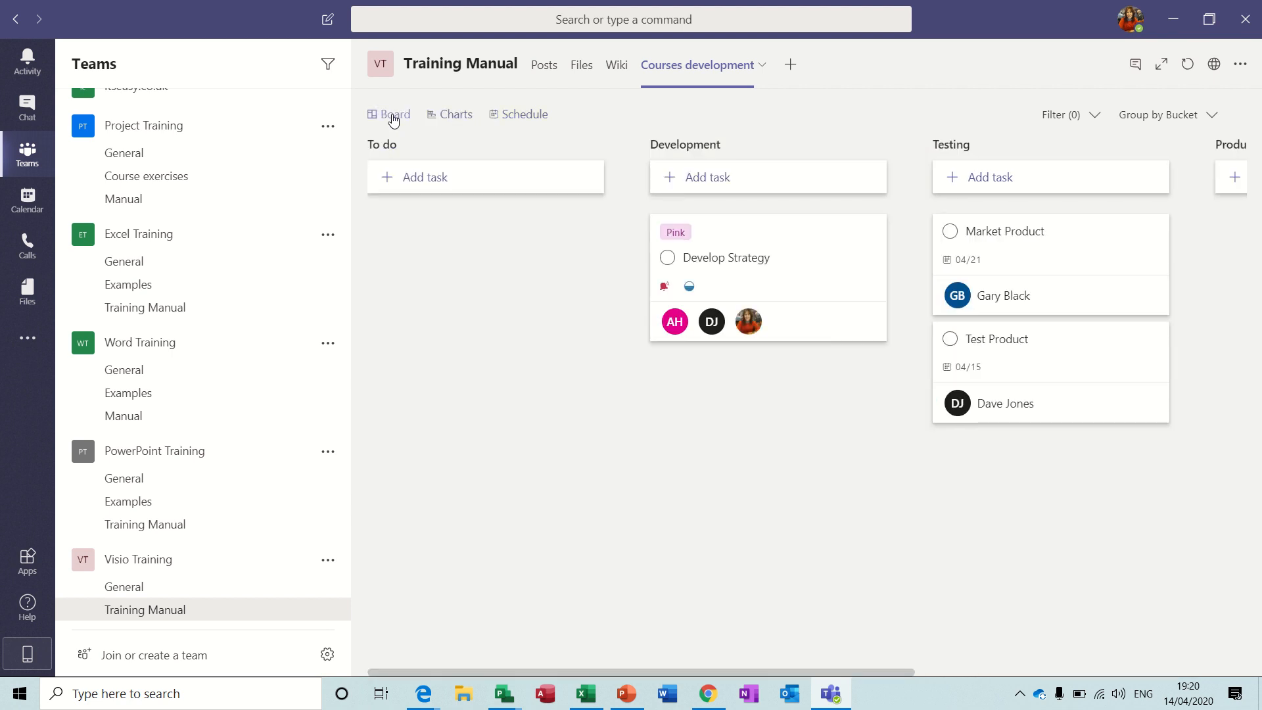
mouse_move(390, 114)
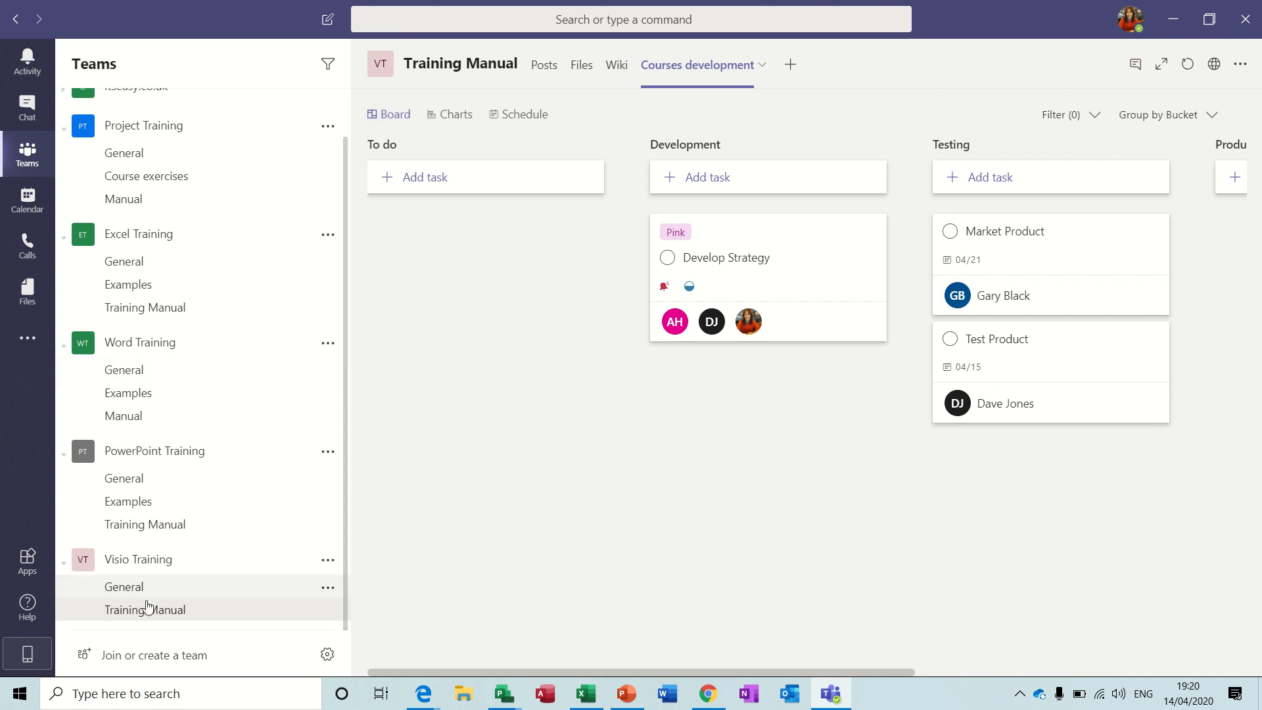
View the Training Manual channel posts and start adding a OneNote tab
click(545, 65)
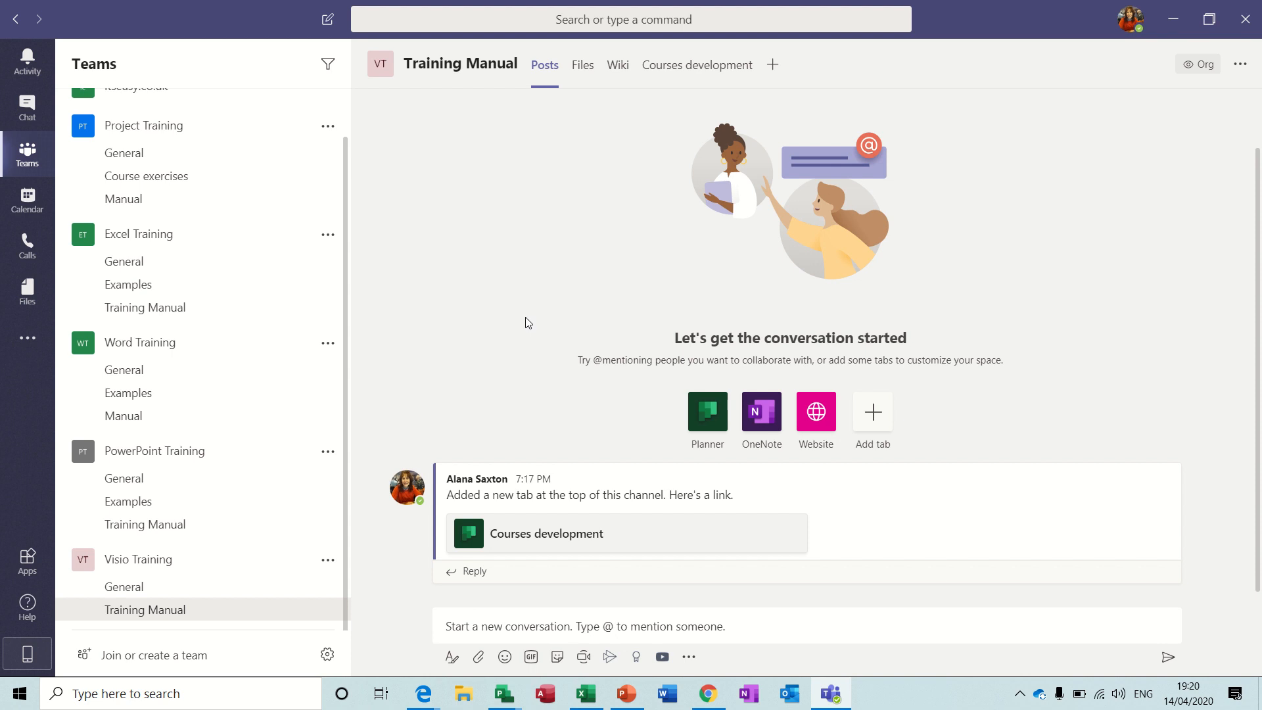
mouse_move(761, 413)
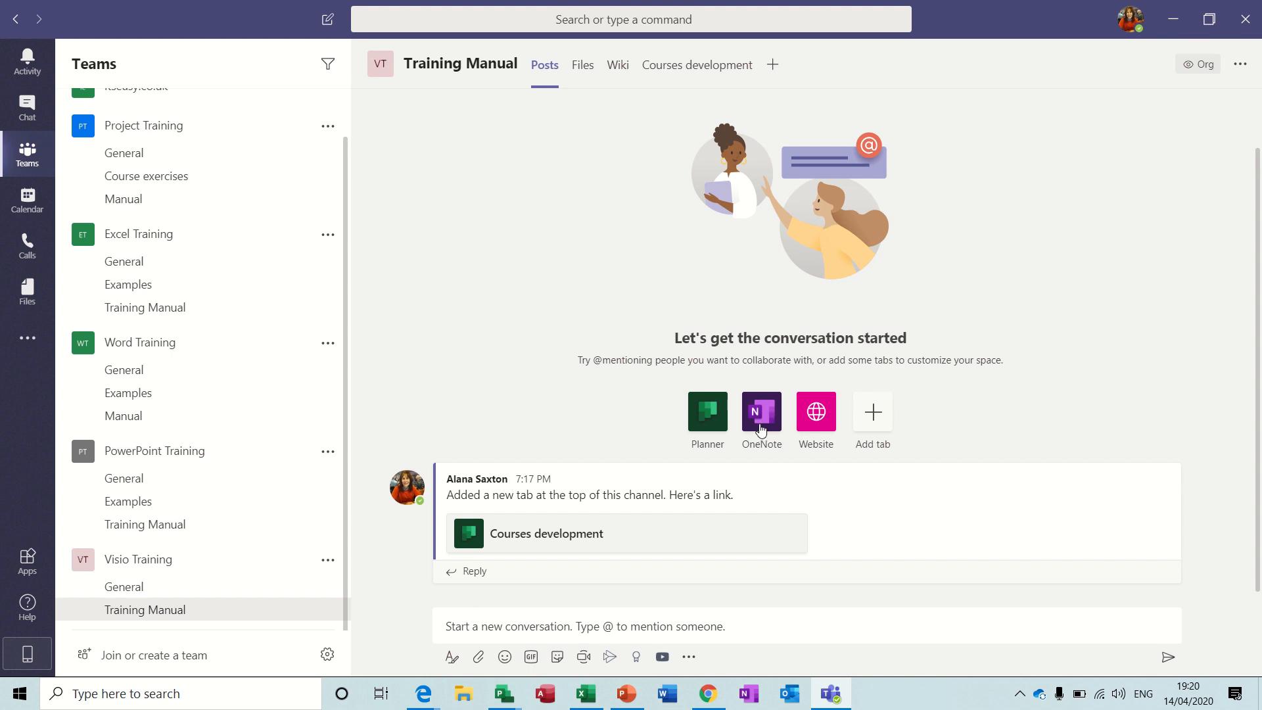
mouse_move(760, 412)
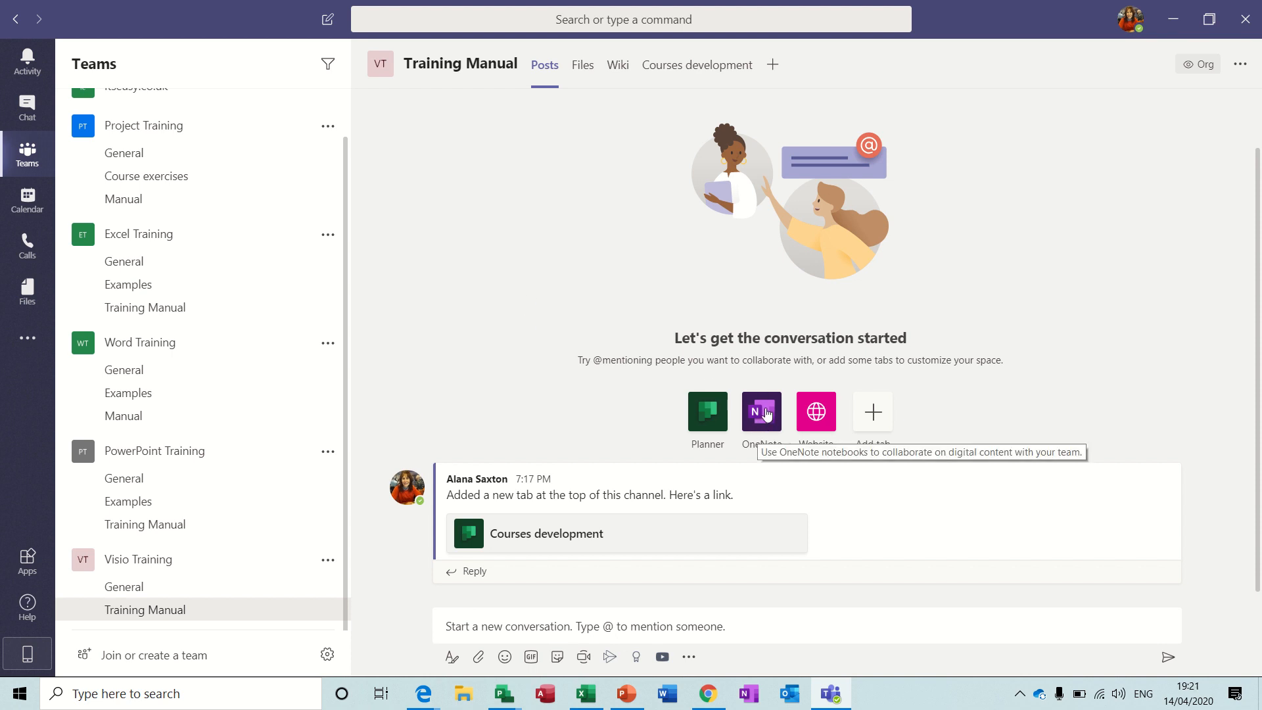
click(761, 411)
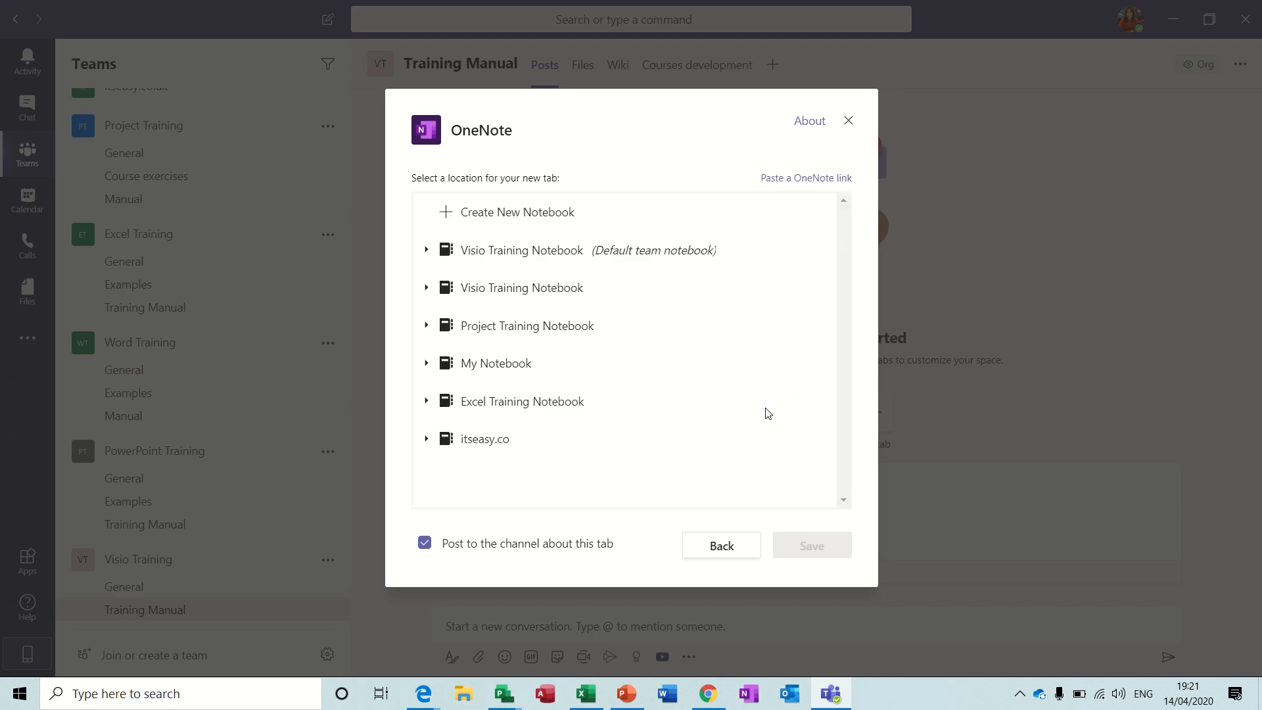
mouse_move(491, 250)
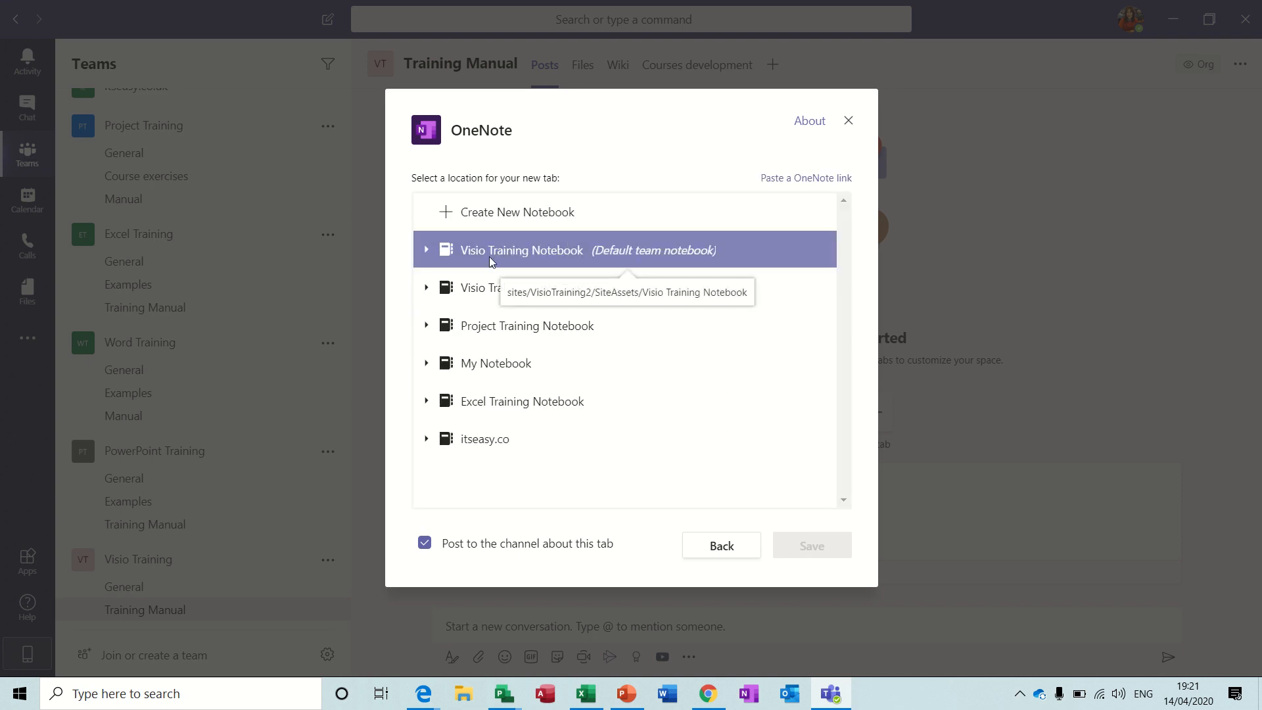
mouse_move(530, 257)
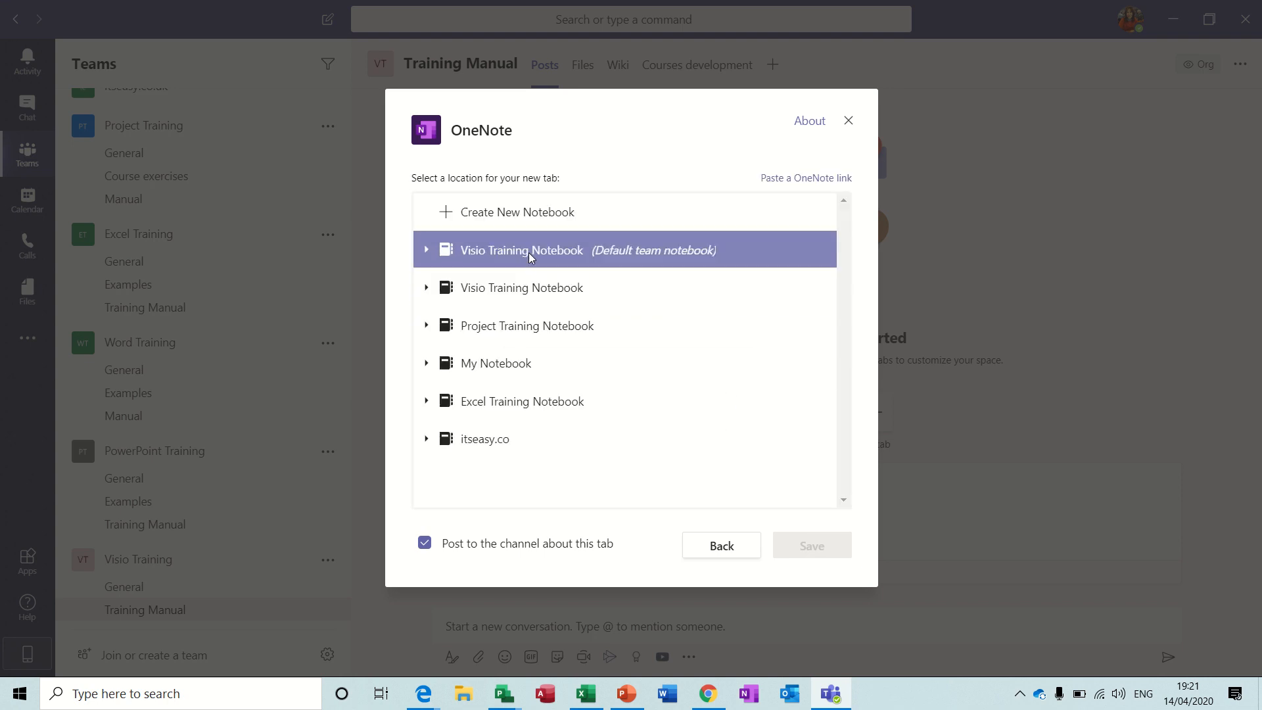
mouse_move(615, 259)
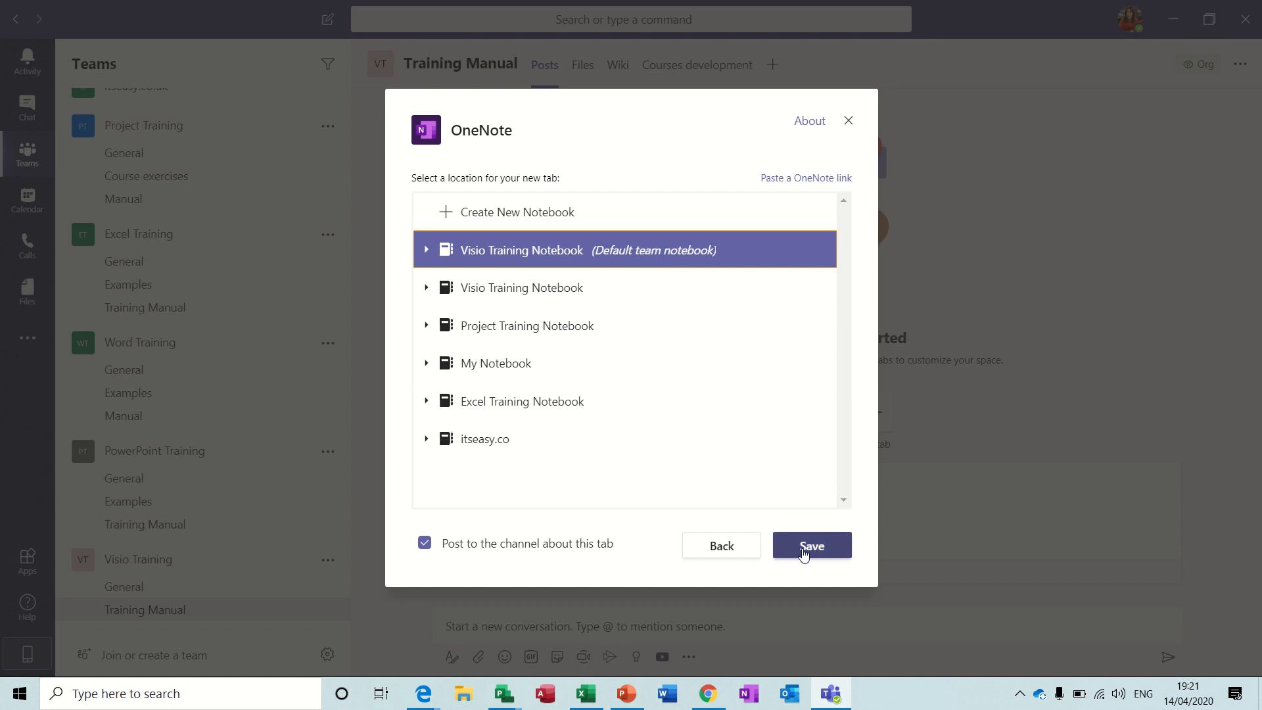
Save a OneNote tab for the default Visio Training Notebook
click(813, 545)
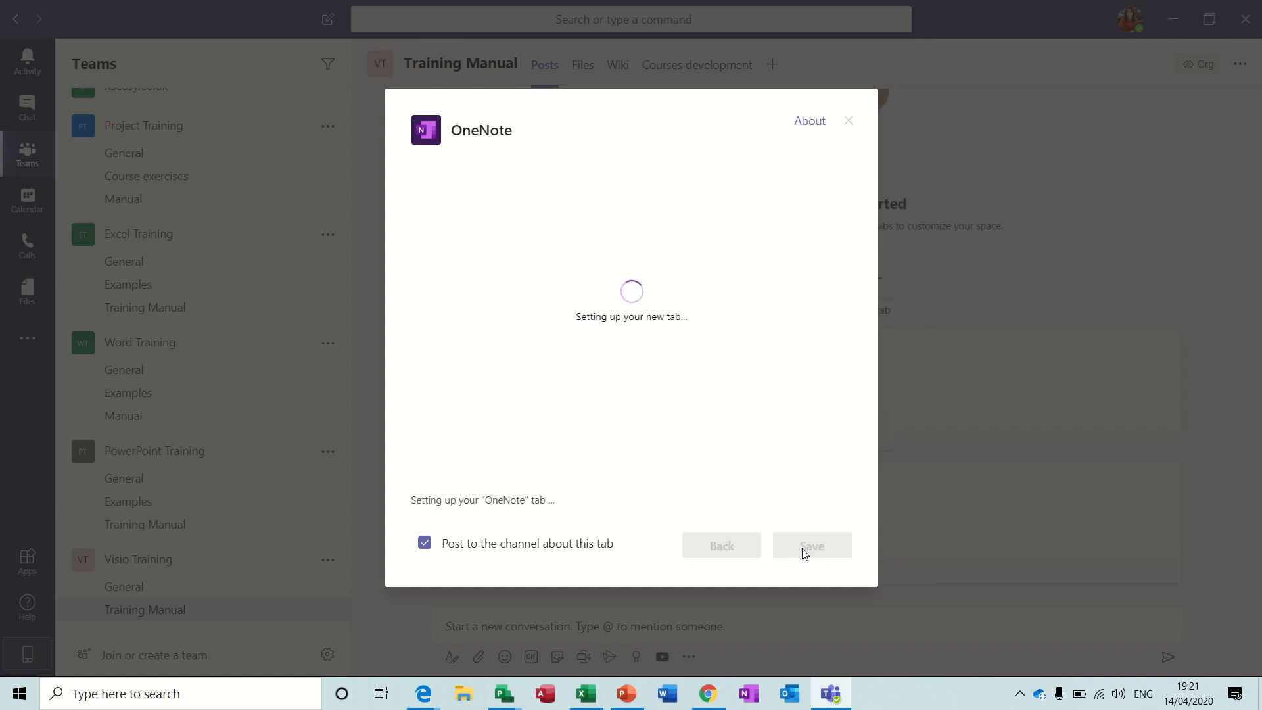
click(810, 545)
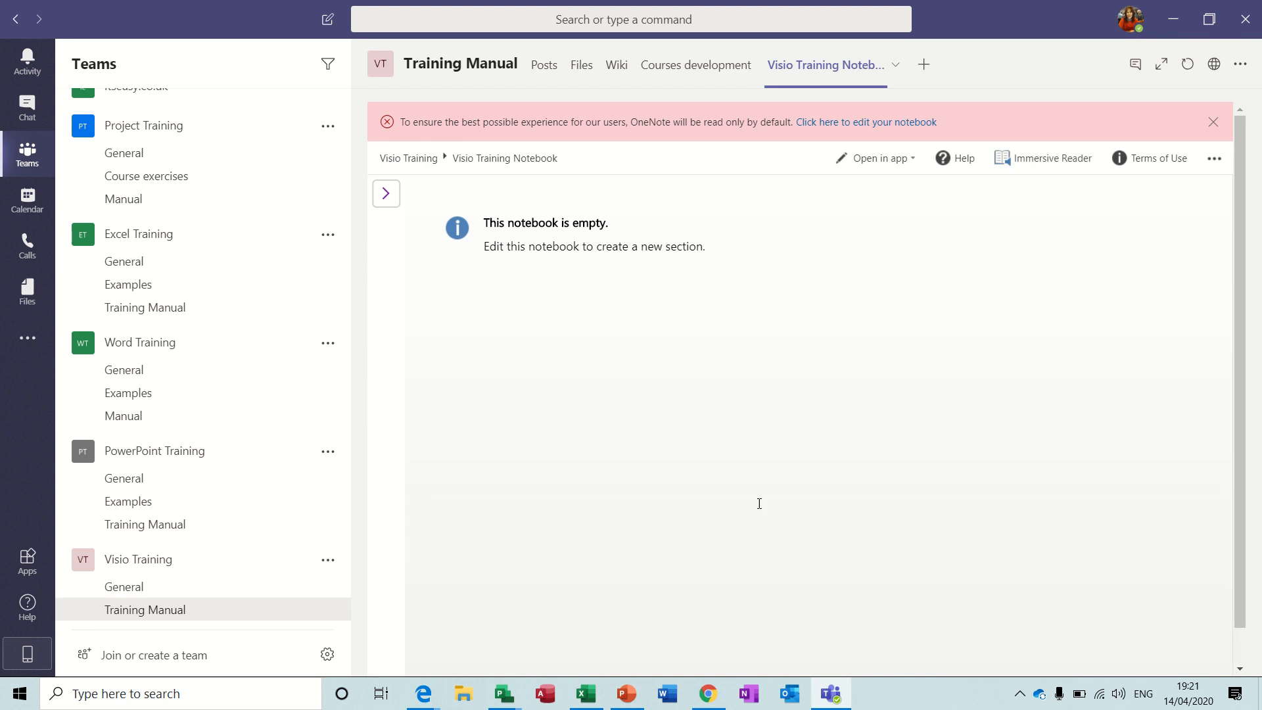
mouse_move(386, 193)
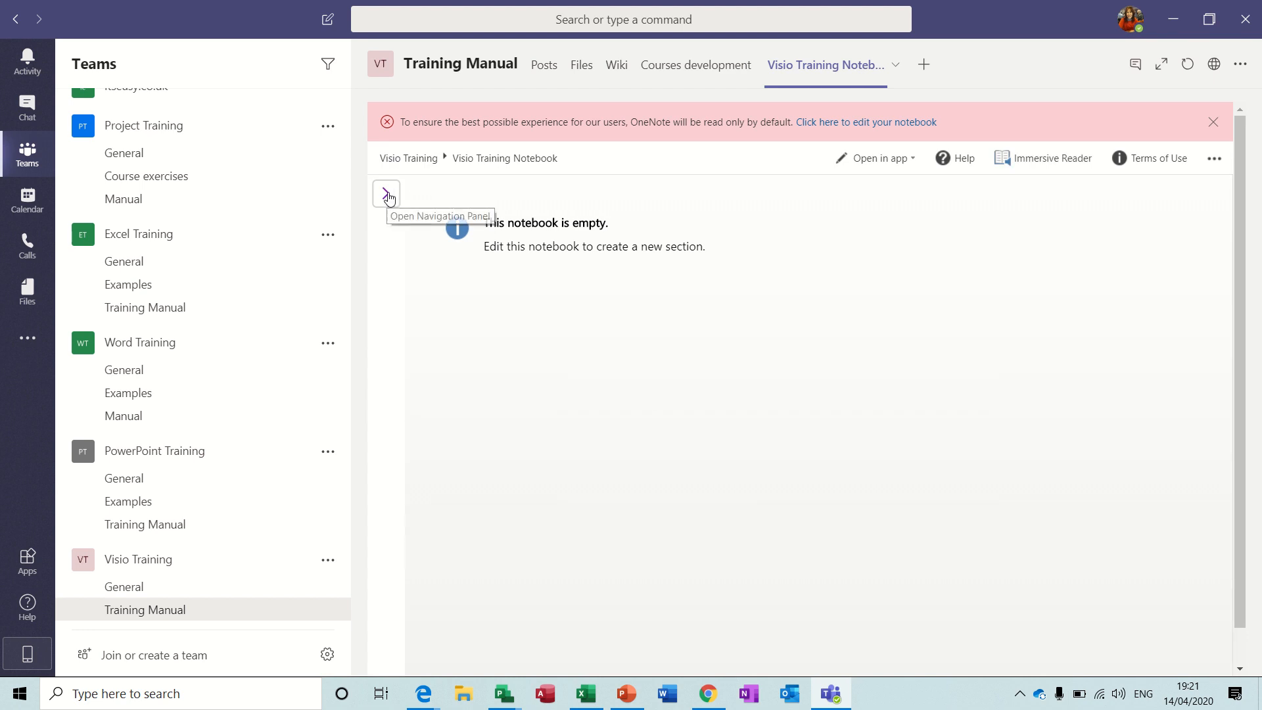
Show the notebook navigation, dismiss the read-only banner, and choose Open in OneNote
click(387, 194)
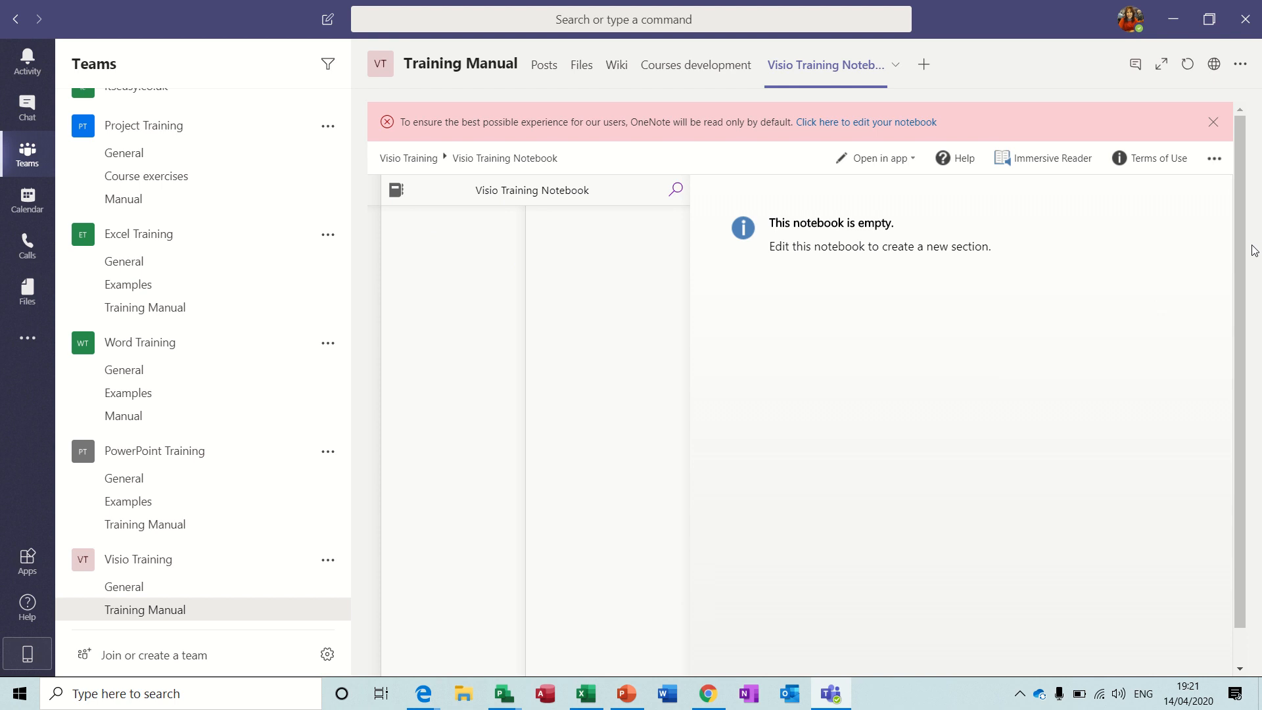
click(1214, 121)
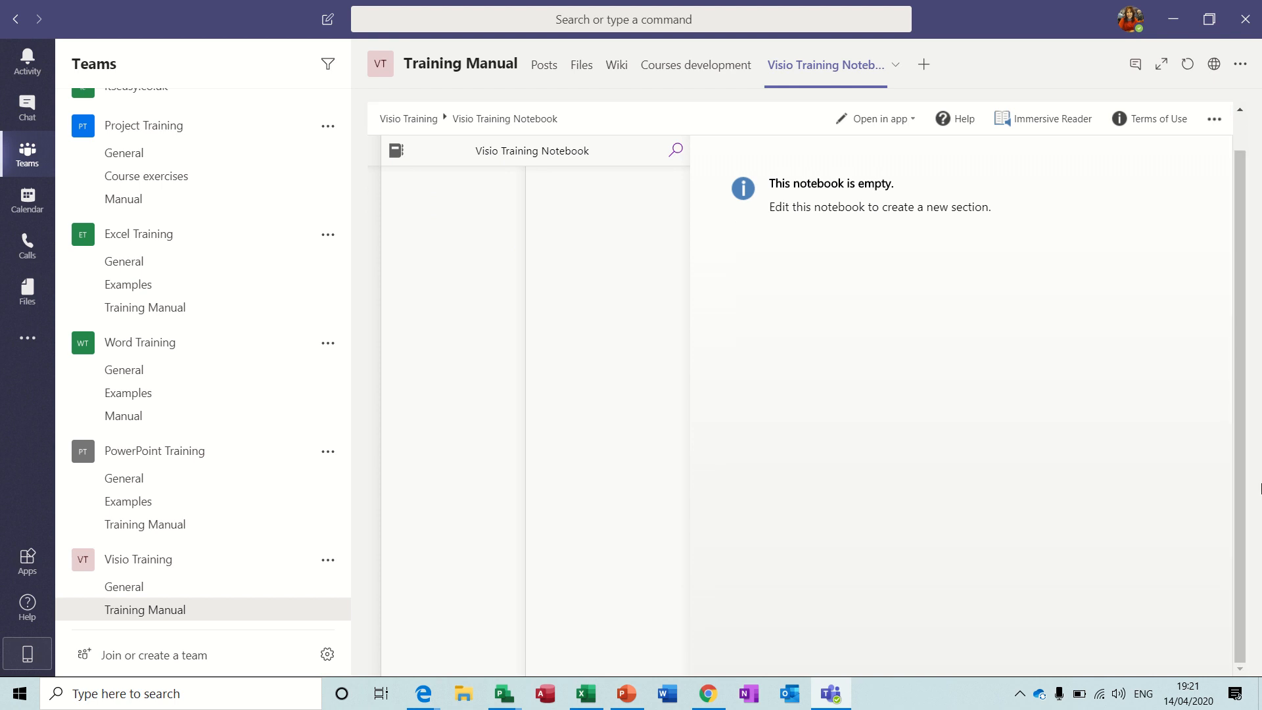
mouse_move(1244, 672)
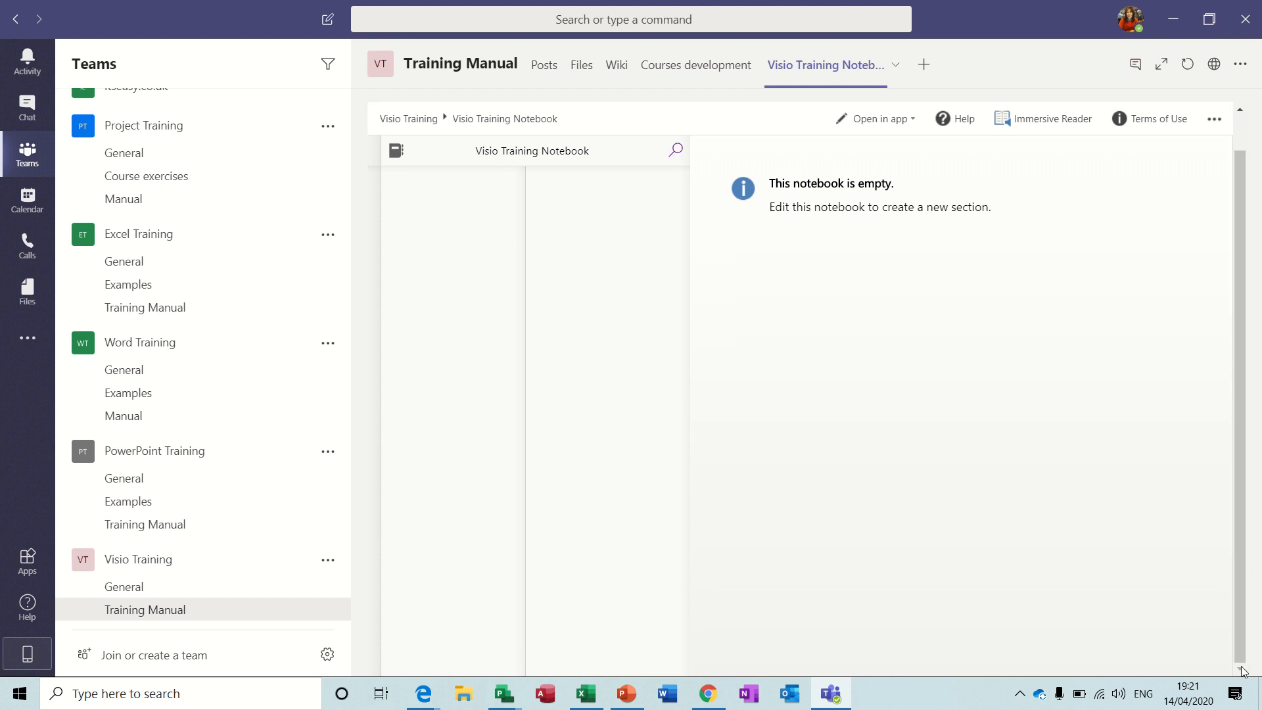
mouse_move(479, 582)
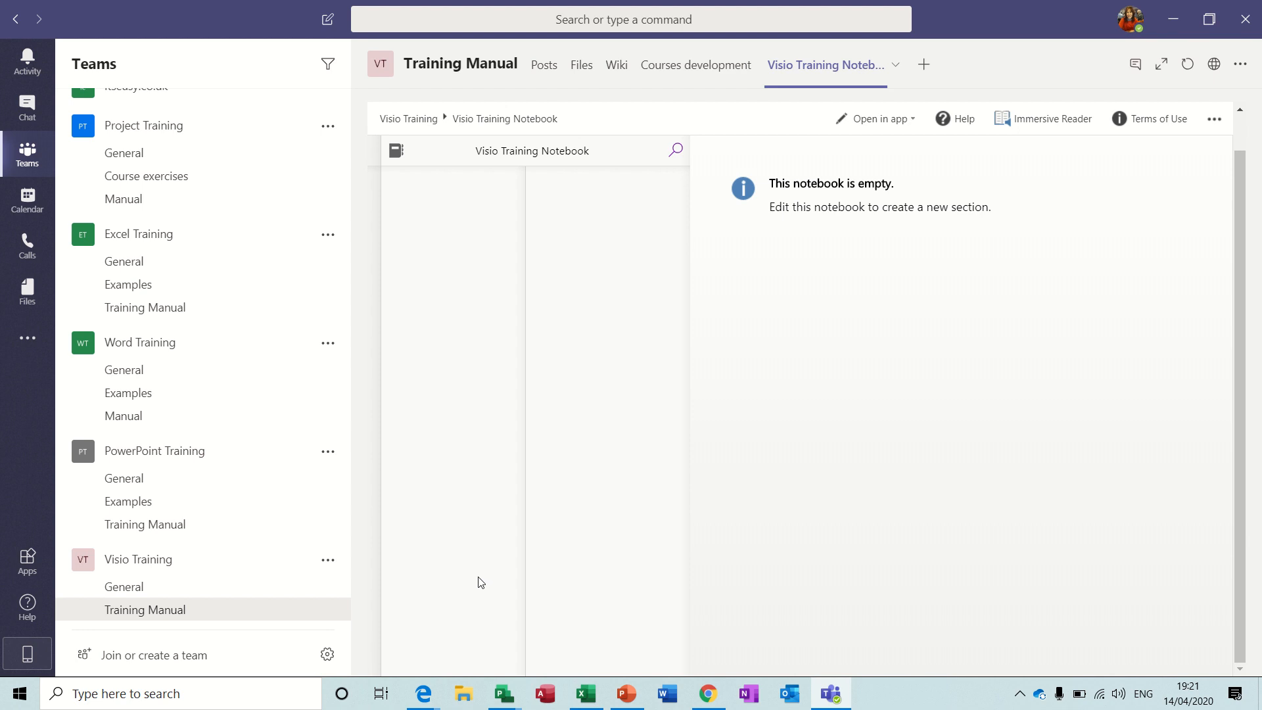
click(875, 118)
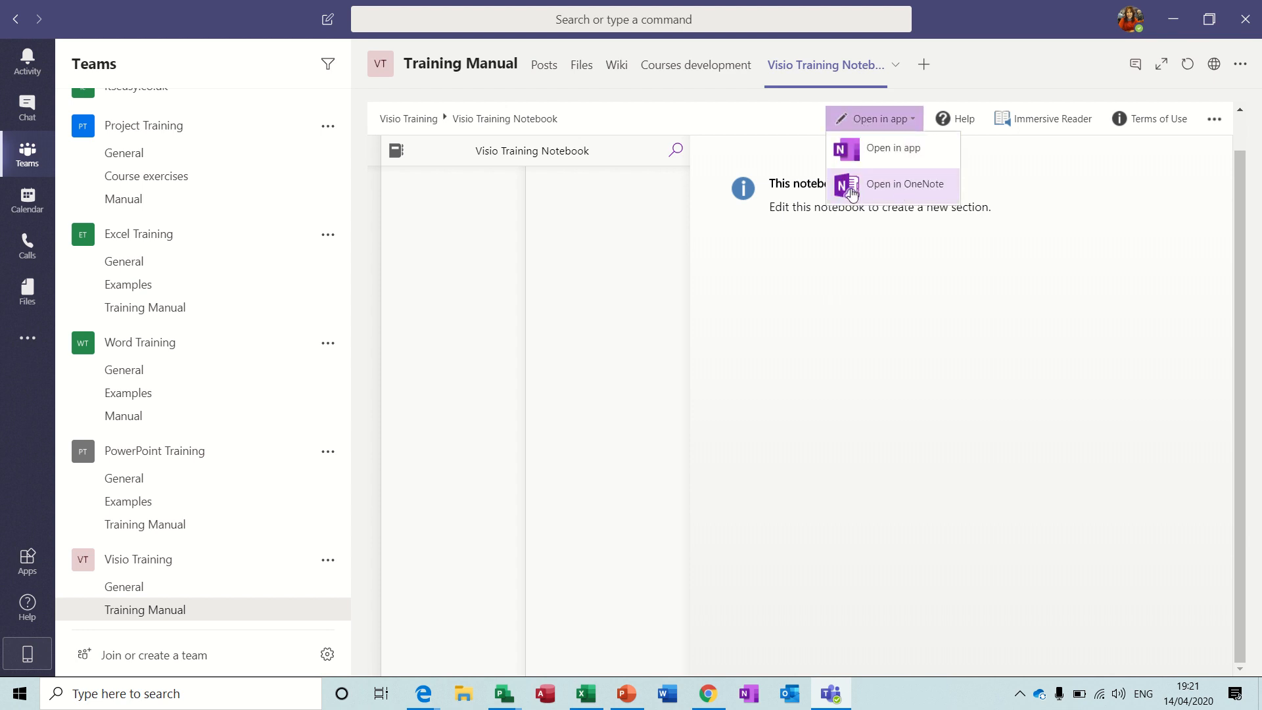
mouse_move(880, 197)
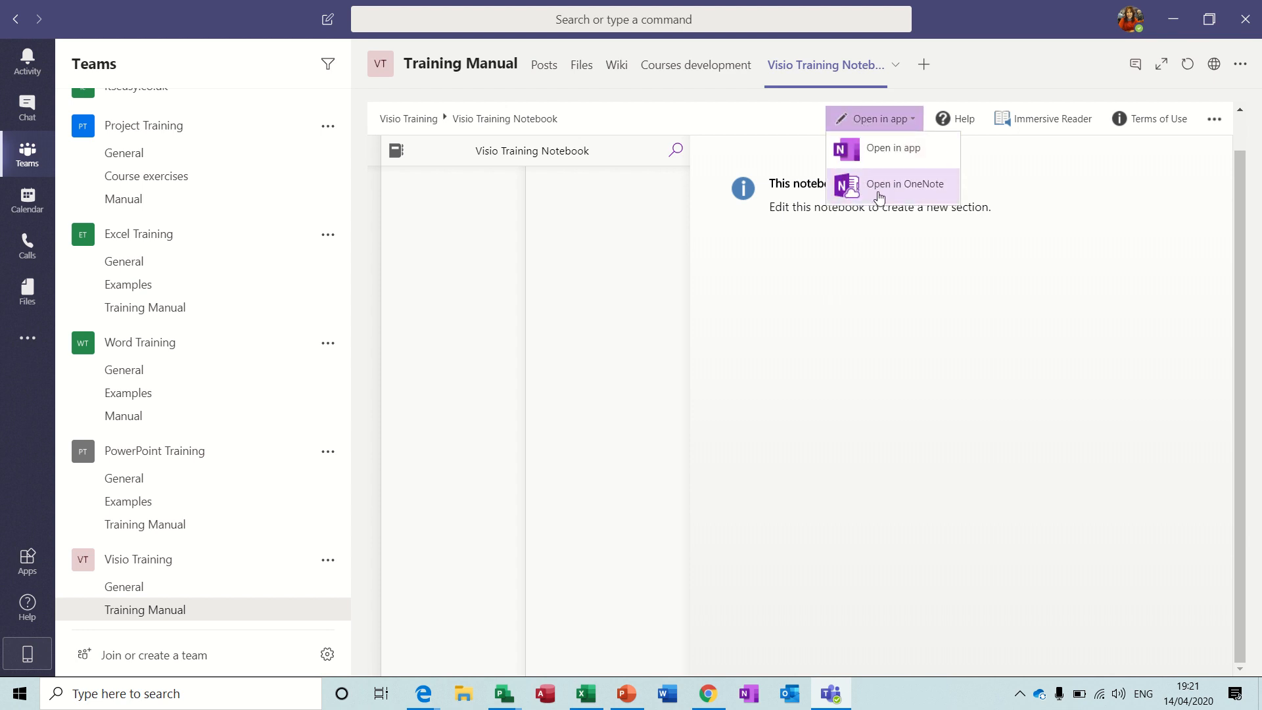
click(905, 183)
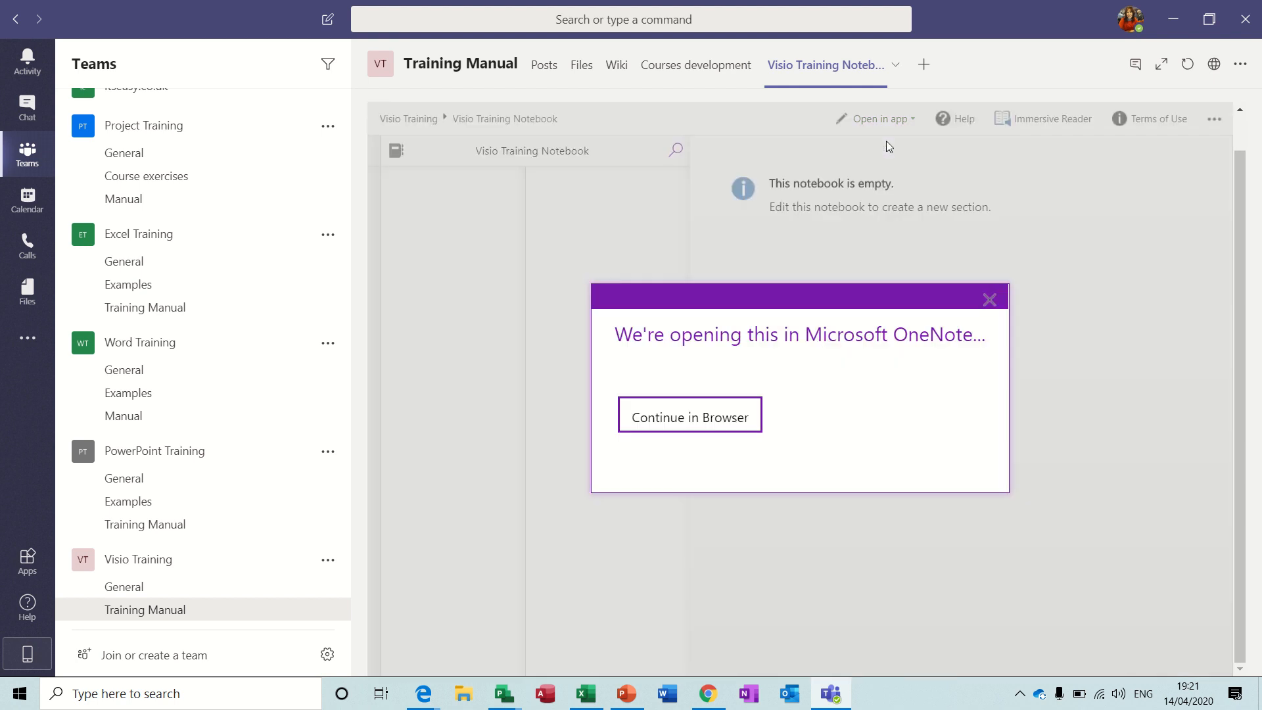
Continue in the browser and add a 'Product Design' section
click(689, 416)
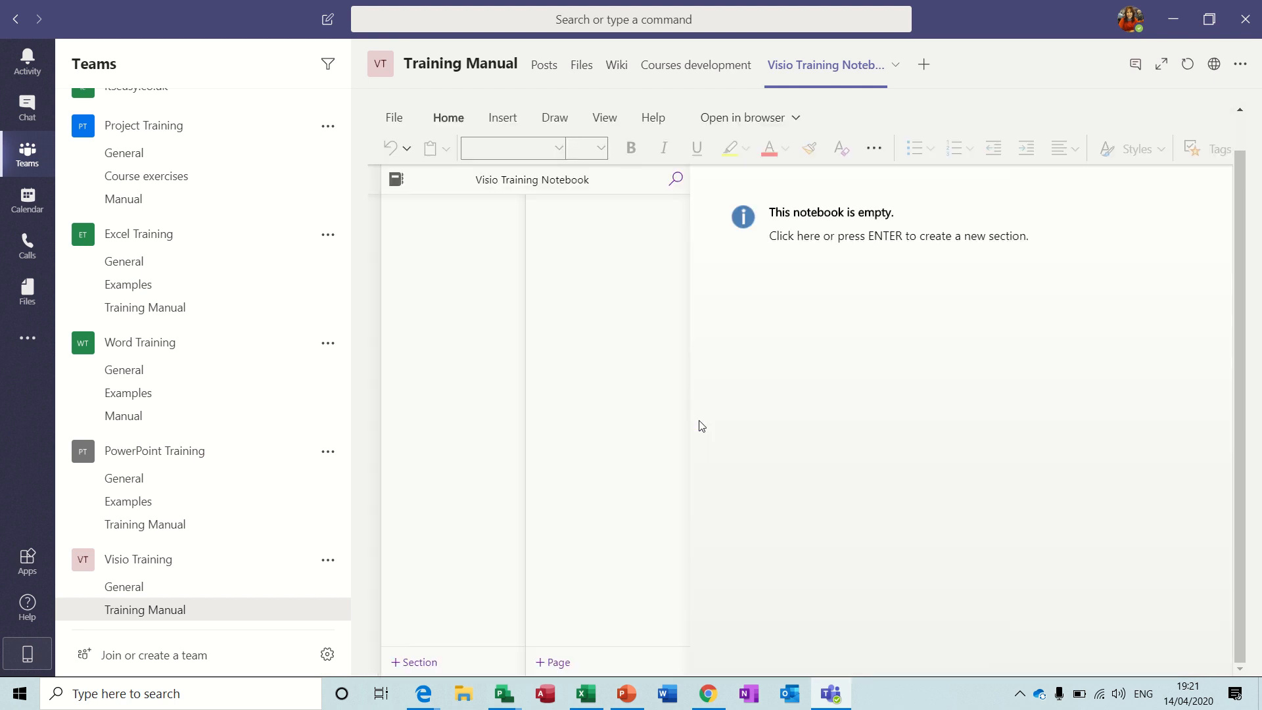
mouse_move(463, 624)
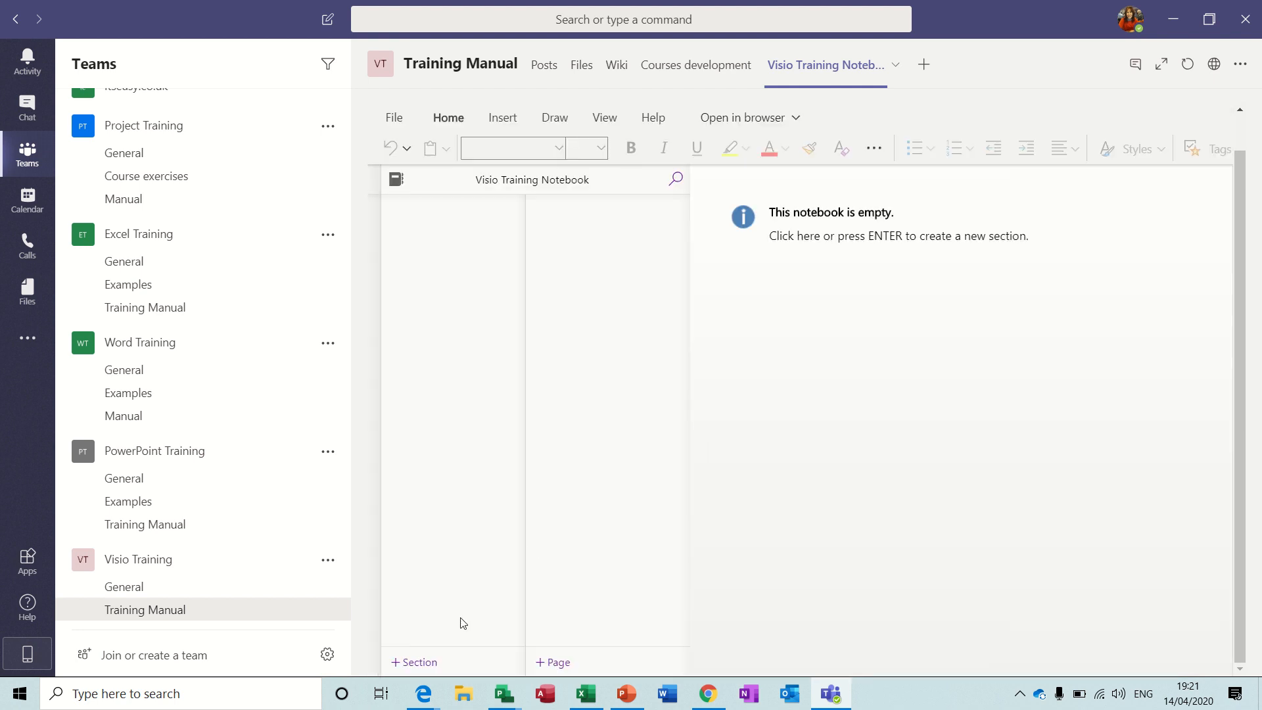
click(413, 662)
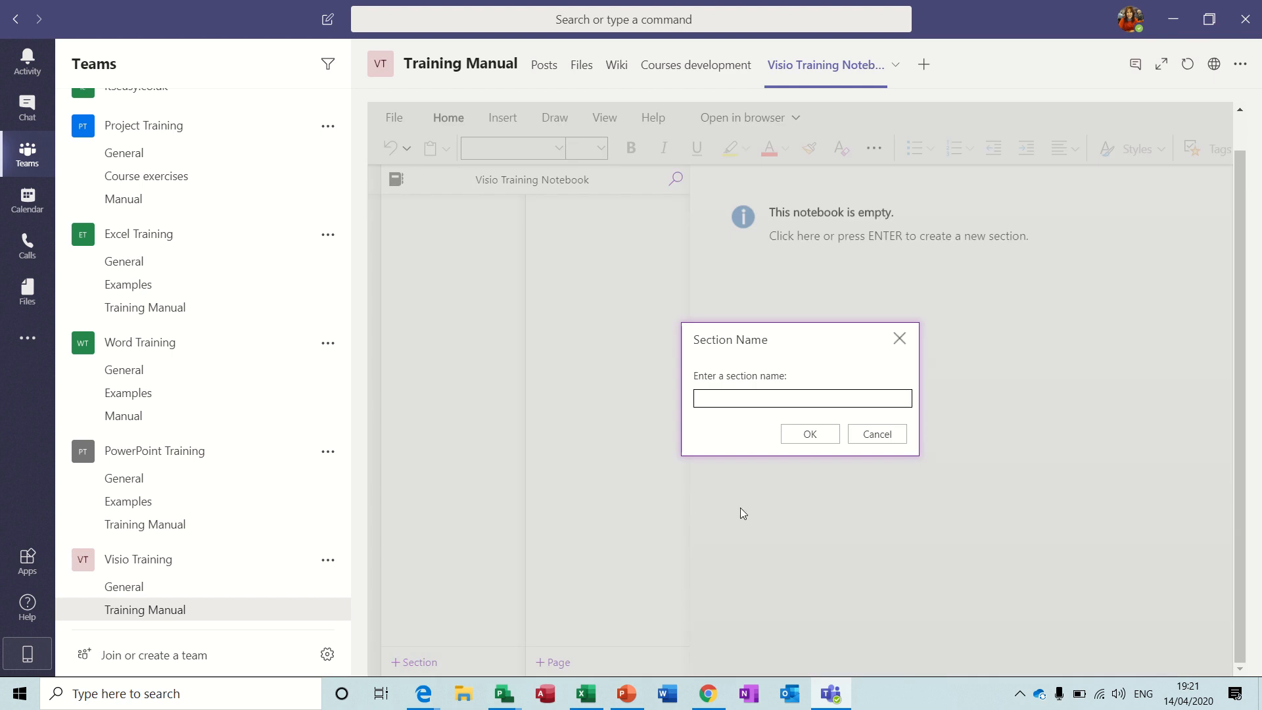
text(F)
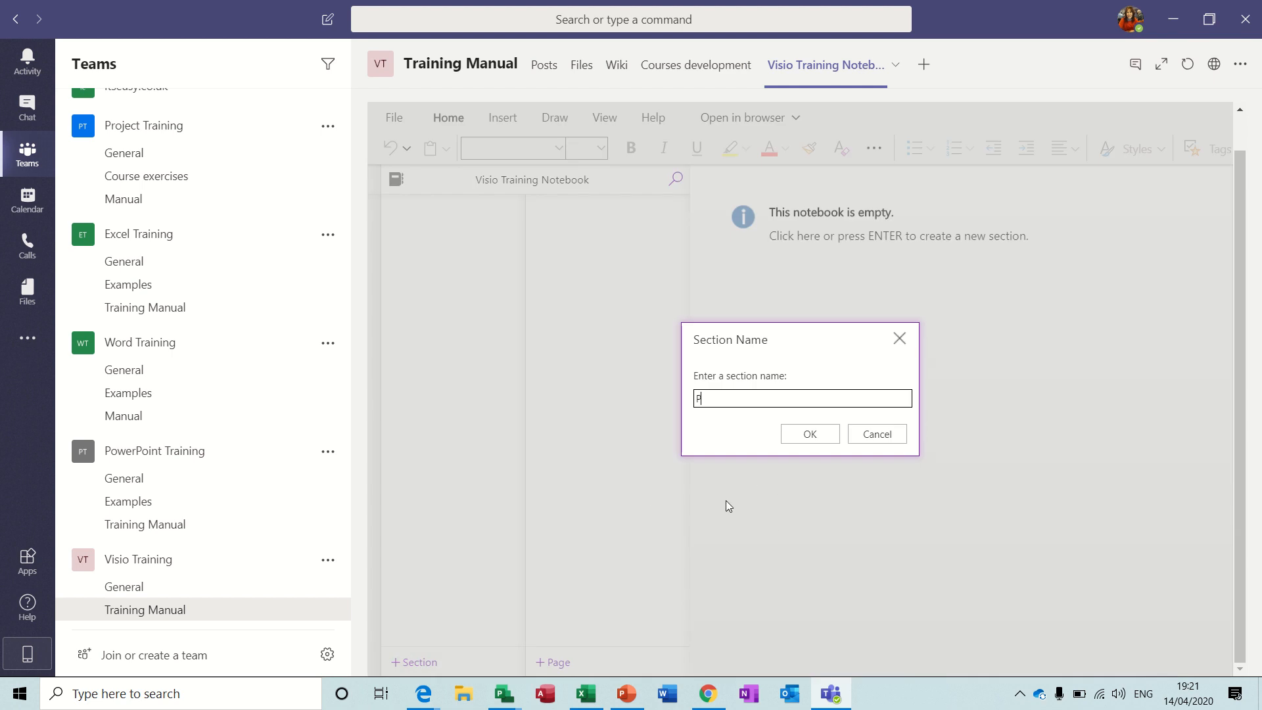
text(roduct Design)
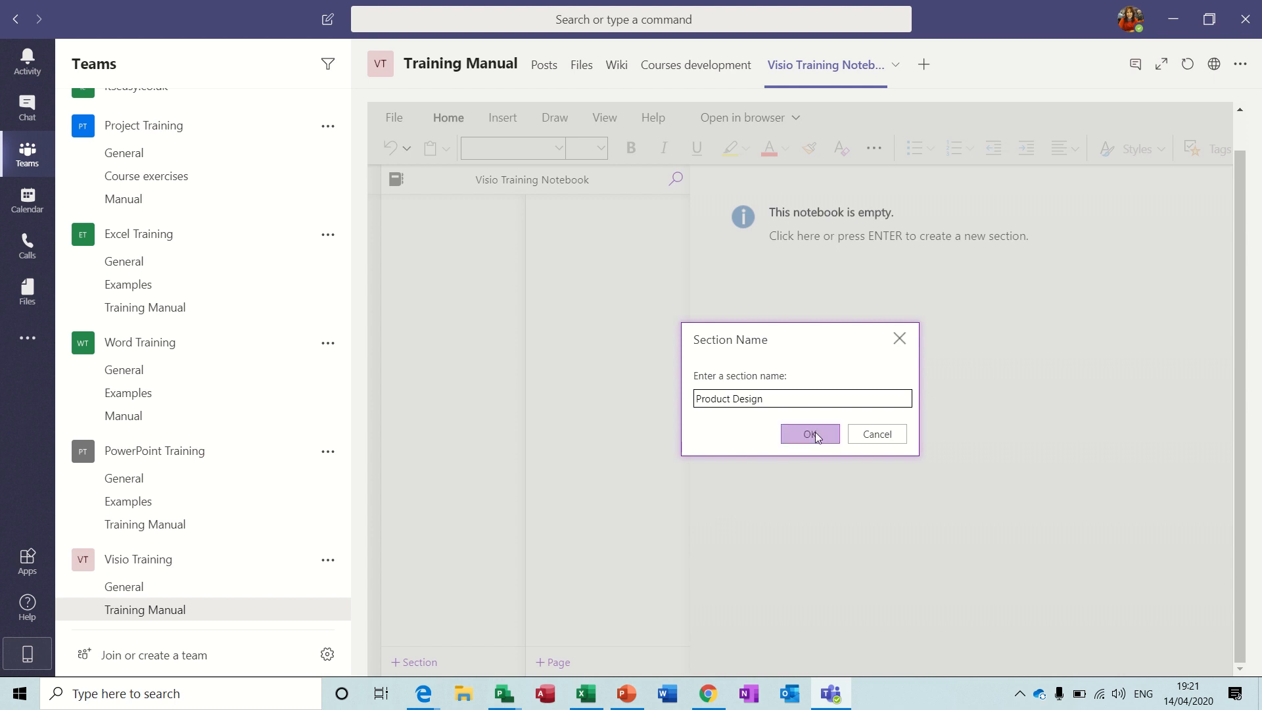
click(810, 434)
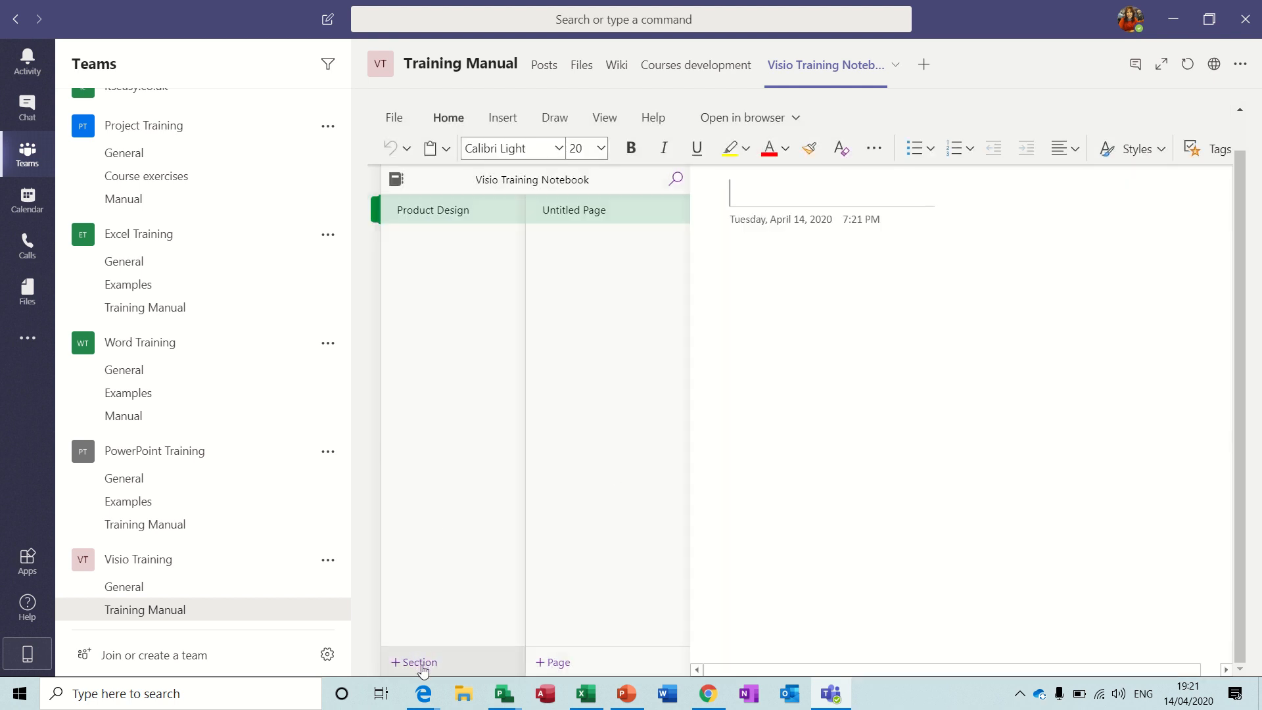
Add a second section named 'Product Testing'
click(414, 662)
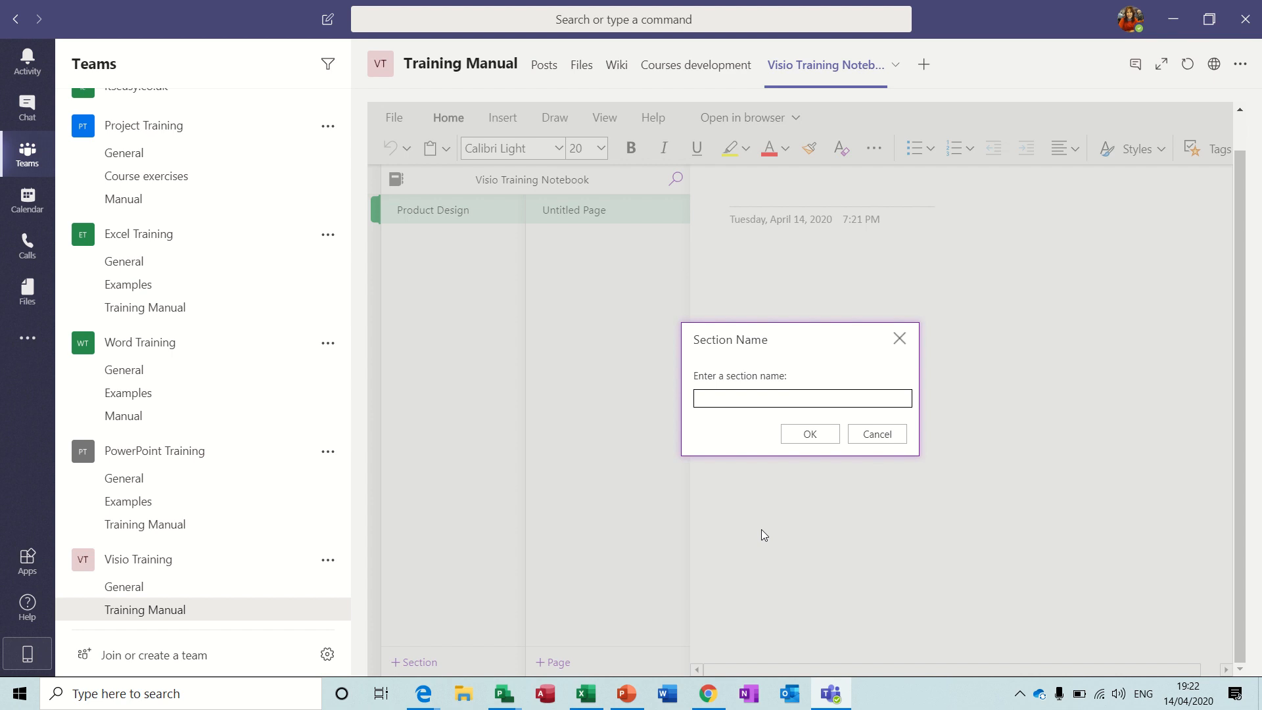
text(Product)
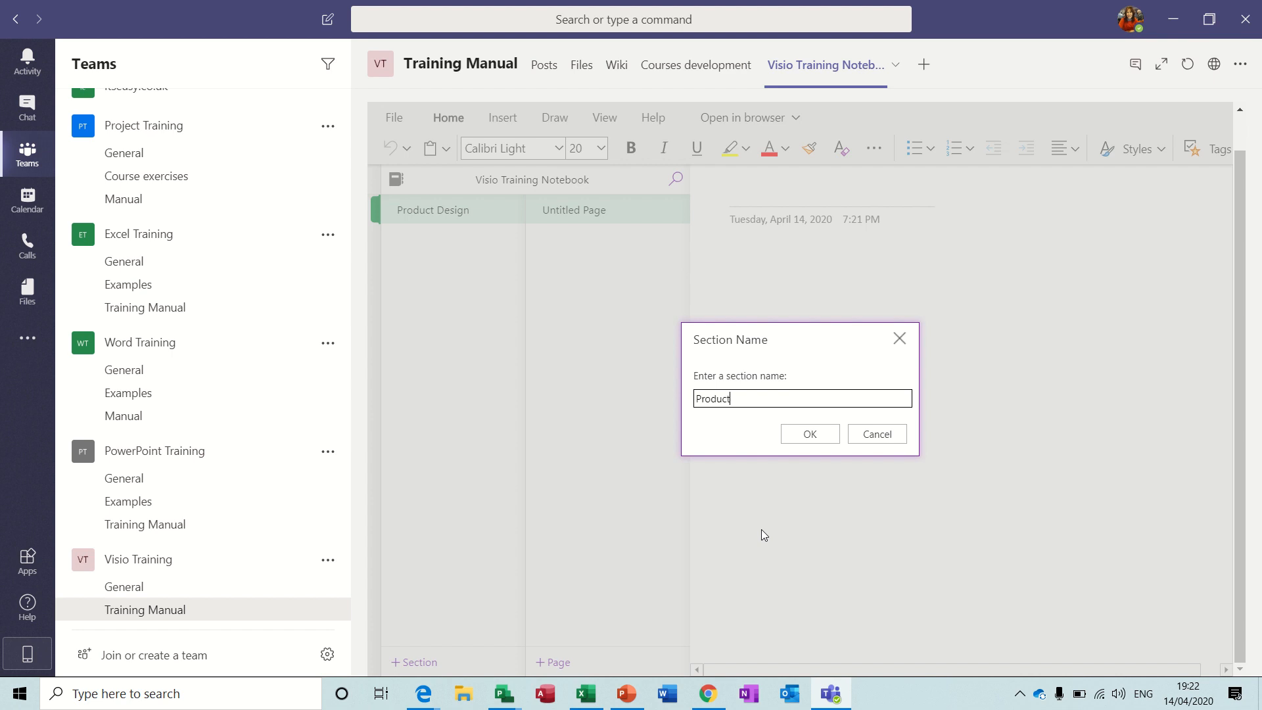
text(Testing)
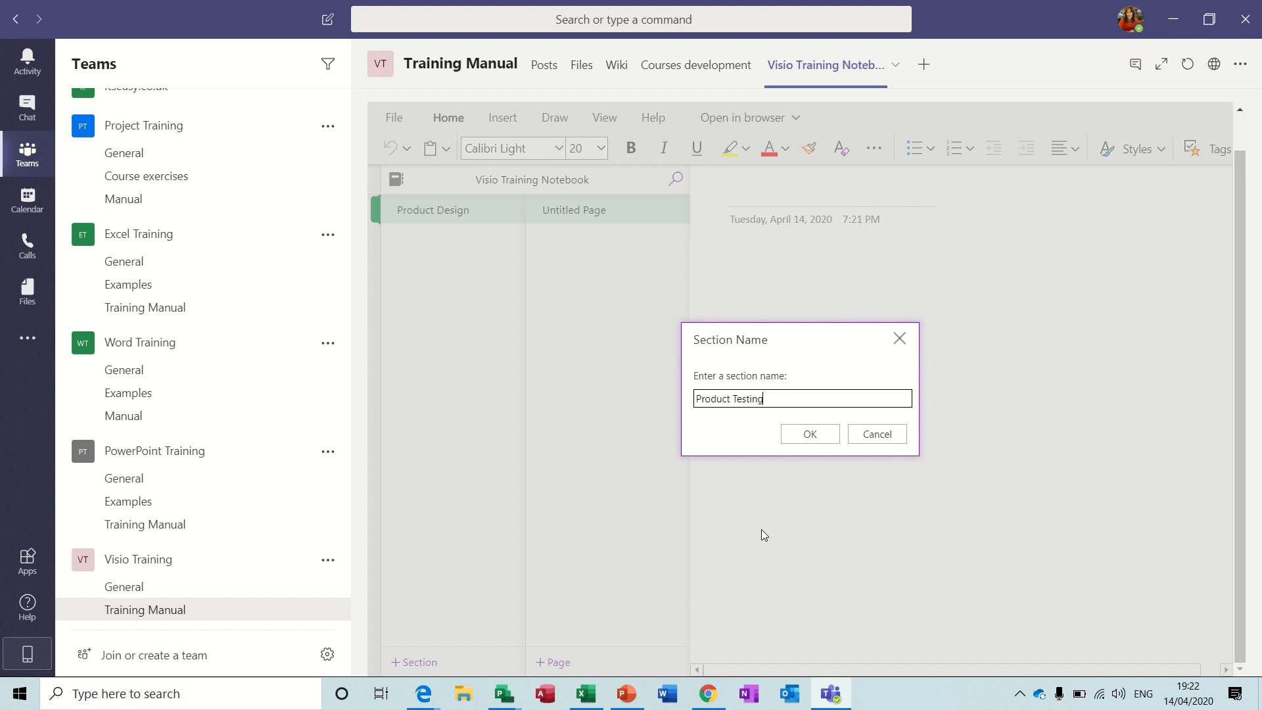
click(808, 434)
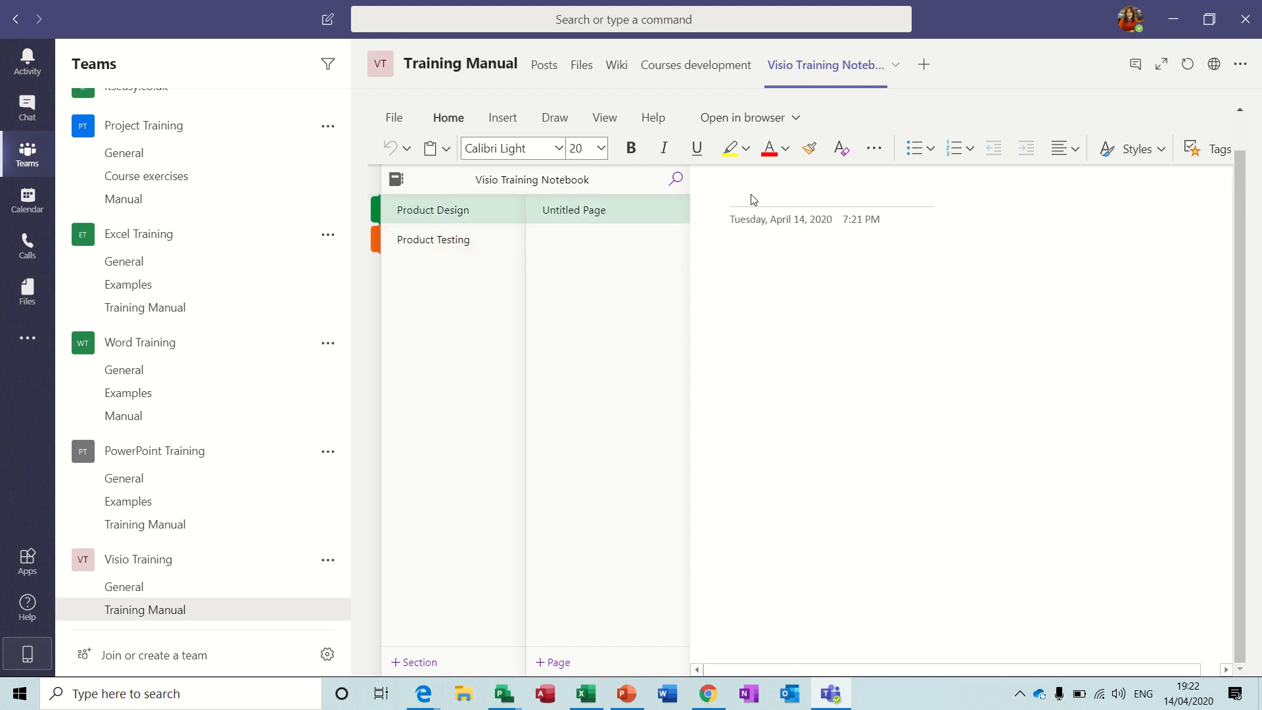
Collapse the navigation and title the page 'Product Design Phase One'
click(395, 178)
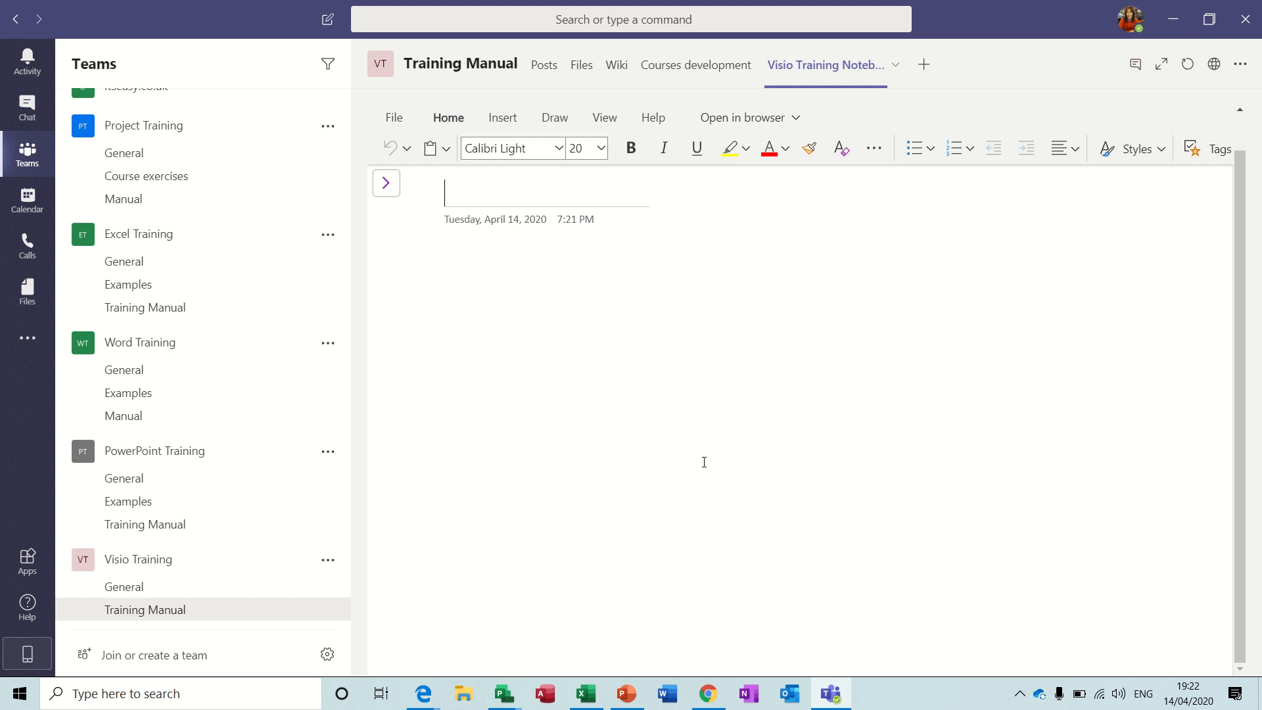
text(Product Desi)
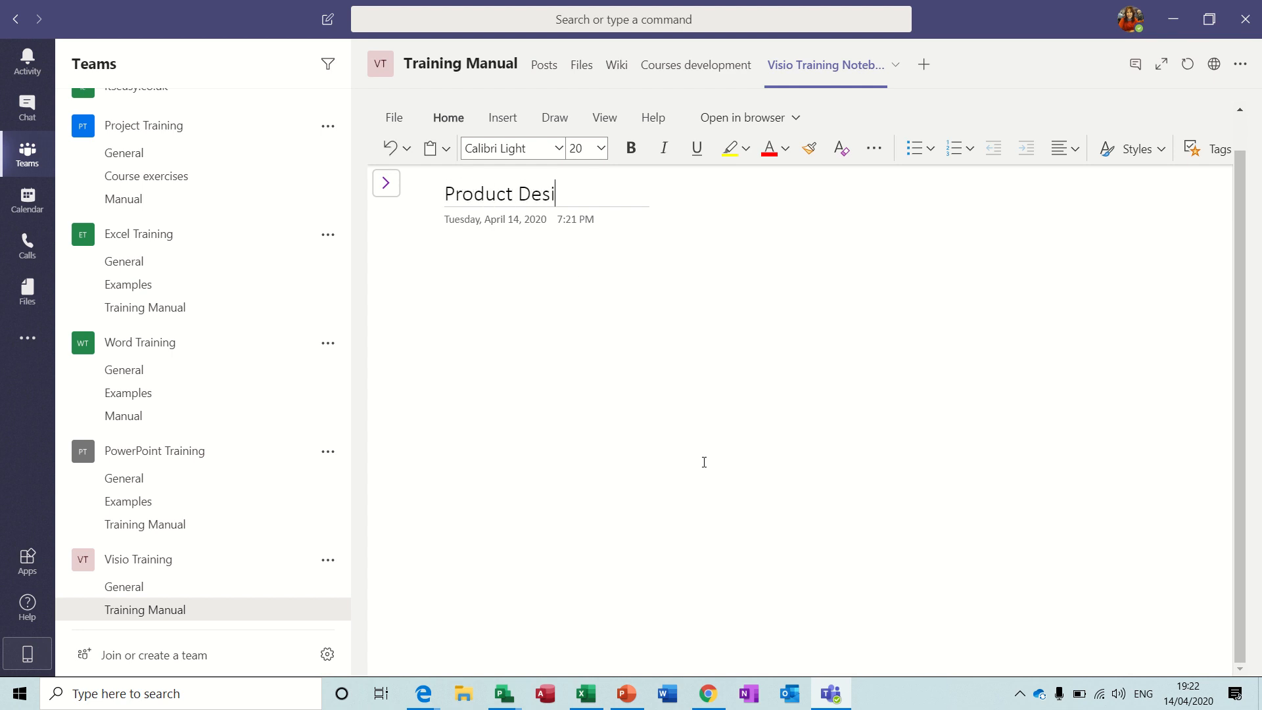
text(gn P)
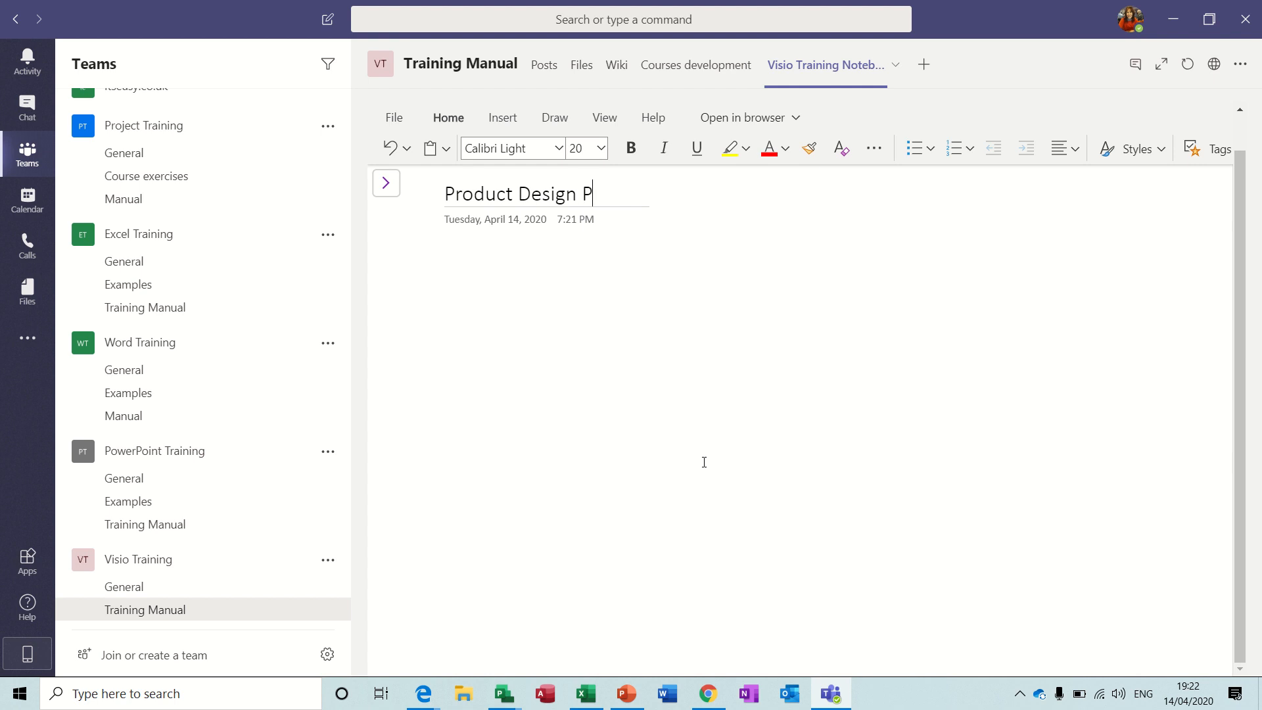
text(hase On)
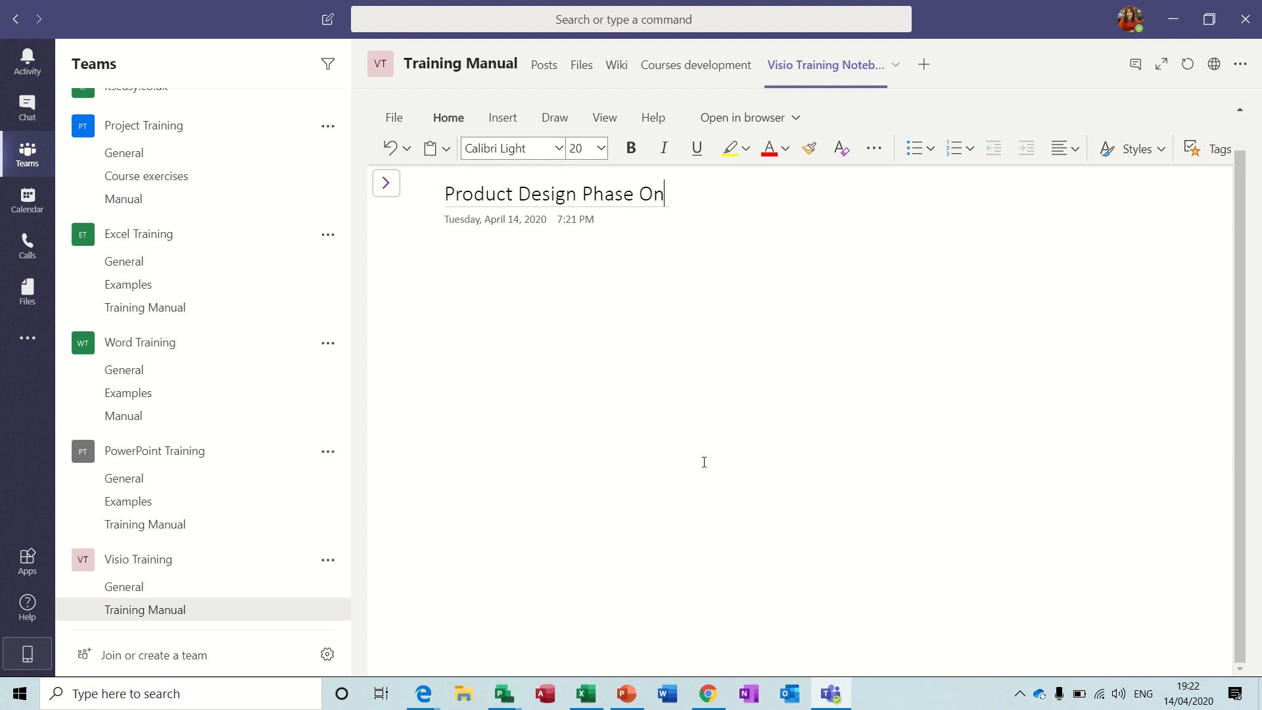
text(e)
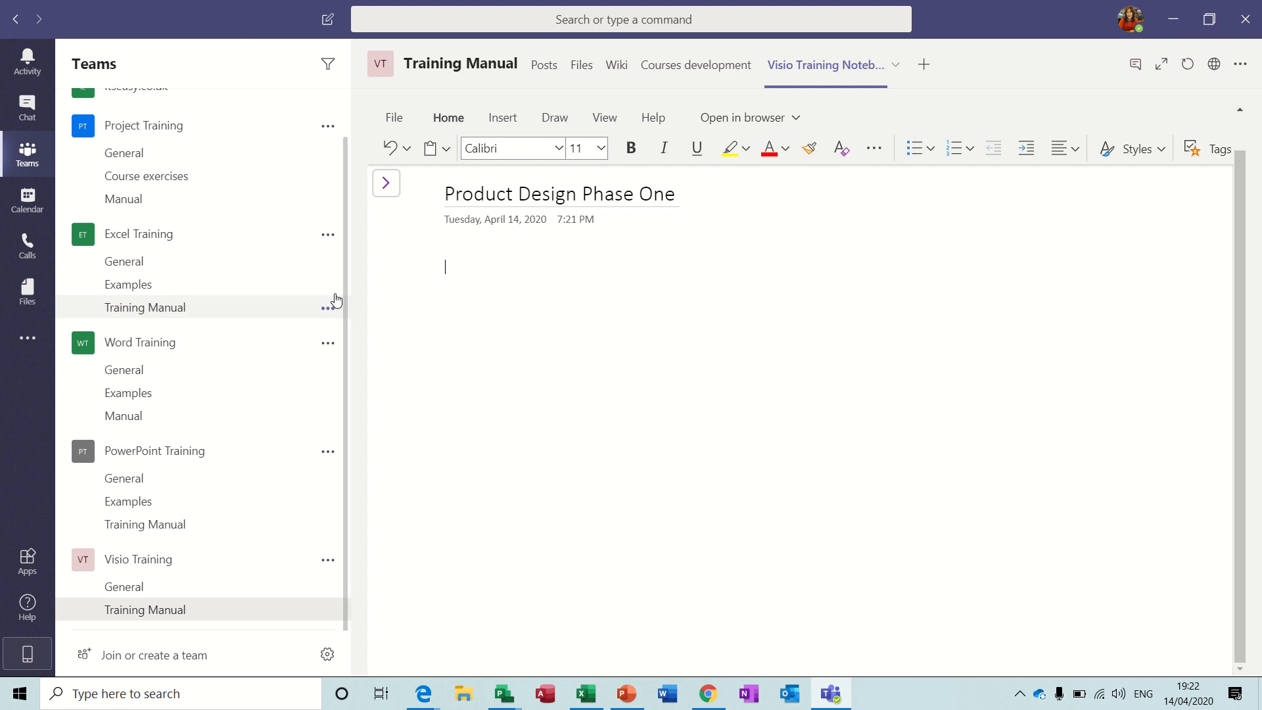
mouse_move(914, 148)
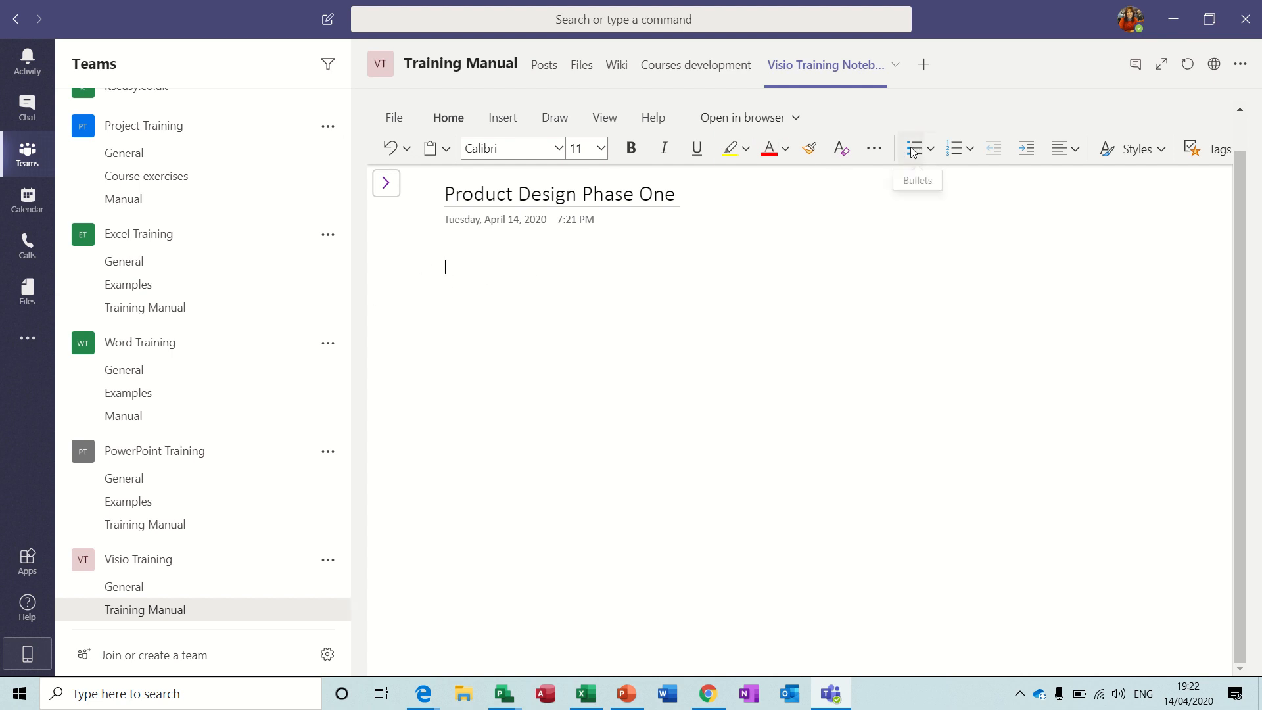
Complete the bulleted list with Task 3 and show the notebook's sections and pages
click(912, 148)
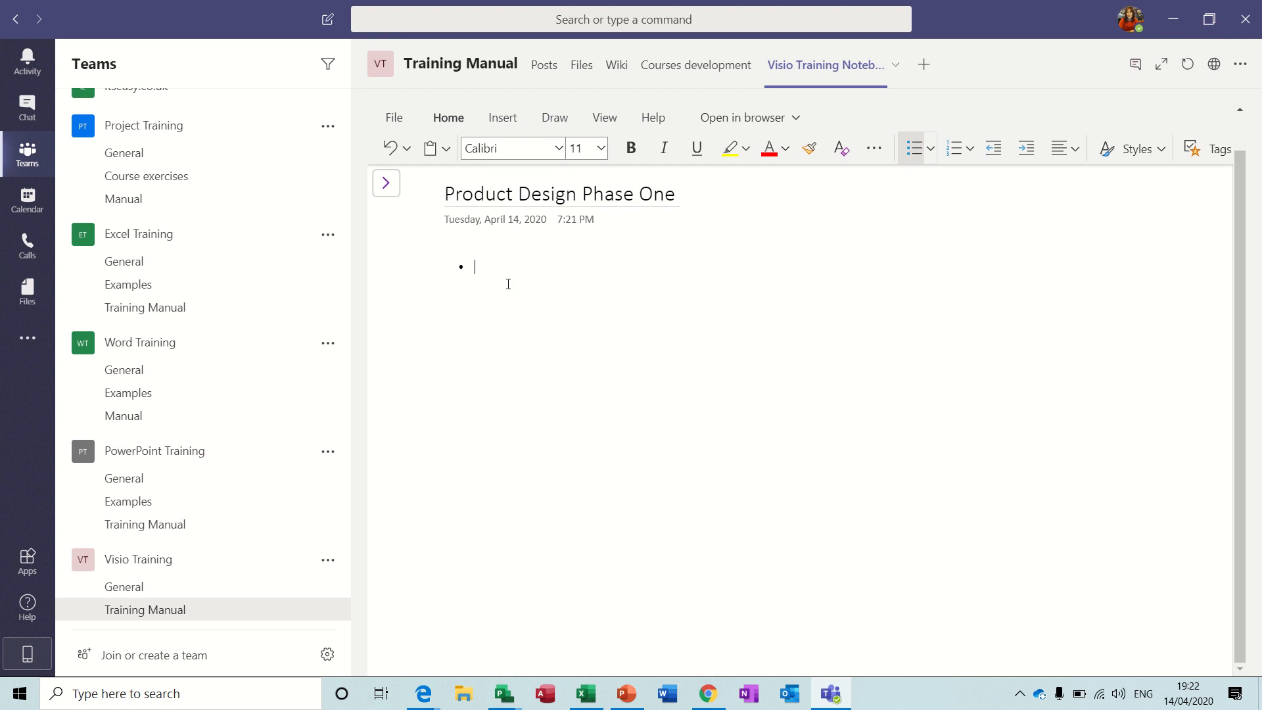
mouse_move(628, 280)
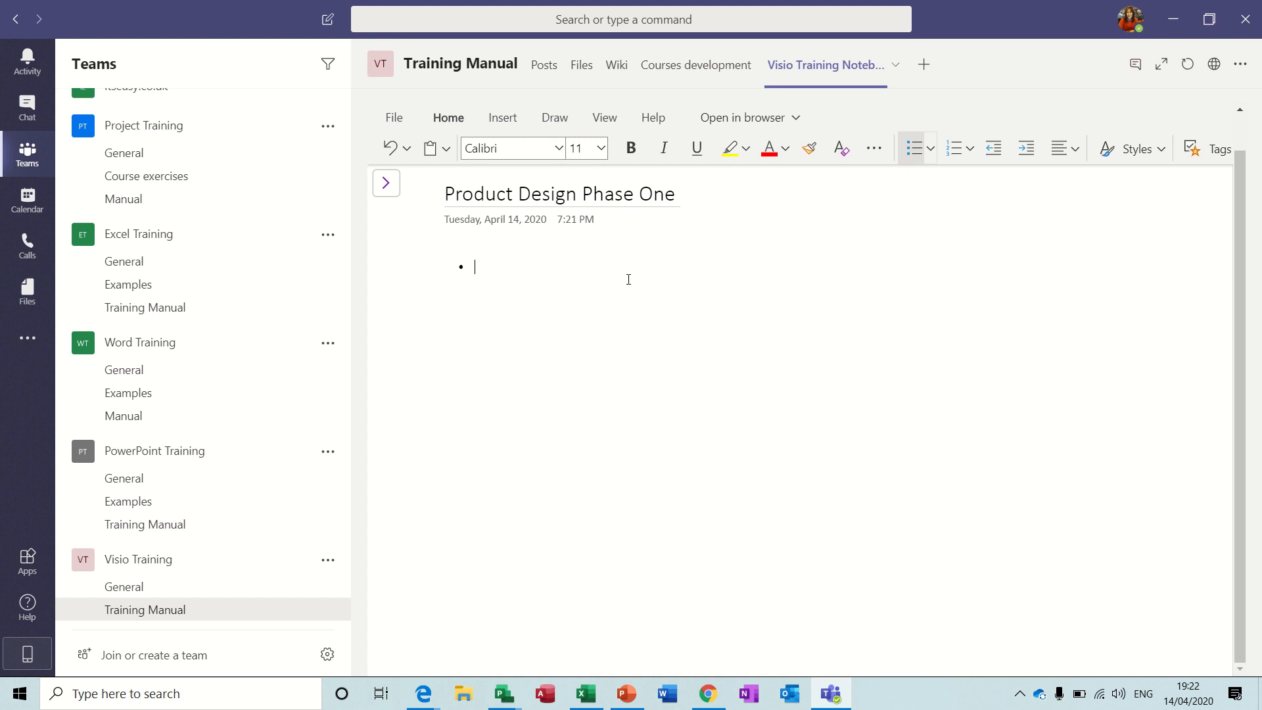
text(Task 2)
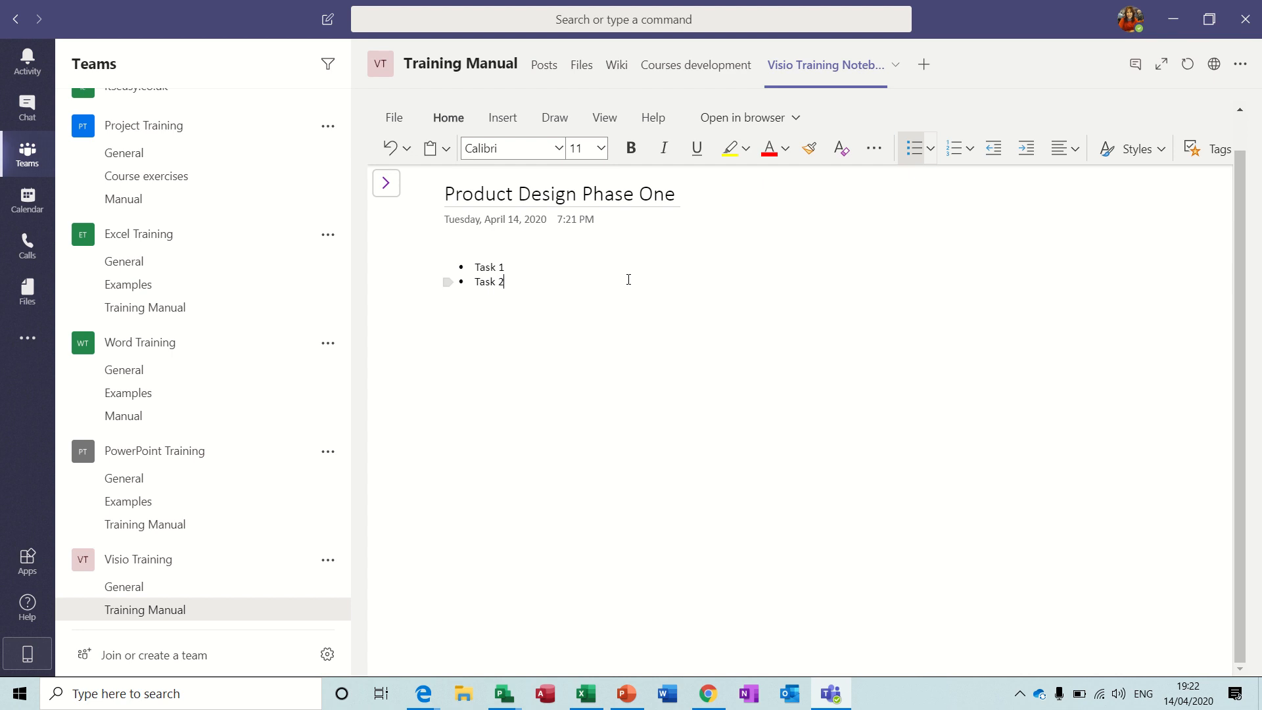
text(Task)
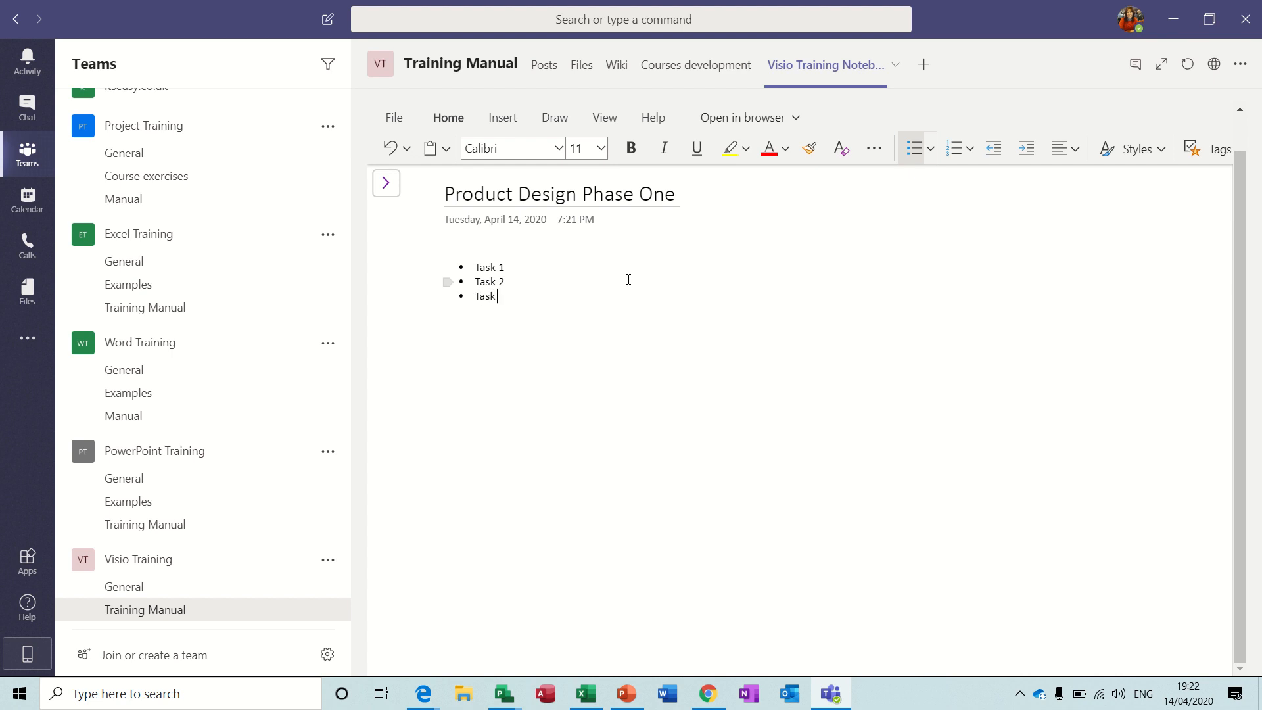
text(3)
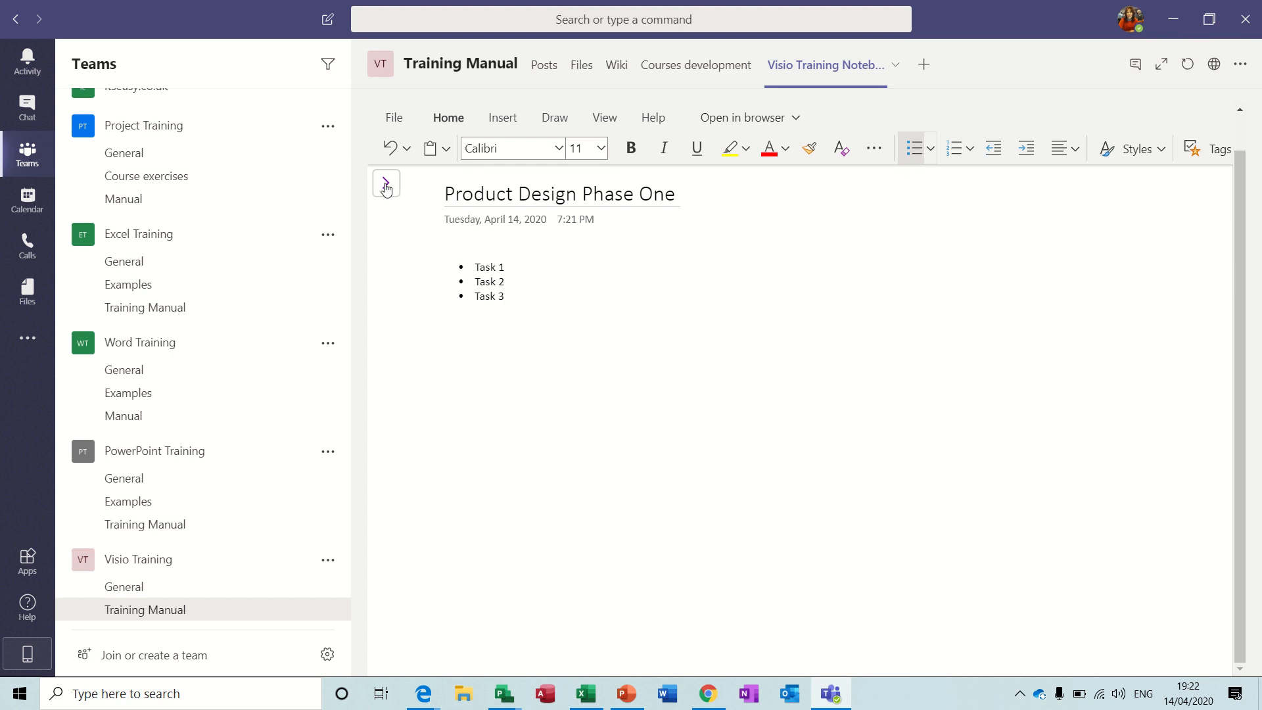
click(386, 183)
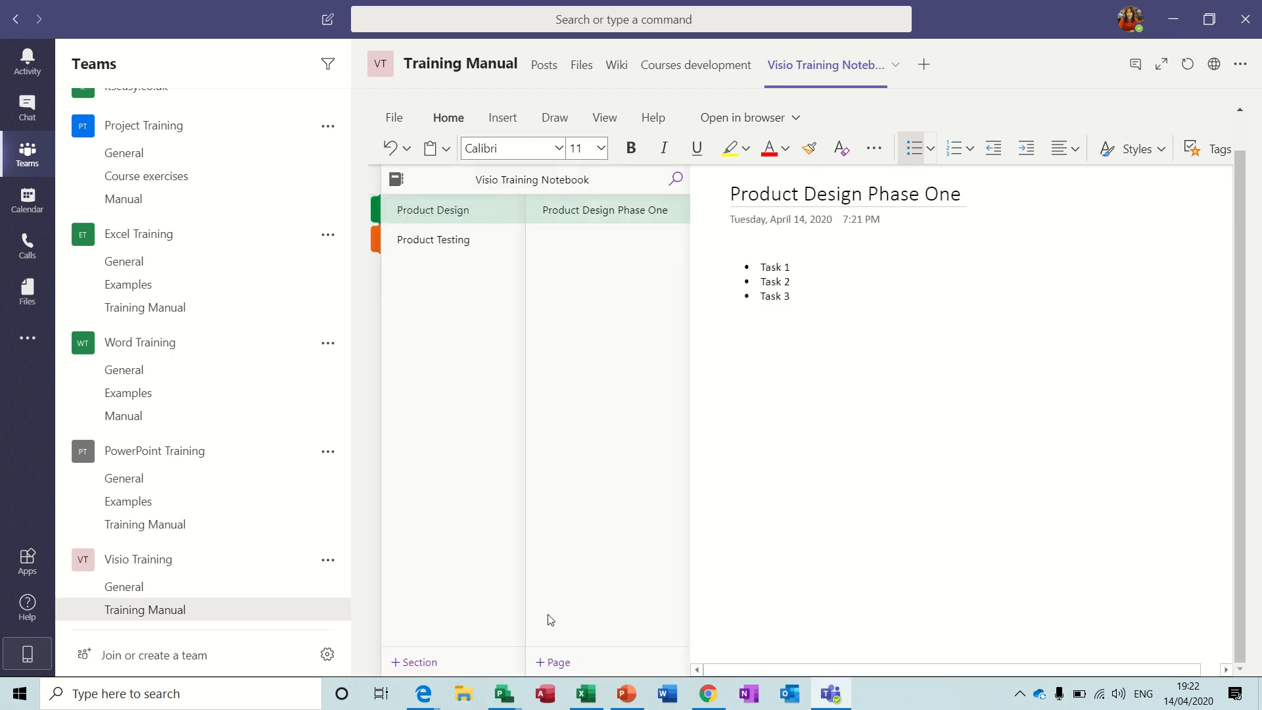
Add a Phase Two page to Product Design and a Test Phase One page
click(552, 663)
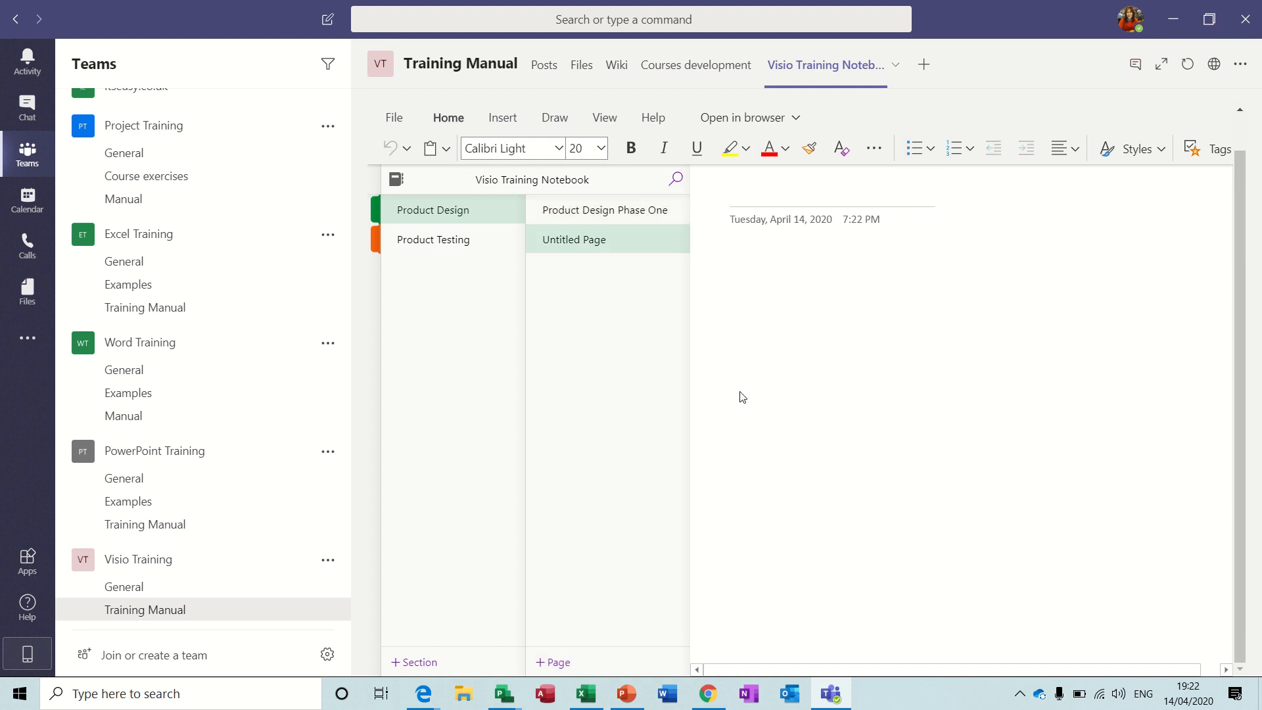
text(Phase)
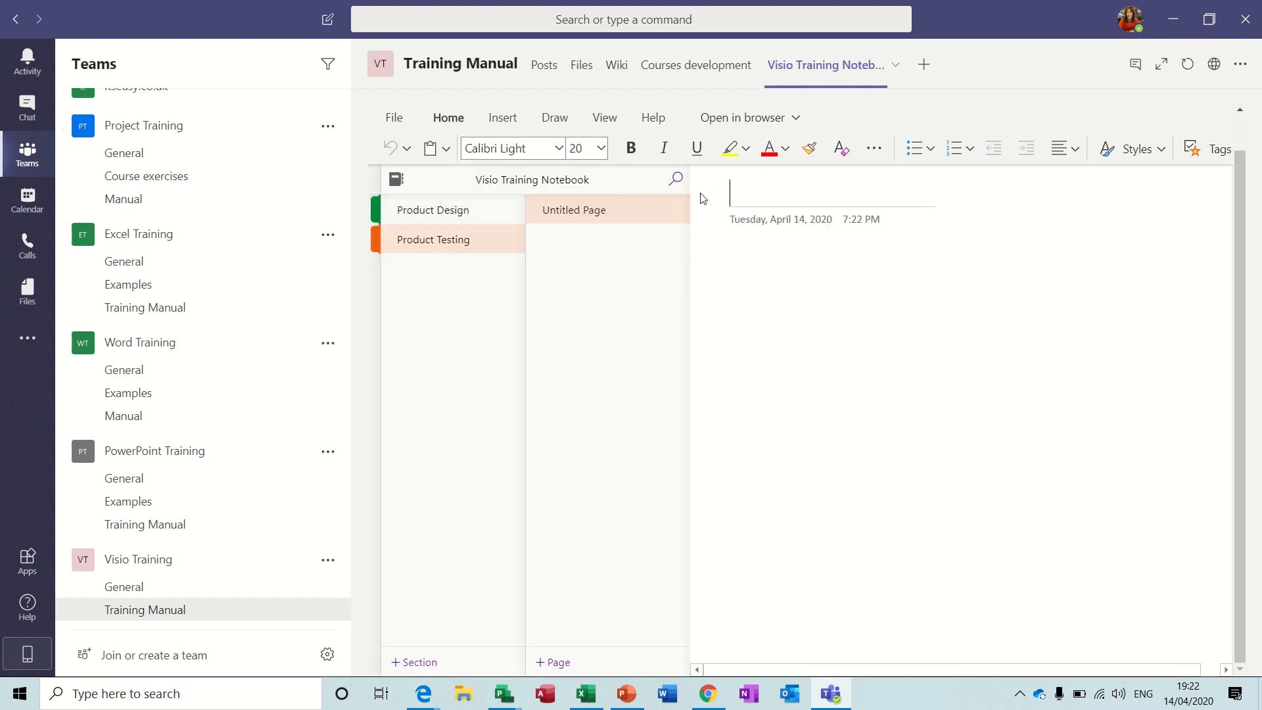
mouse_move(774, 353)
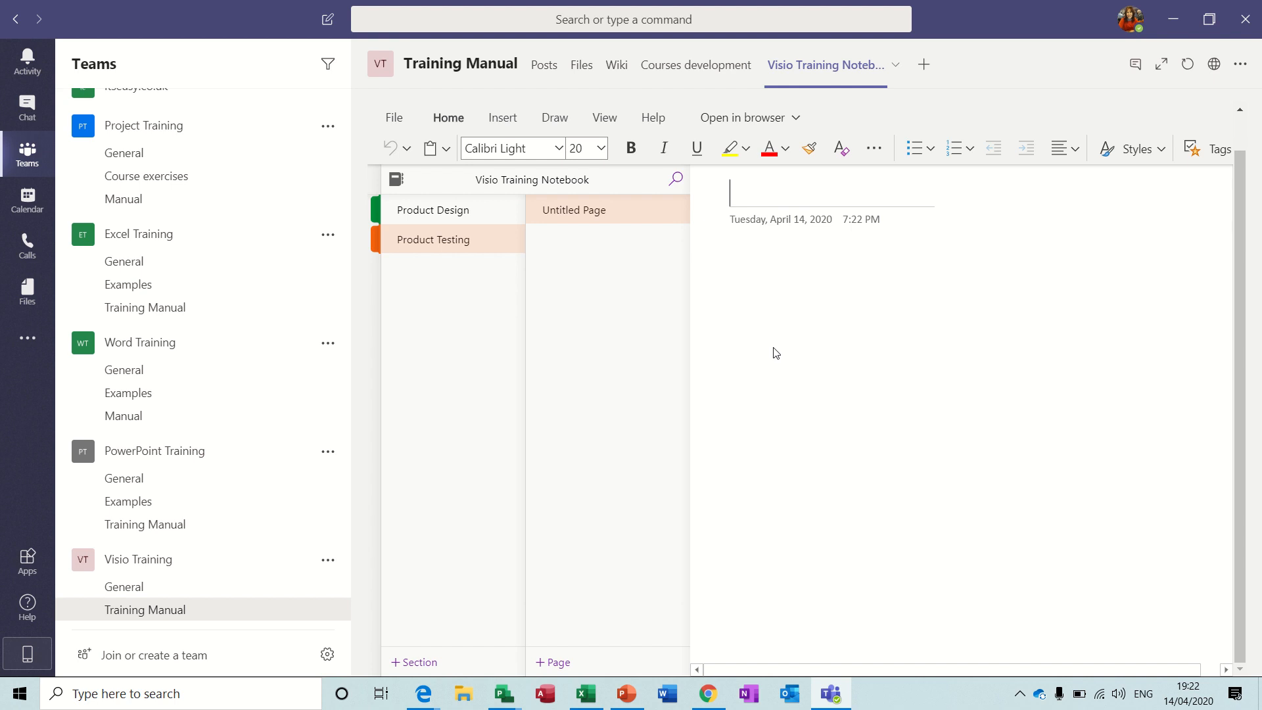
text(Test)
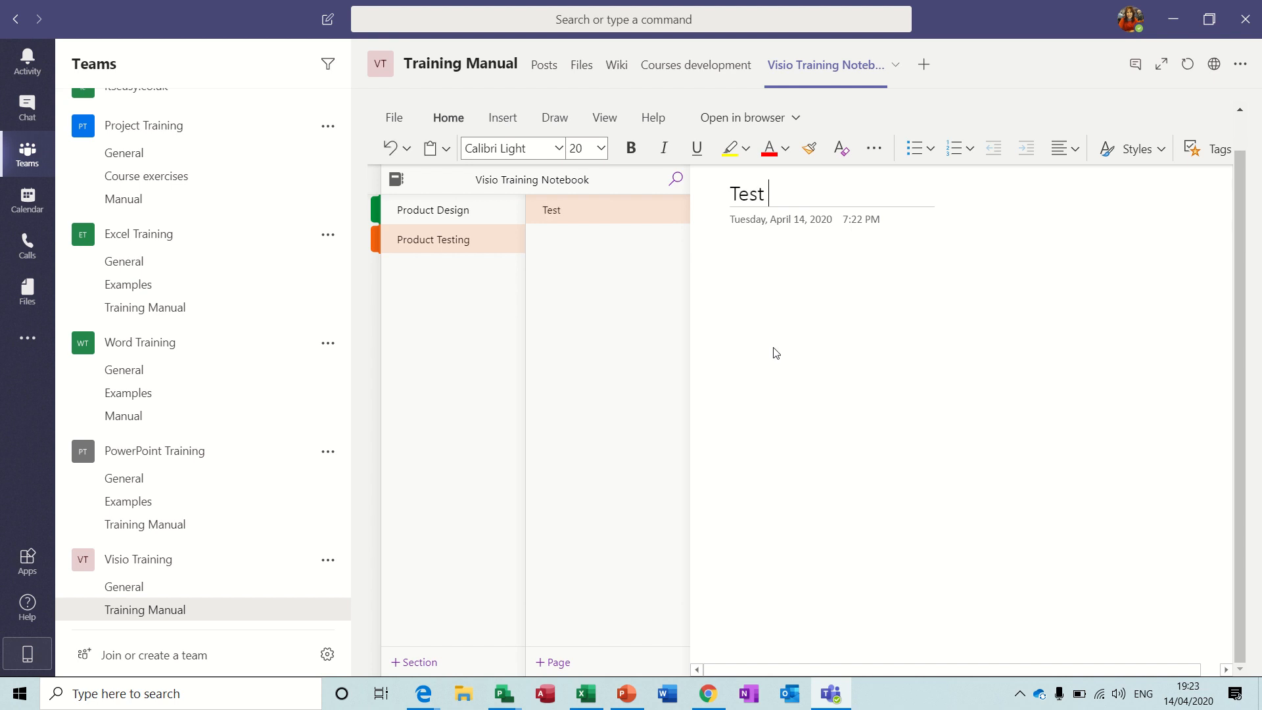
text(Phase O)
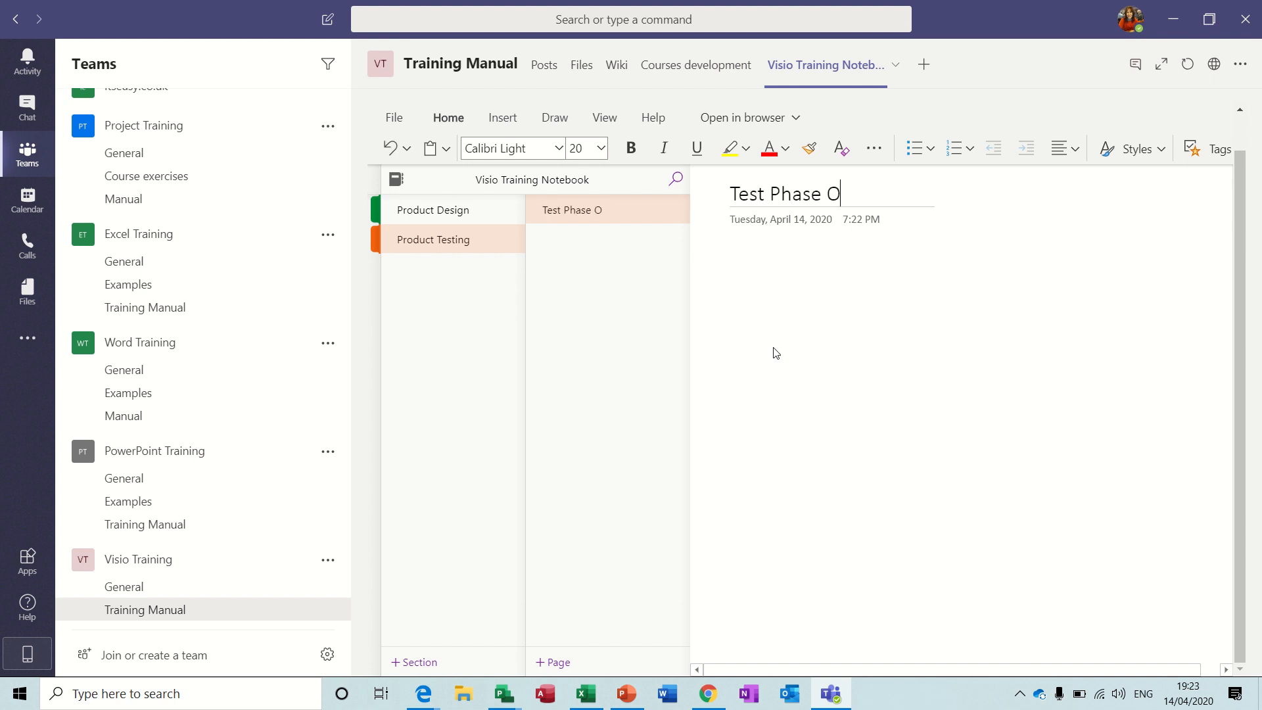
text(ne)
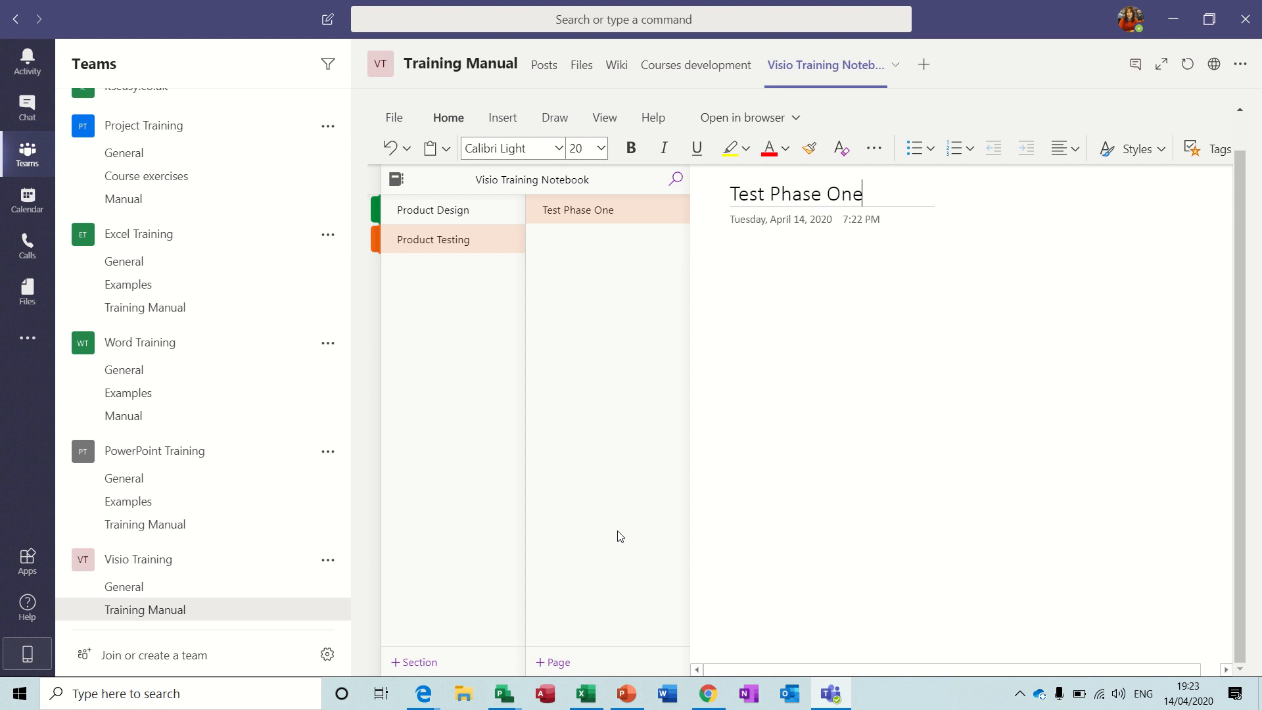
Add a Test Phase page to Product Testing, then reselect Product Design
click(552, 662)
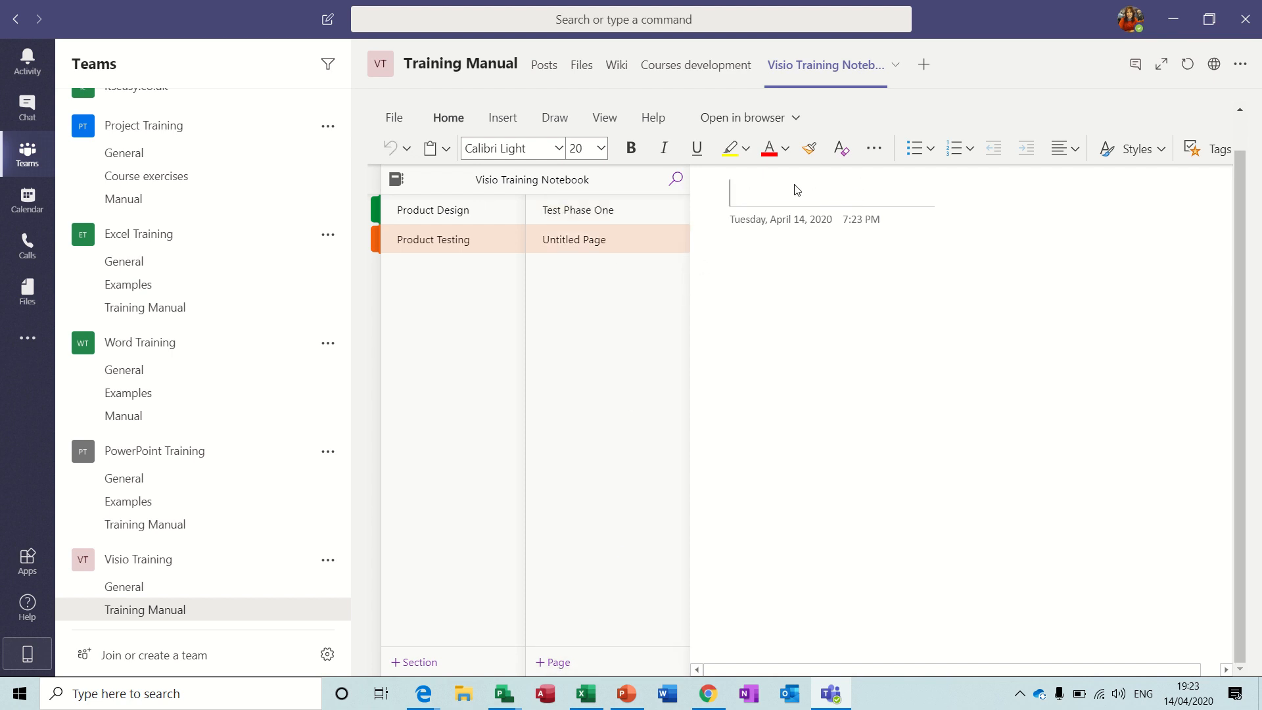
text(te)
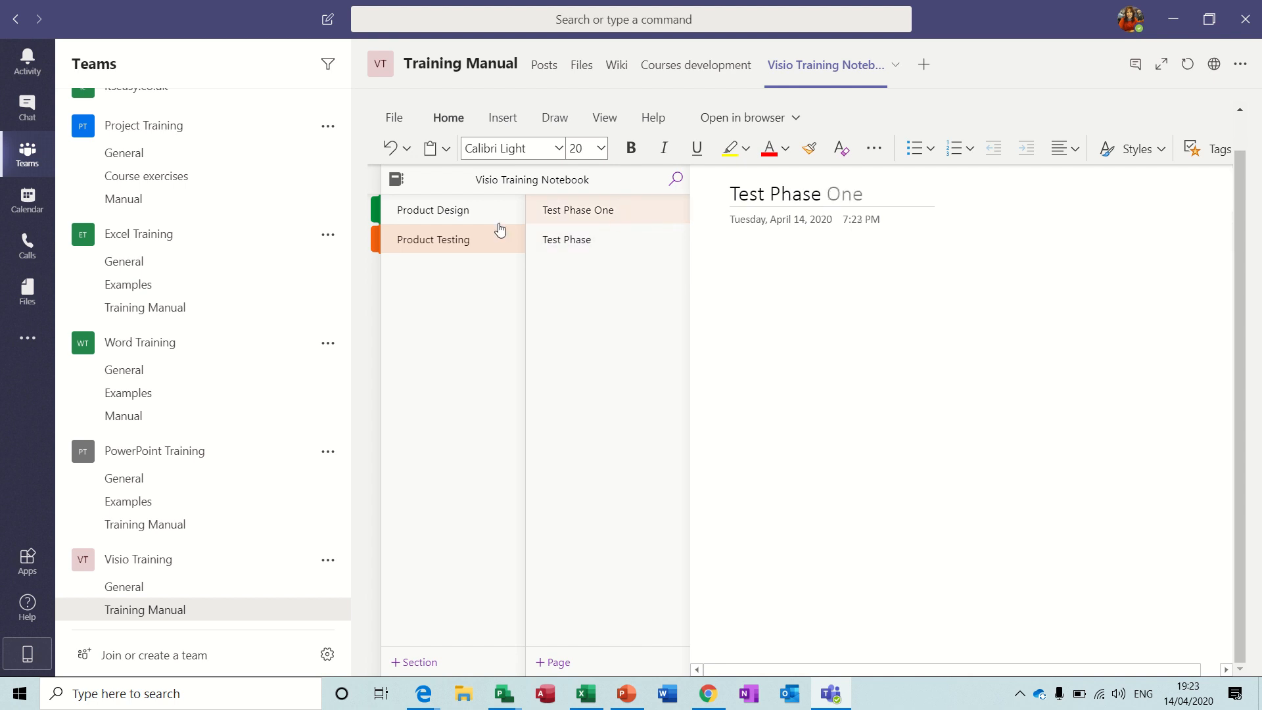
click(432, 209)
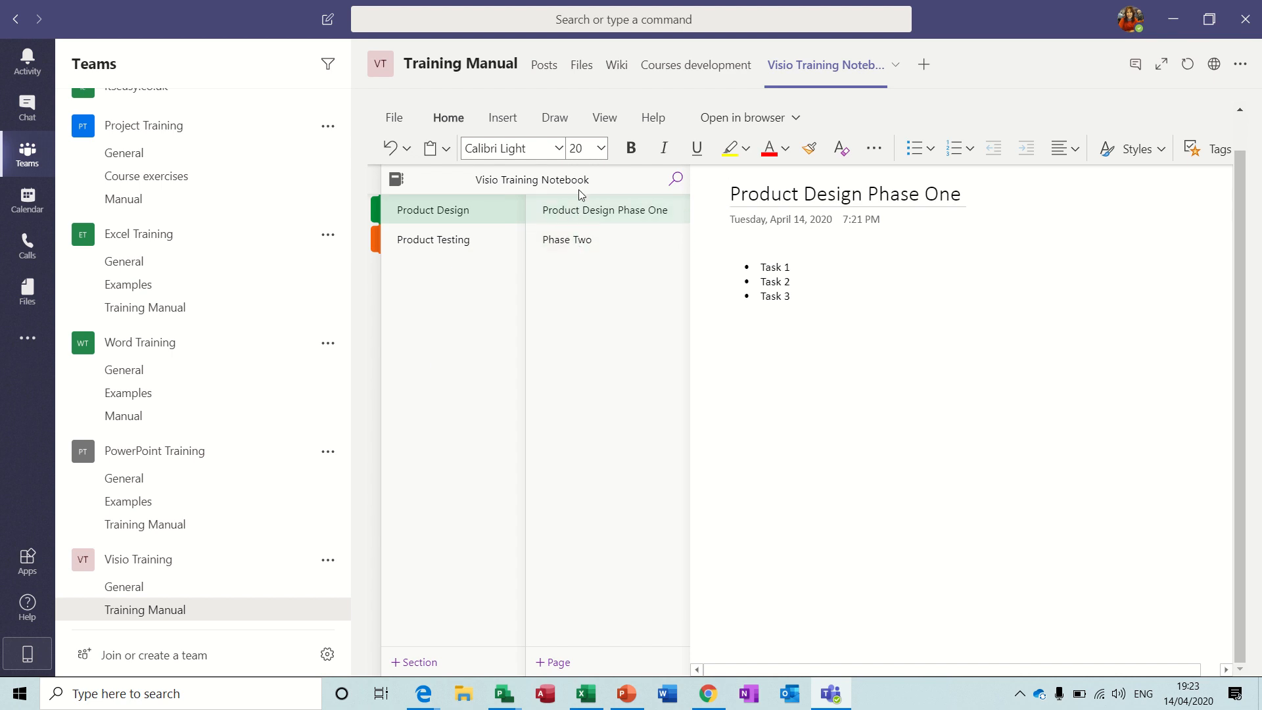
mouse_move(592, 363)
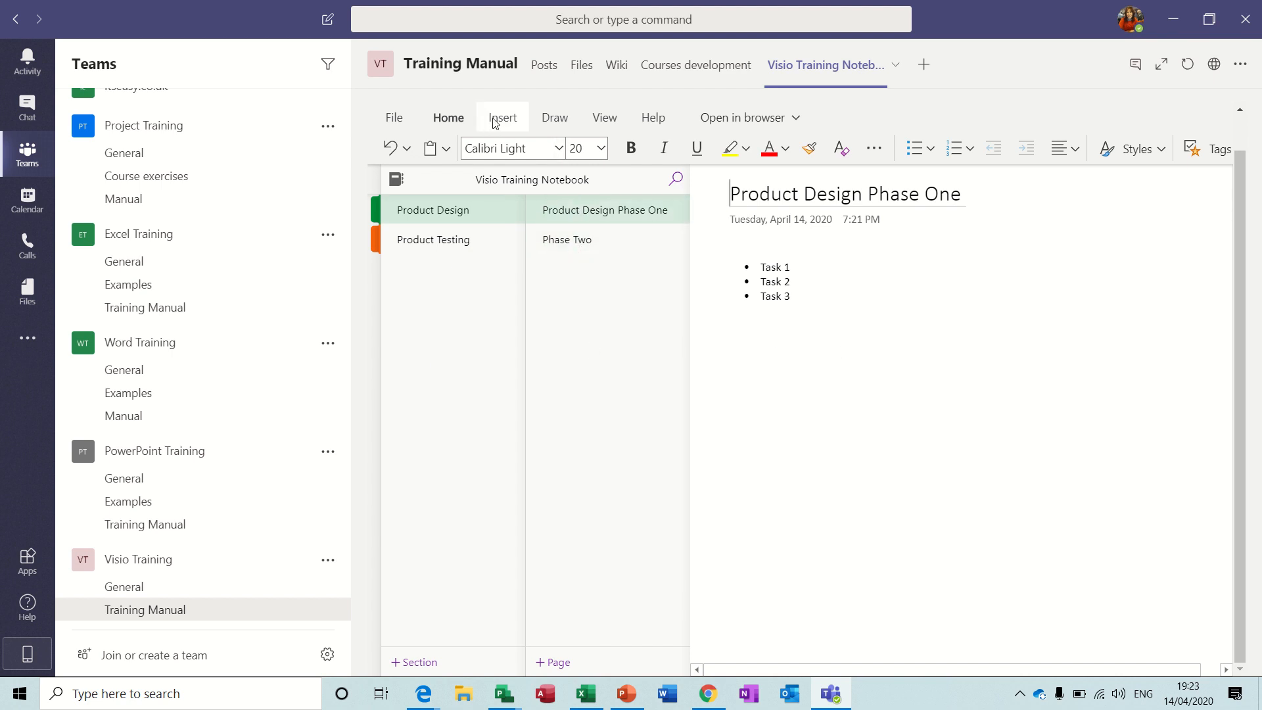
Insert Header 2020.docx as an attachment beneath the task list
click(502, 117)
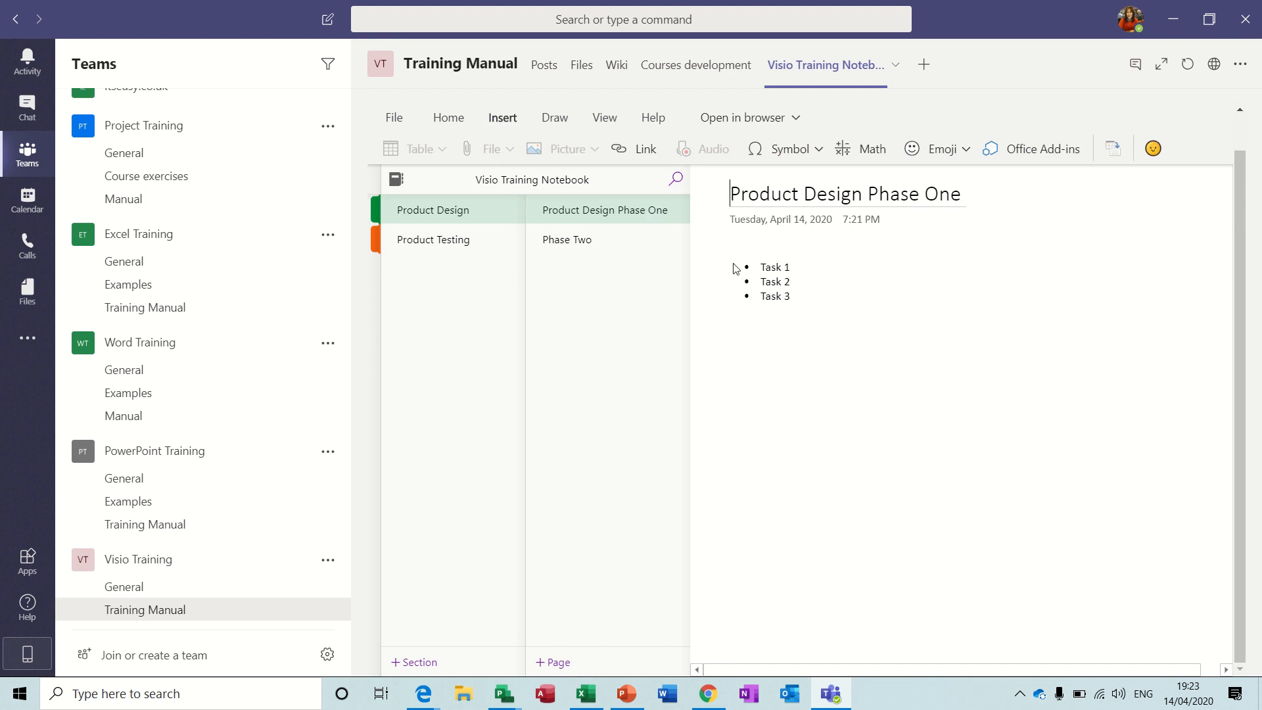
click(394, 178)
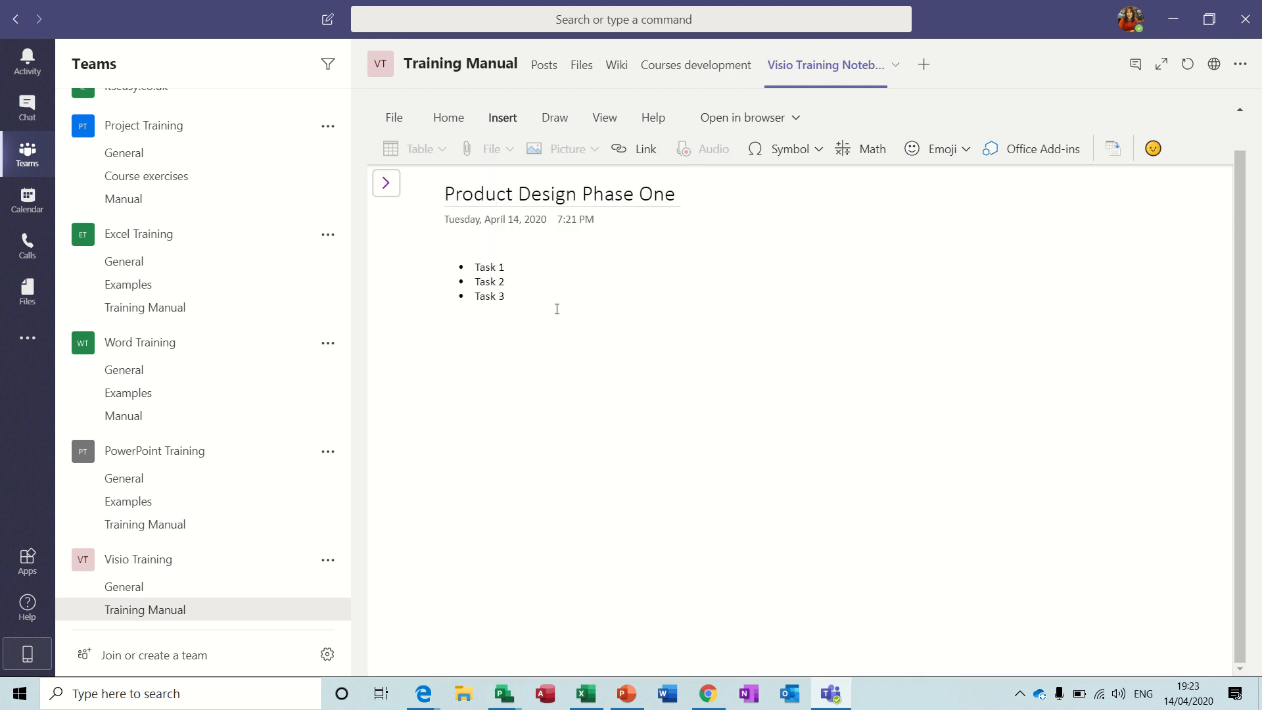
click(490, 149)
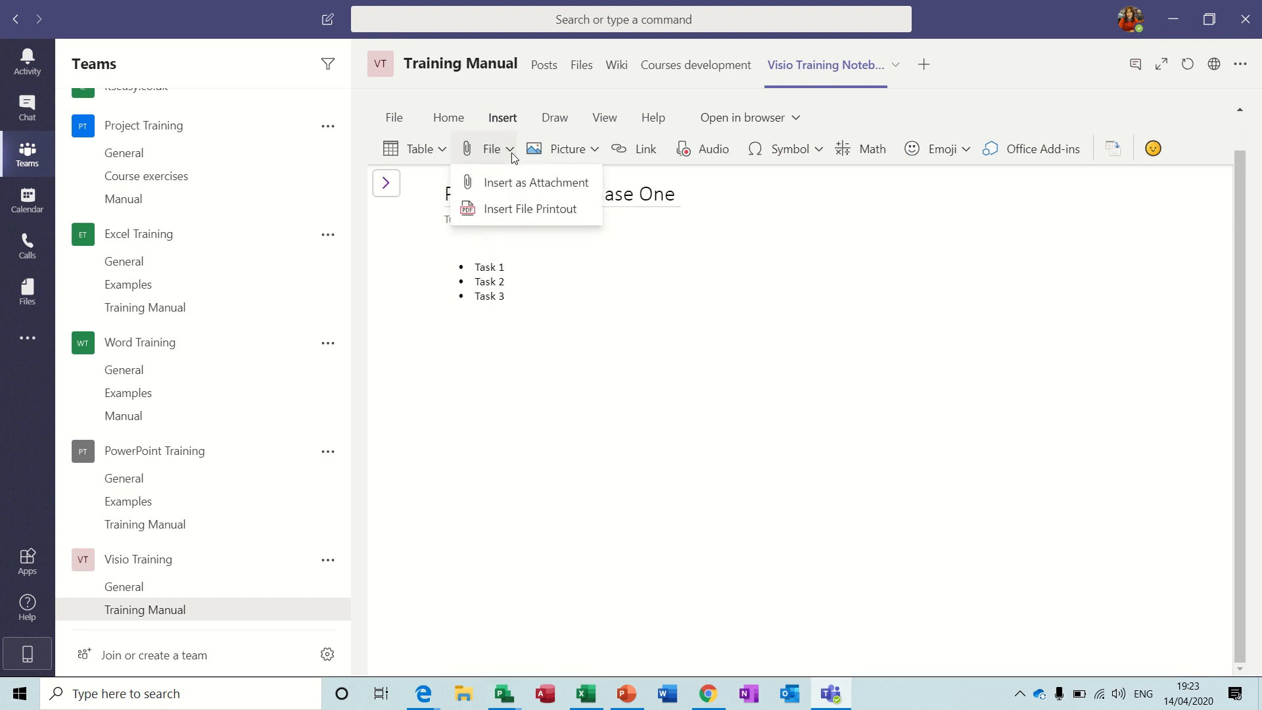
click(534, 182)
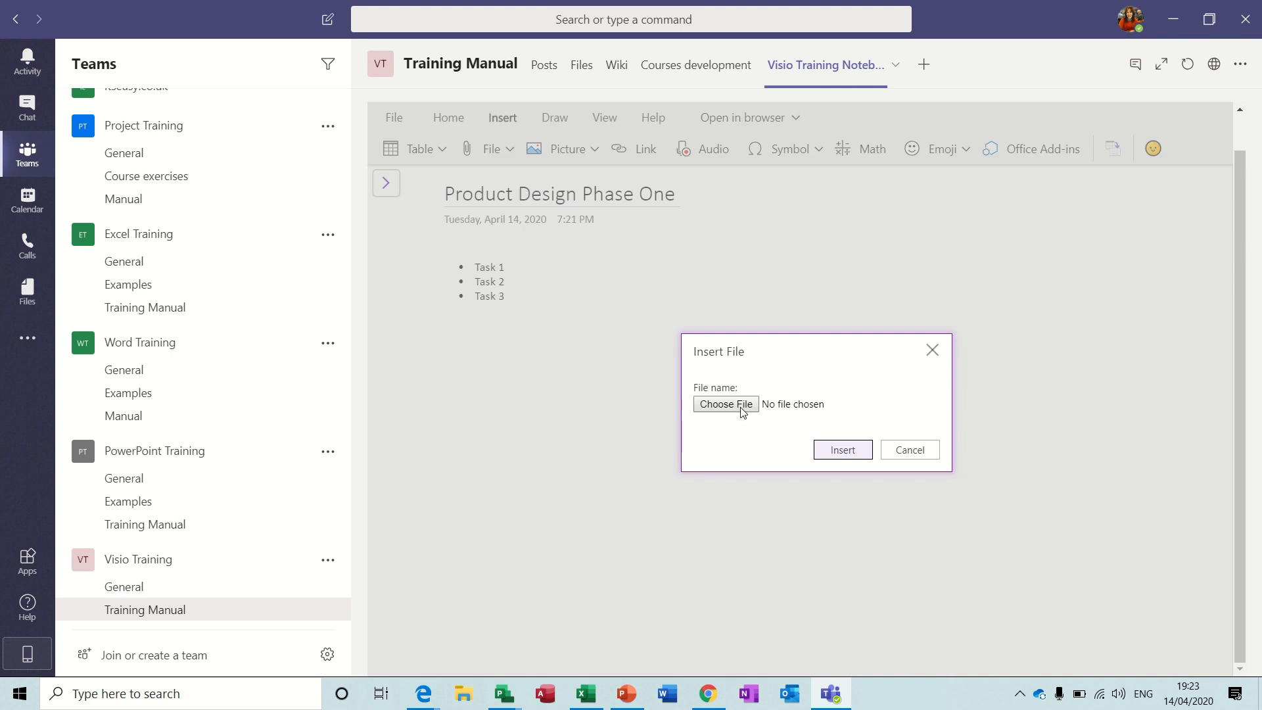
click(726, 404)
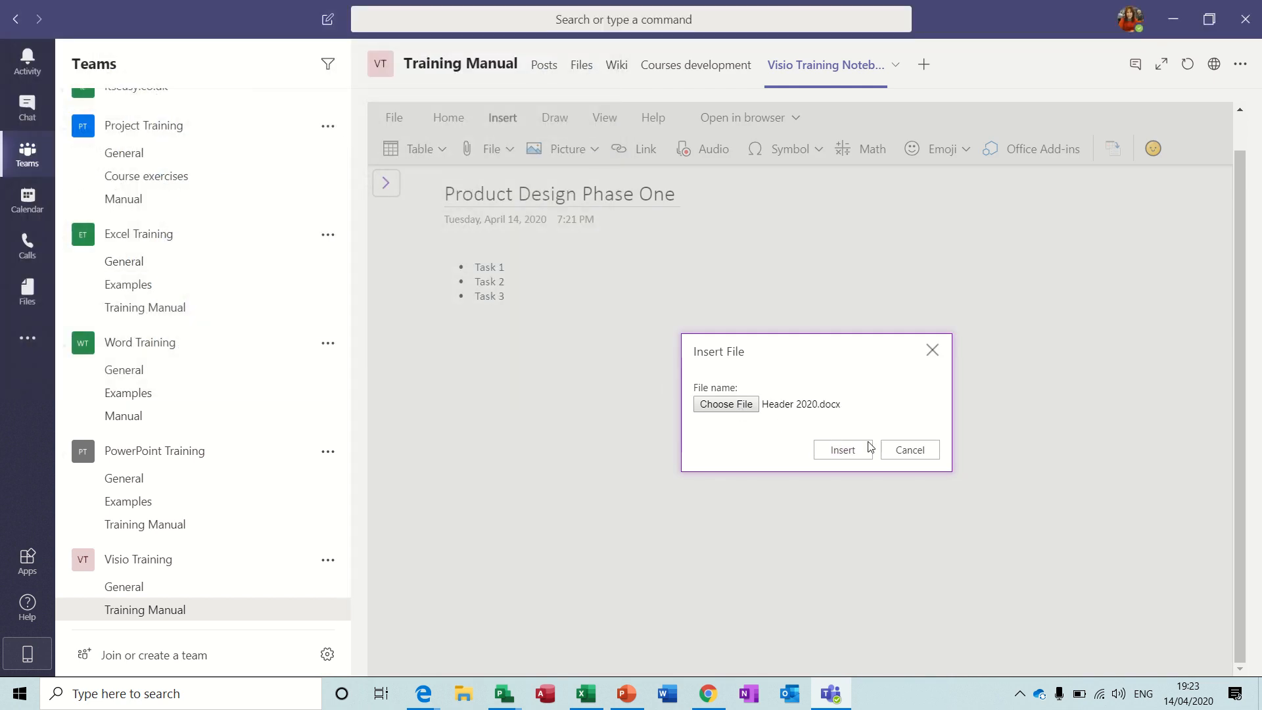
click(843, 449)
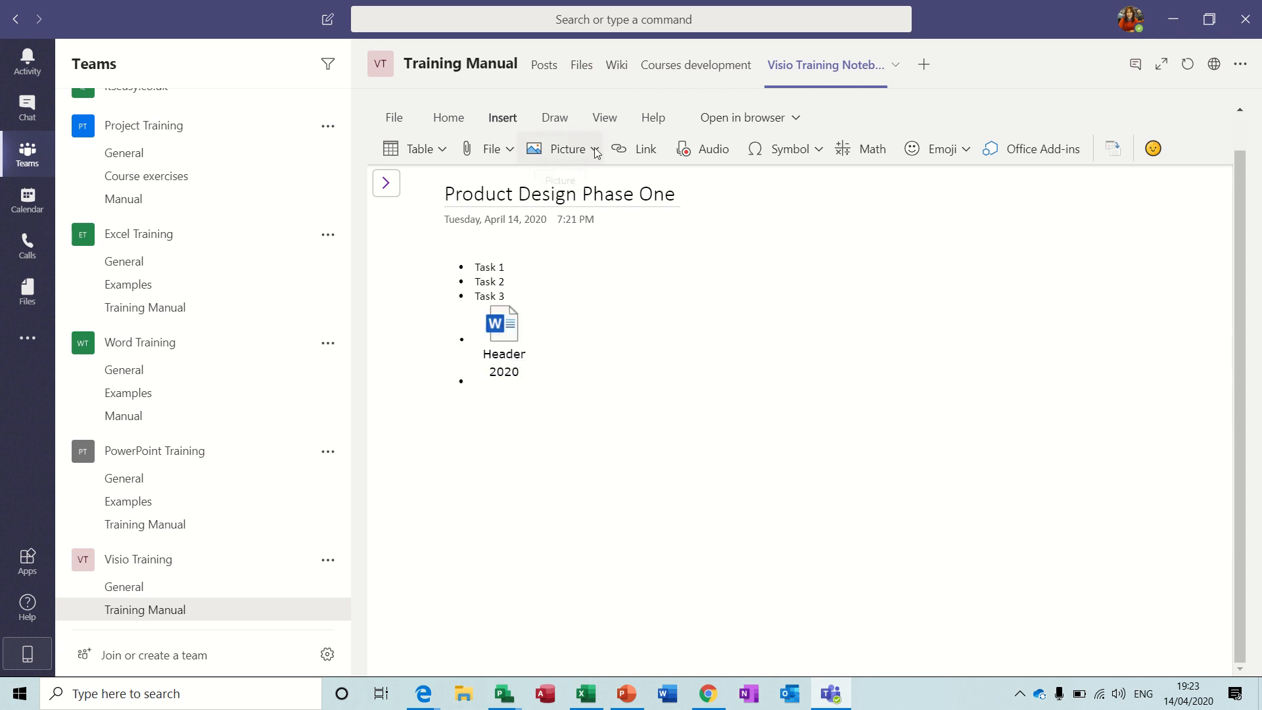
Insert dragoon.jpg from PHOTOS > PHOTOS Waterloo beneath the Header 2020 attachment
click(567, 148)
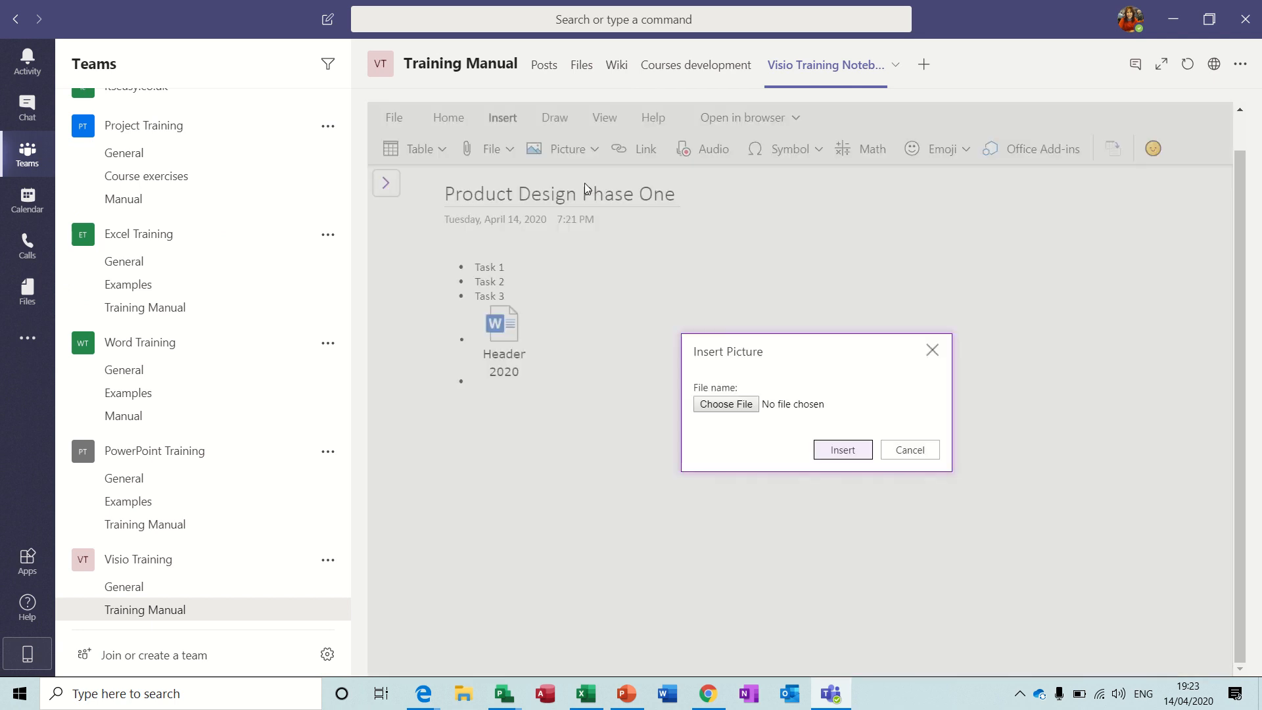
click(724, 404)
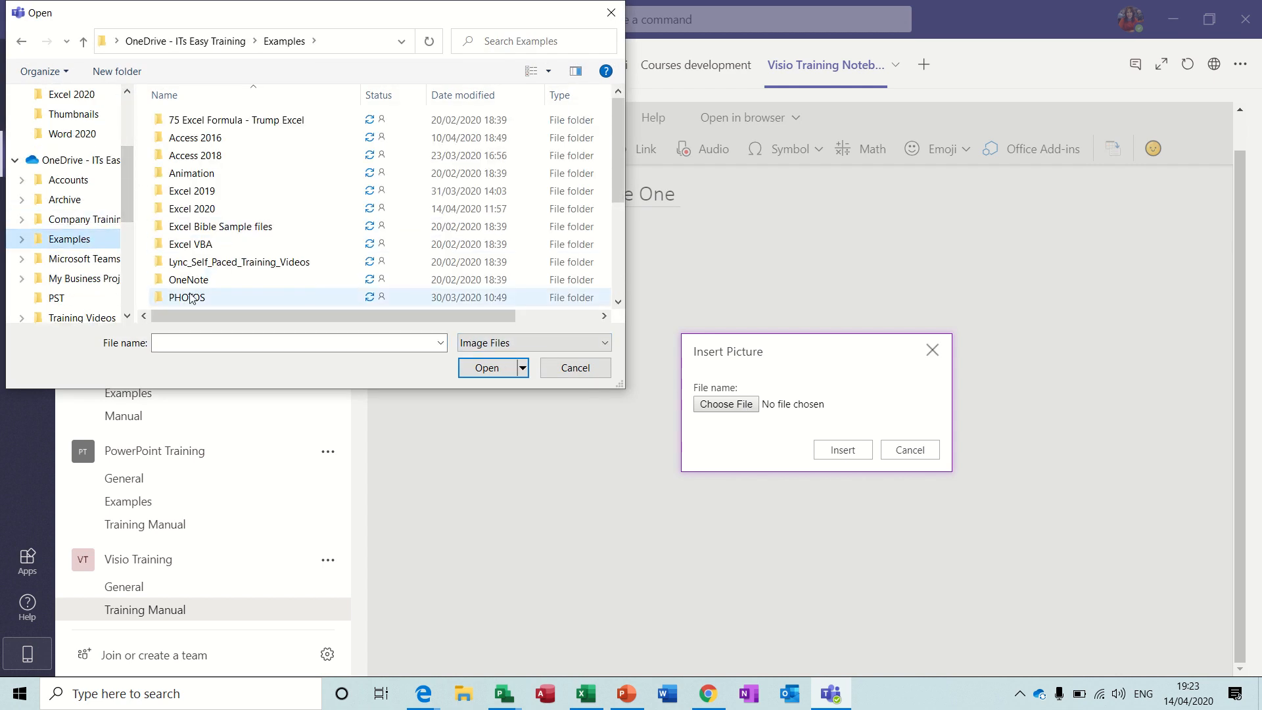
double_click(188, 297)
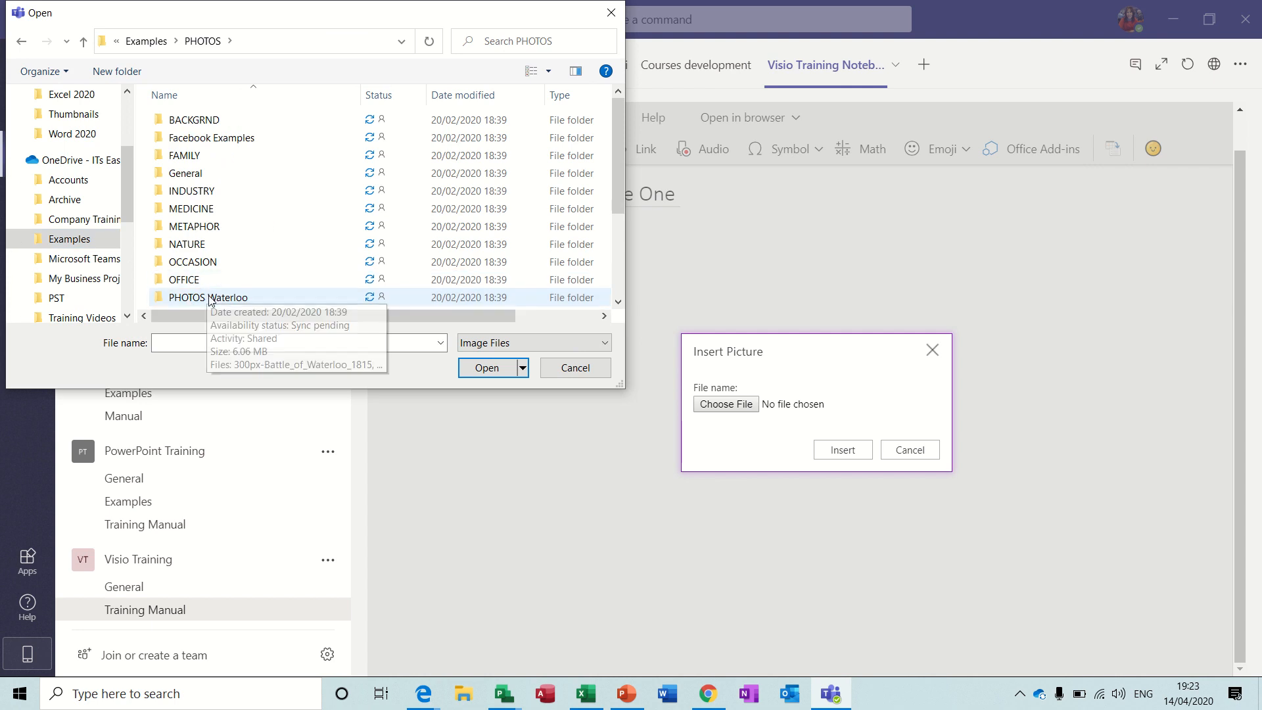
double_click(225, 297)
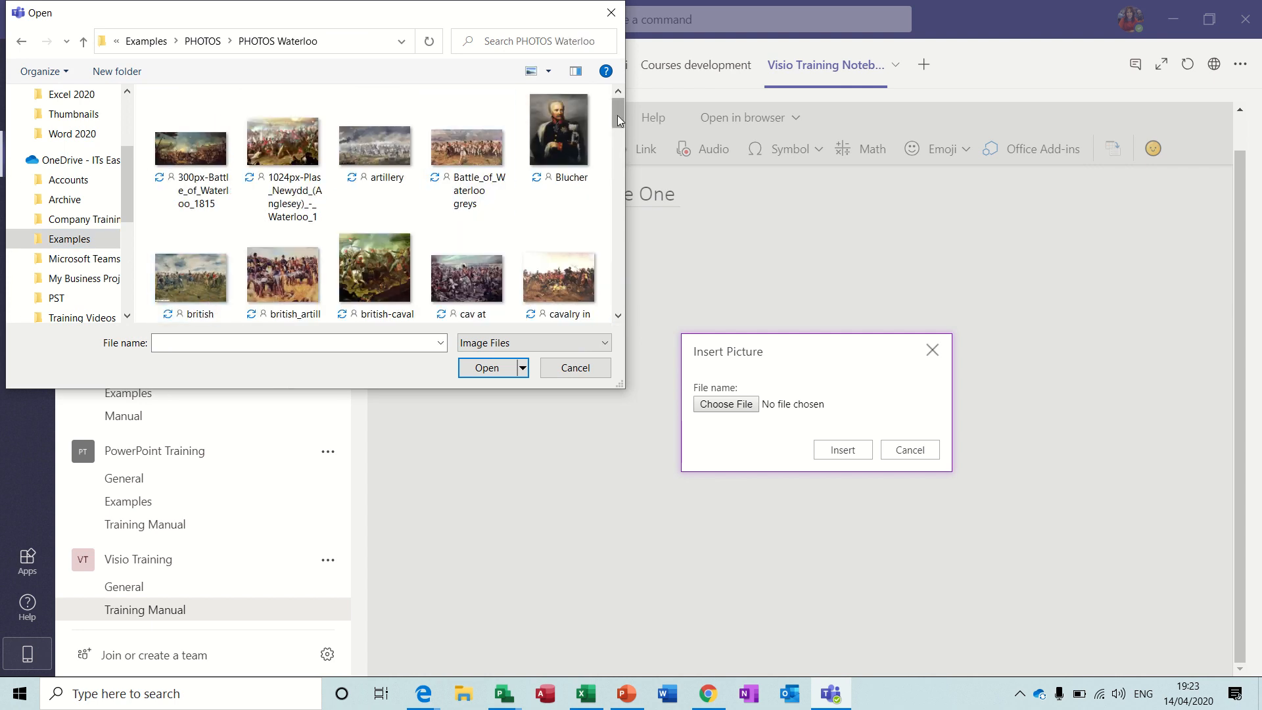
scroll(down, 3)
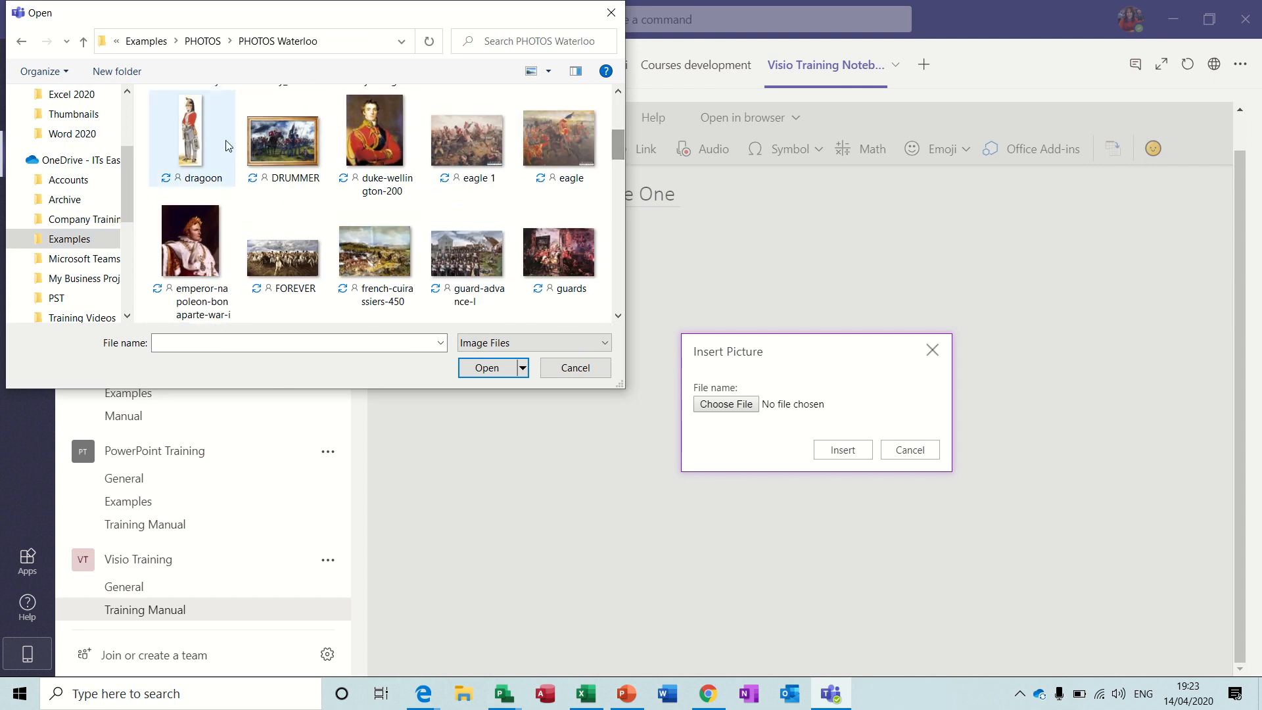
click(486, 366)
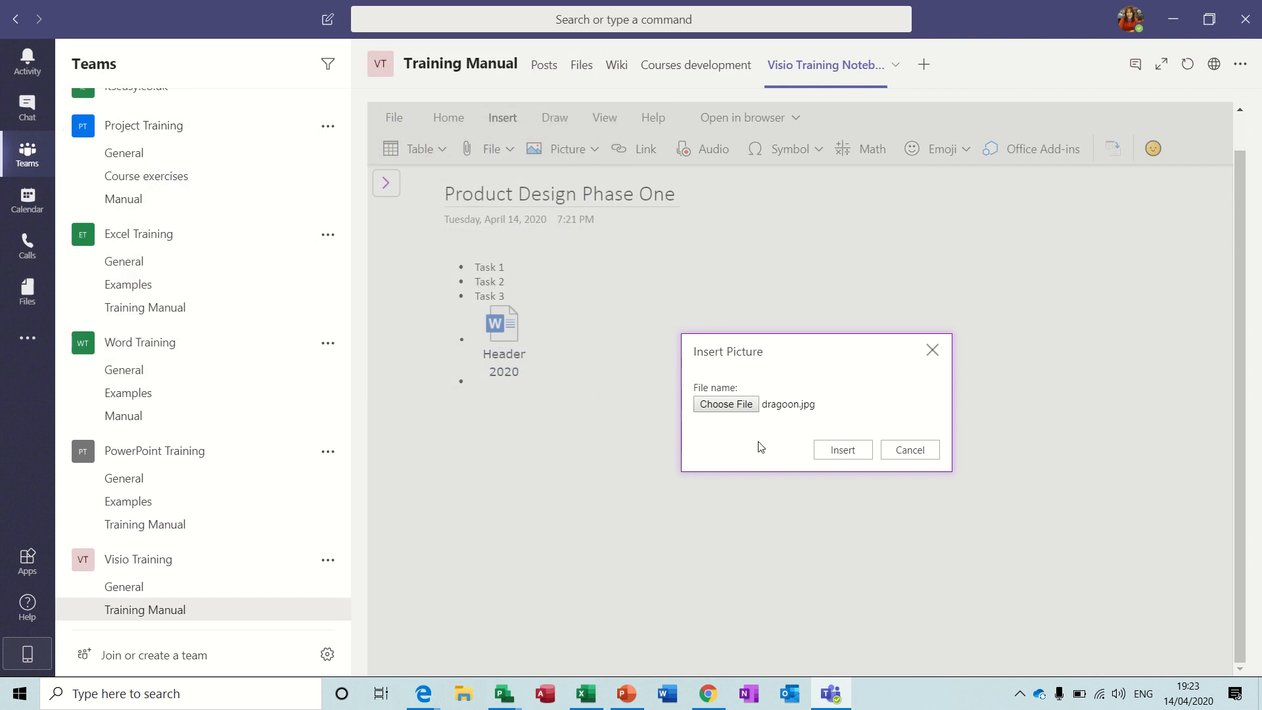
click(842, 449)
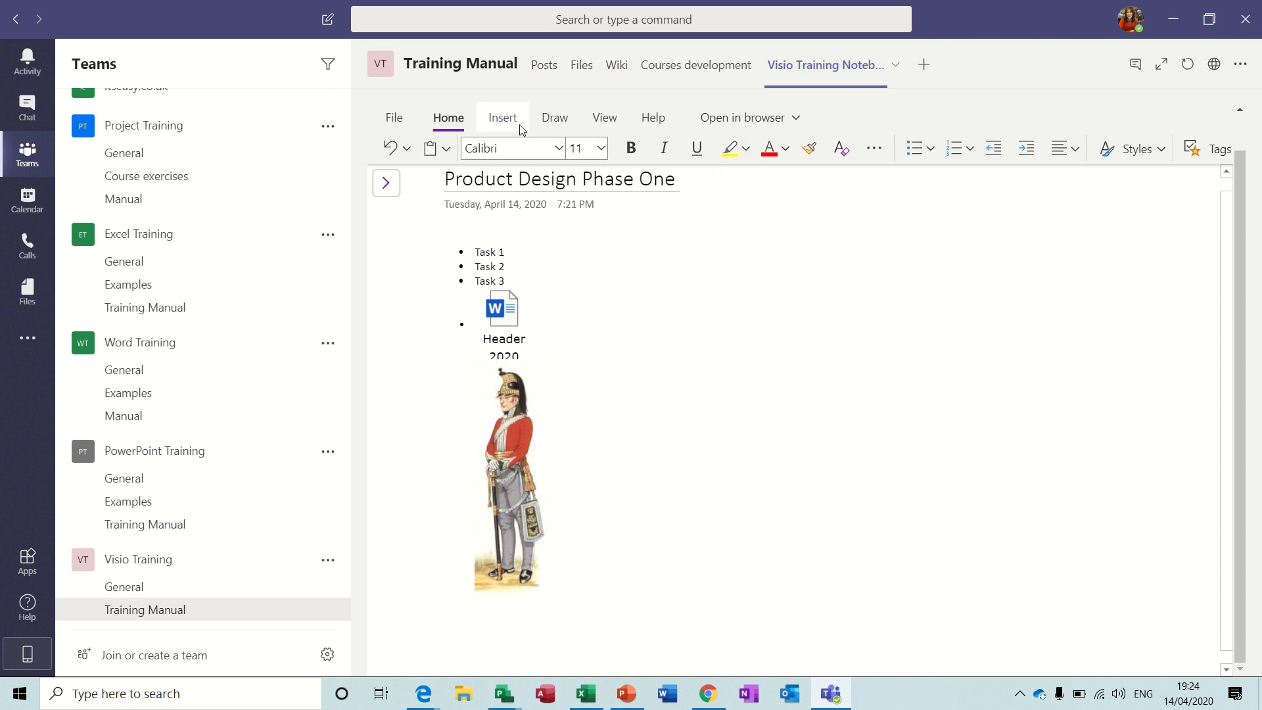
Draw a freehand ink scribble on the page and change the page viewing options
click(502, 117)
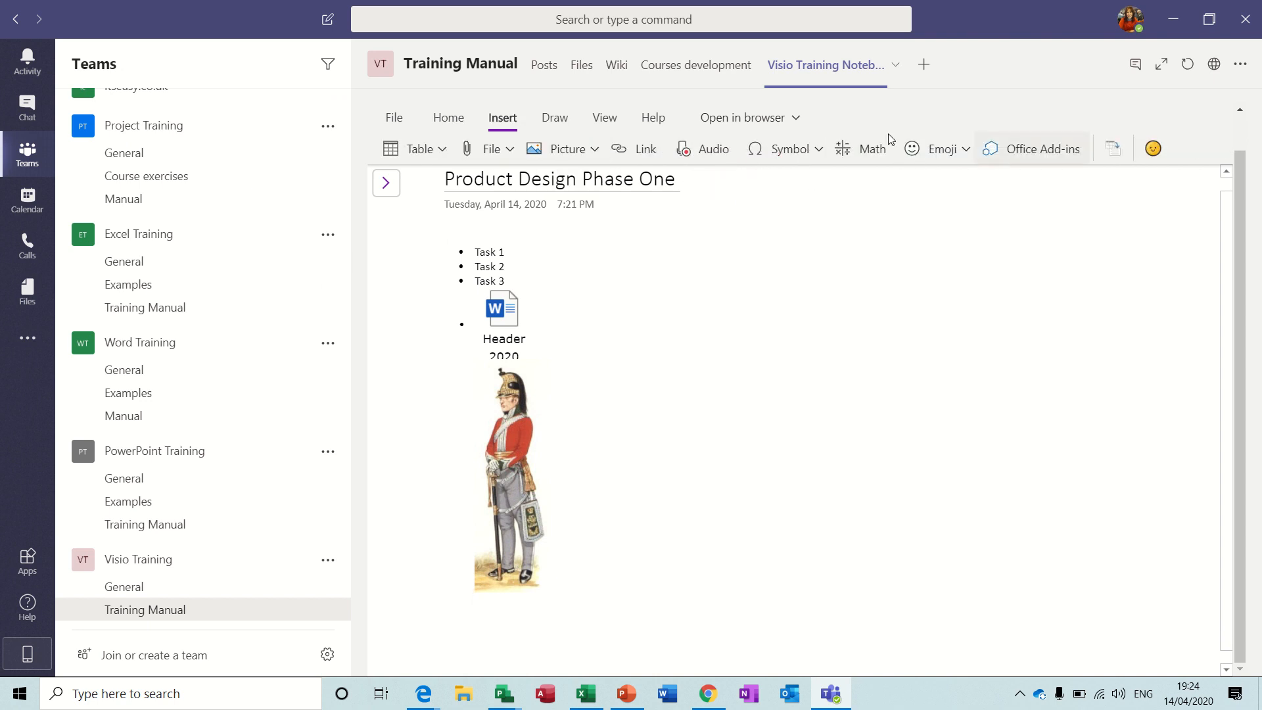
click(554, 117)
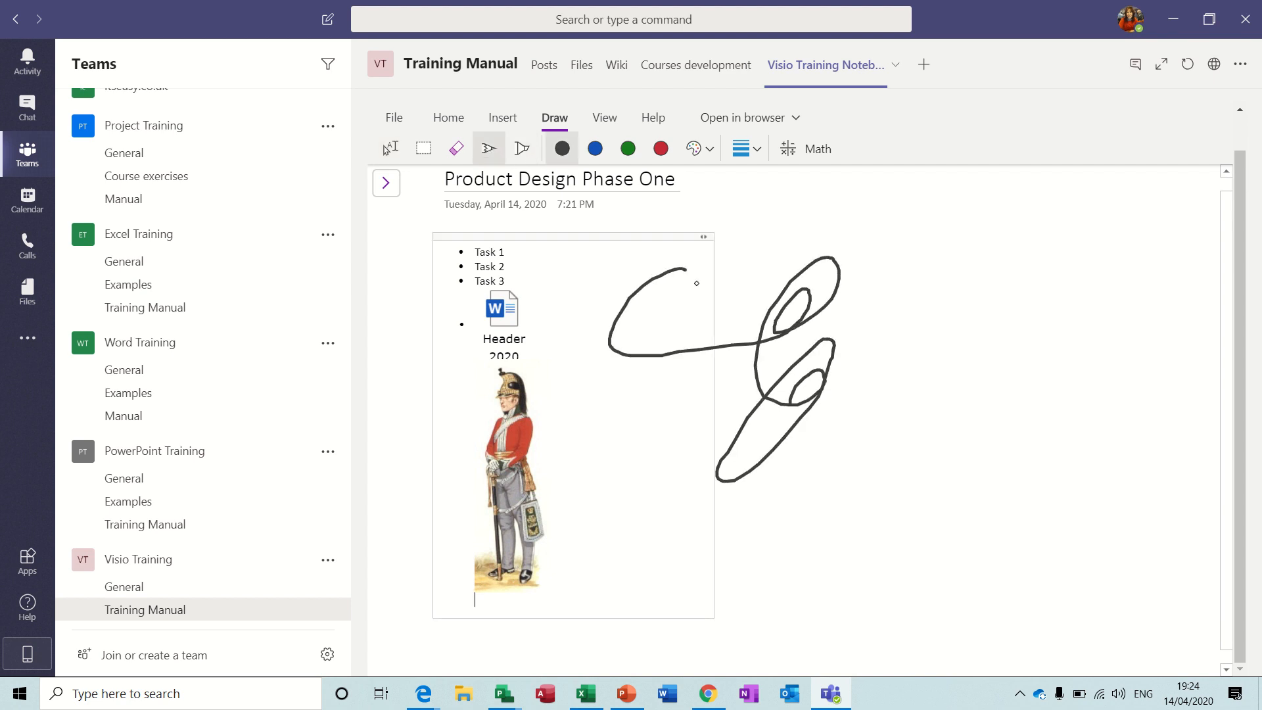
click(502, 117)
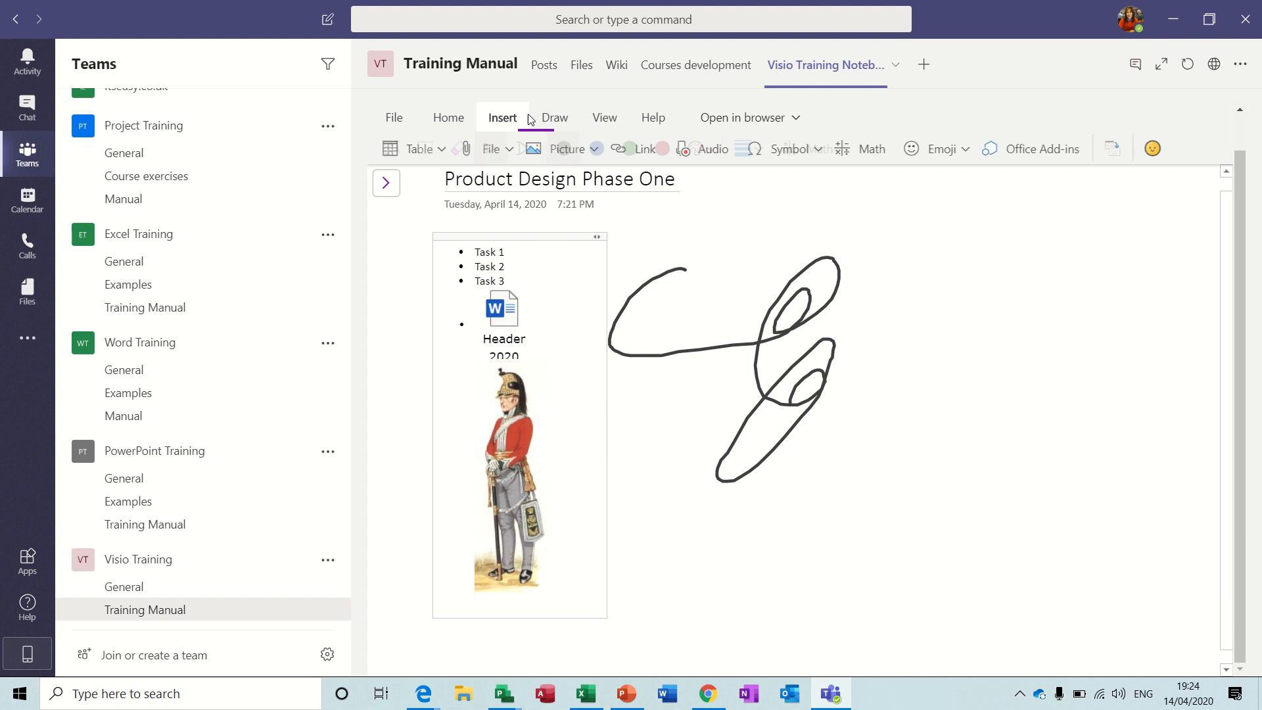
click(605, 117)
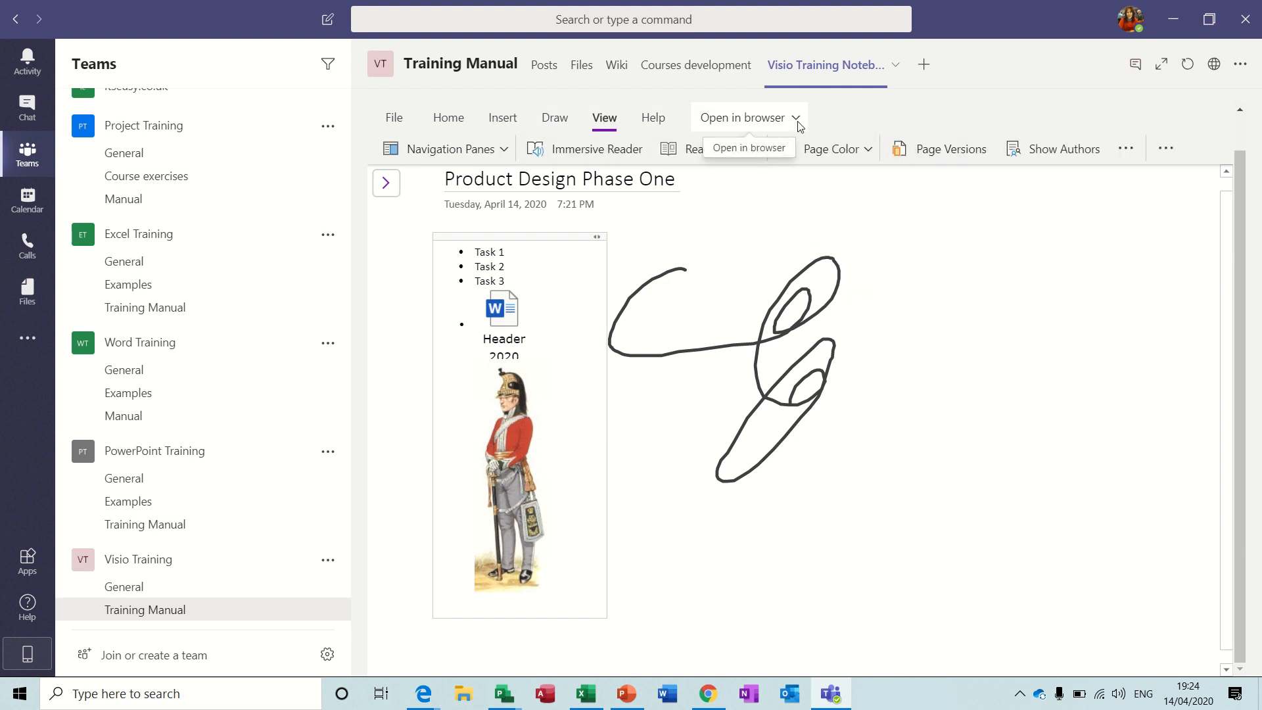
mouse_move(795, 351)
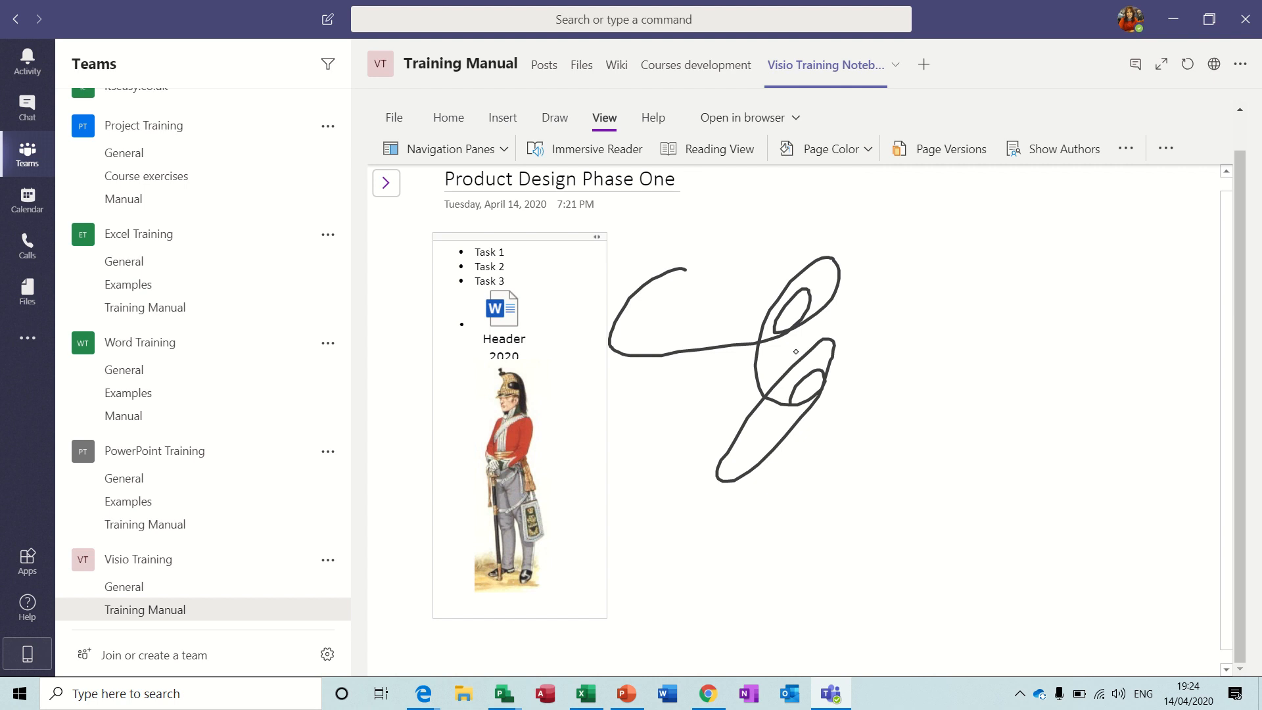
mouse_move(915, 323)
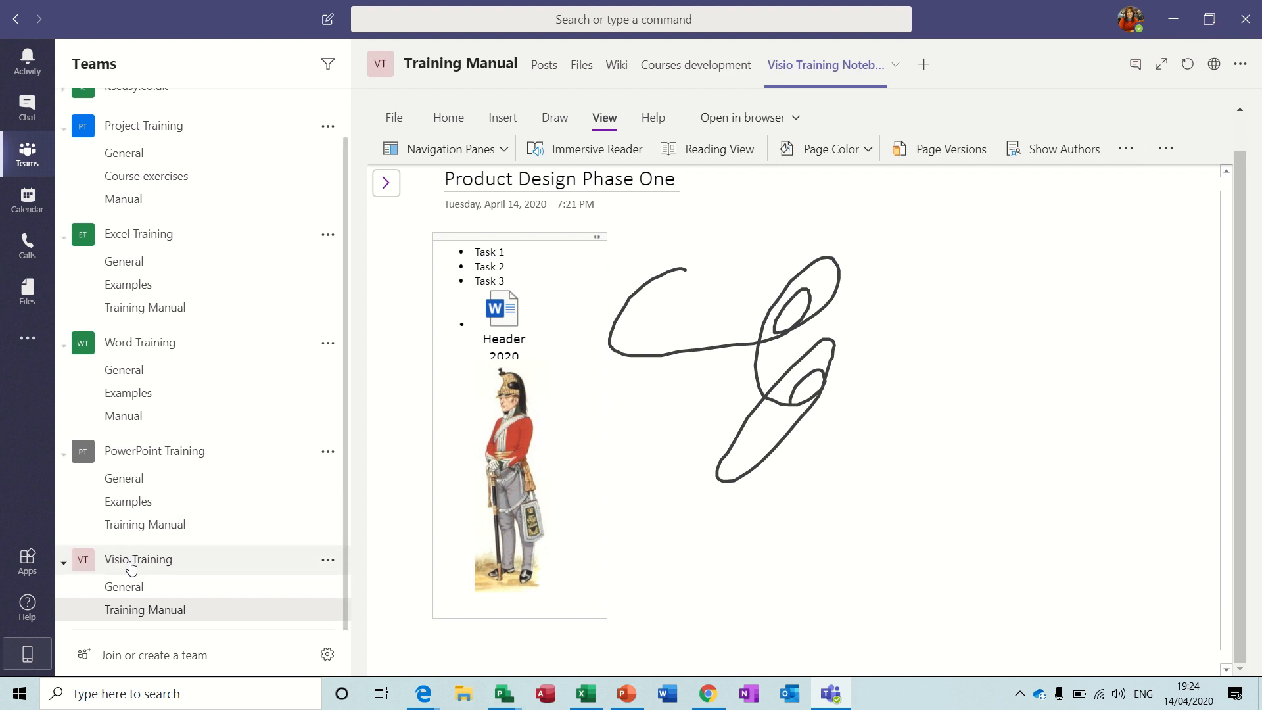
click(63, 562)
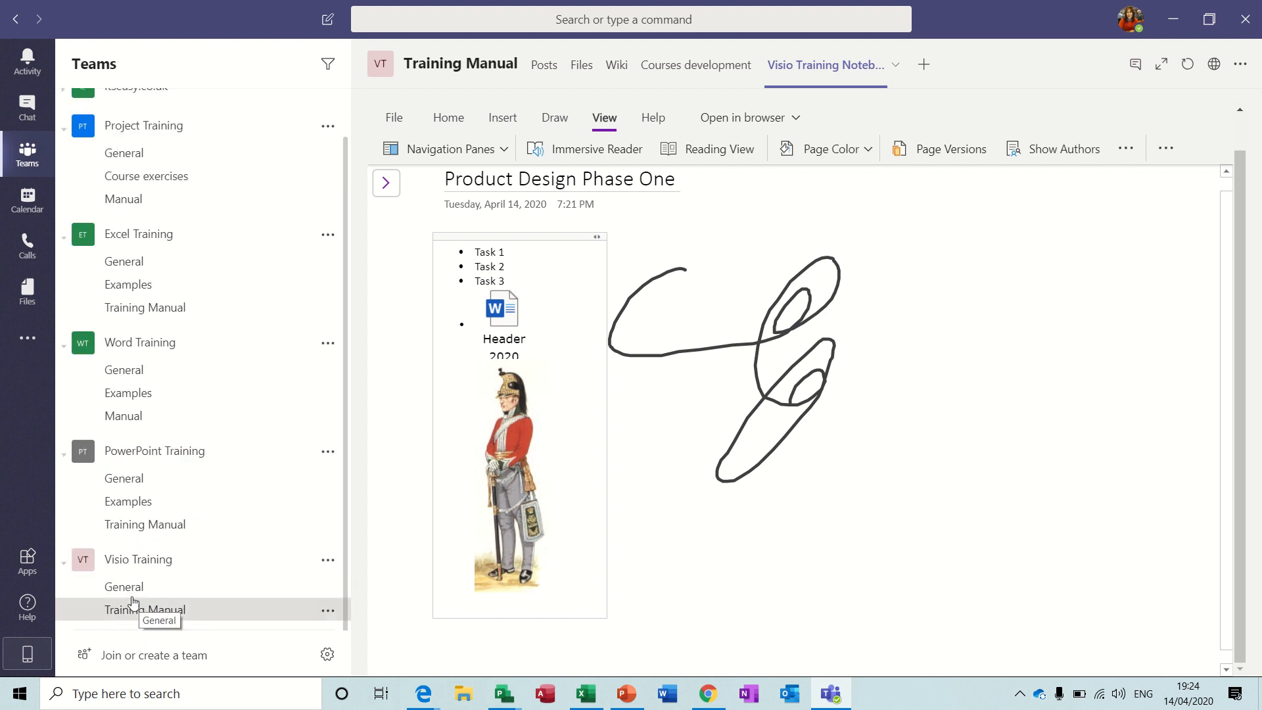
mouse_move(138, 560)
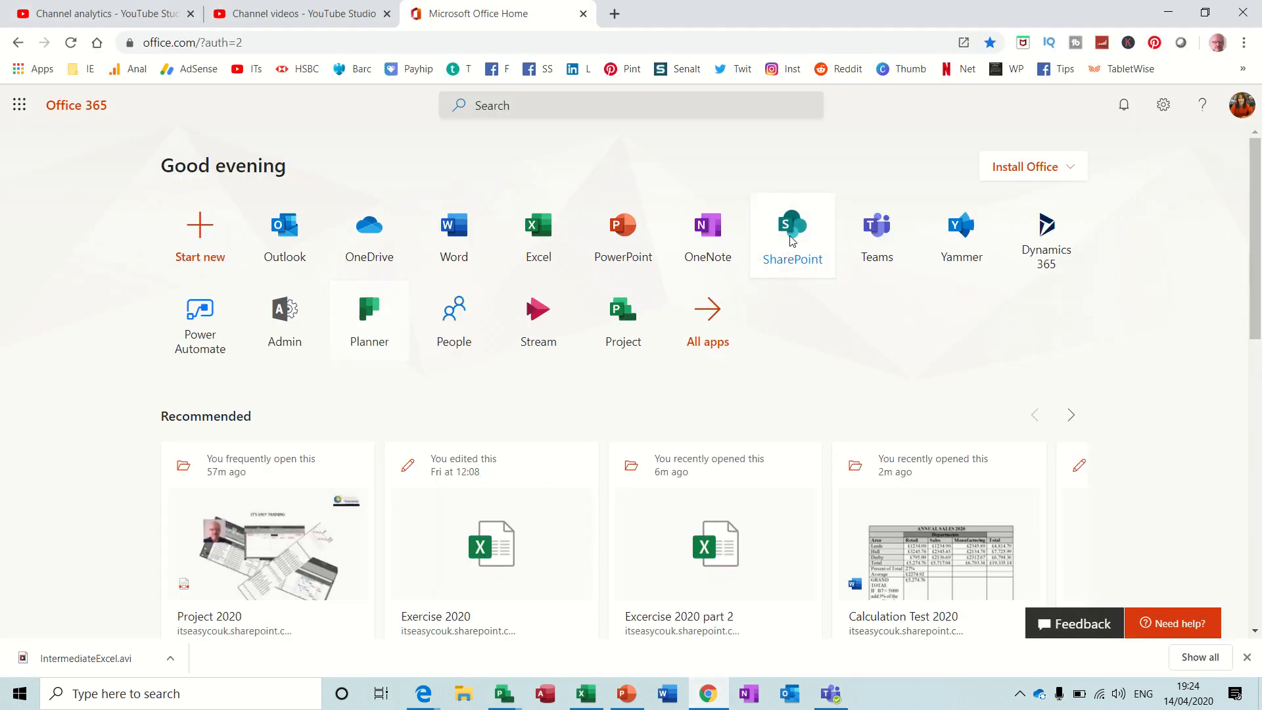
Go to SharePoint and scroll to the frequent sites, including Visio Training
click(792, 226)
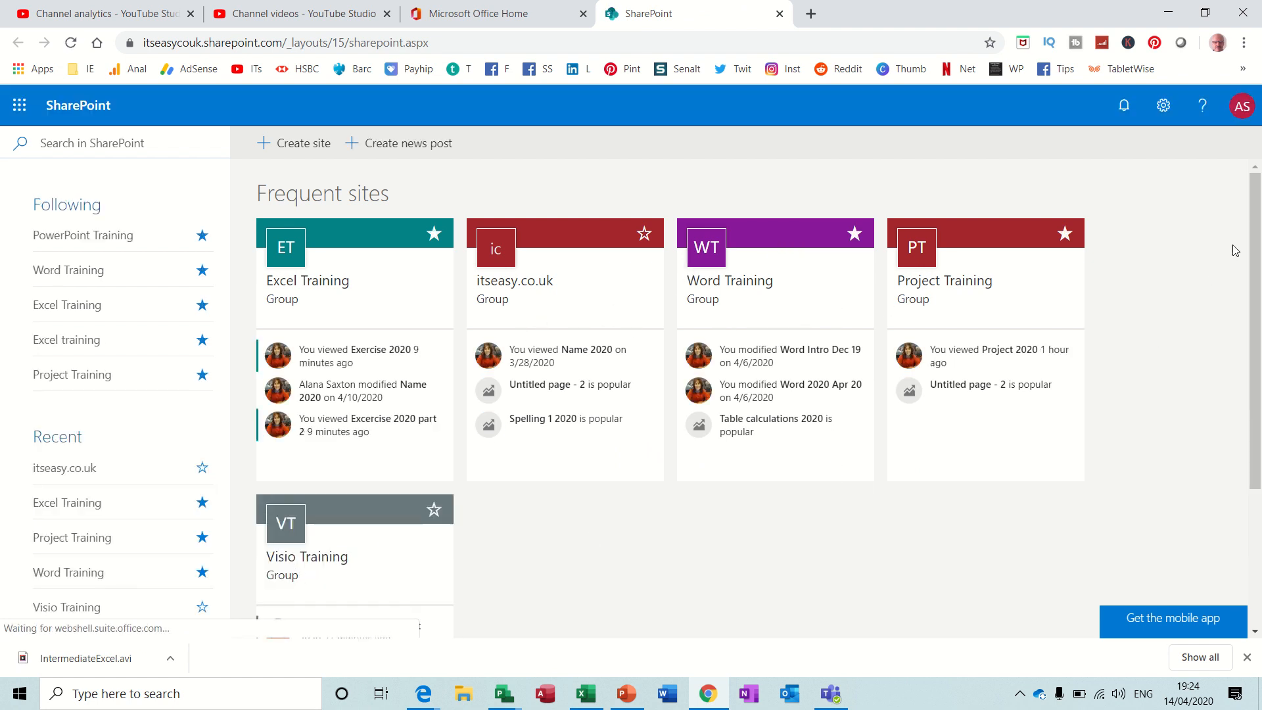
scroll(down, 3)
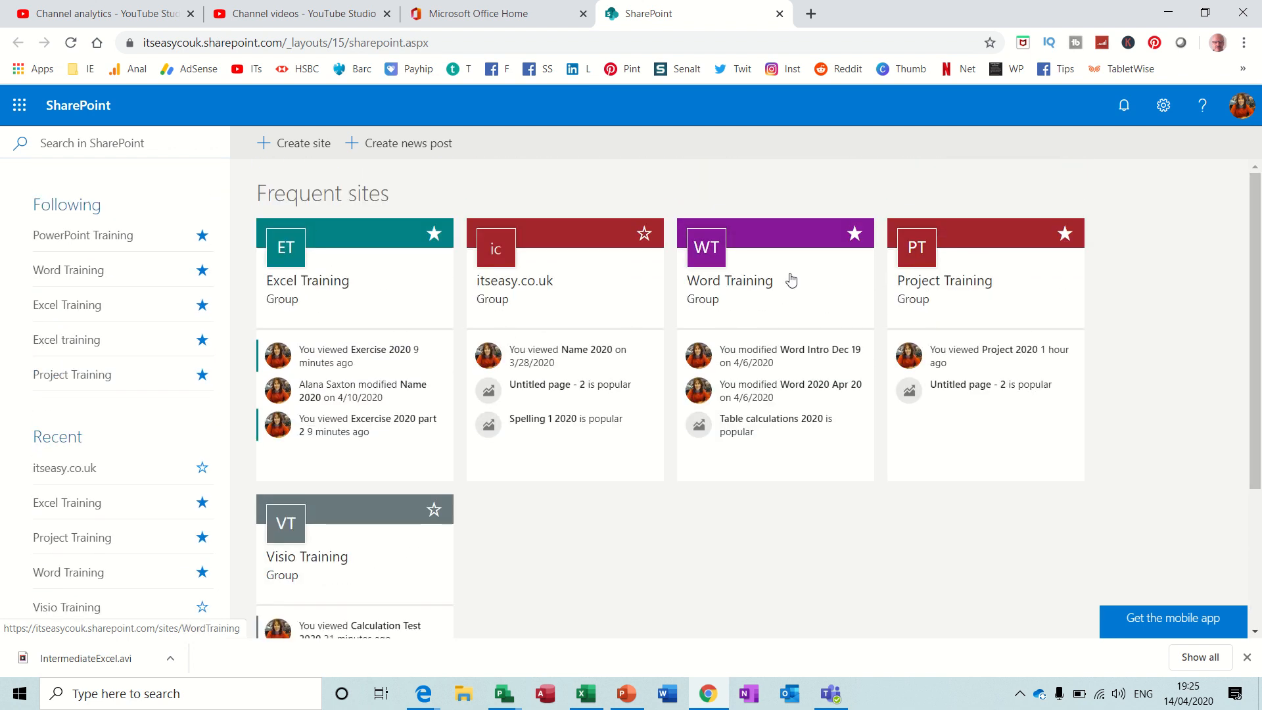
mouse_move(677, 290)
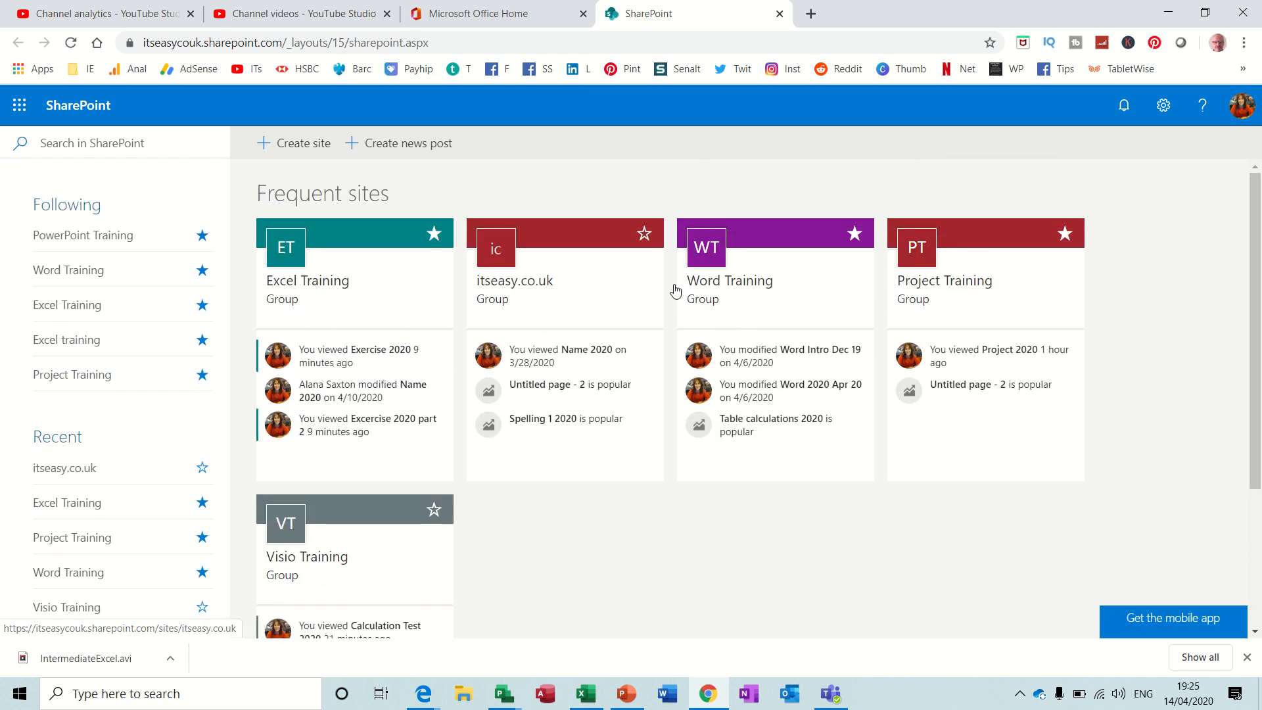
mouse_move(356, 593)
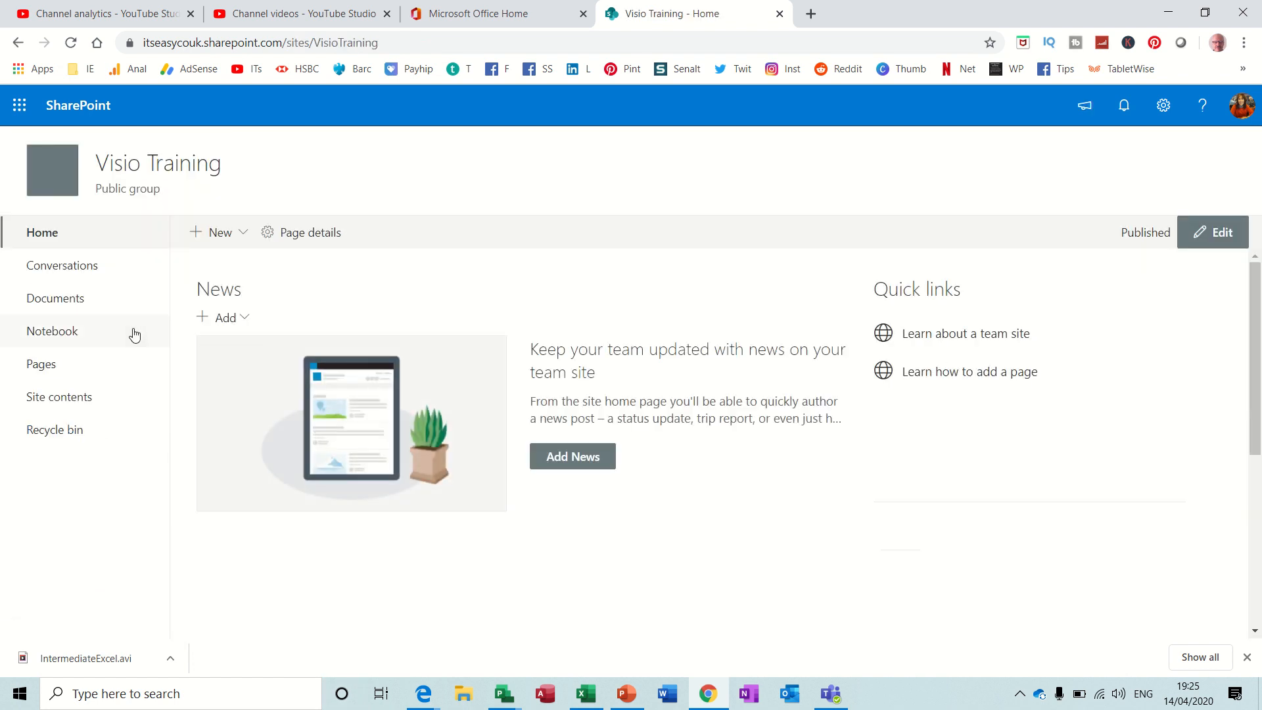
Open the Visio Training Notebook, view Stage Two, then return to Stage One
click(53, 331)
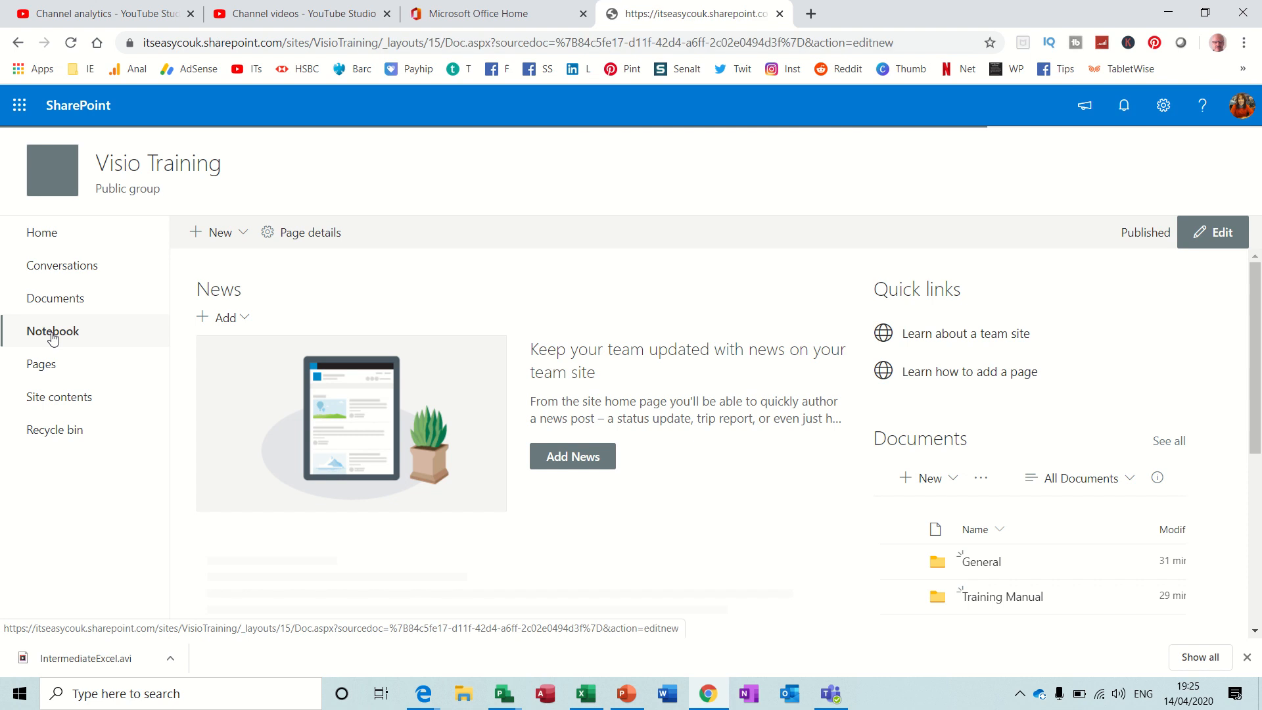
click(53, 330)
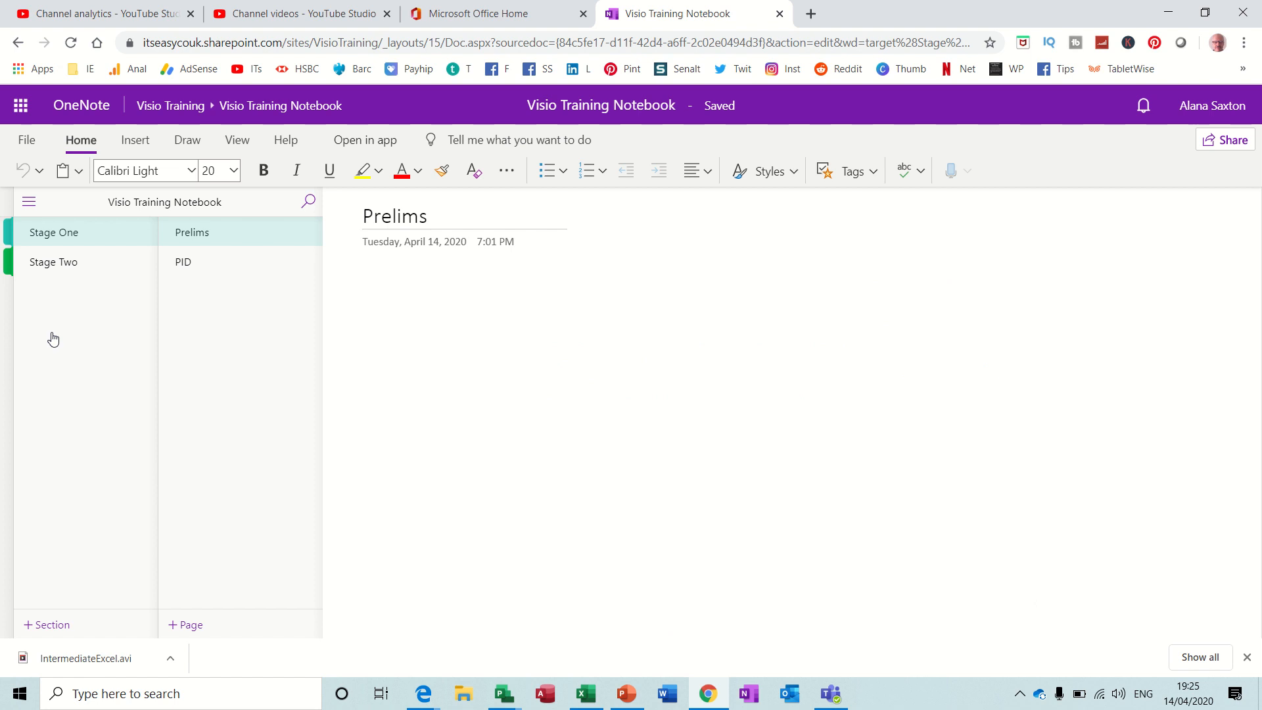
click(53, 262)
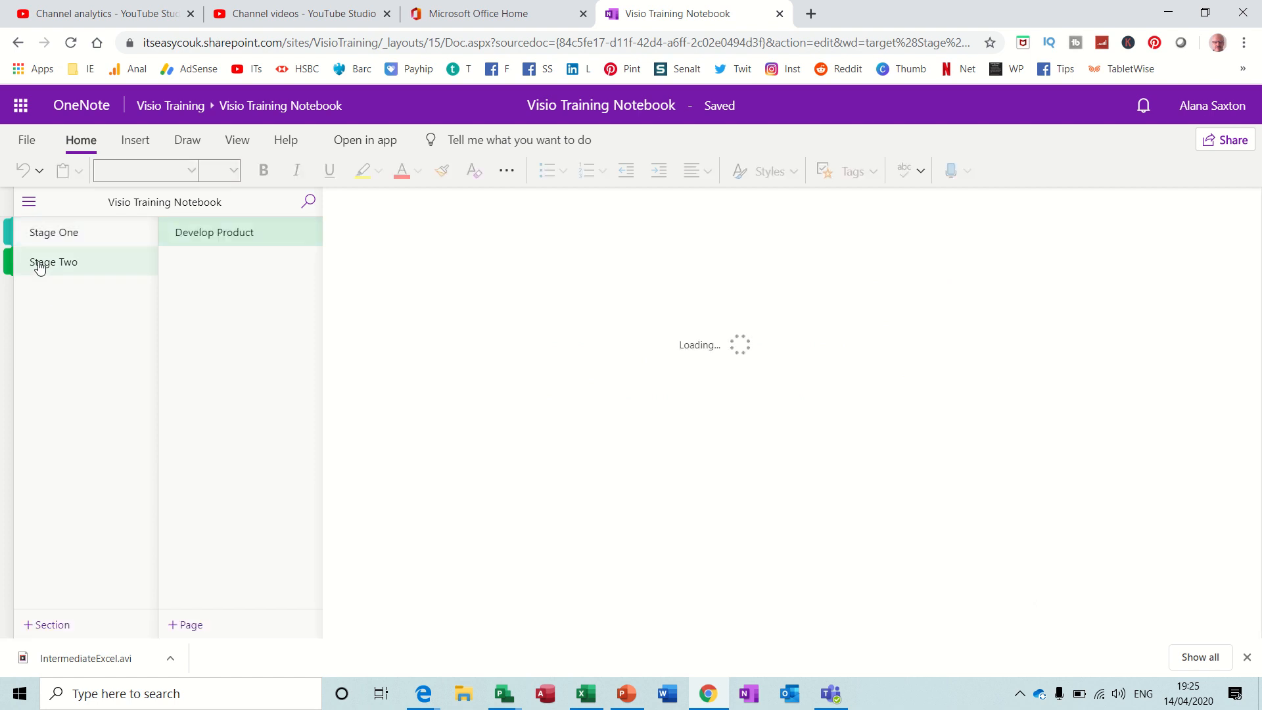
click(214, 232)
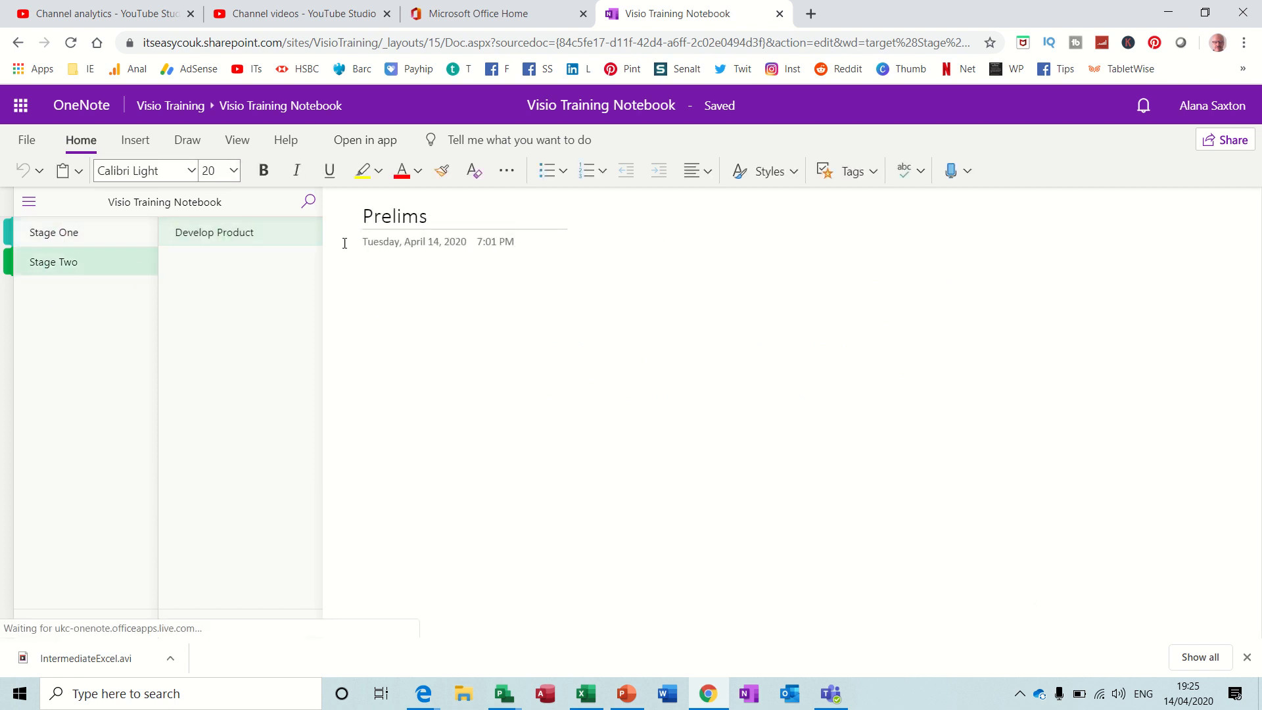
click(215, 232)
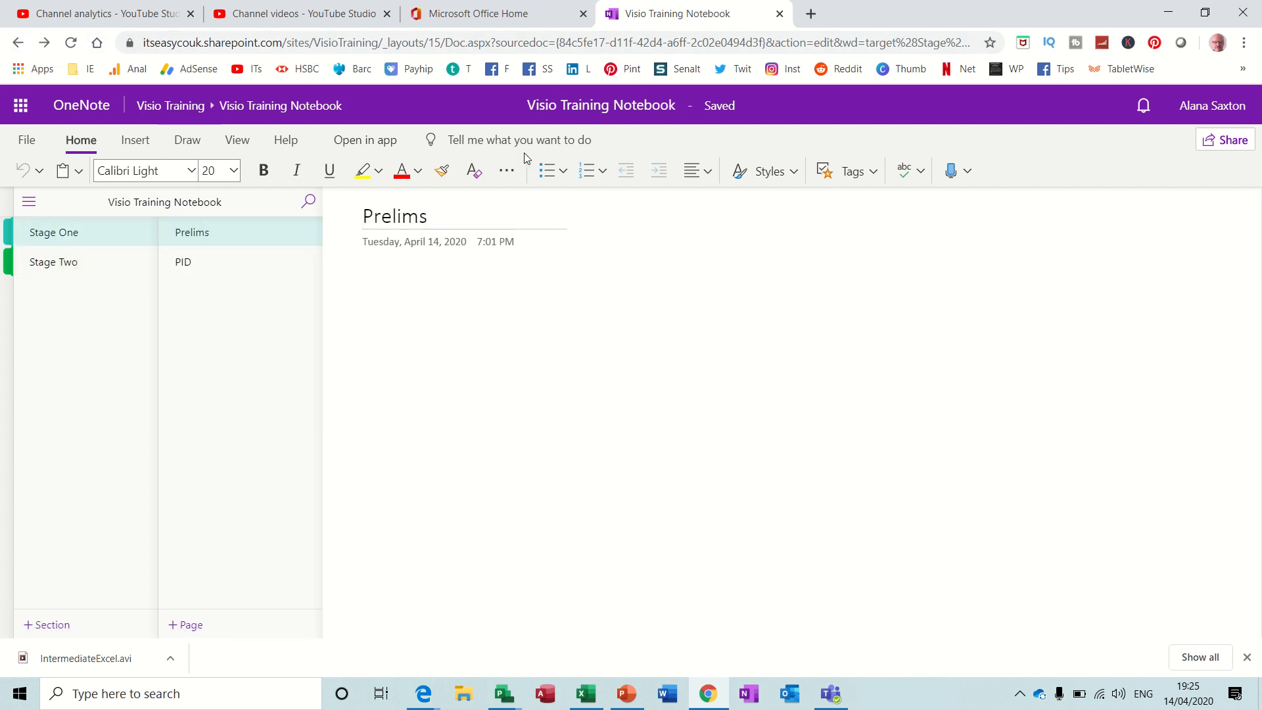
mouse_move(490, 14)
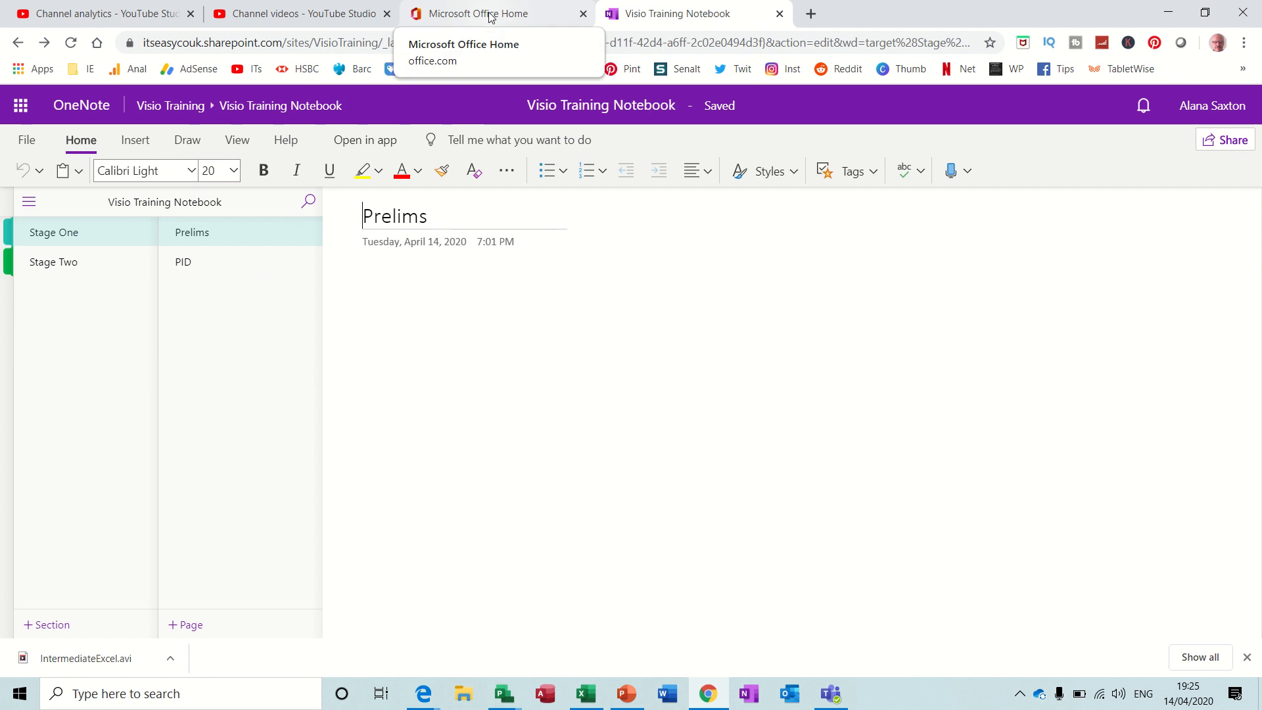
Switch to the Microsoft Office Home browser tab
click(483, 14)
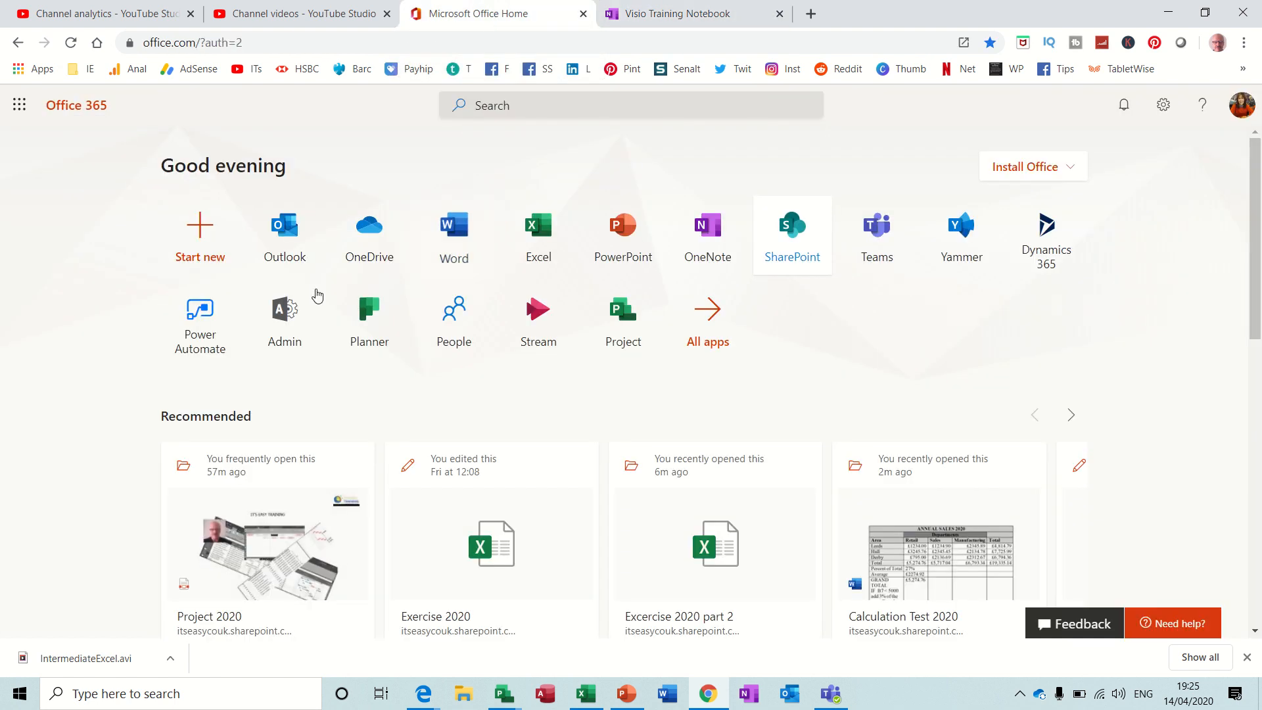
mouse_move(807, 233)
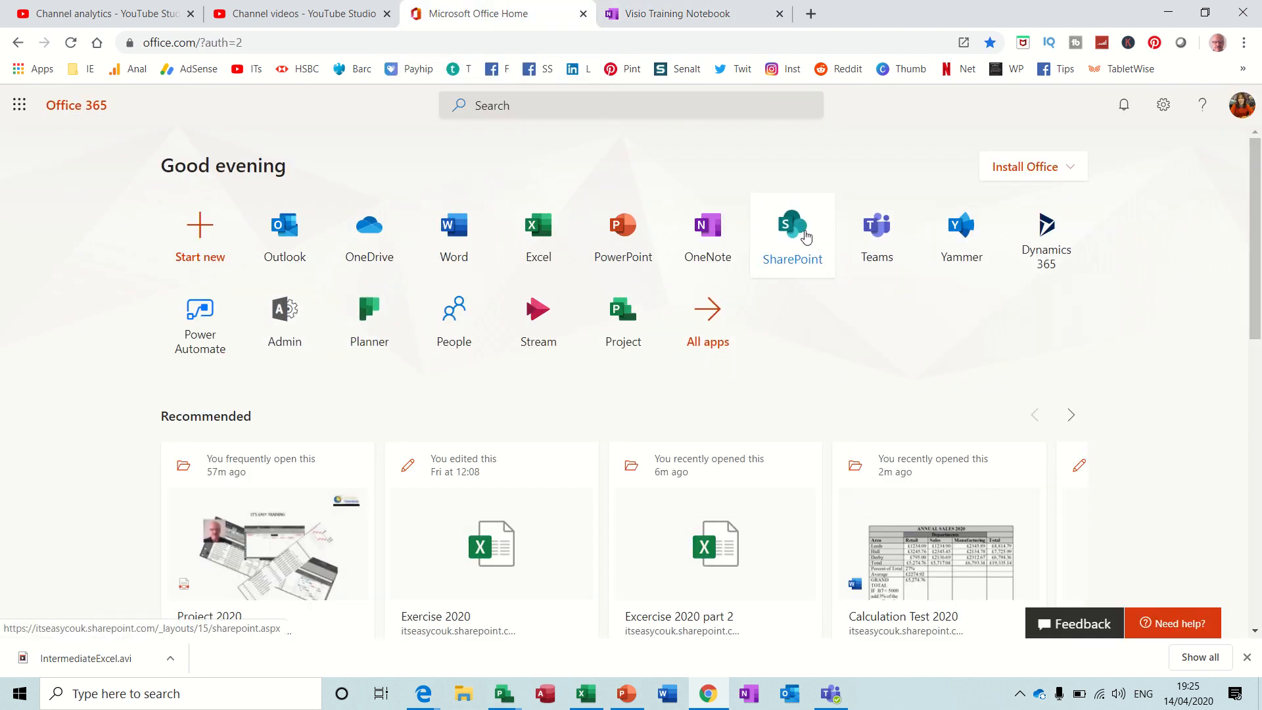
mouse_move(707, 233)
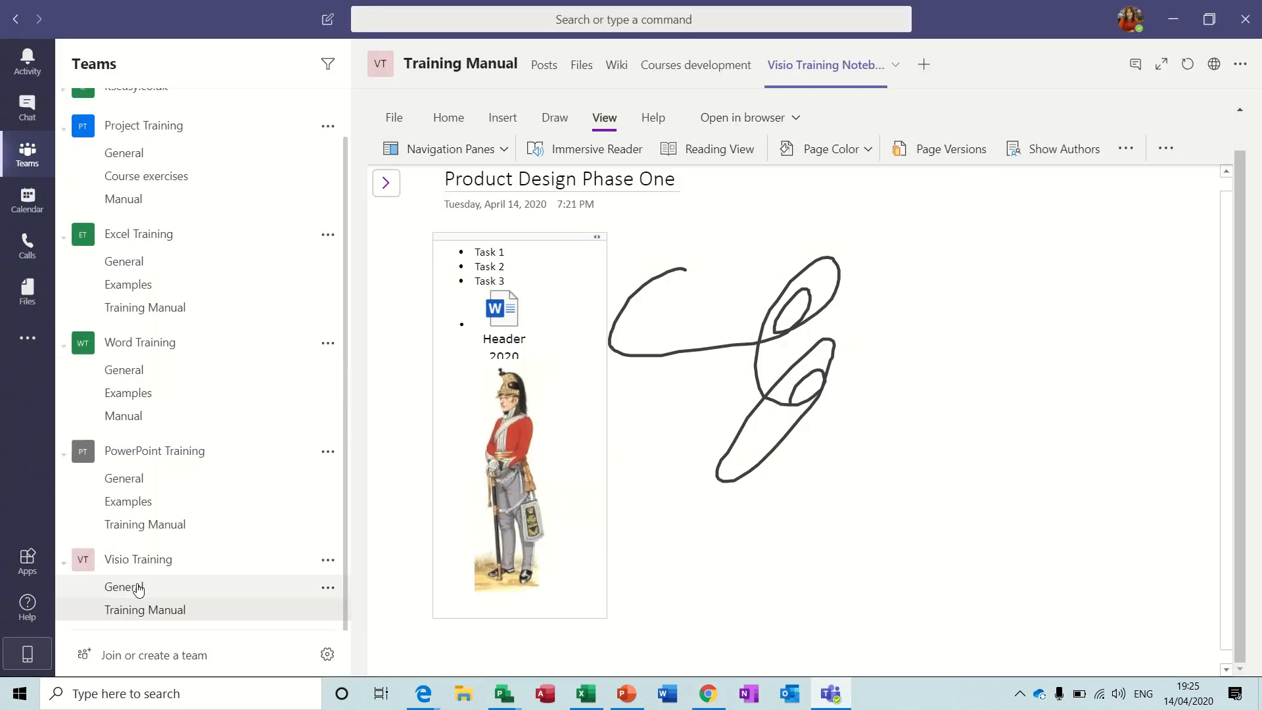
Select General under Visio Training in the Teams list
click(125, 587)
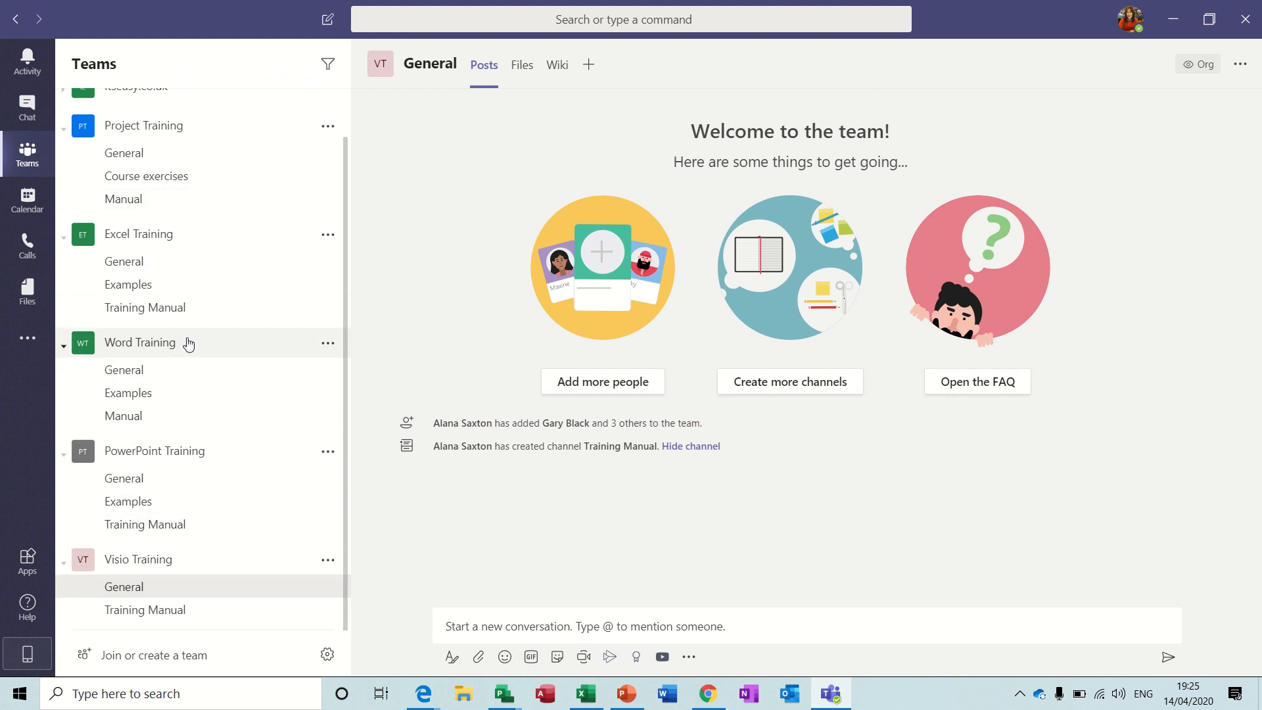
mouse_move(456, 422)
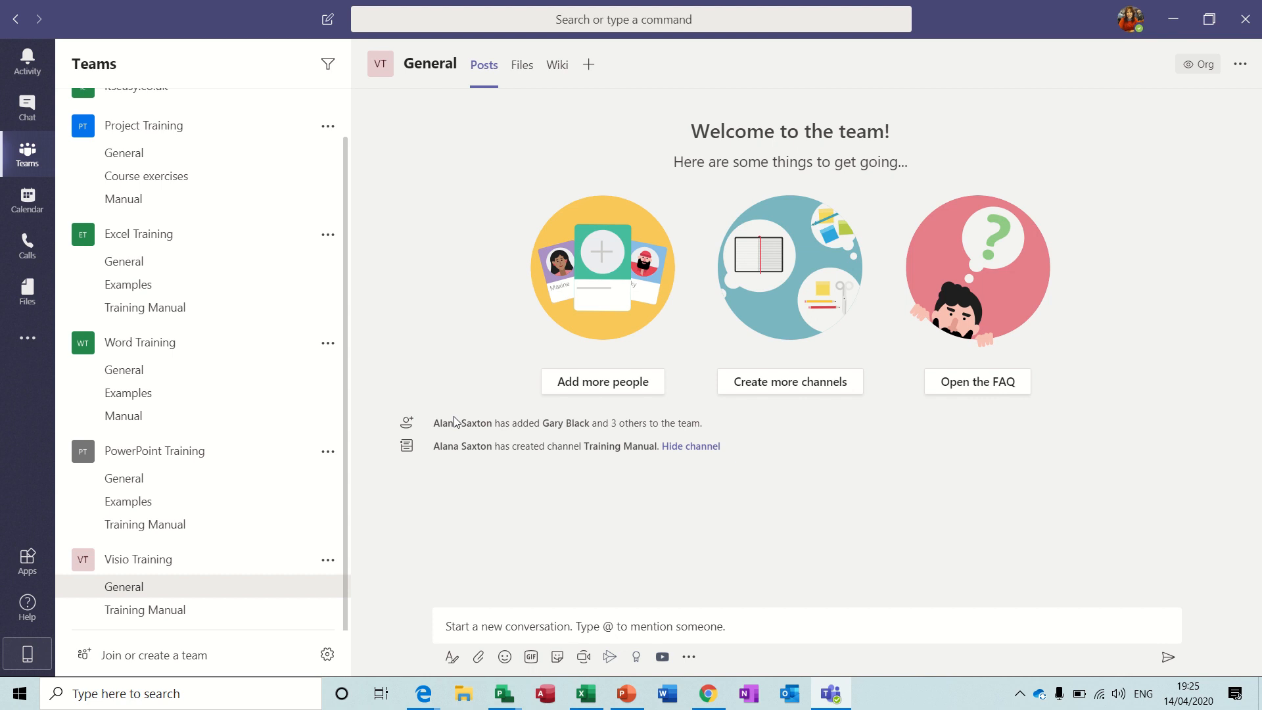
mouse_move(26, 200)
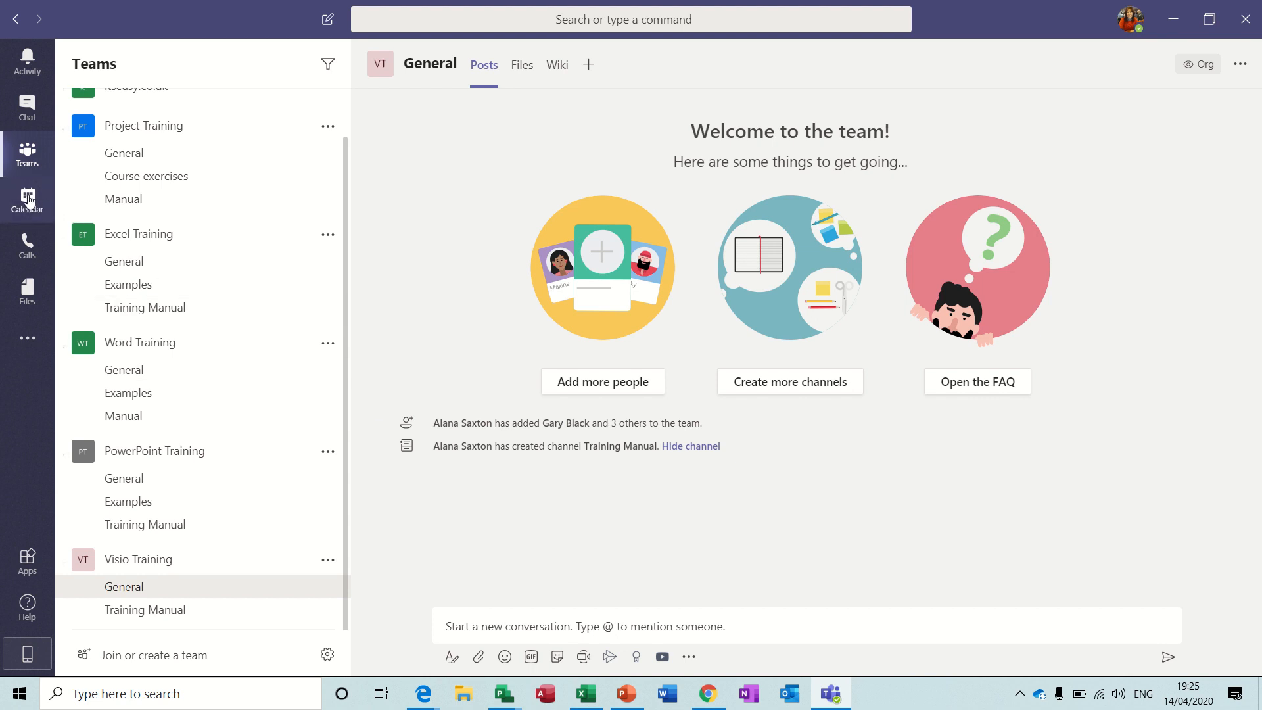
Open the Calendar and close the New meeting form without saving
click(26, 199)
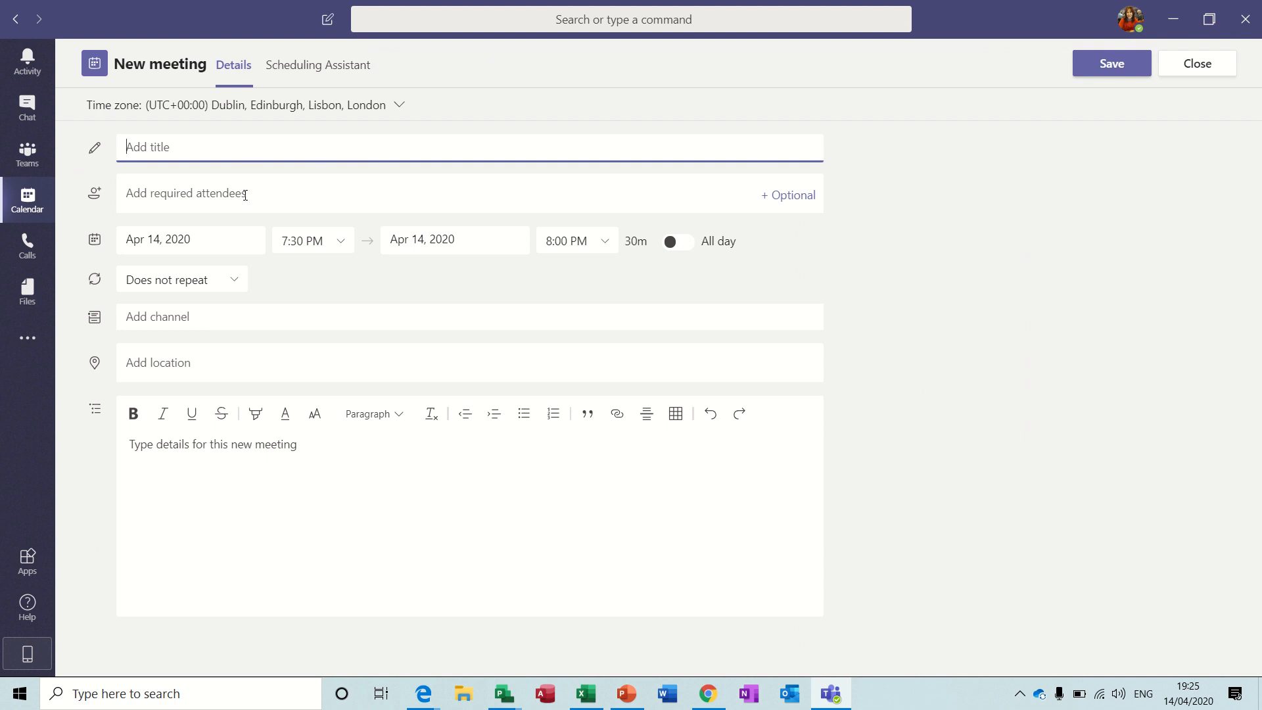
mouse_move(324, 194)
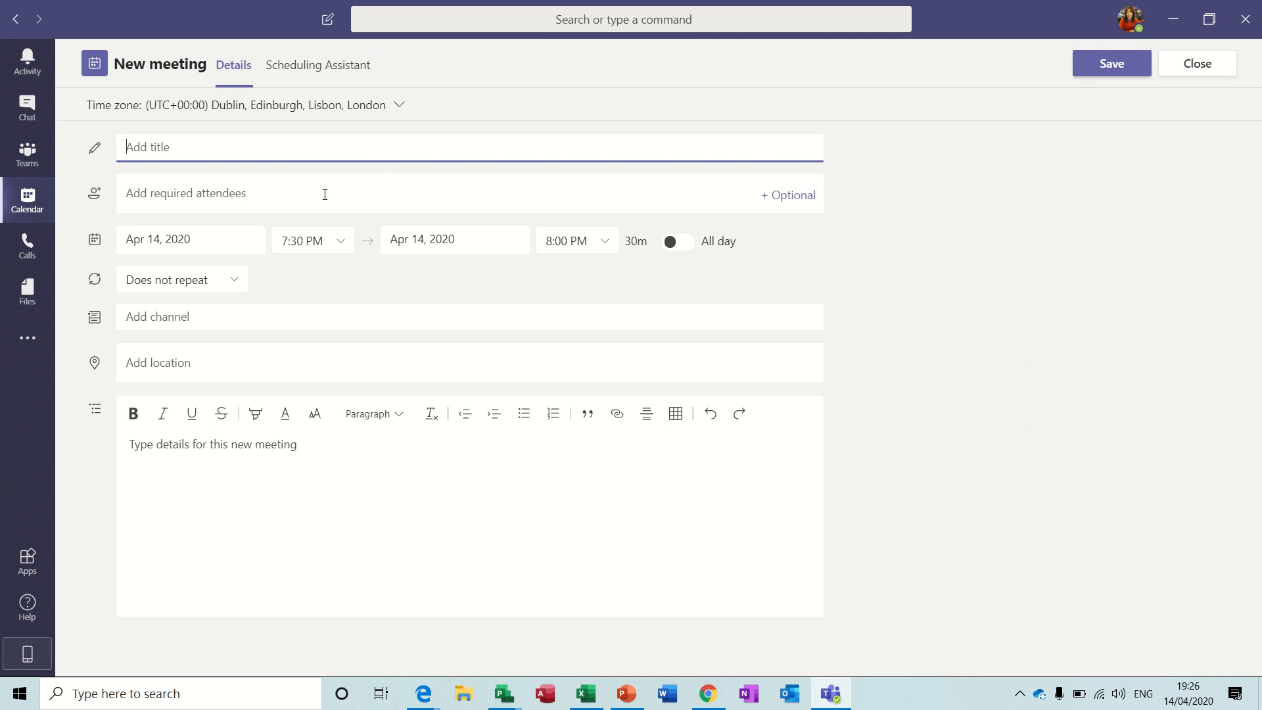
mouse_move(880, 157)
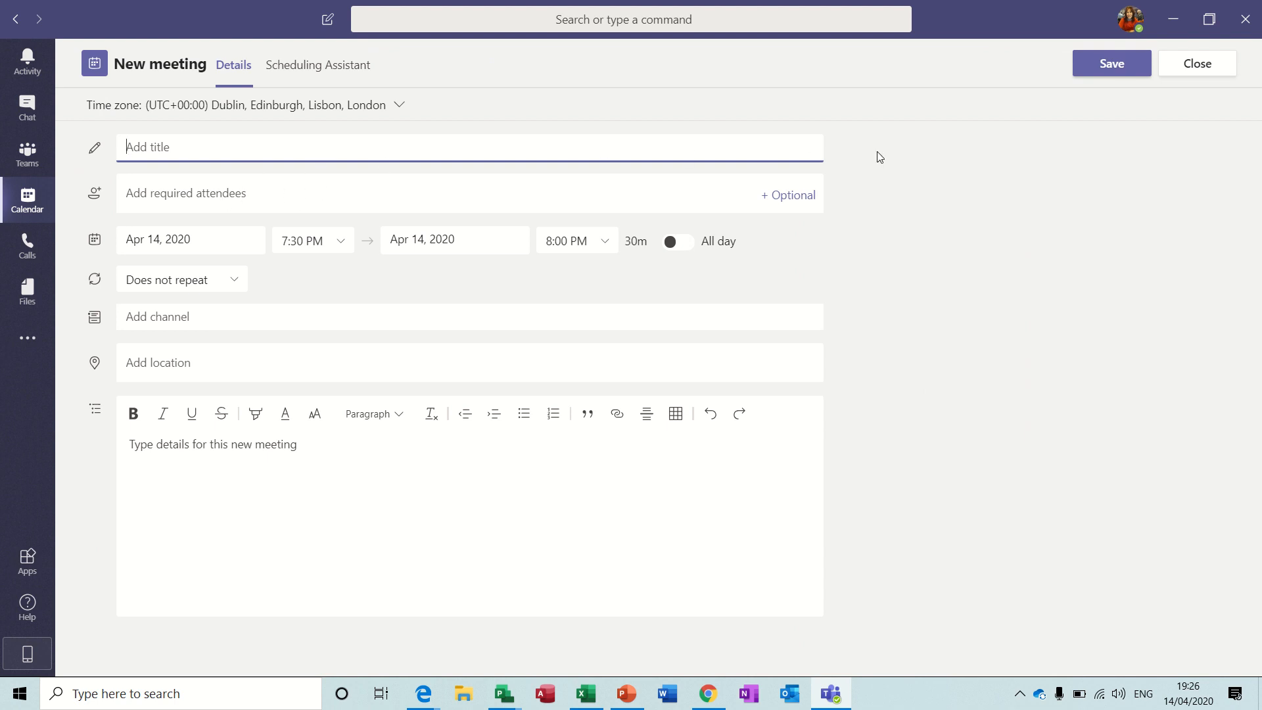
click(1196, 63)
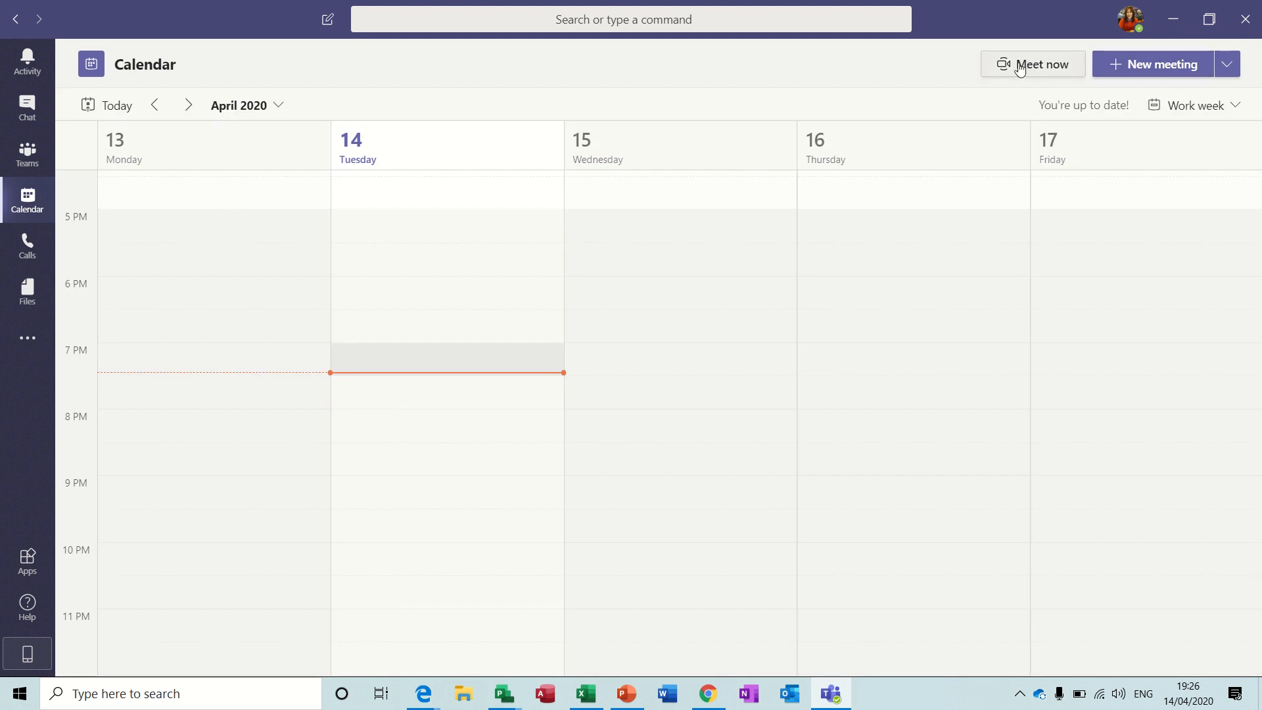
mouse_move(1044, 65)
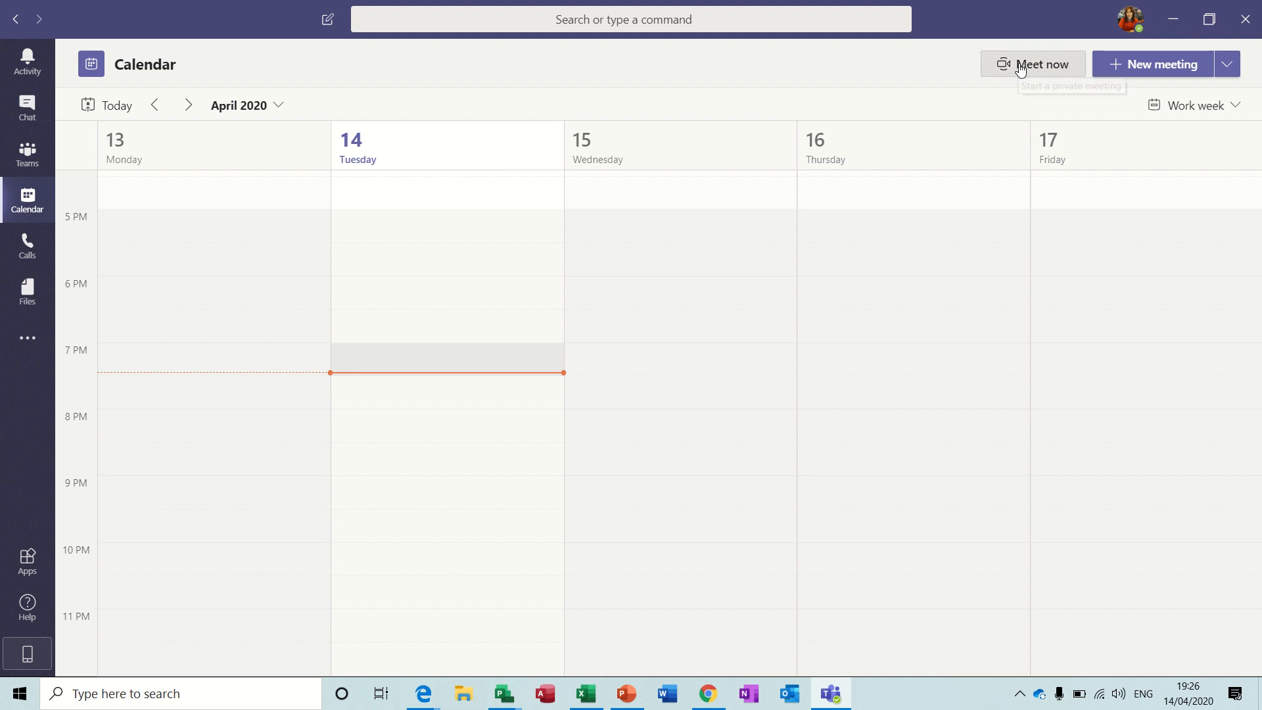
Start a Meet Now meeting with camera off and microphone muted, and join it
click(1037, 64)
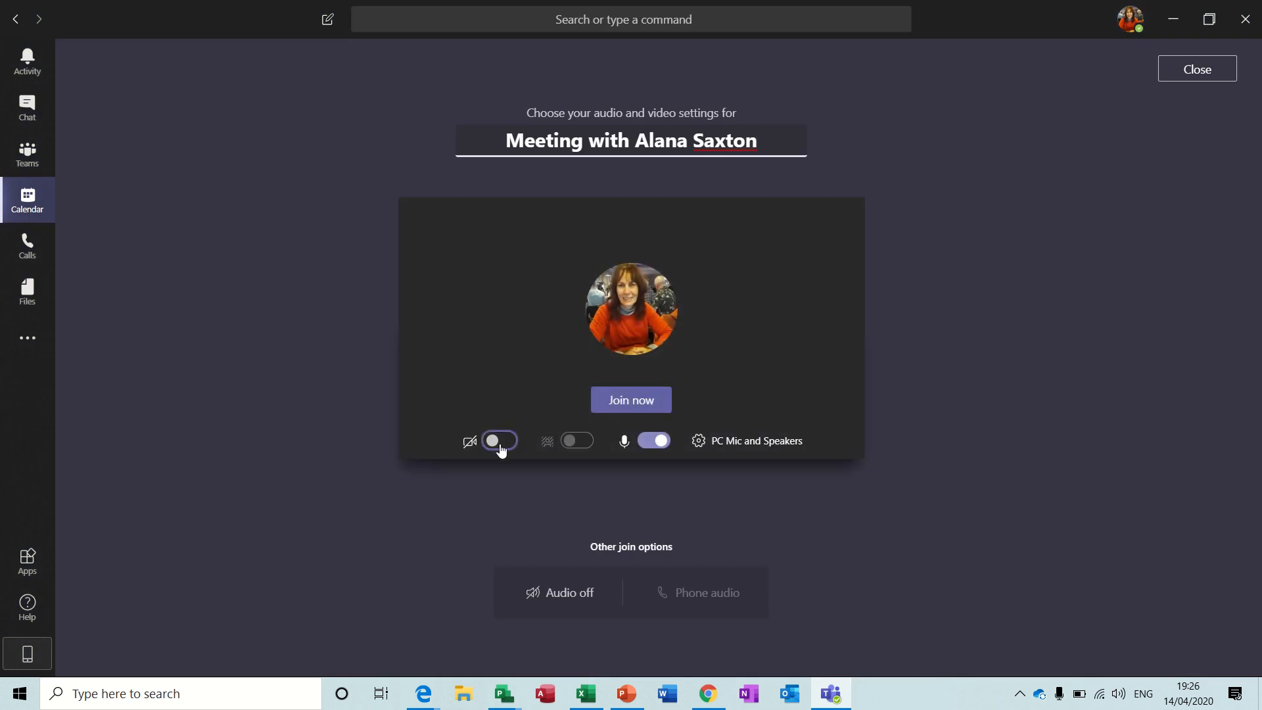
click(498, 440)
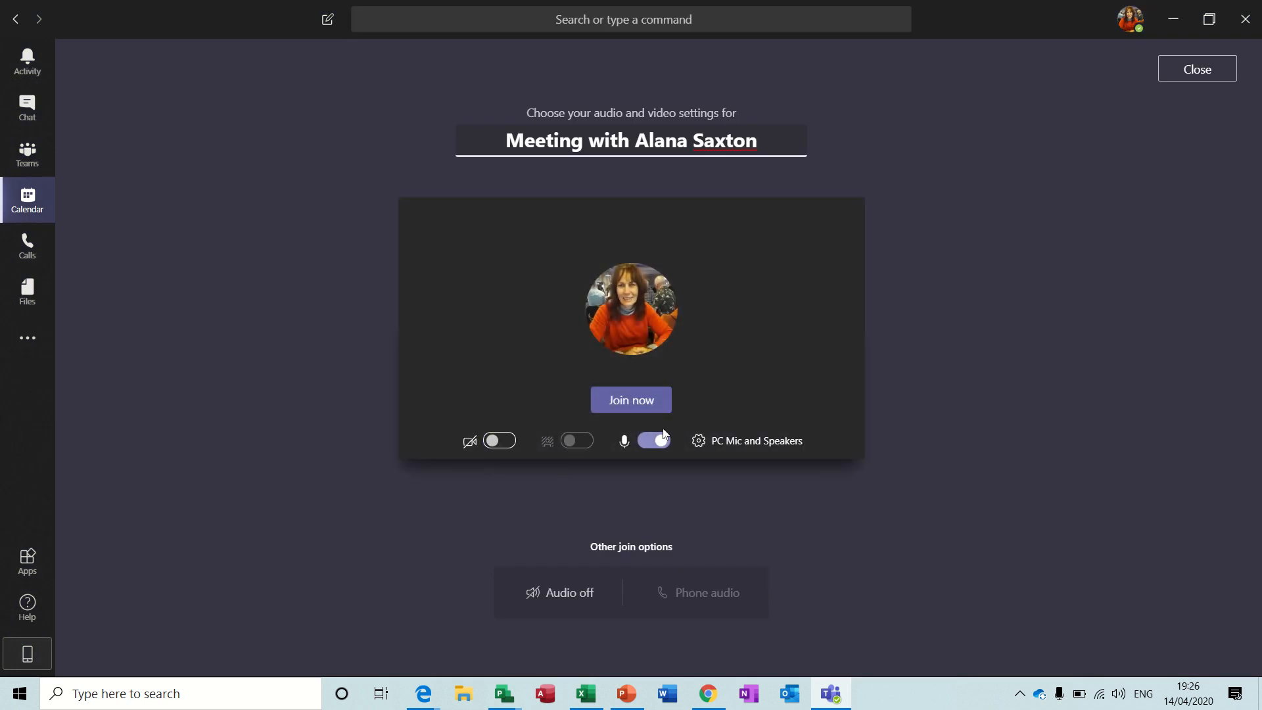
click(654, 440)
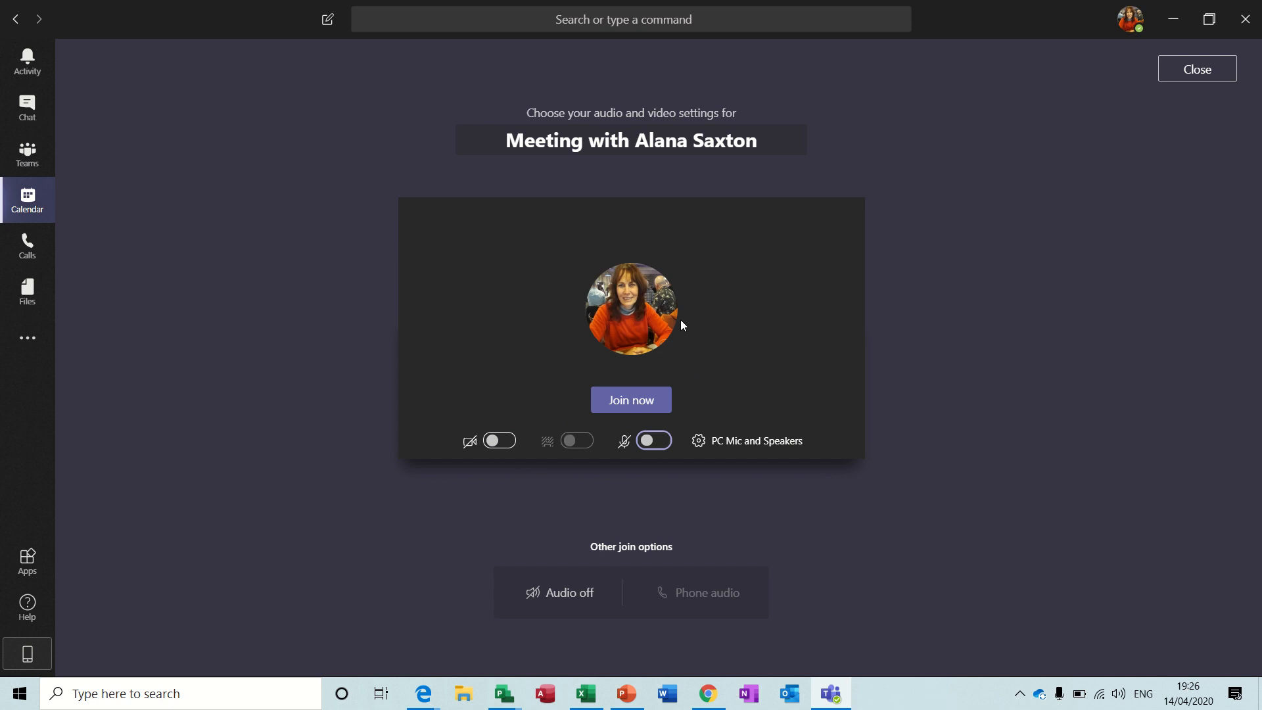
click(632, 401)
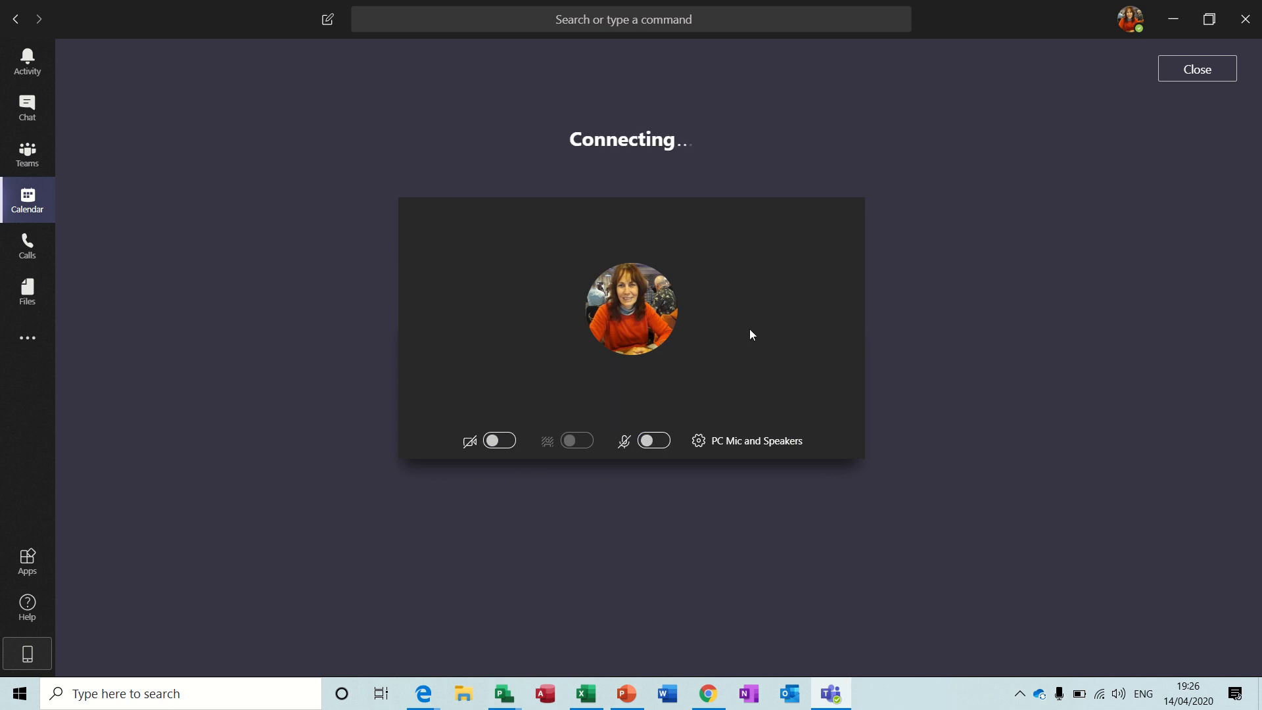
click(771, 549)
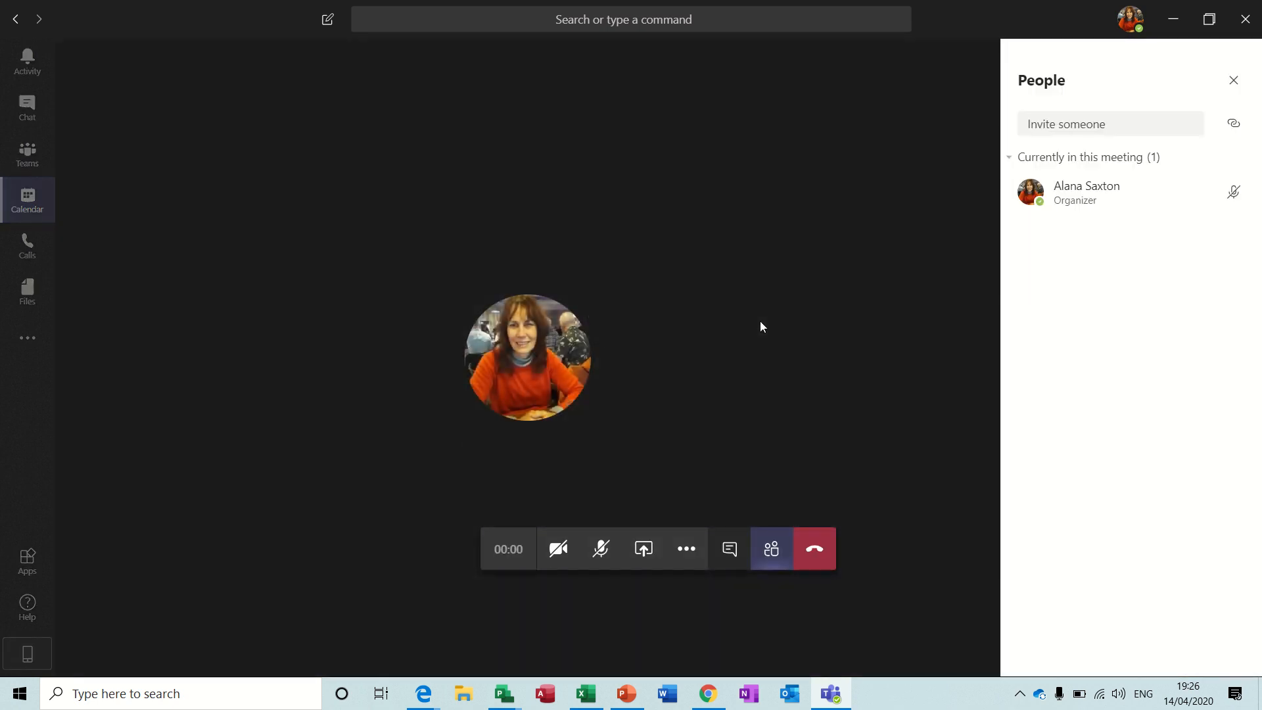
mouse_move(743, 359)
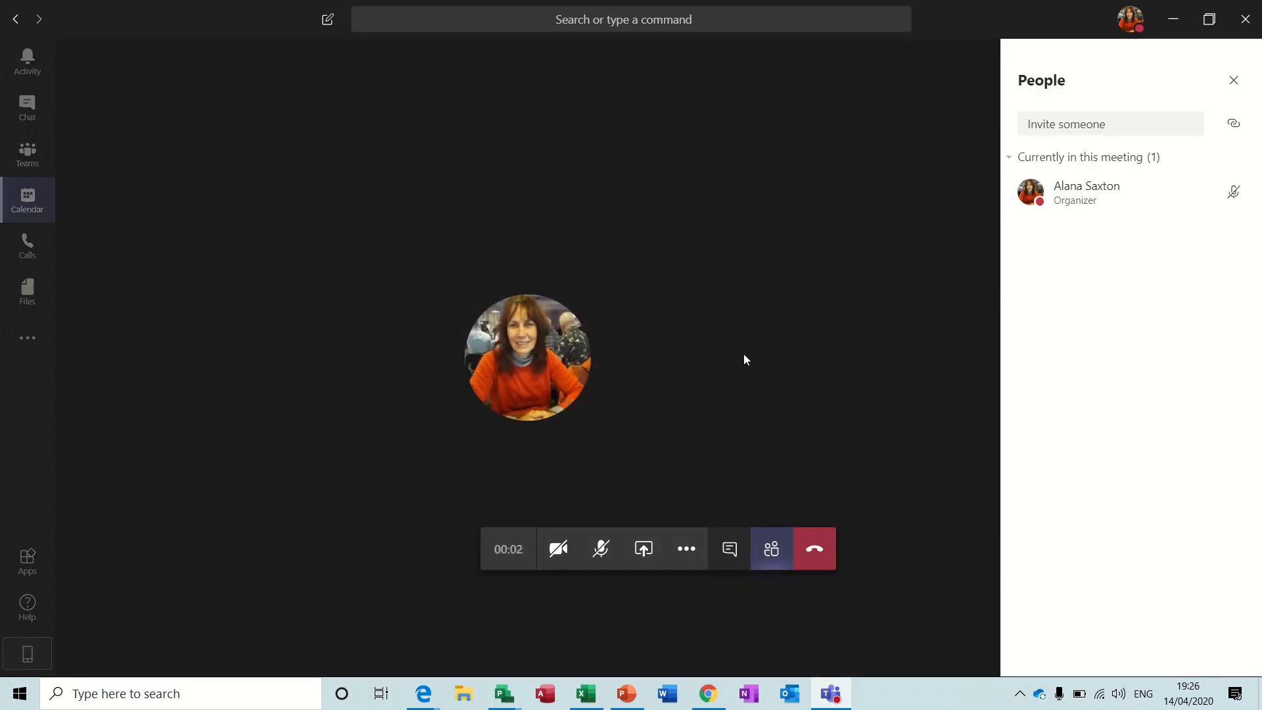
click(600, 548)
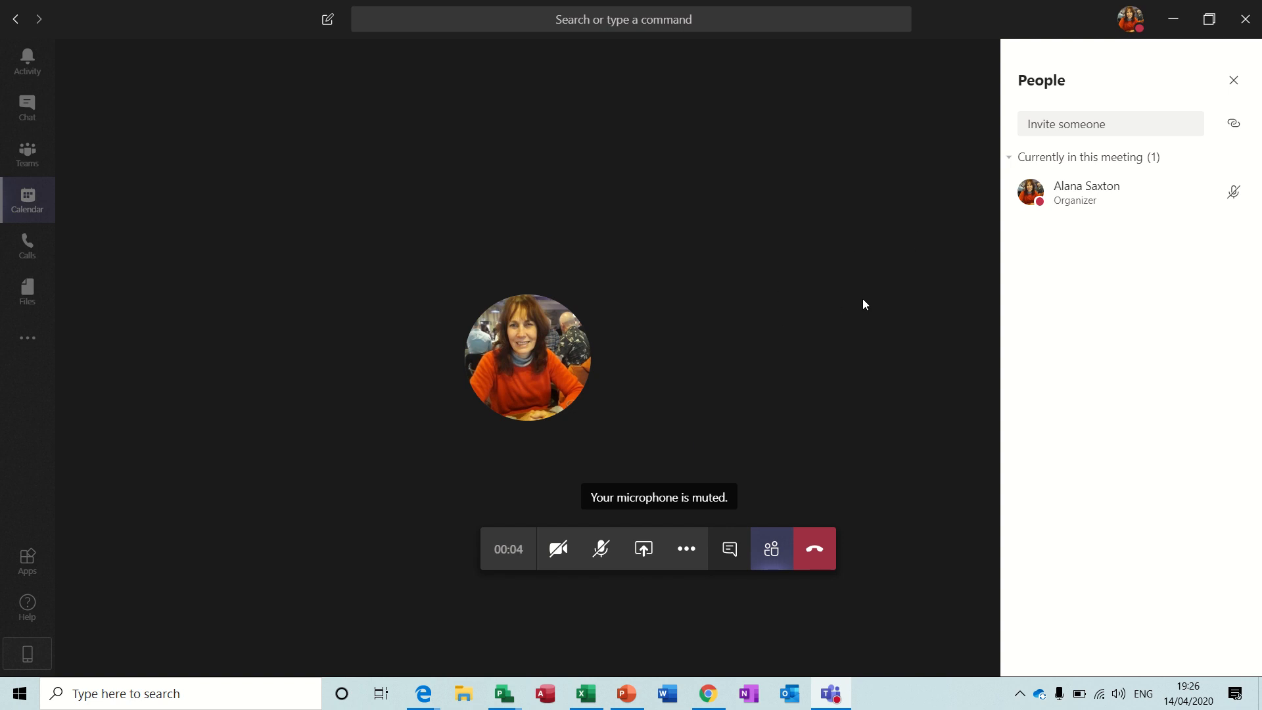
mouse_move(559, 550)
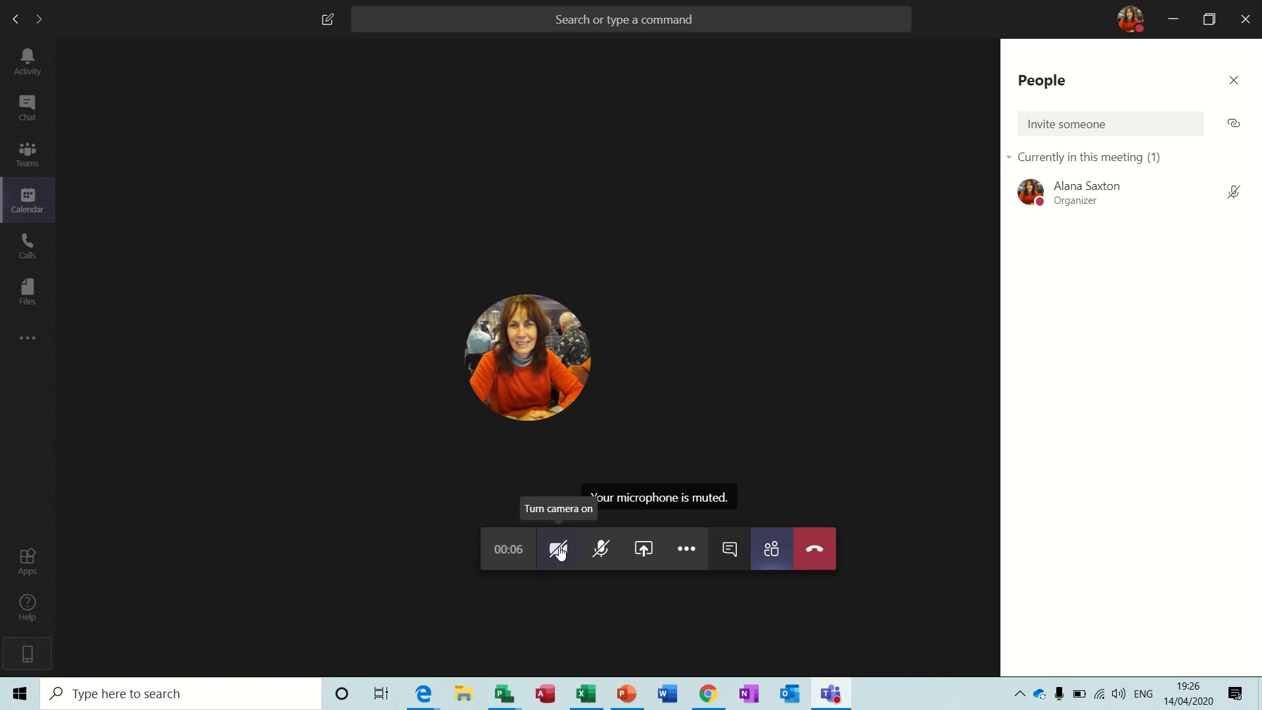
Apply the office-with-lockers background, turn video off, and reopen the participants panel
click(559, 549)
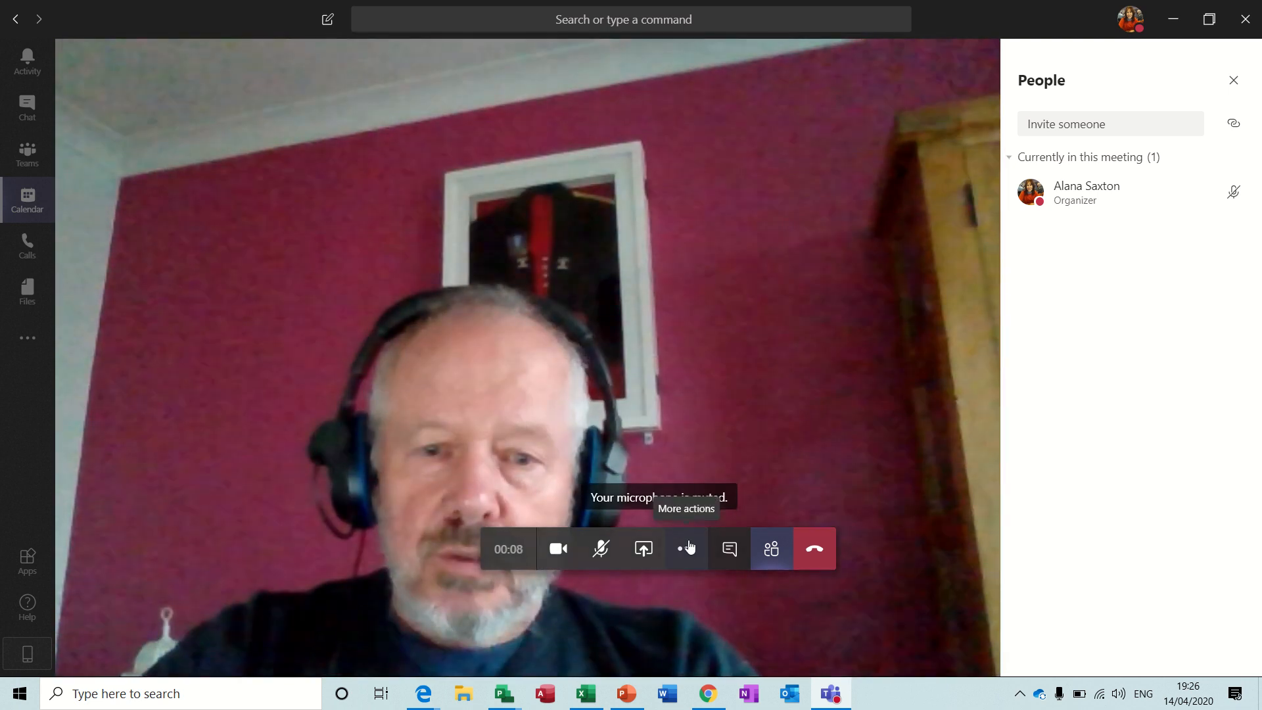
click(686, 548)
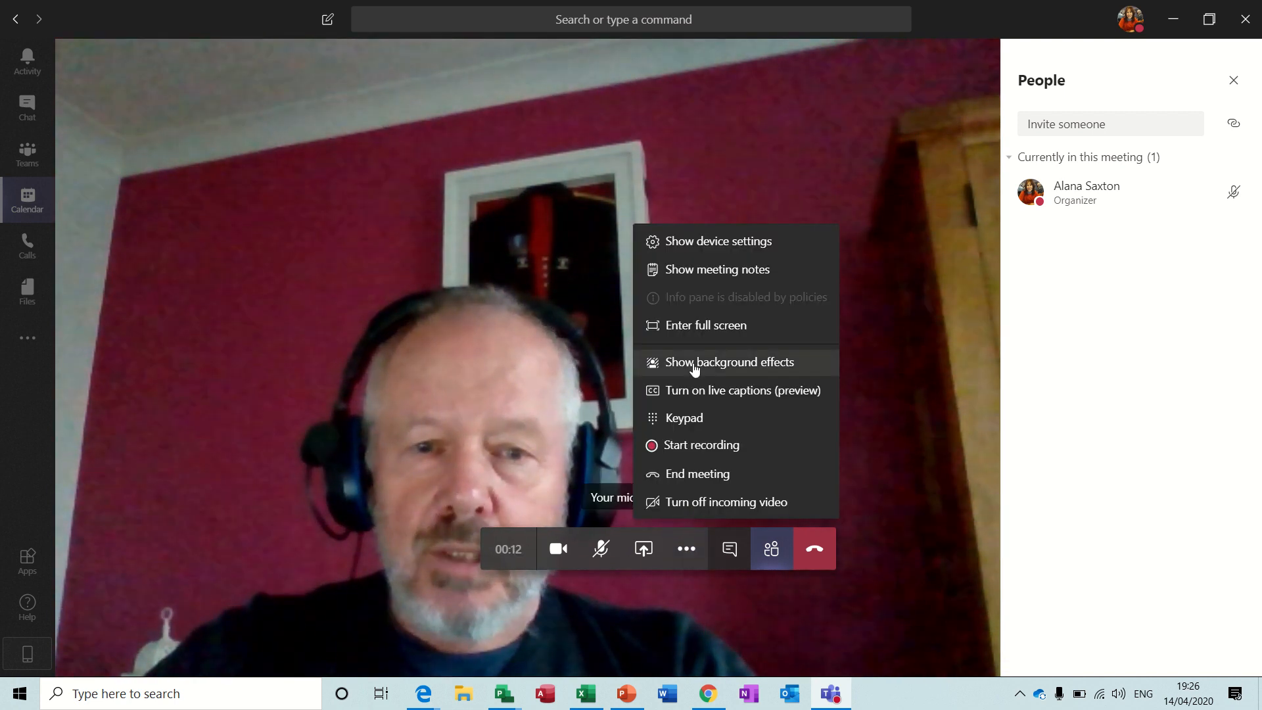
click(728, 361)
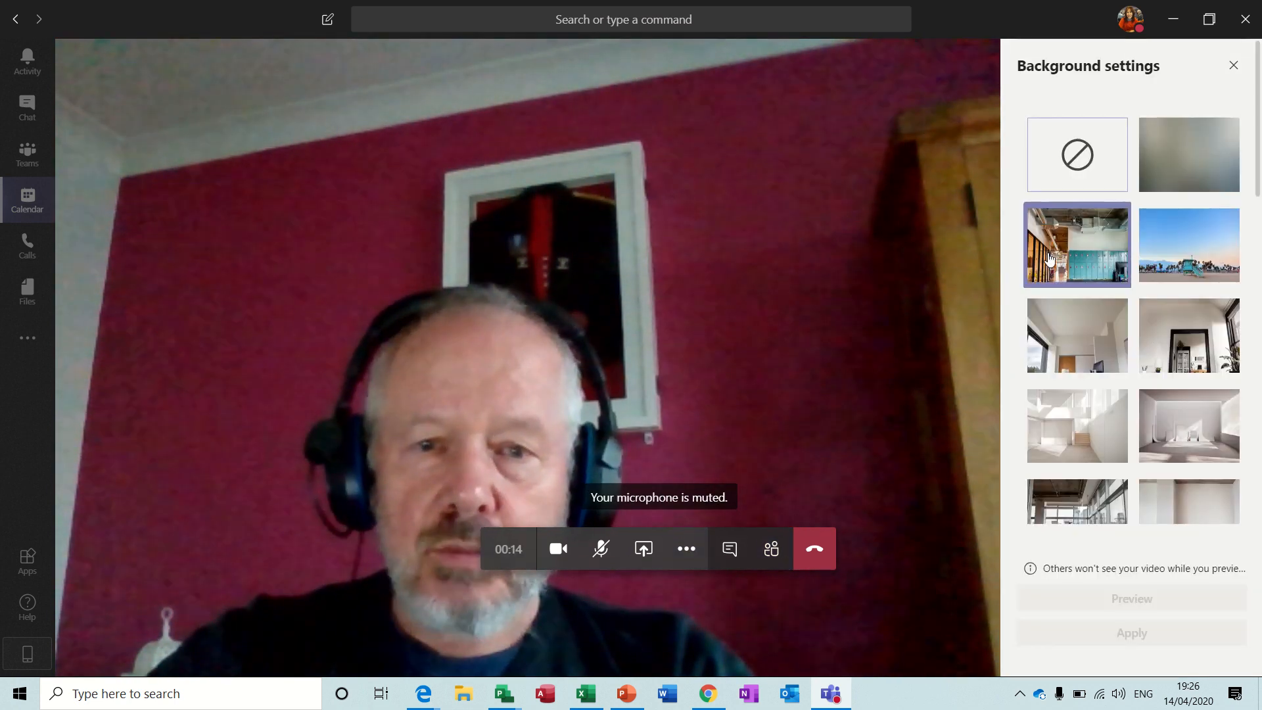
click(1077, 244)
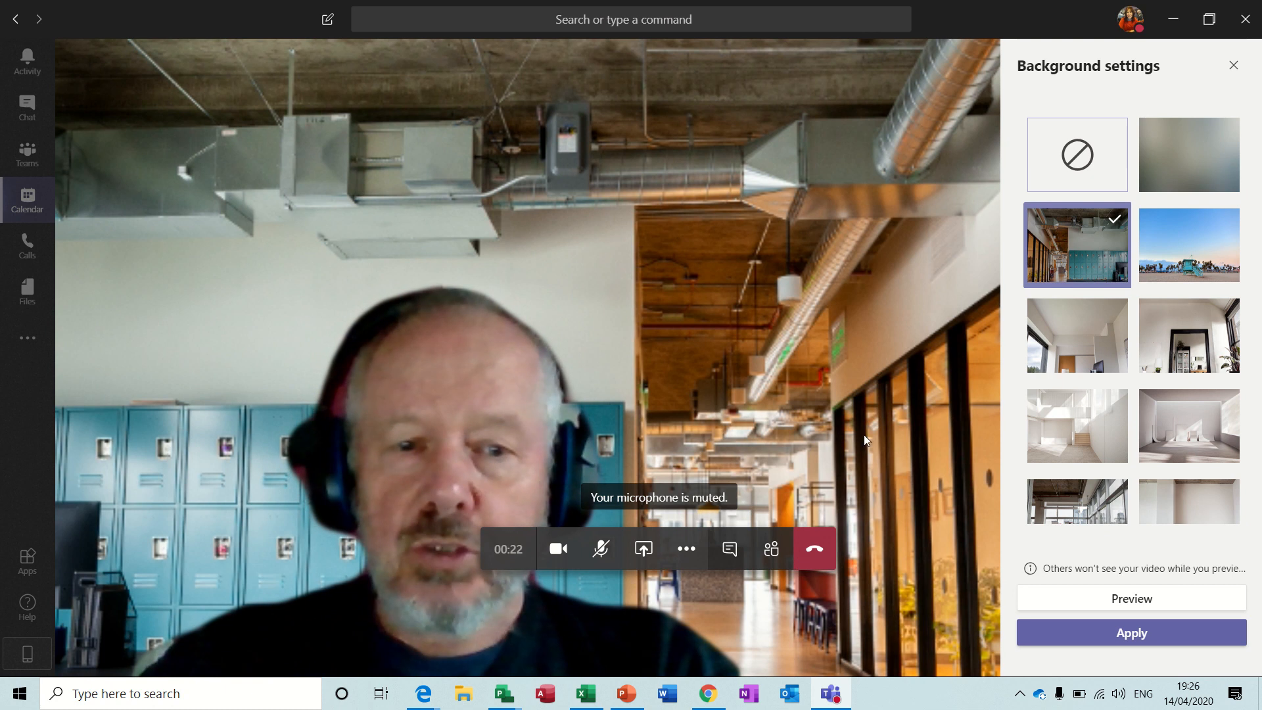
mouse_move(556, 549)
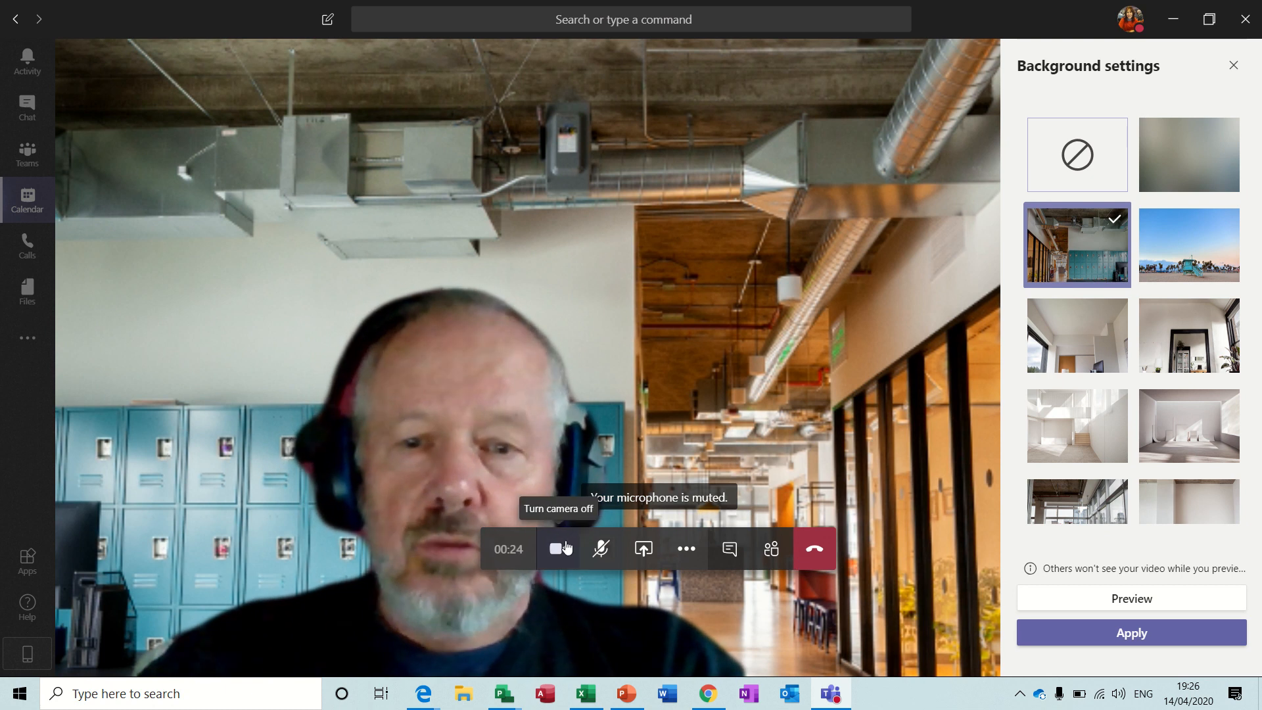
click(558, 548)
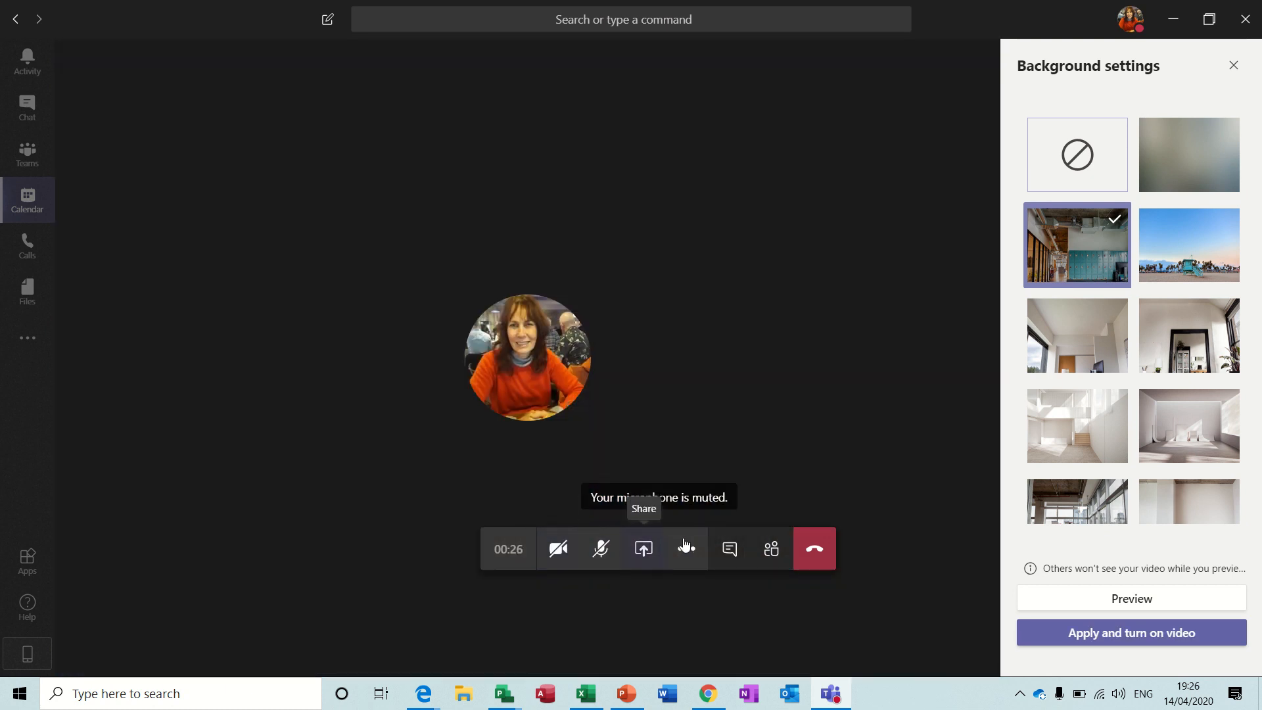
click(771, 549)
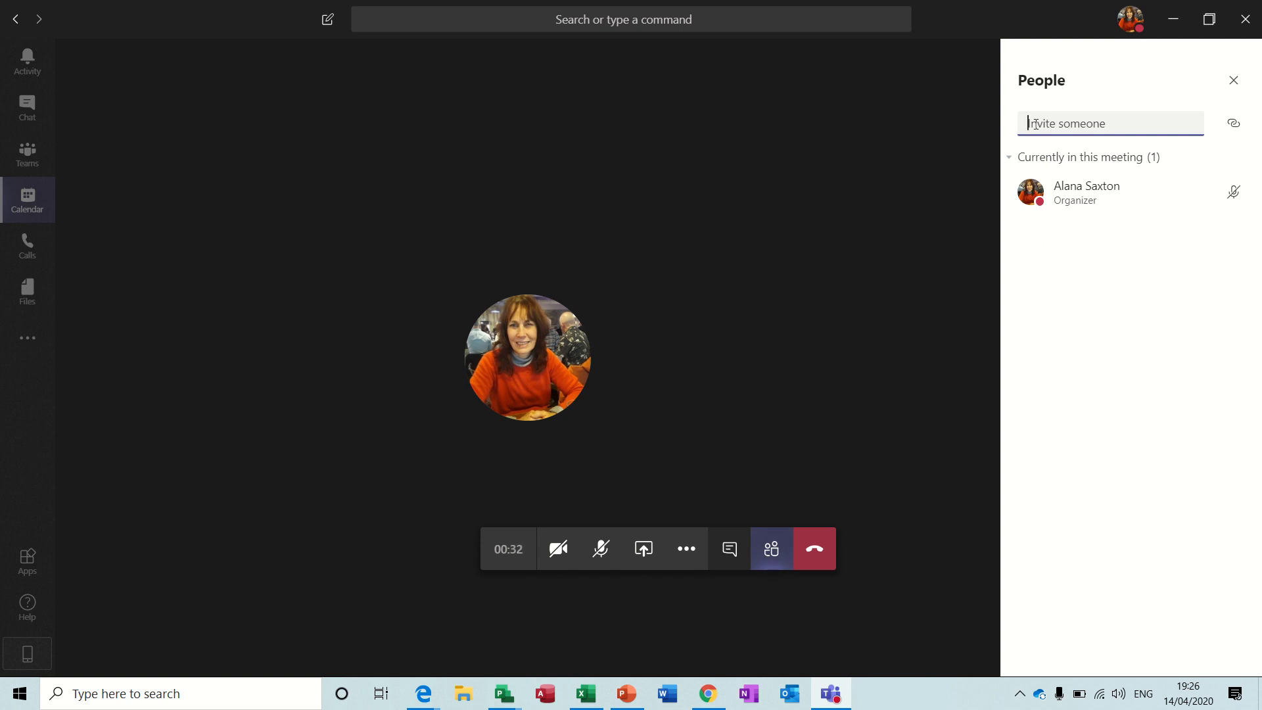
text(tab)
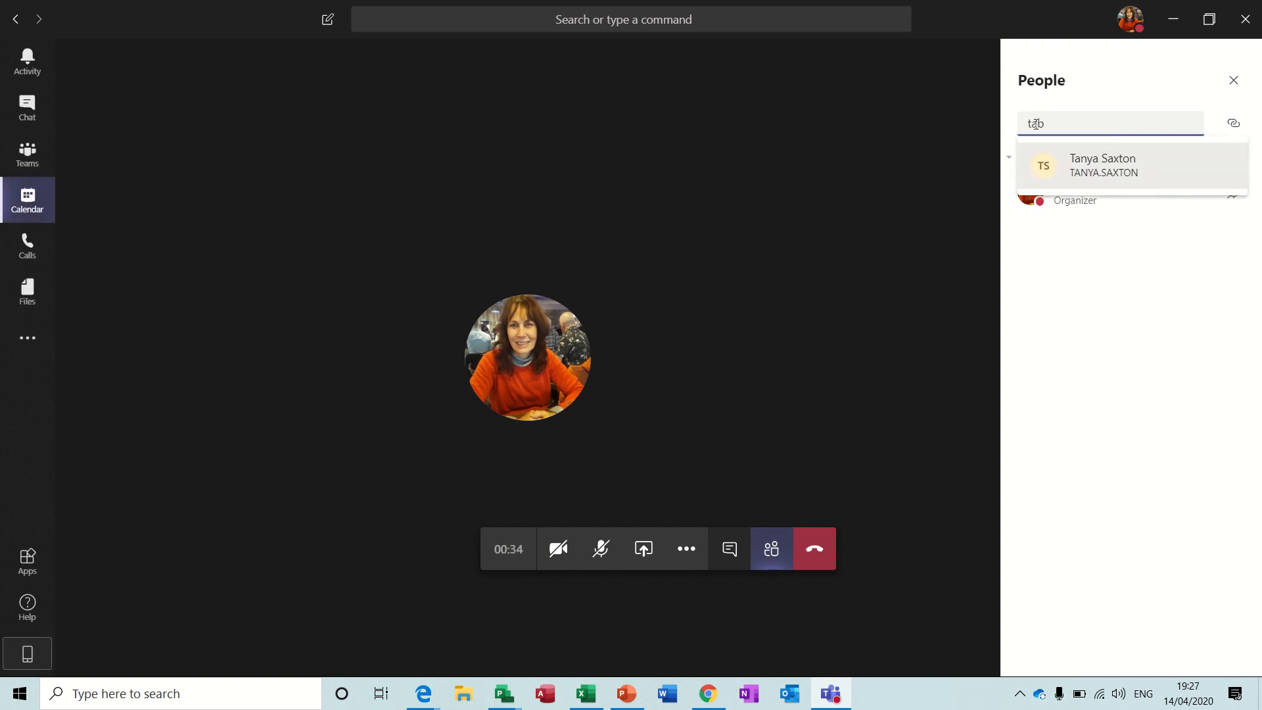
click(1101, 165)
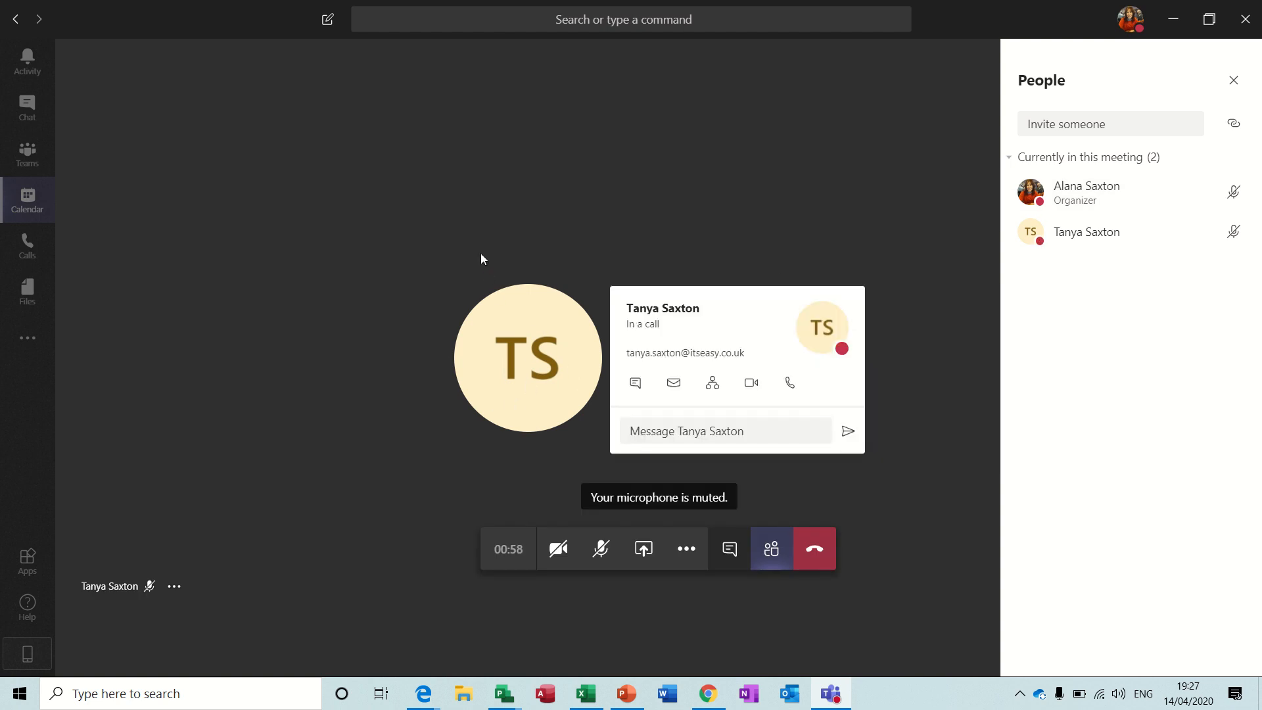
mouse_move(592, 453)
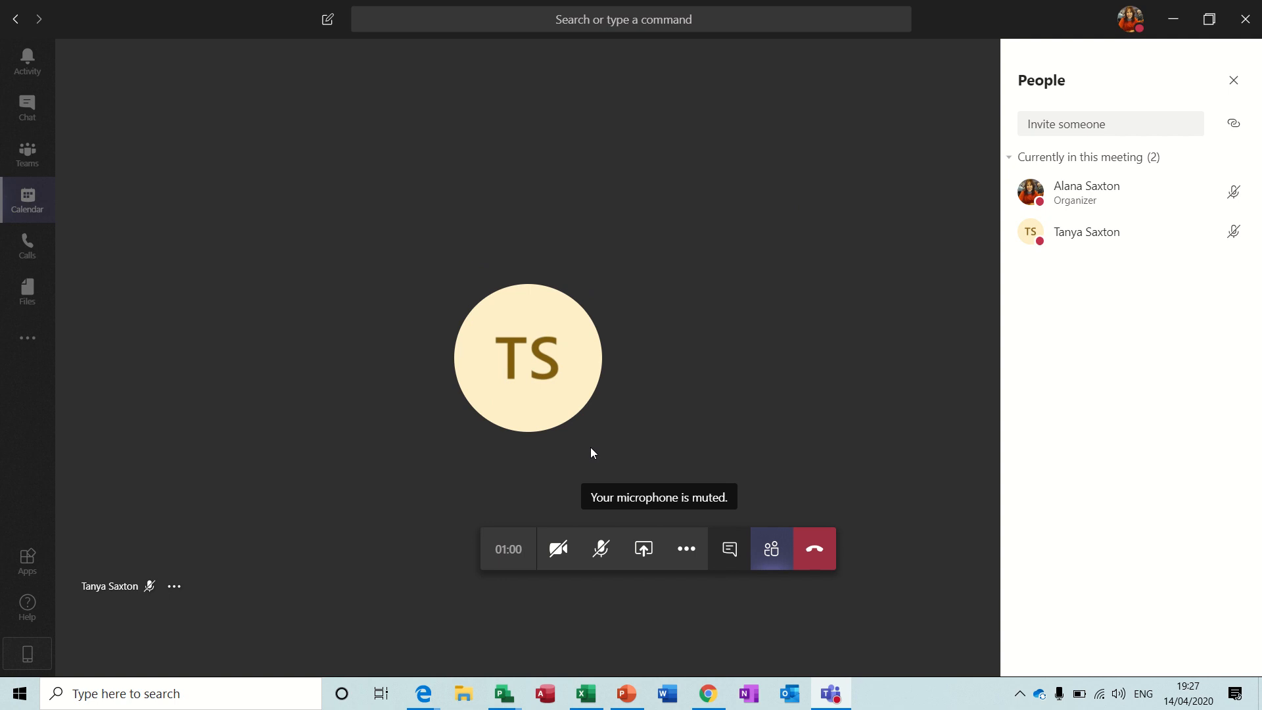
mouse_move(643, 549)
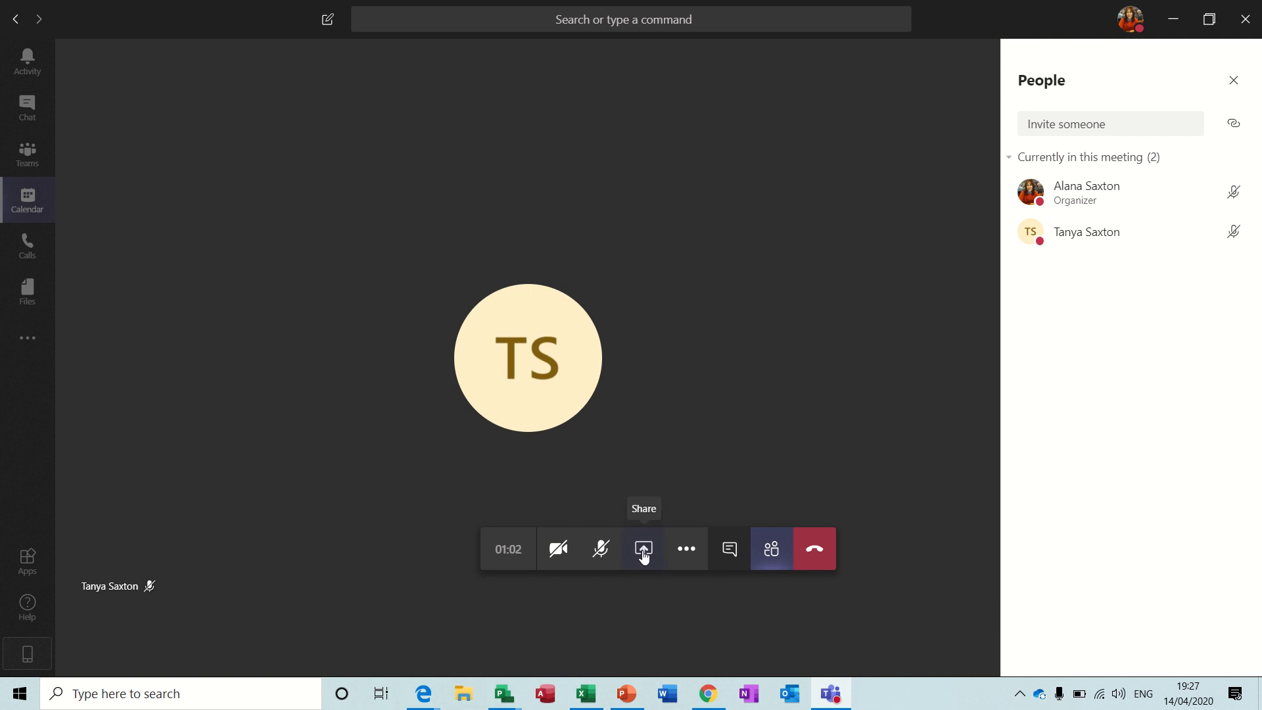
Share Screen #1 from the meeting's Share tray
click(643, 549)
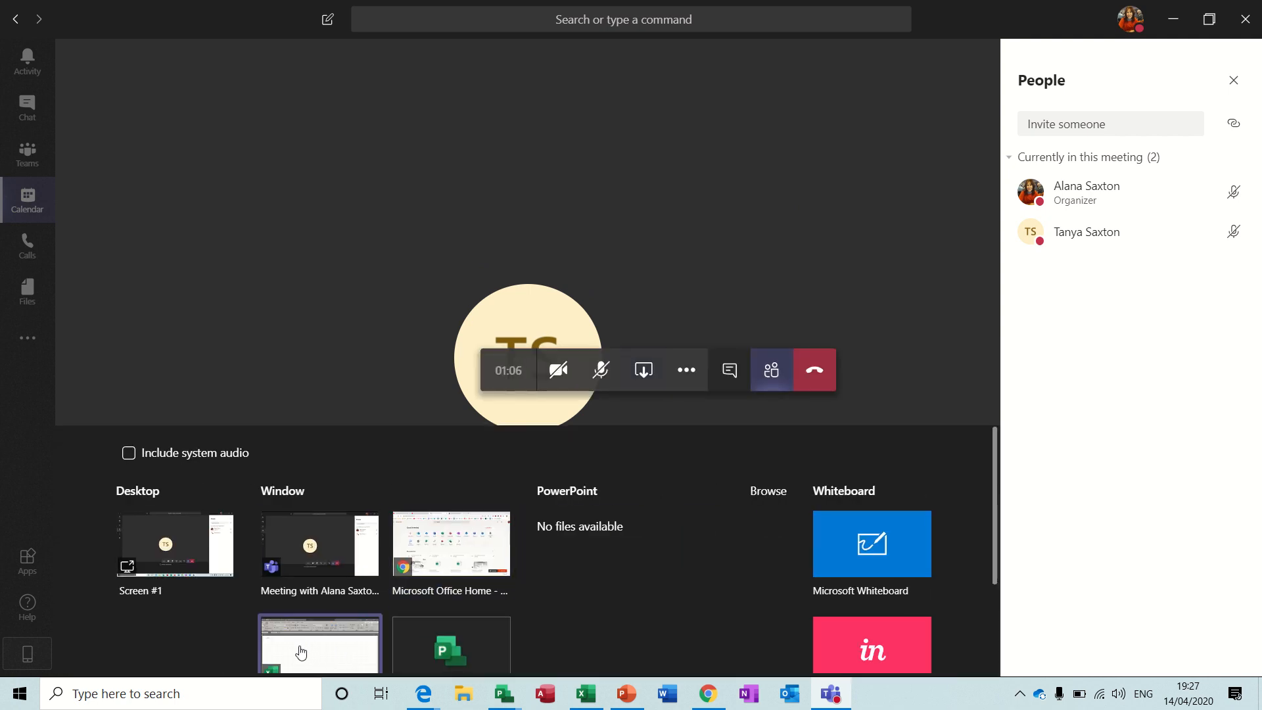
click(175, 544)
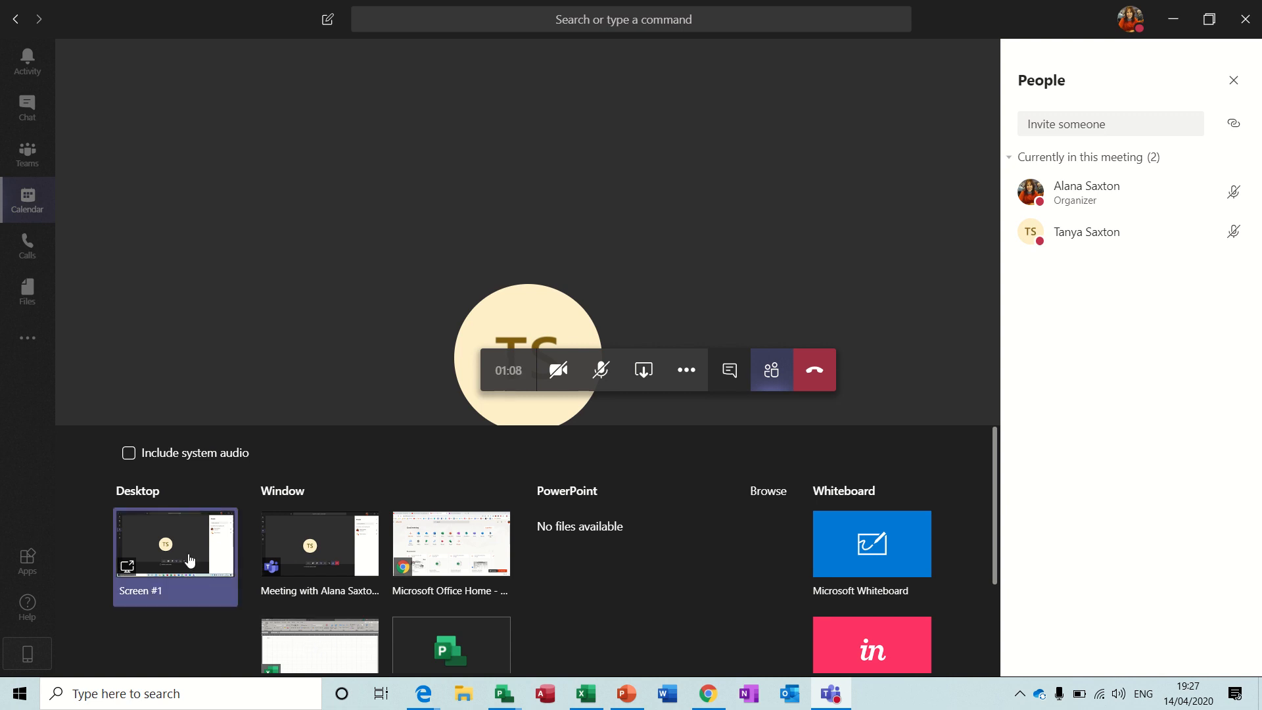
mouse_move(165, 545)
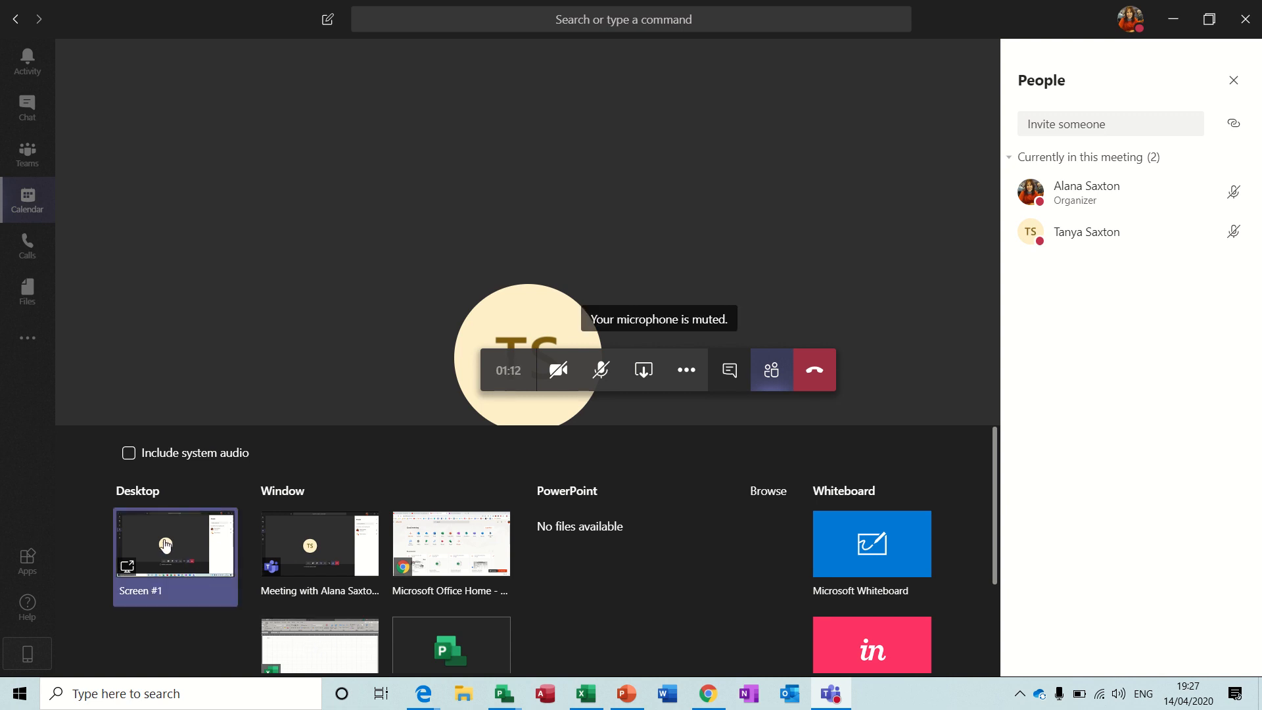
mouse_move(327, 648)
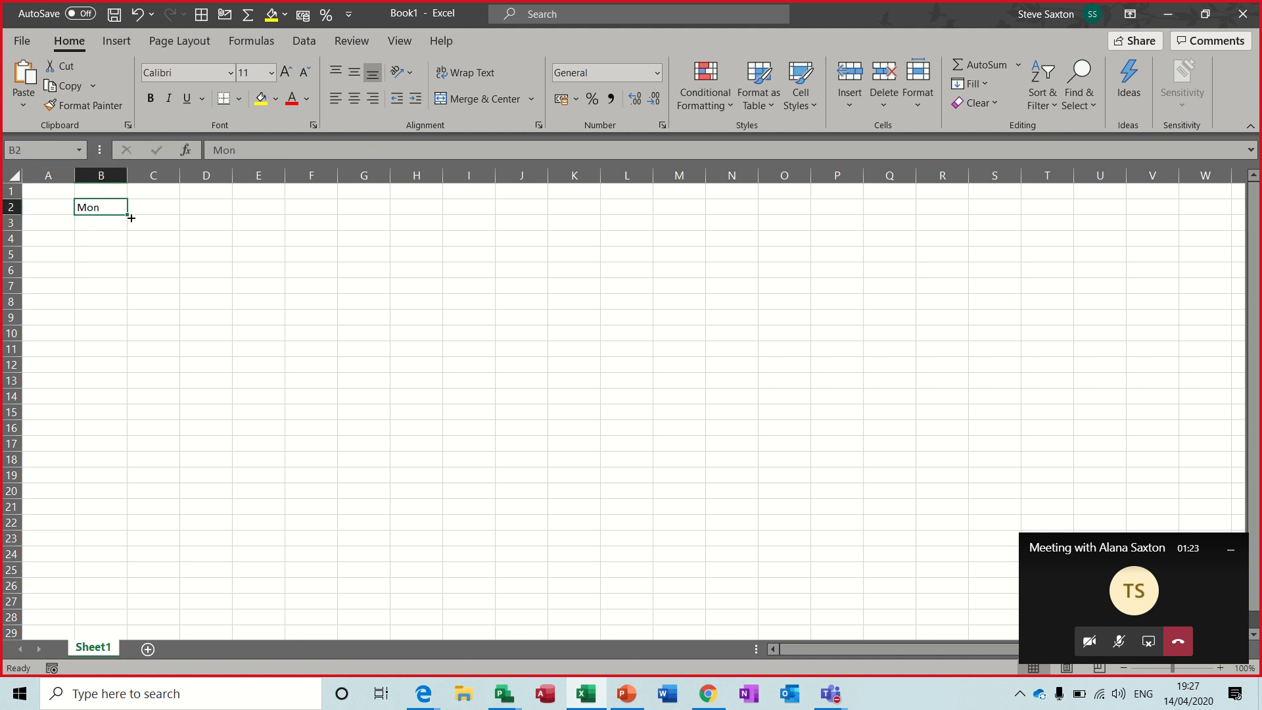
Autofill Tue through Fri from B2 across to F2 in Excel
drag(127, 207, 313, 224)
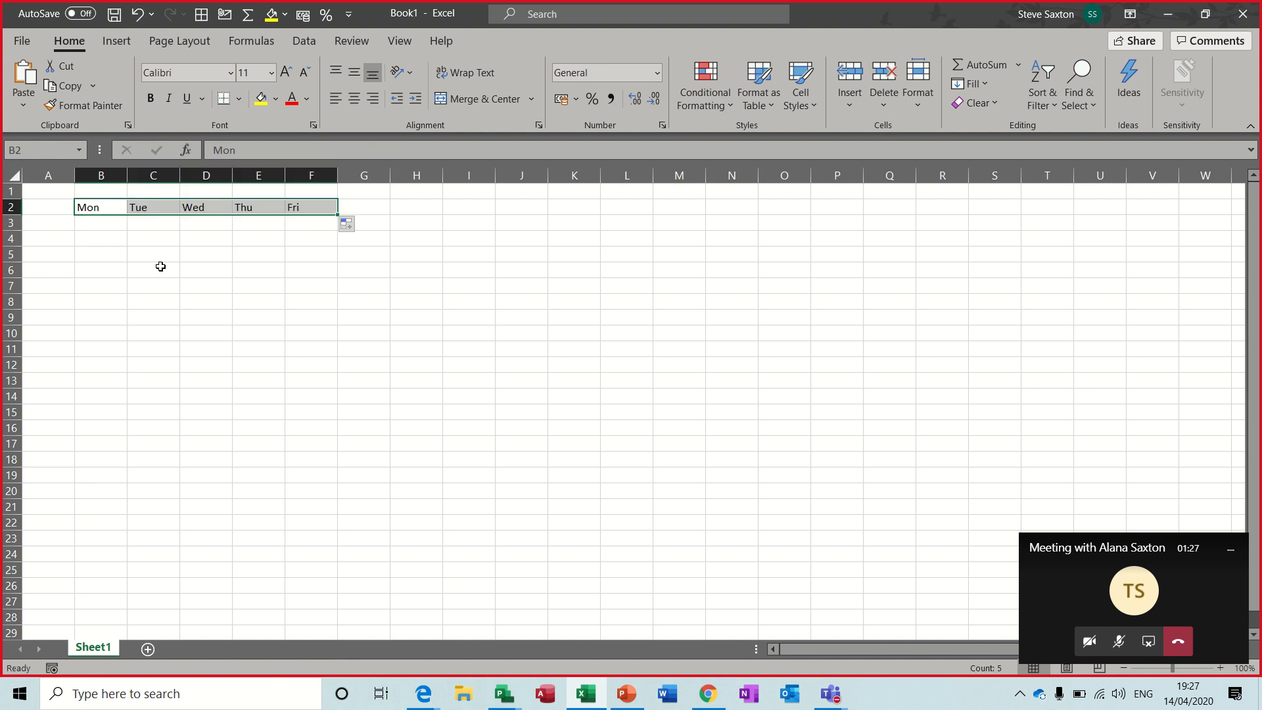
mouse_move(130, 256)
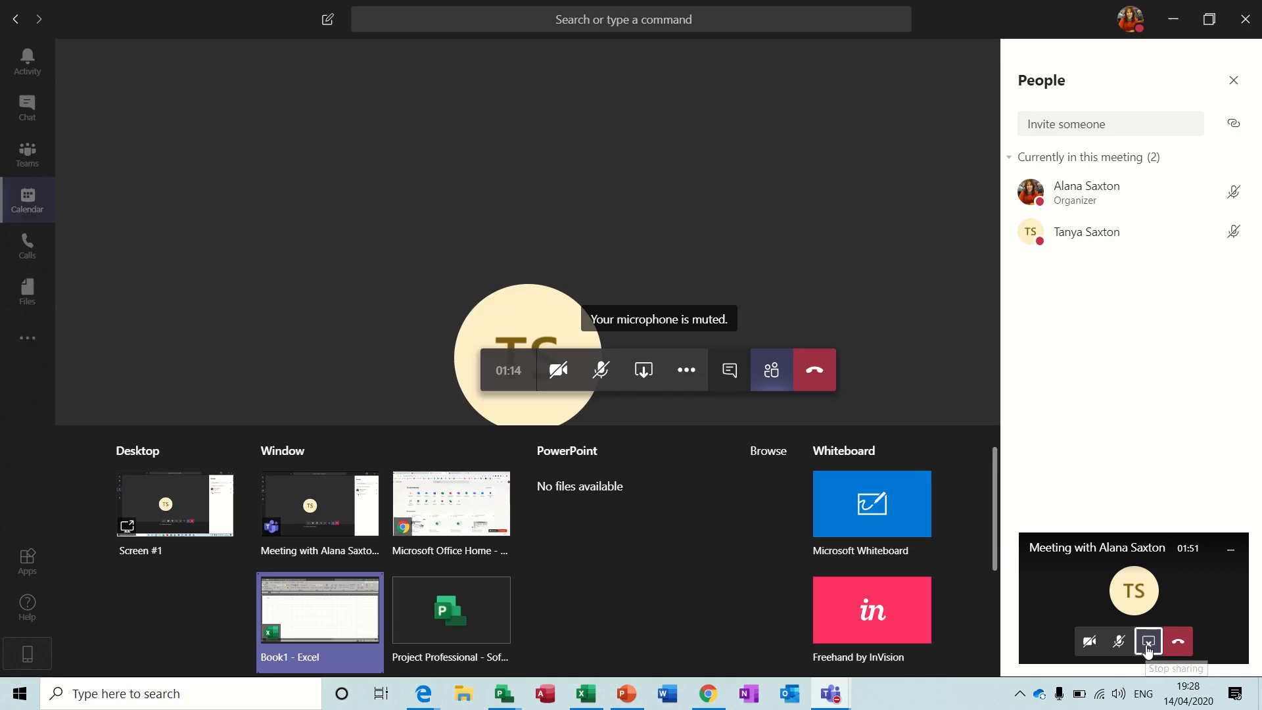
click(1147, 642)
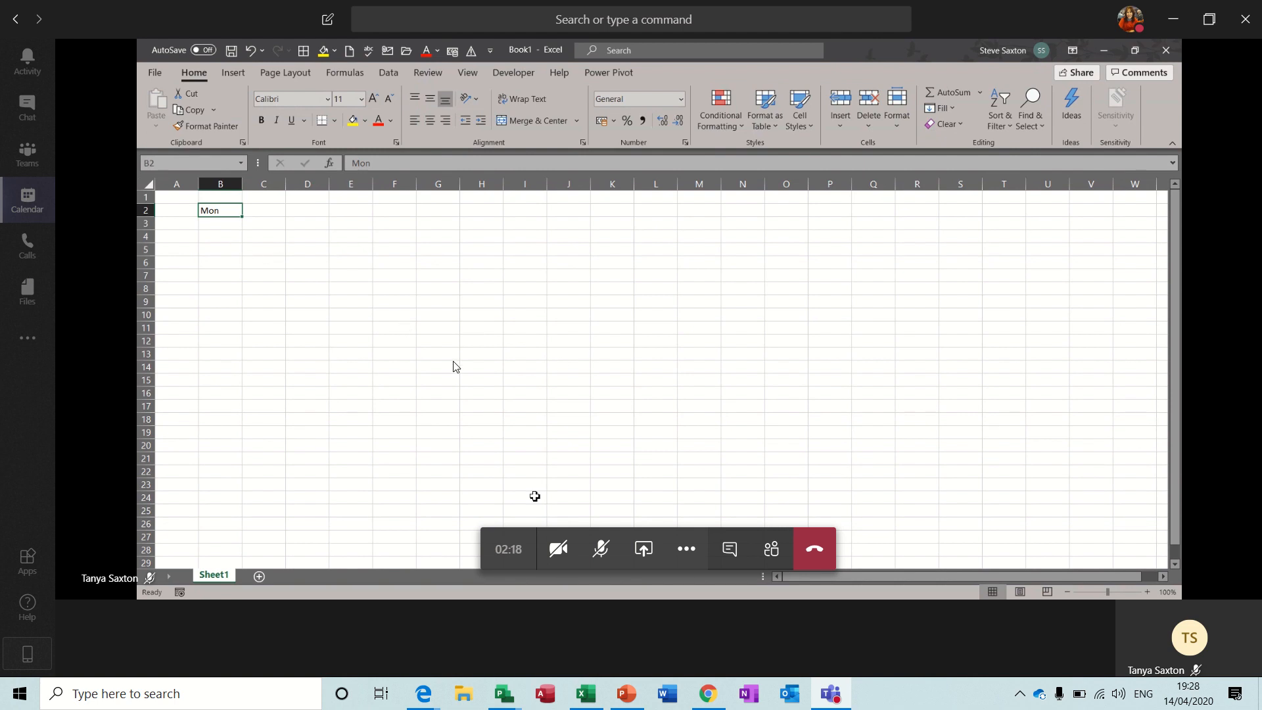
mouse_move(379, 268)
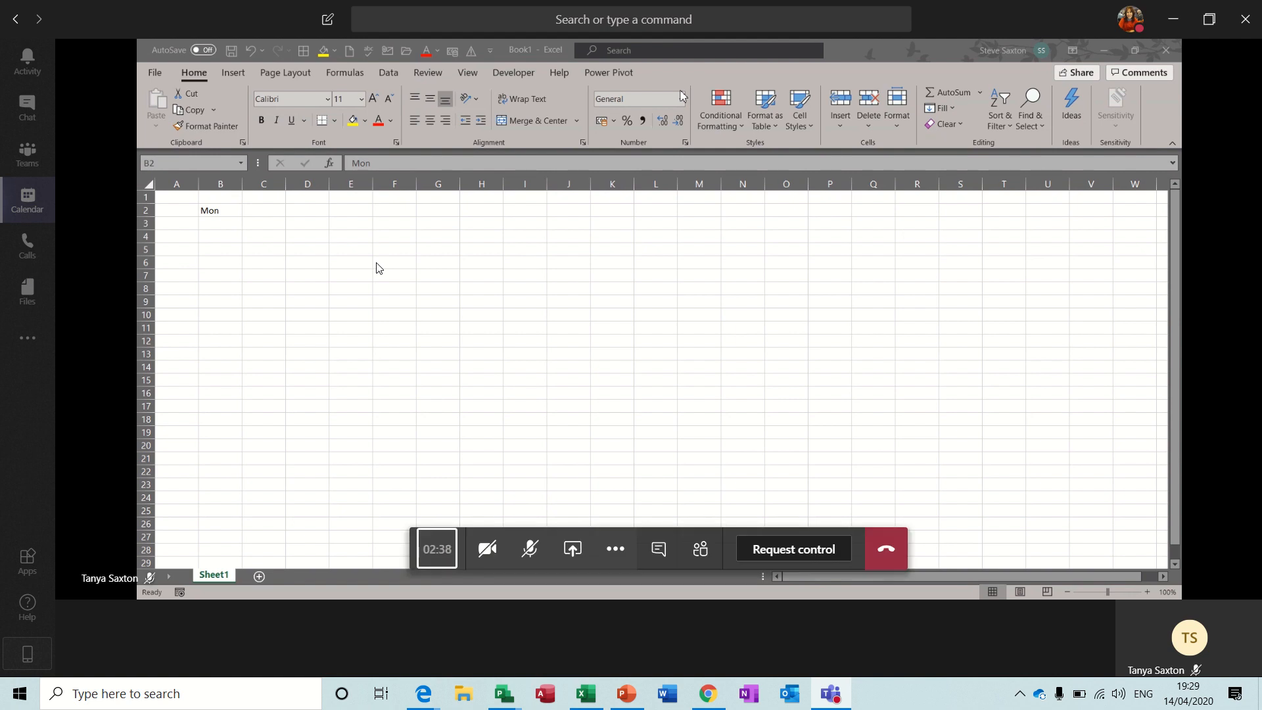
mouse_move(614, 291)
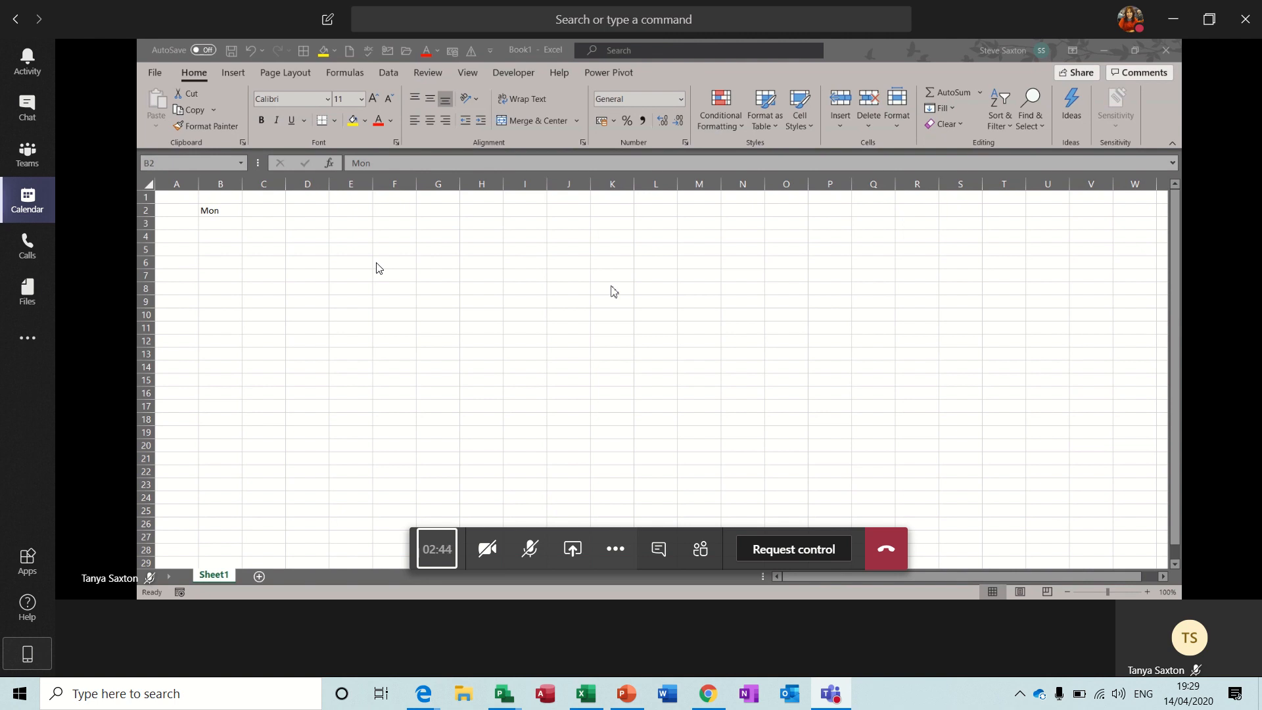
mouse_move(778, 544)
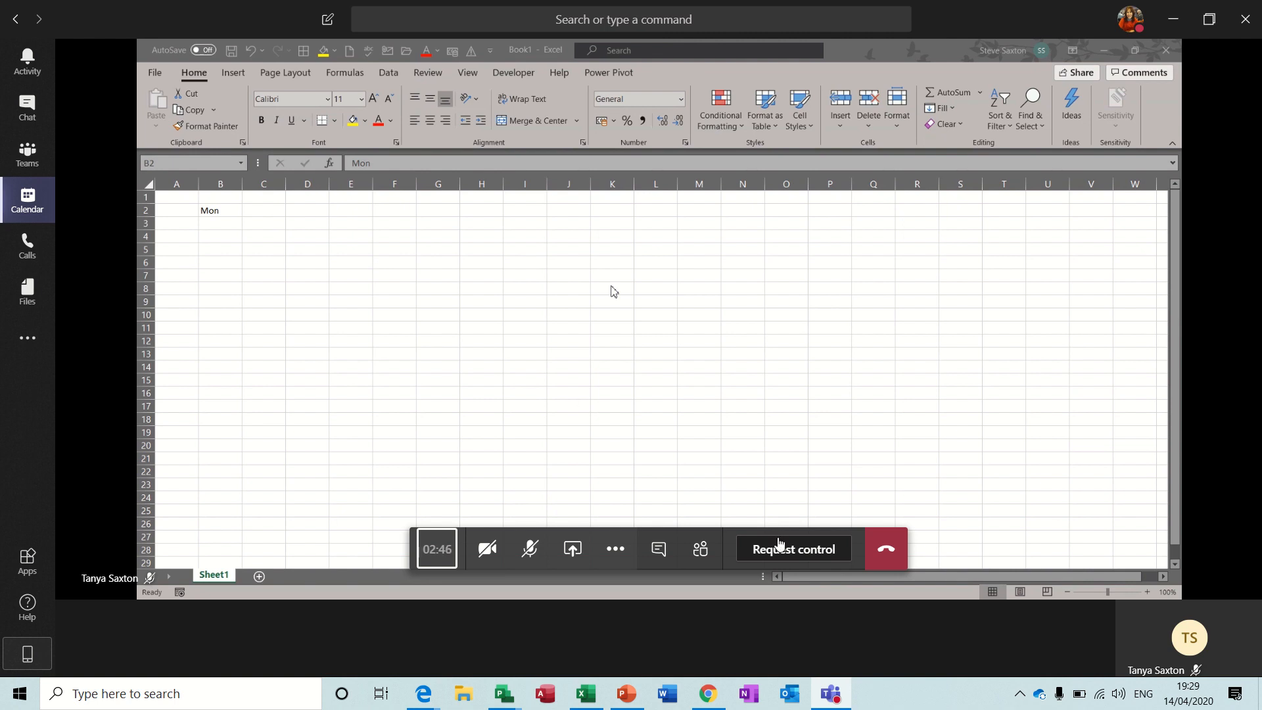
Request control of Tanya's shared Book1 workbook
click(793, 549)
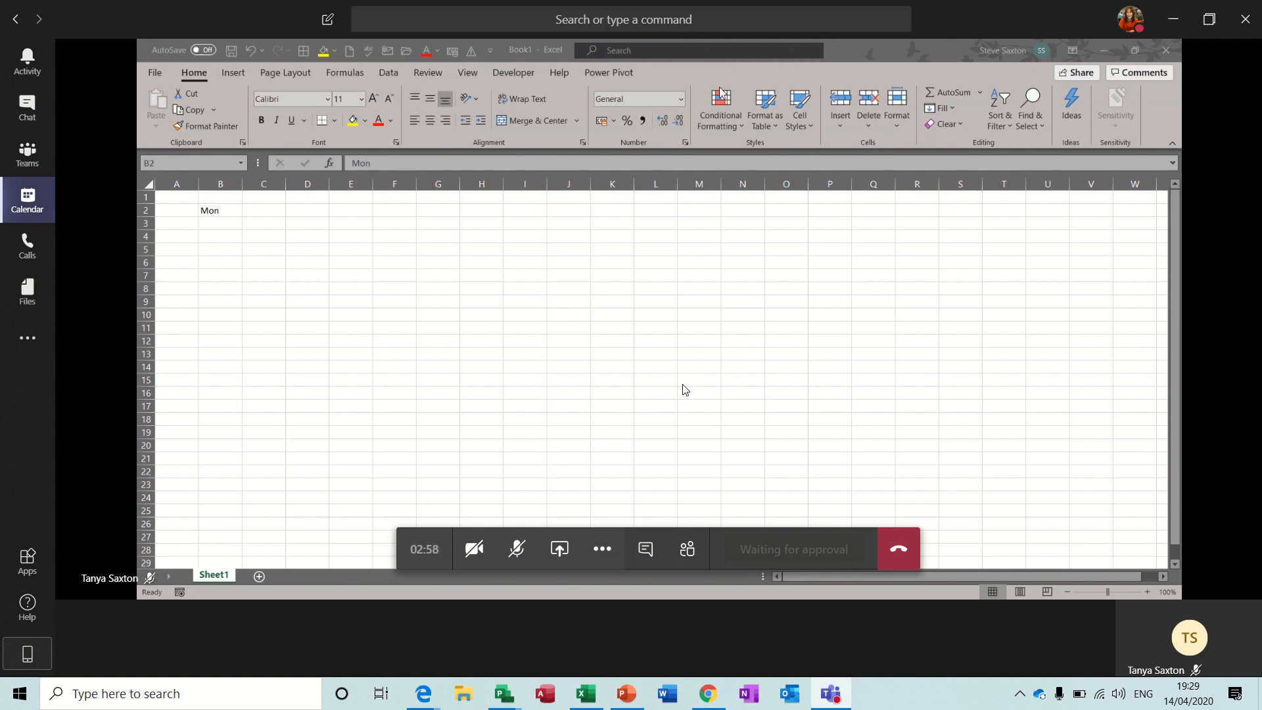
mouse_move(601, 225)
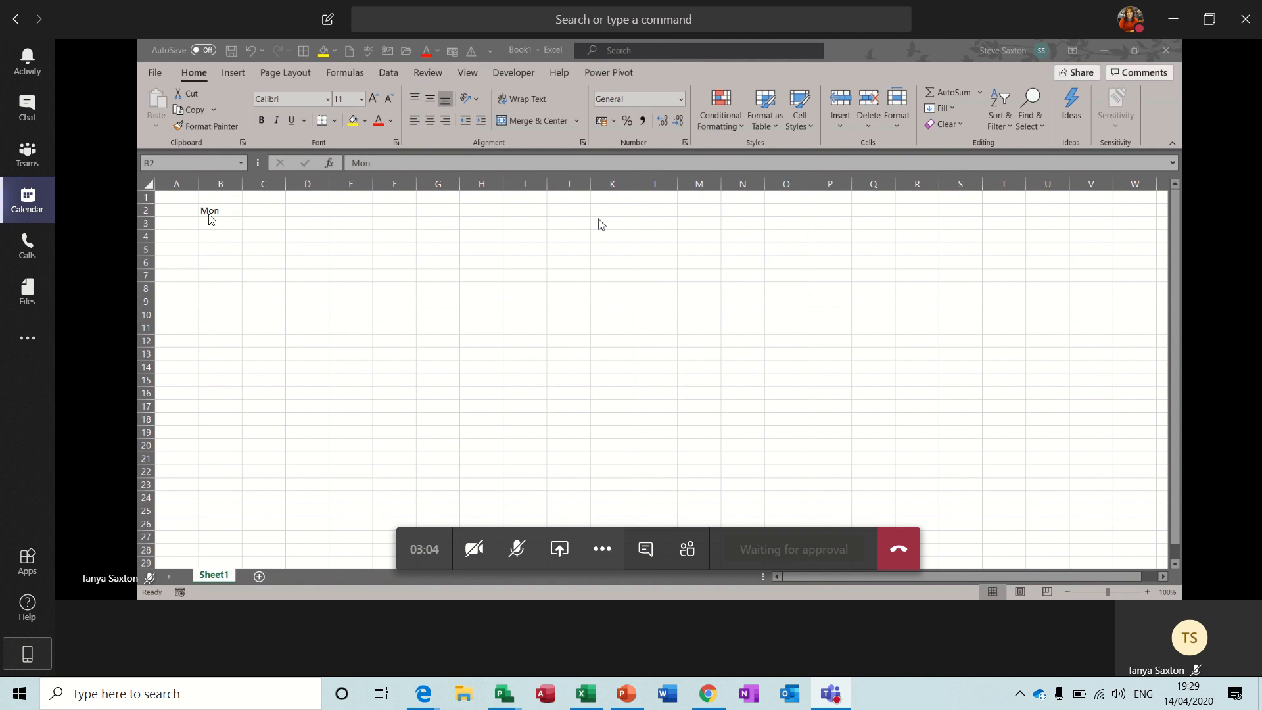
mouse_move(236, 209)
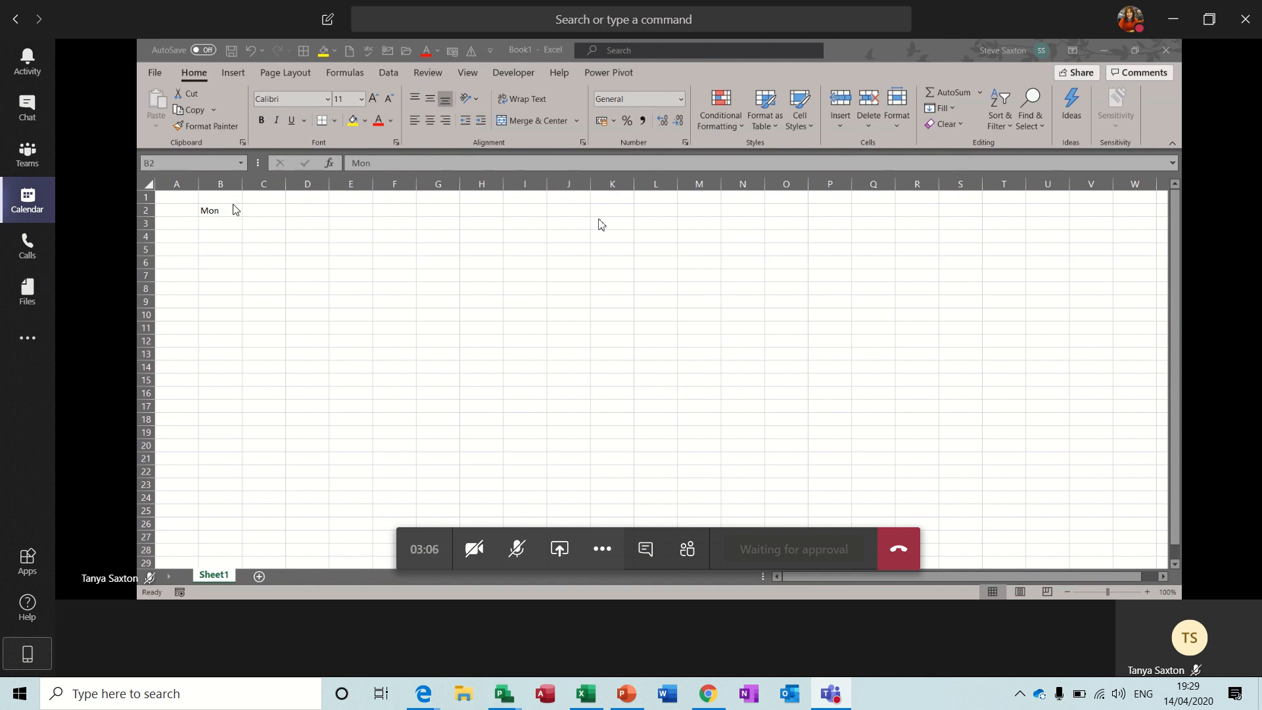
mouse_move(248, 276)
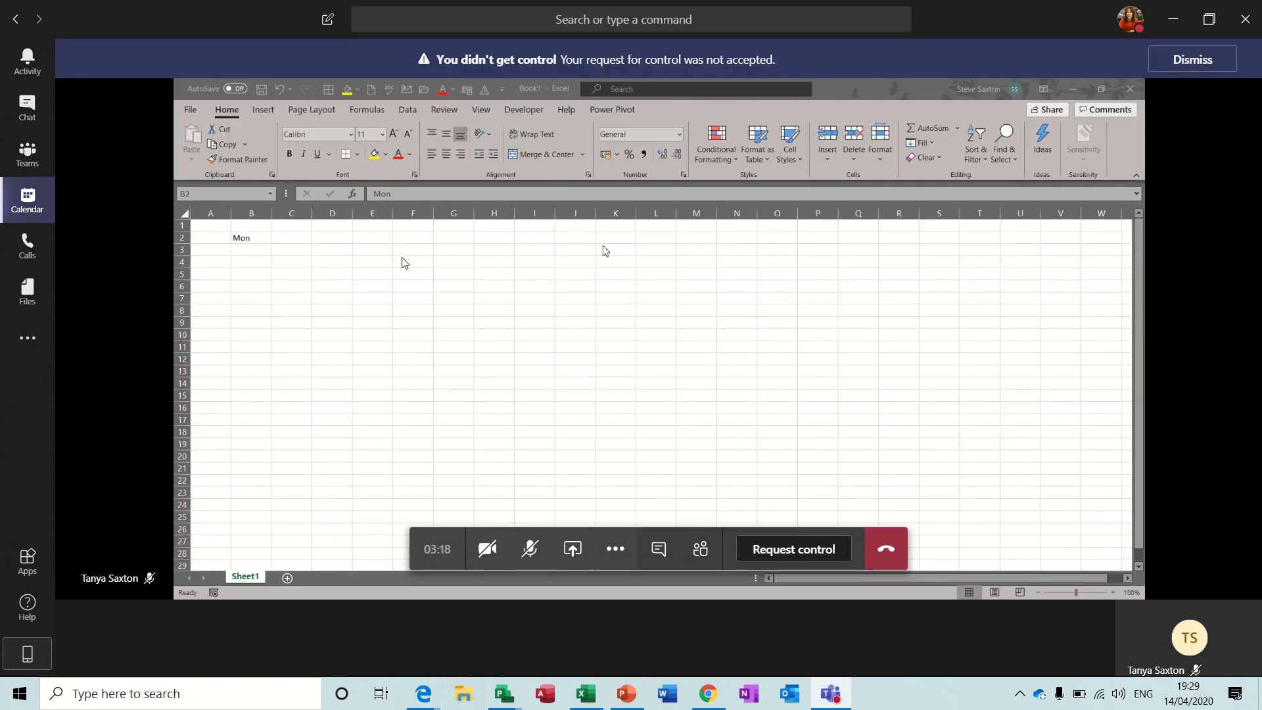
mouse_move(824, 483)
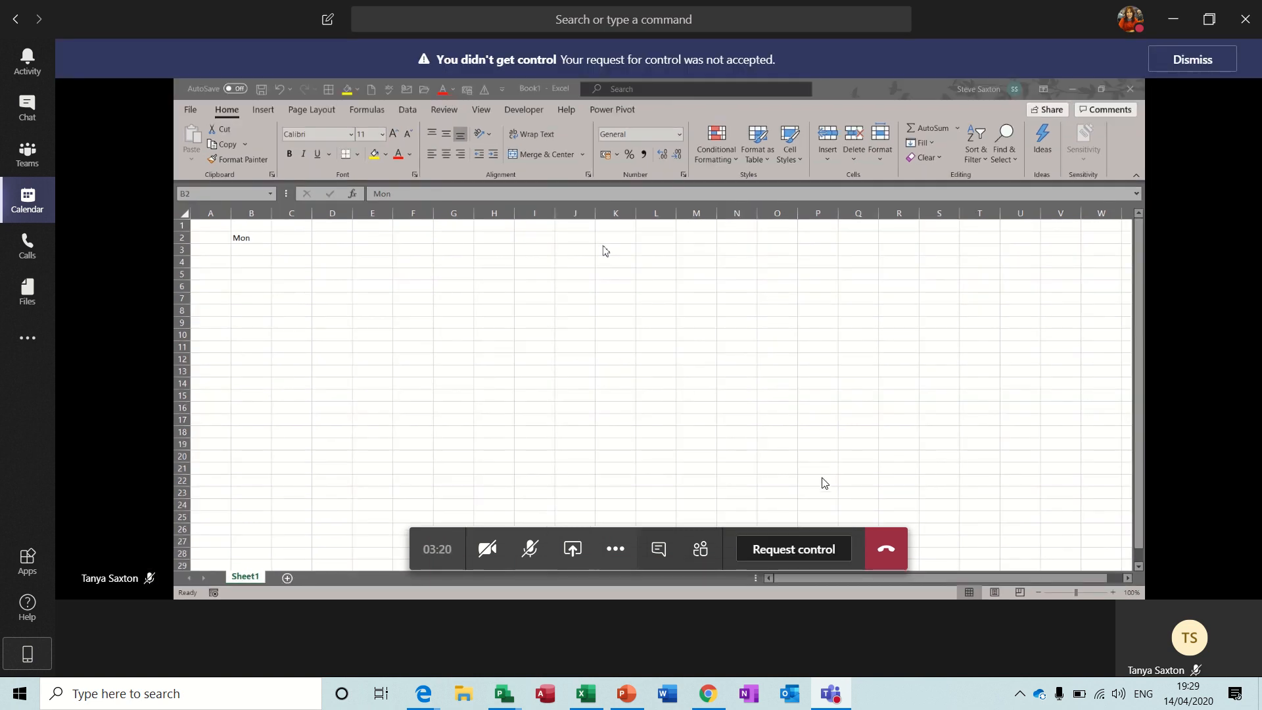
Leave the meeting and go back to Visio Training's General channel
click(885, 548)
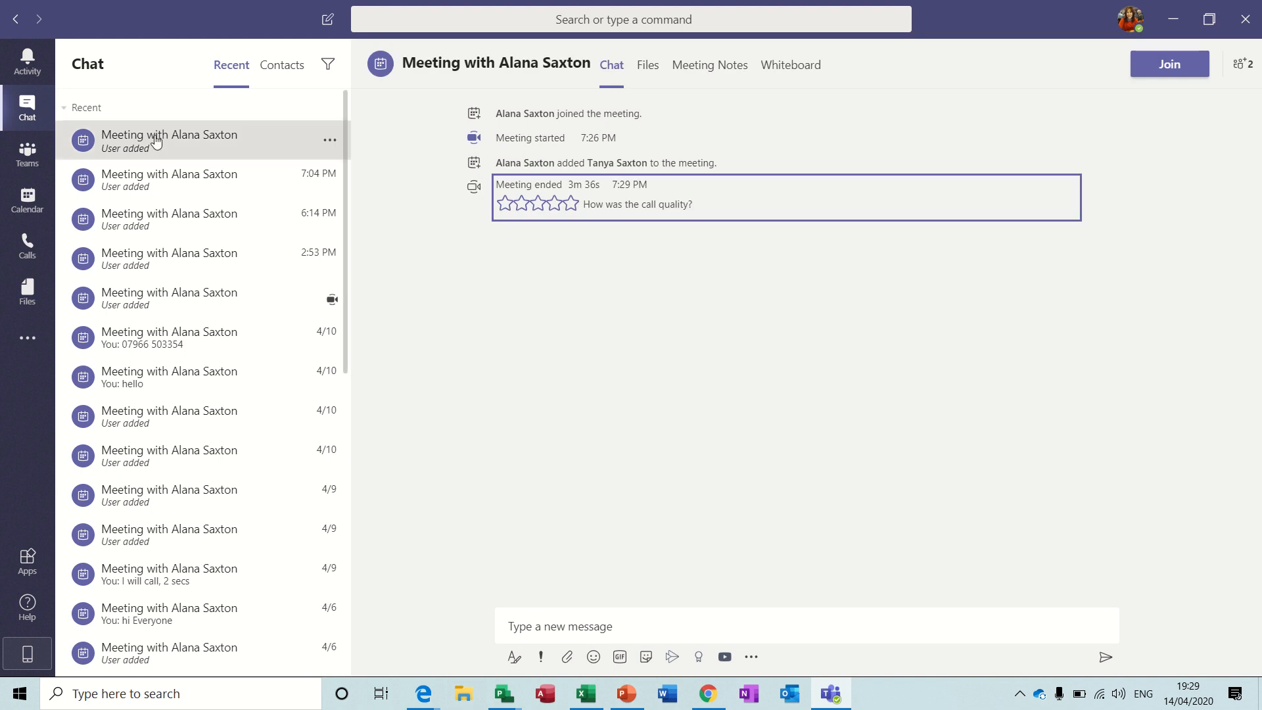
click(26, 153)
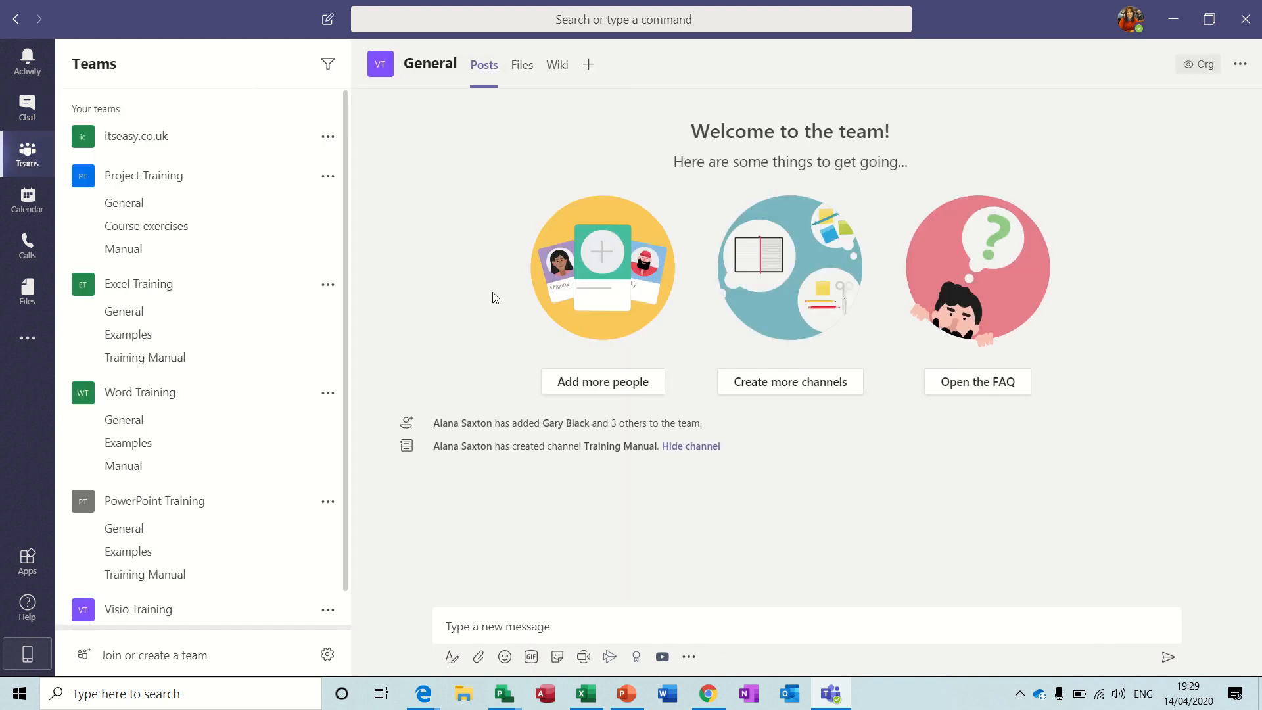